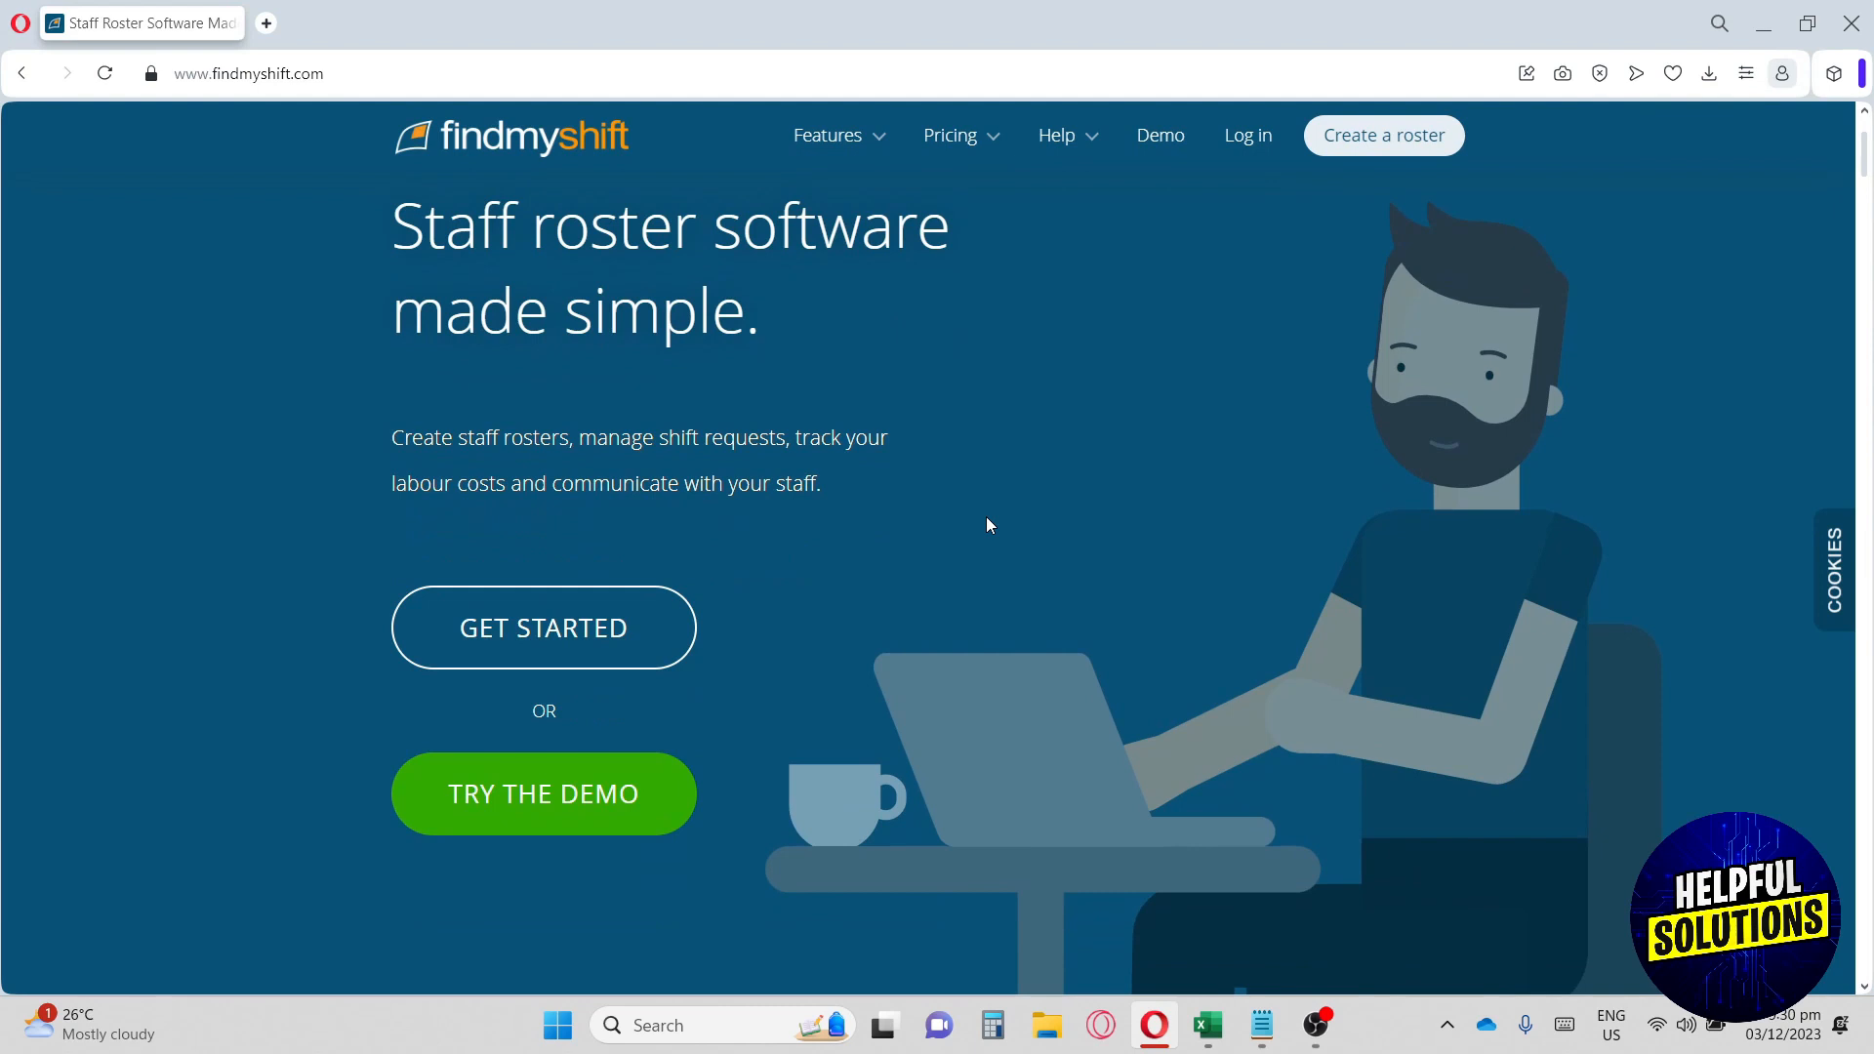
Scroll through the Findmyshift homepage and reload it from the address bar.
scroll(down, 3)
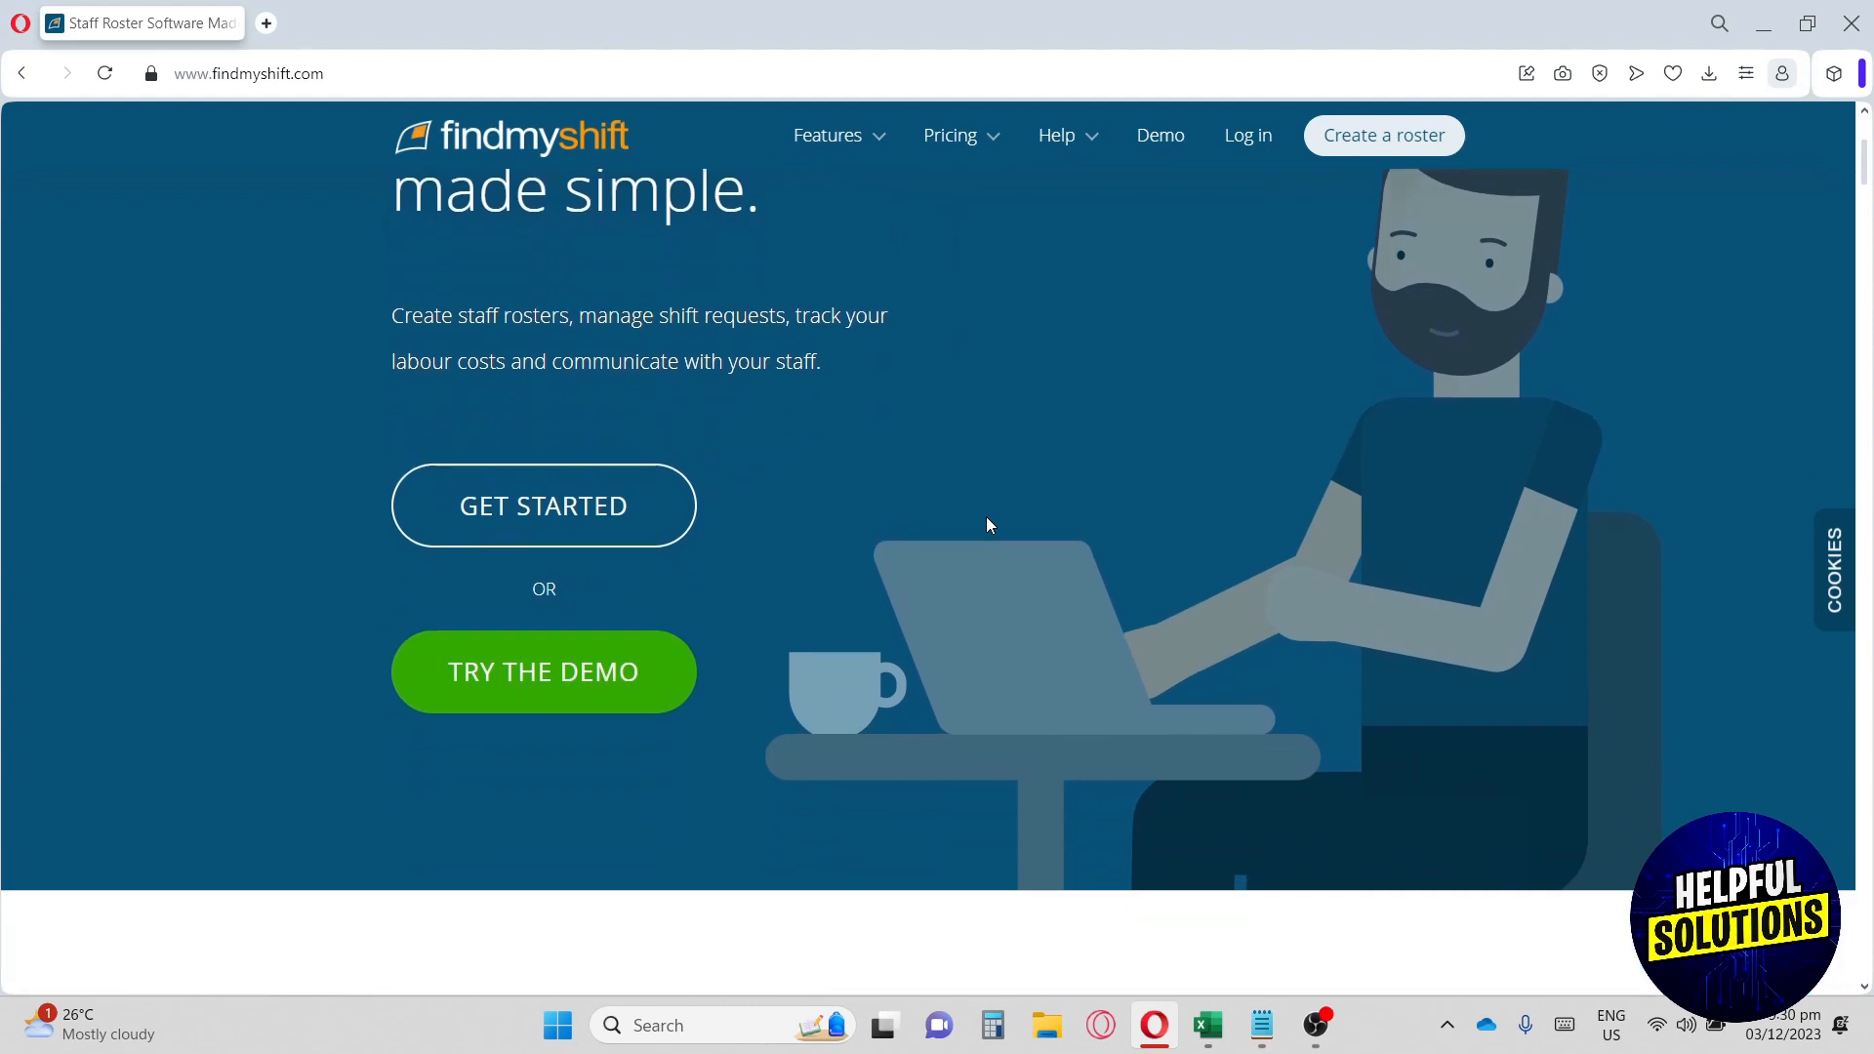
scroll(down, 3)
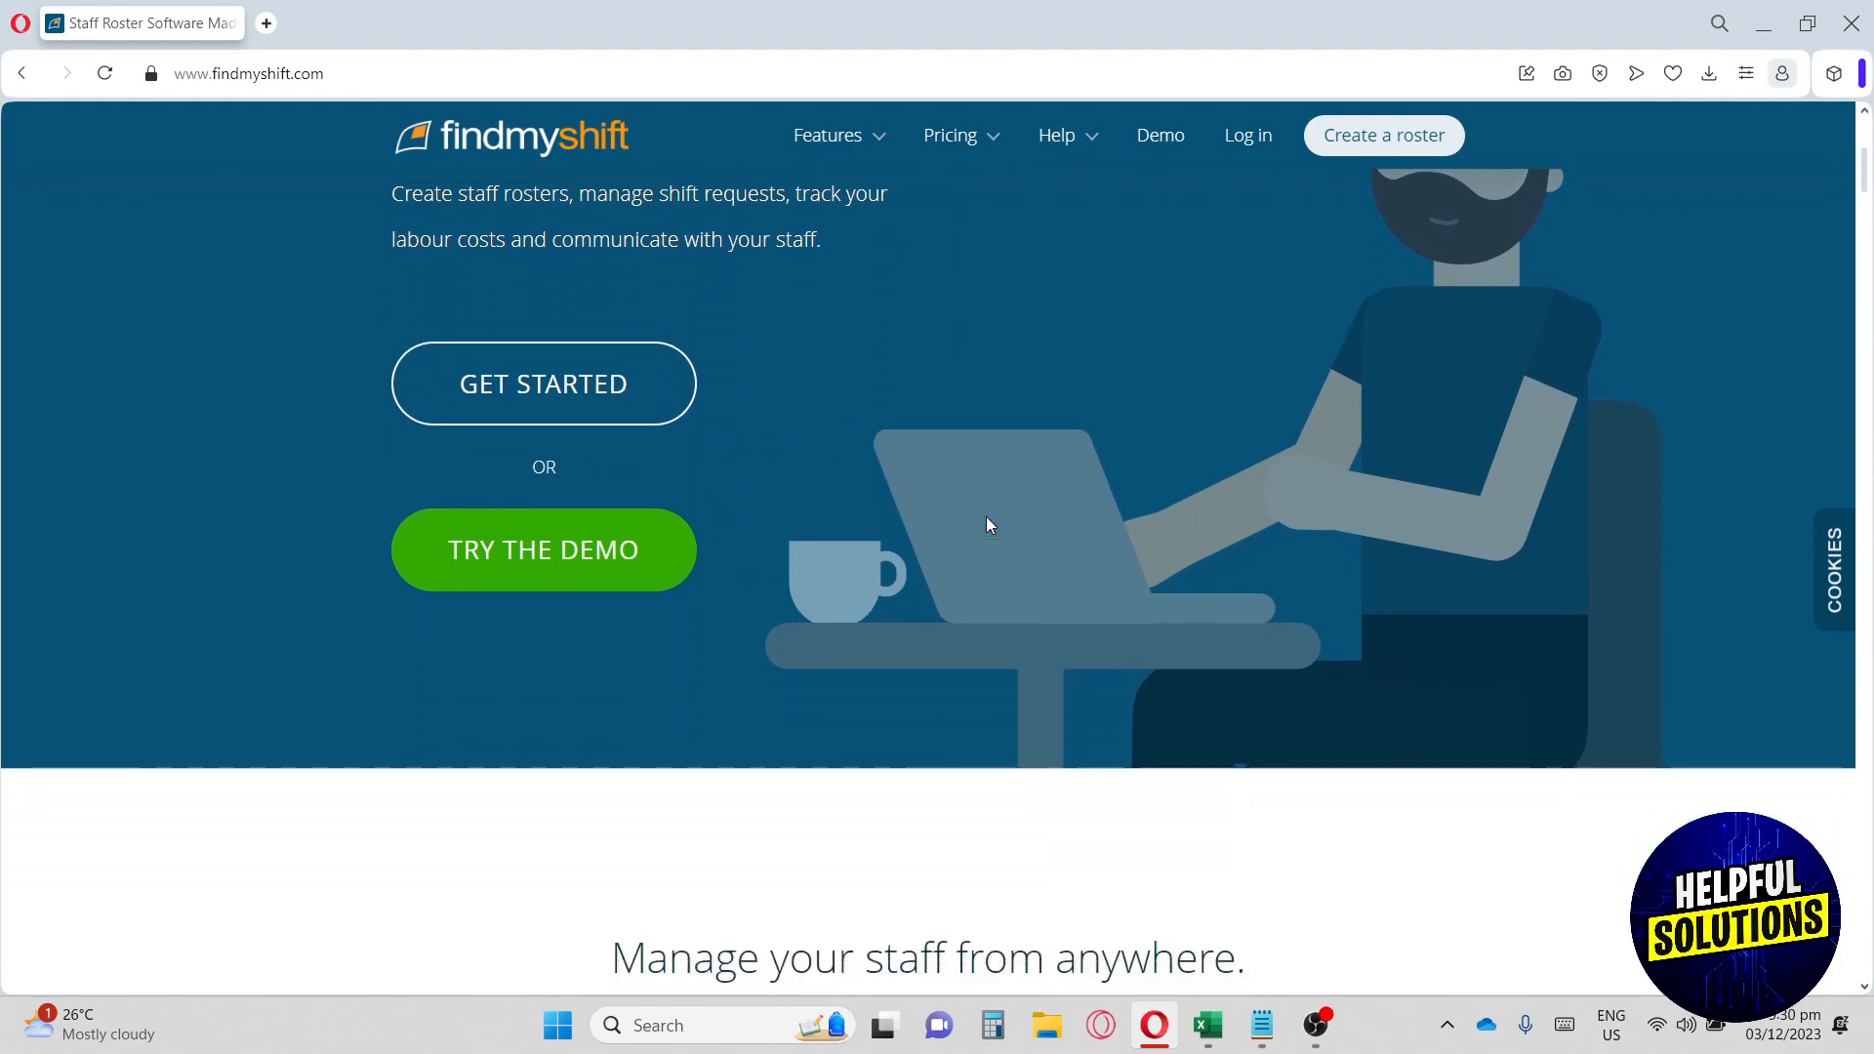
scroll(down, 3)
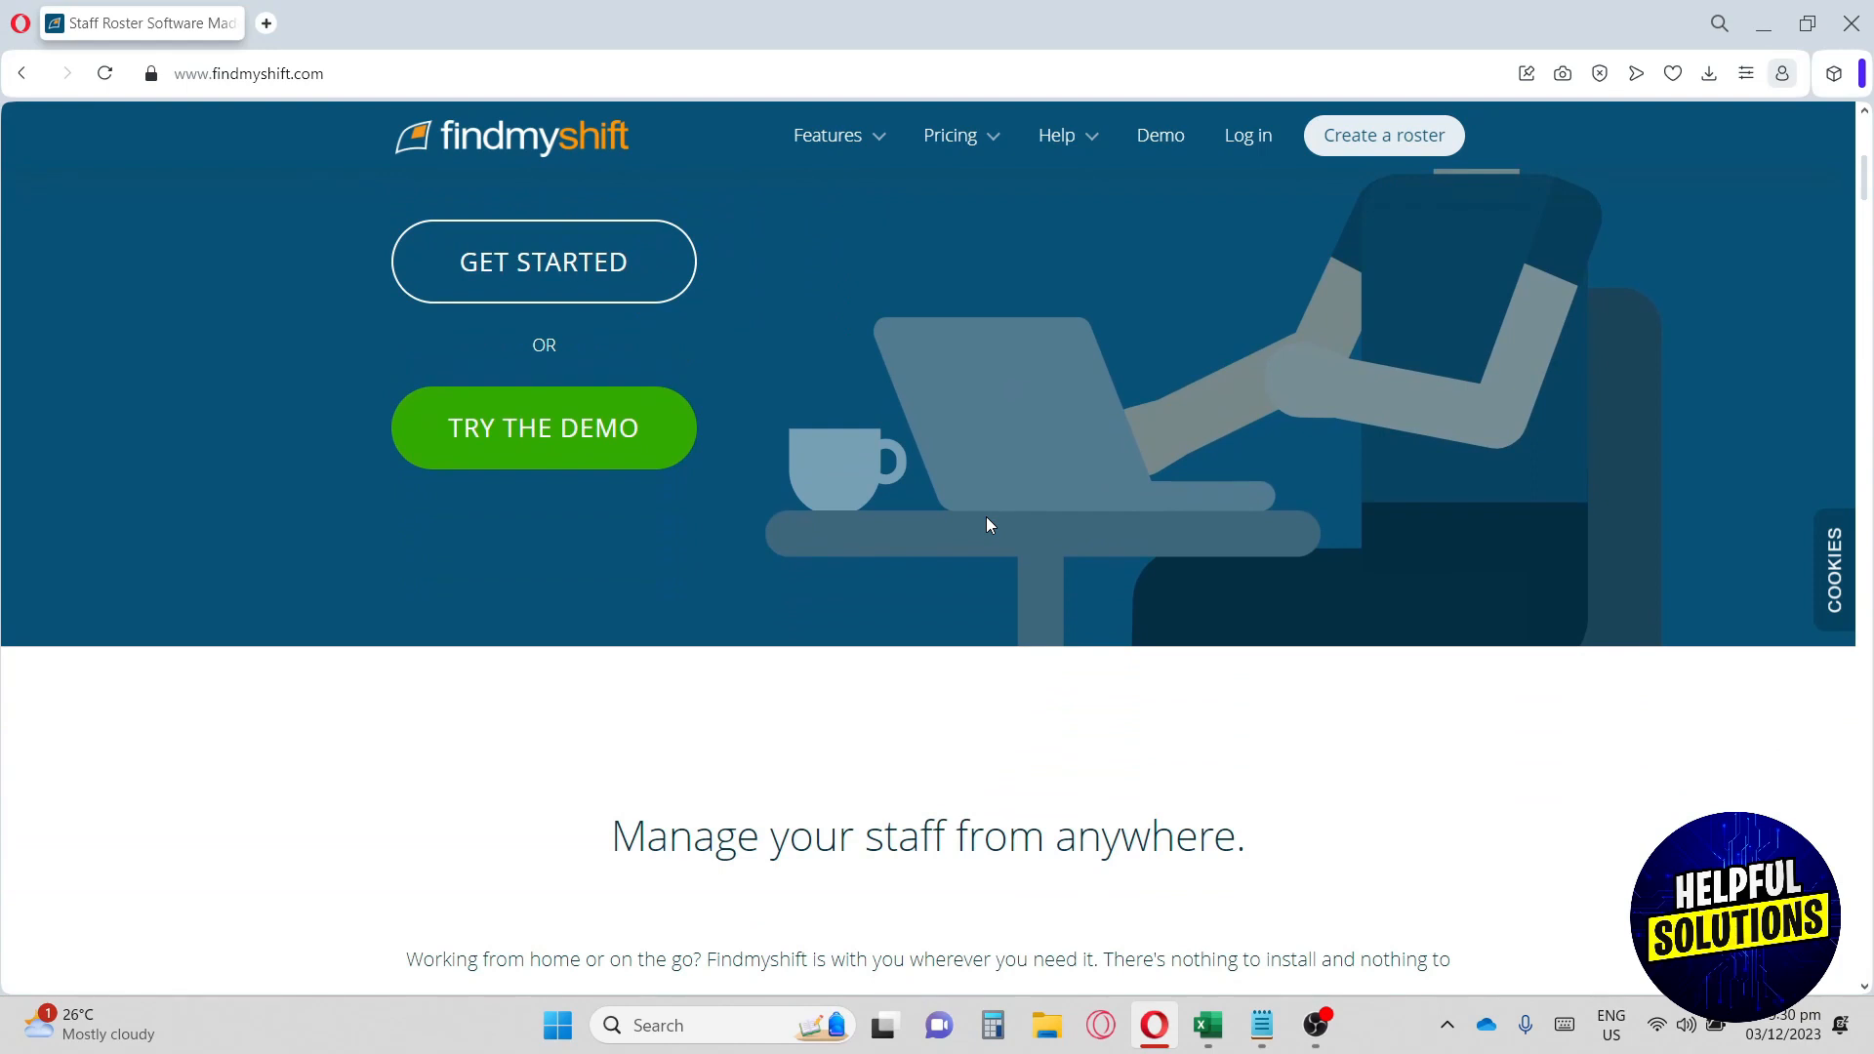
scroll(down, 3)
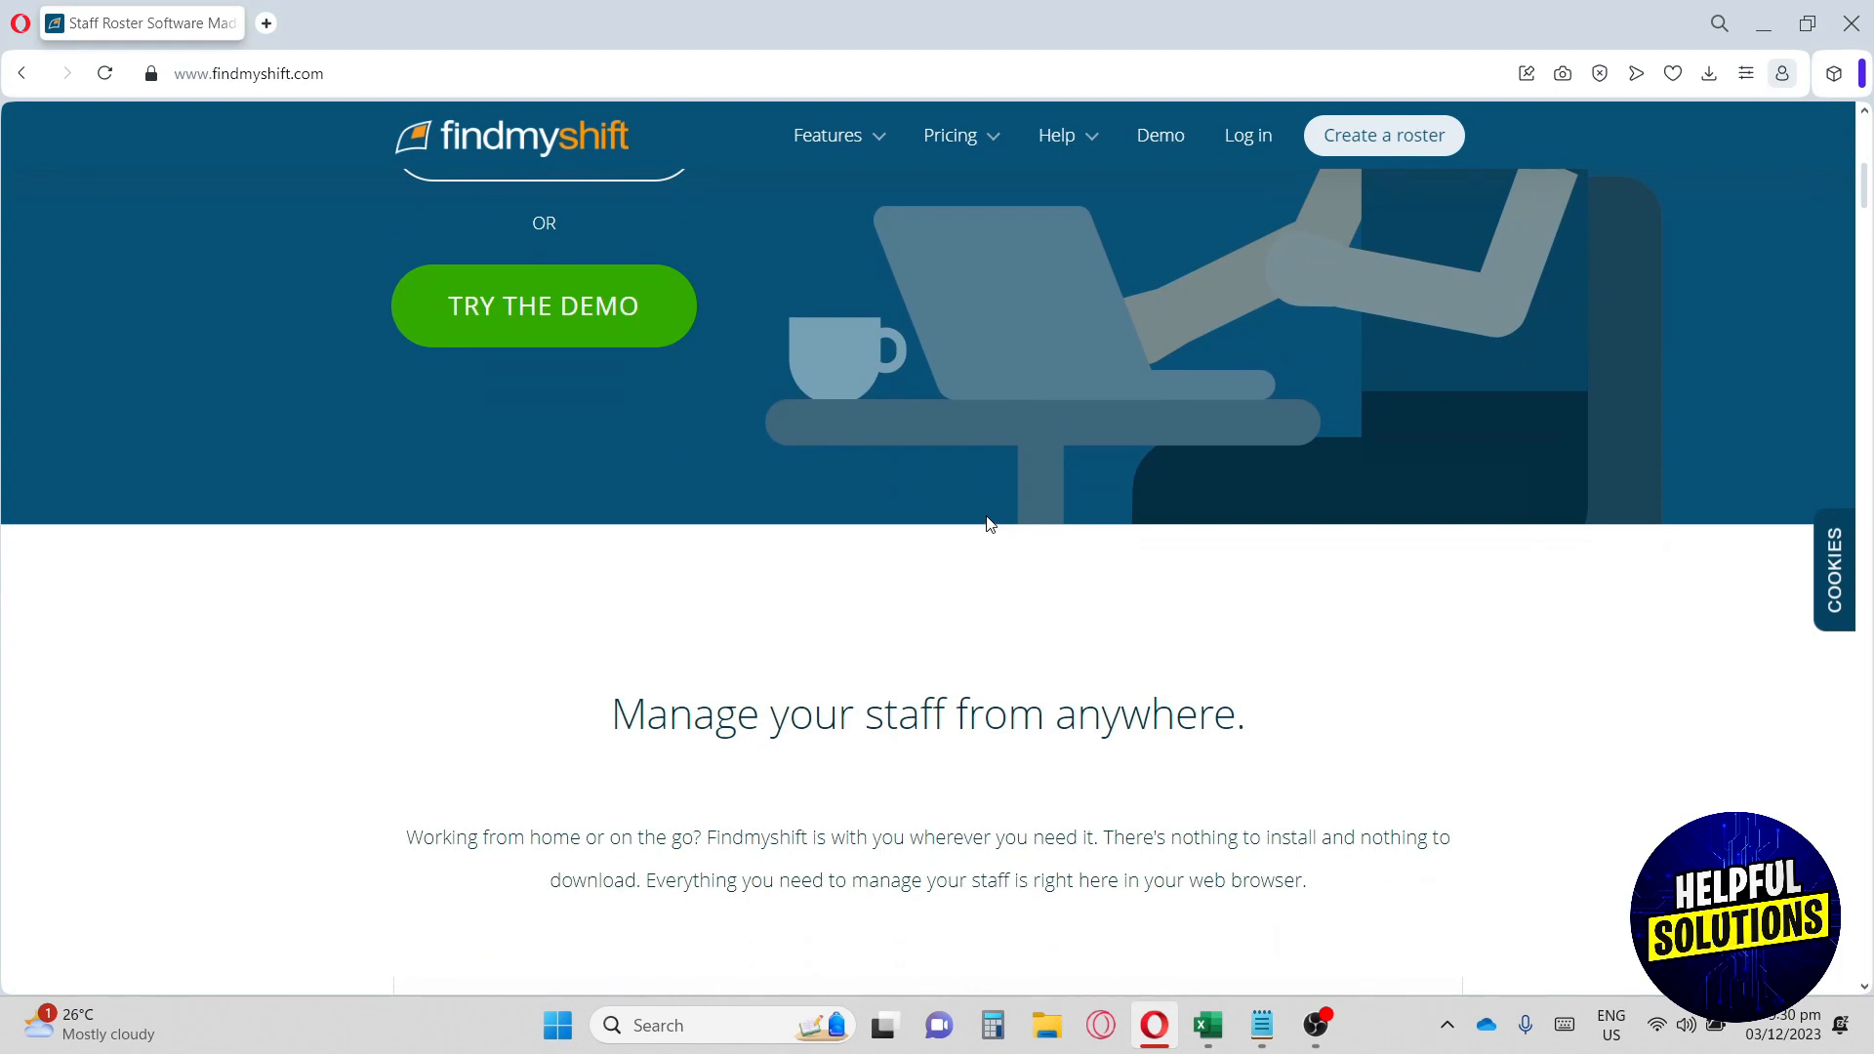
scroll(down, 3)
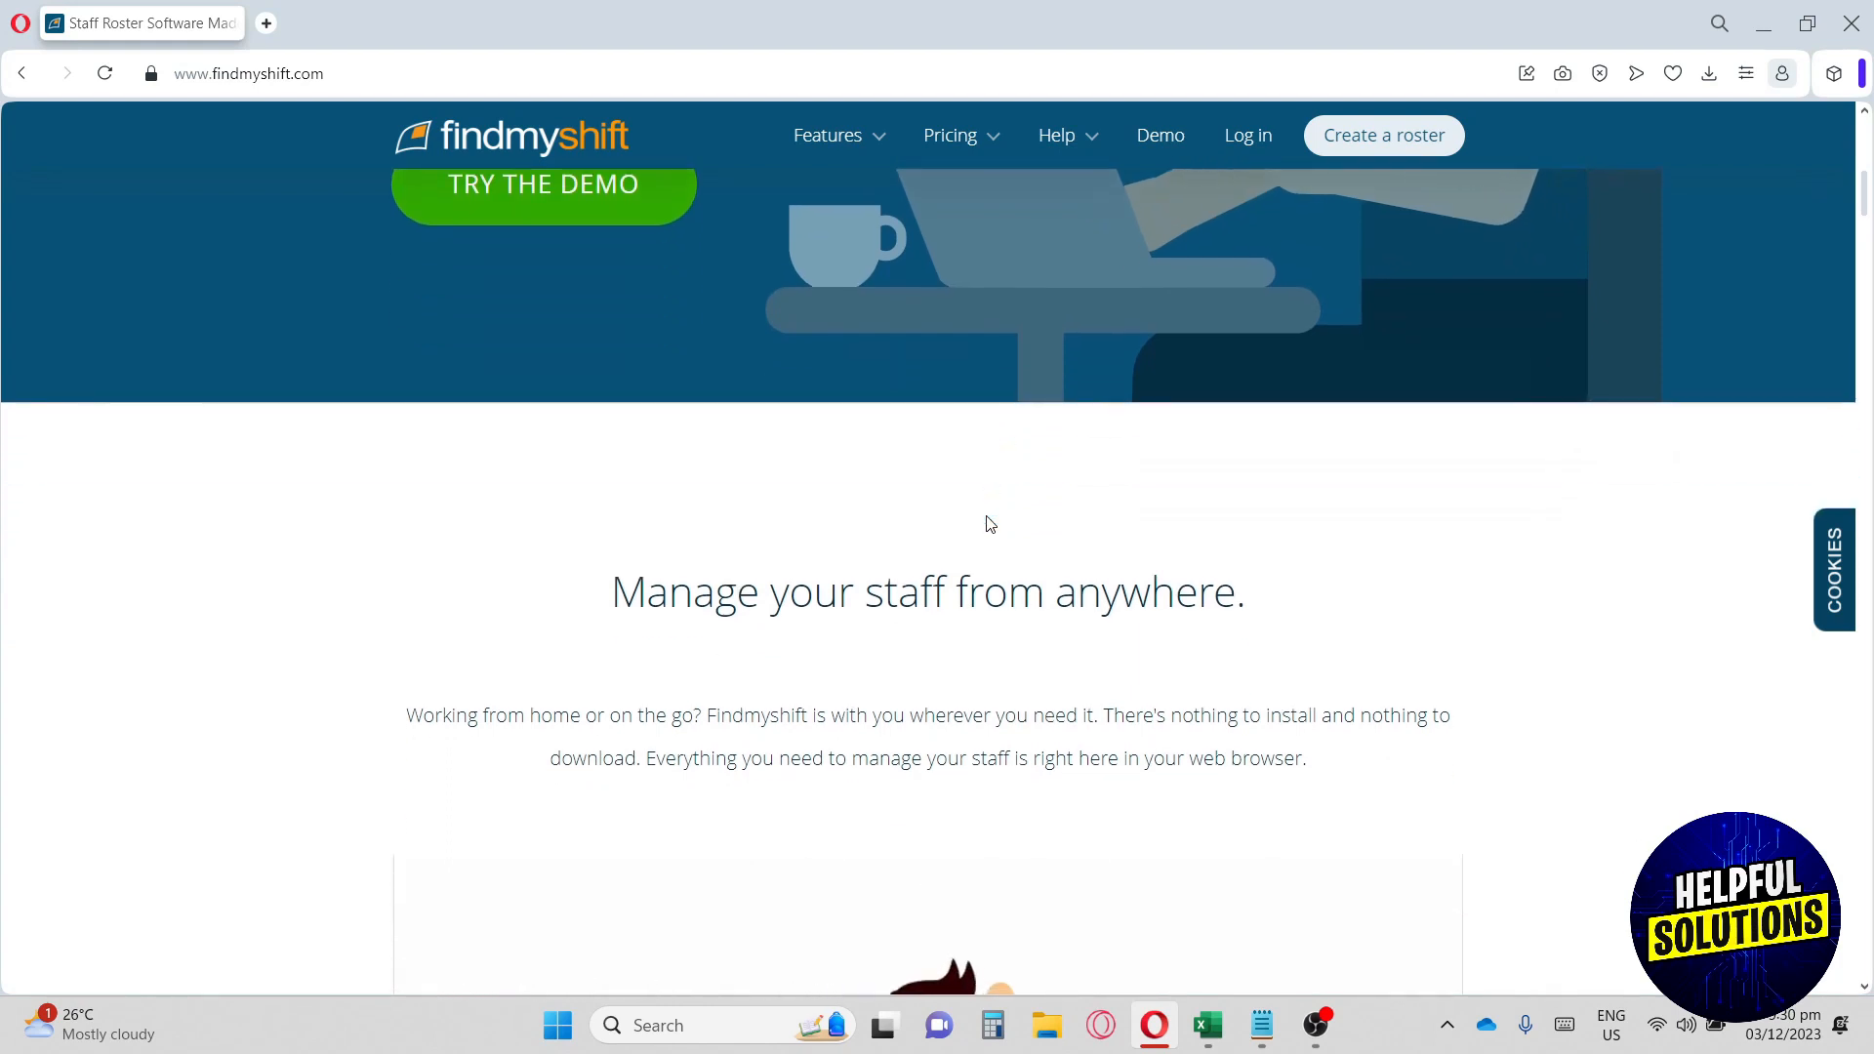
scroll(down, 3)
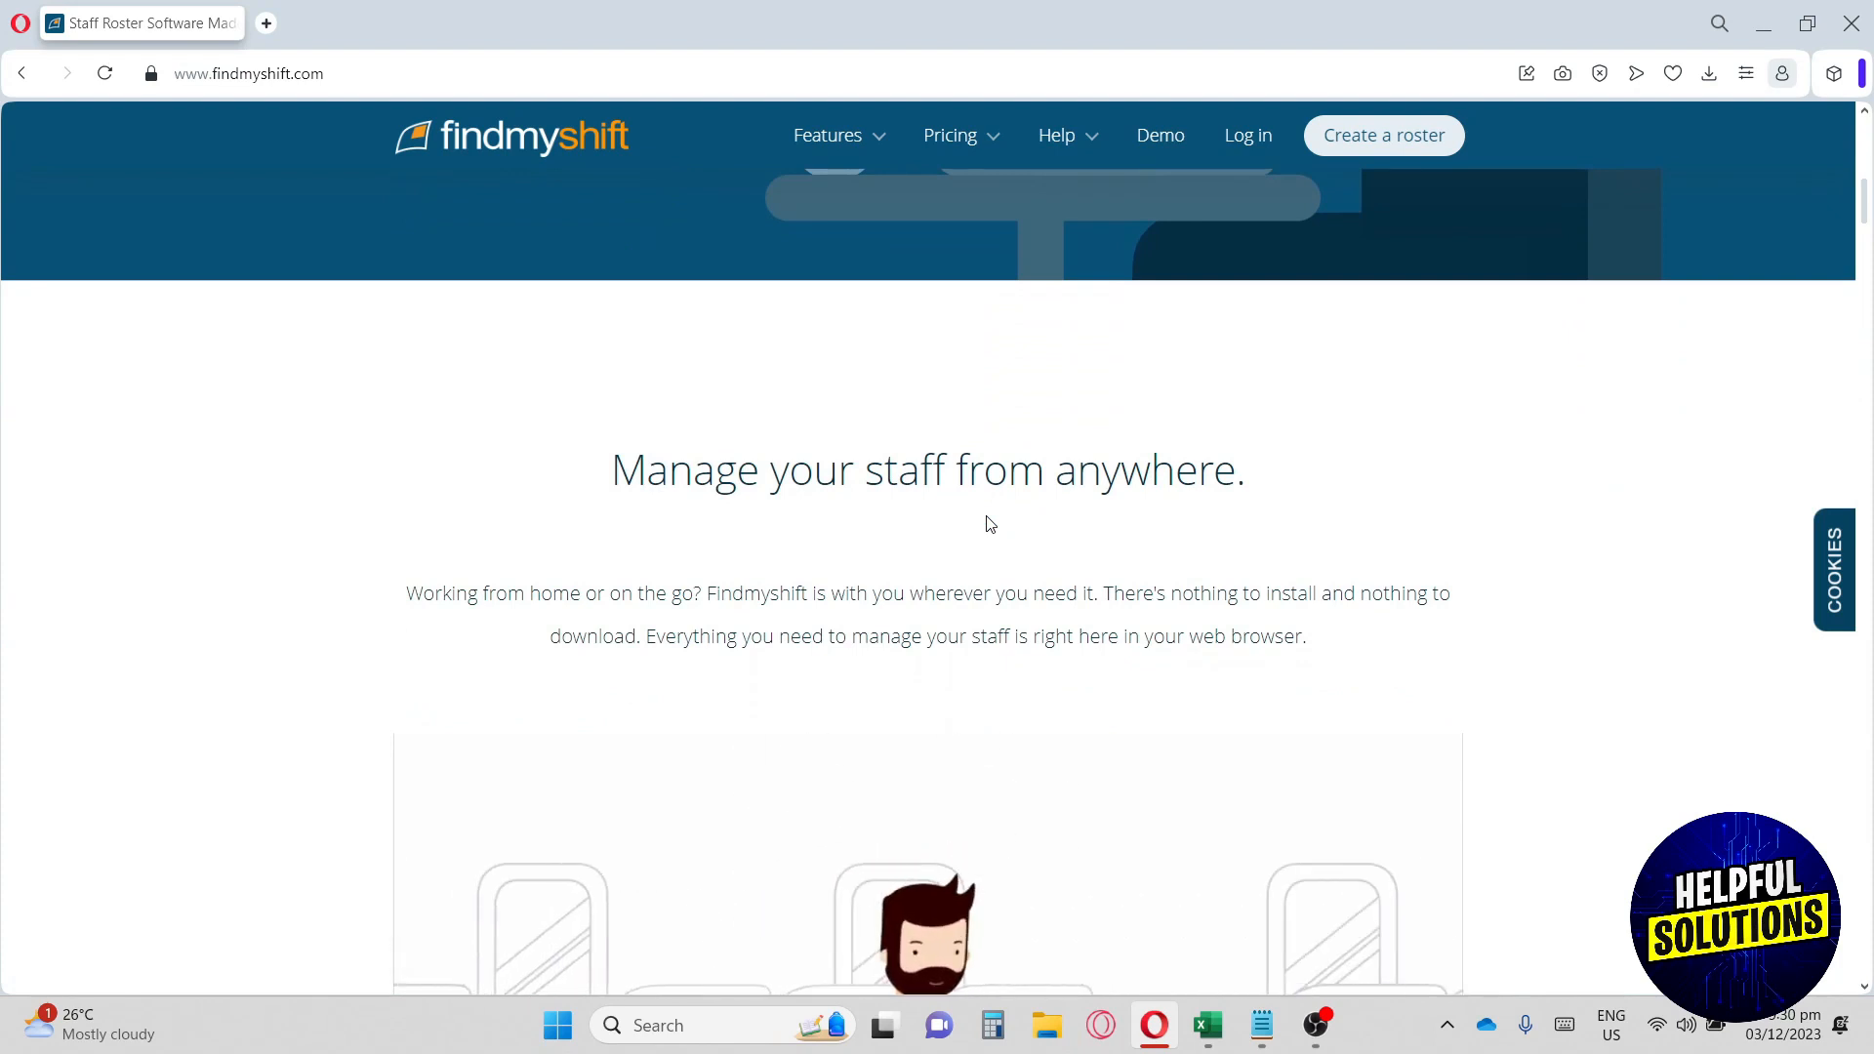
scroll(down, 3)
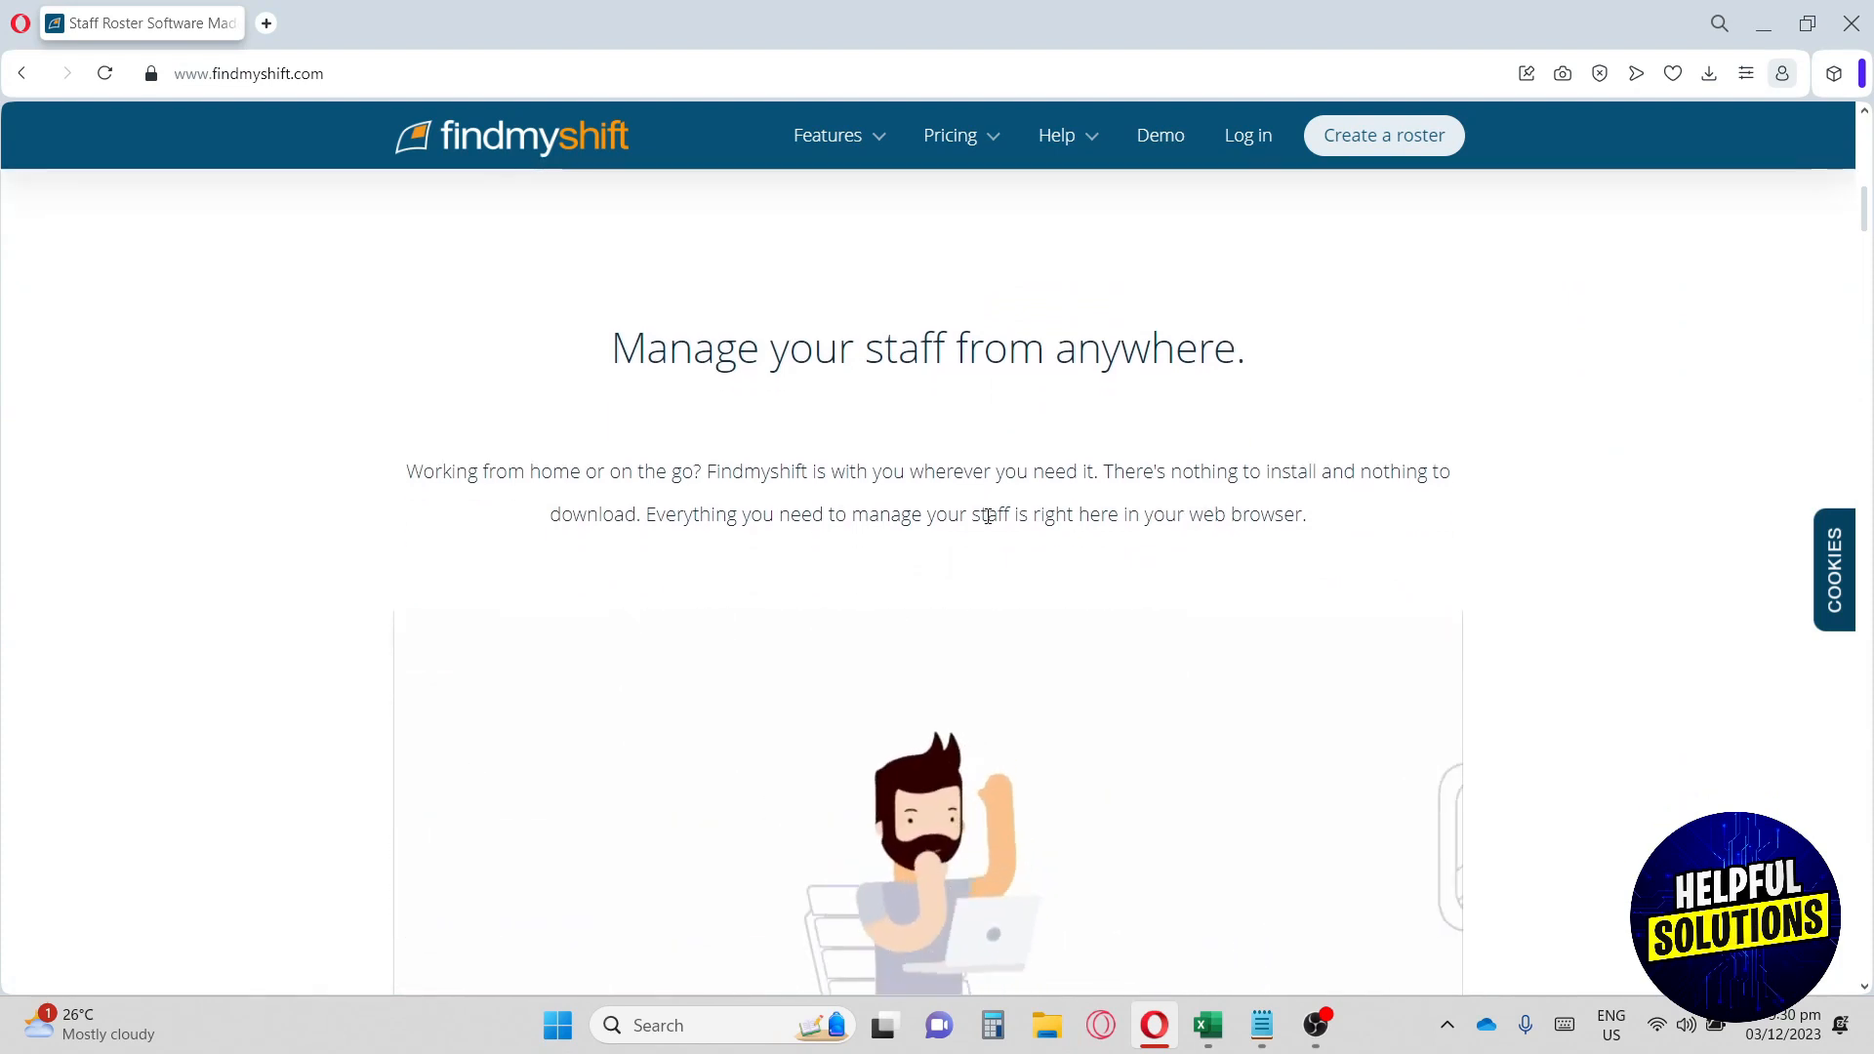
scroll(down, 3)
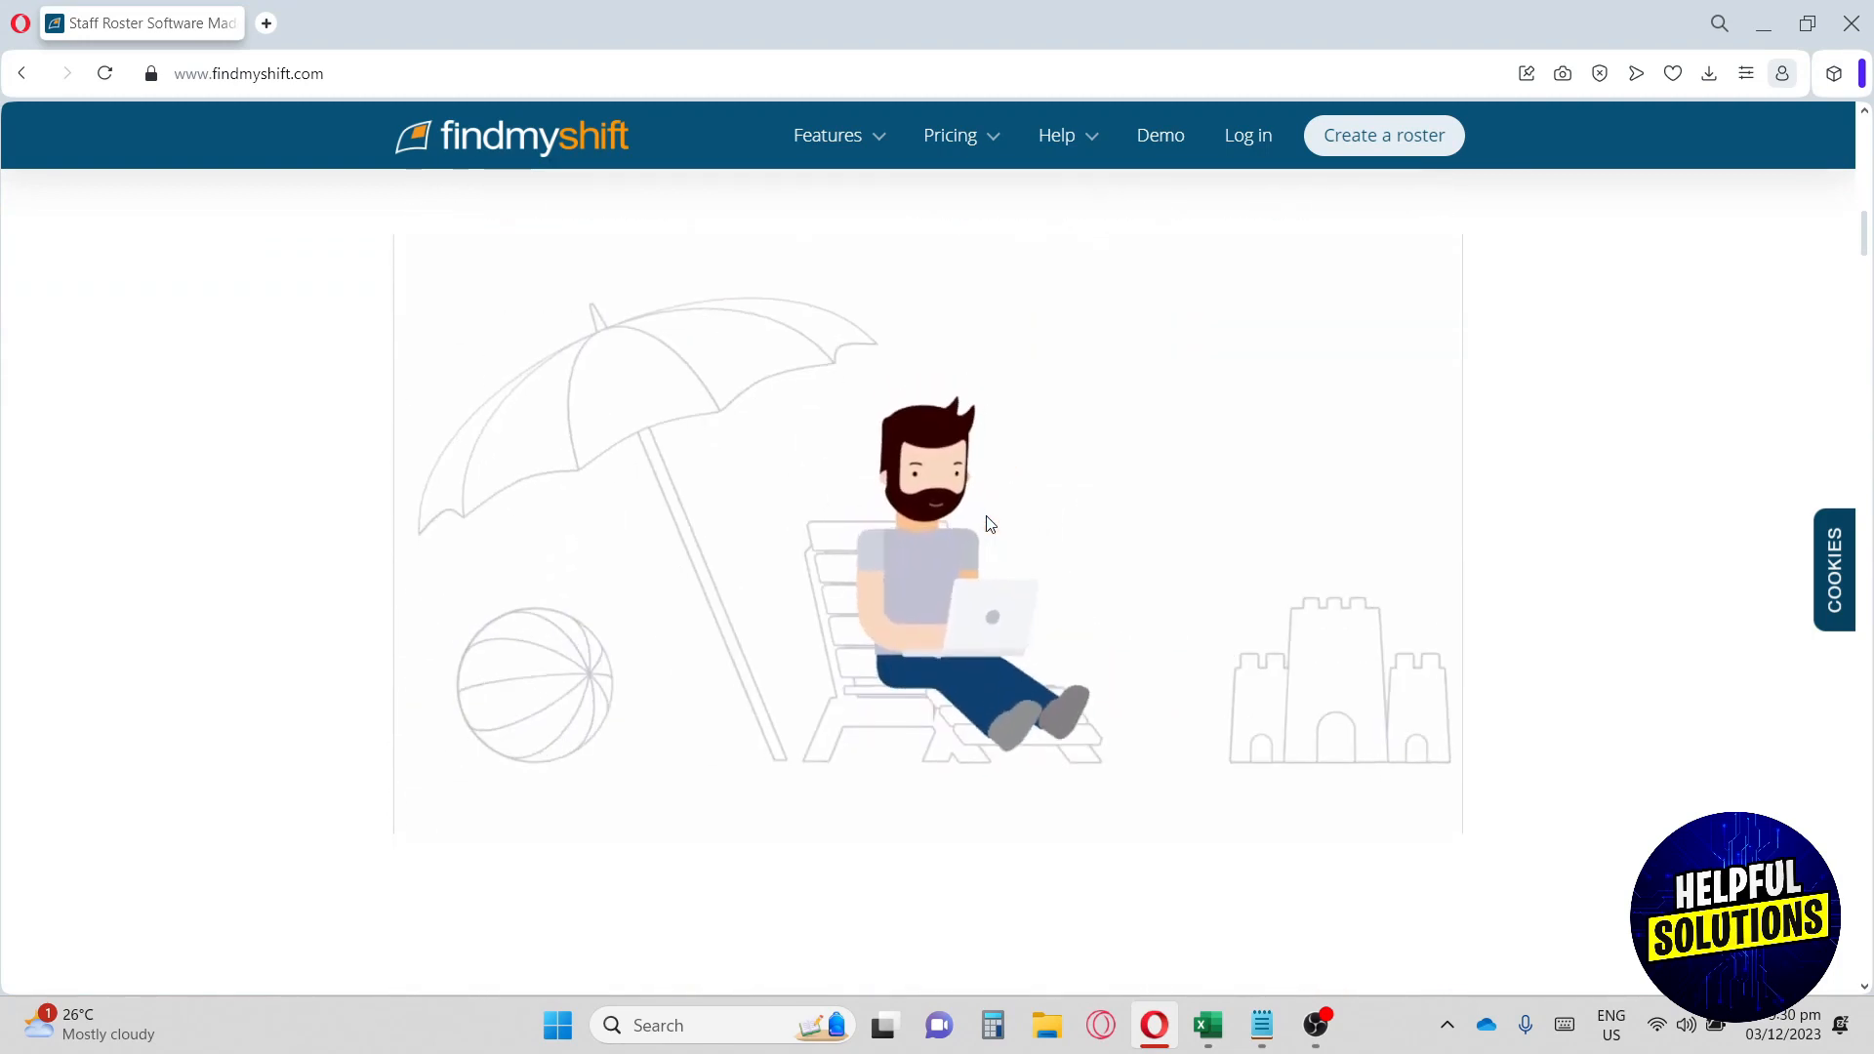
scroll(down, 3)
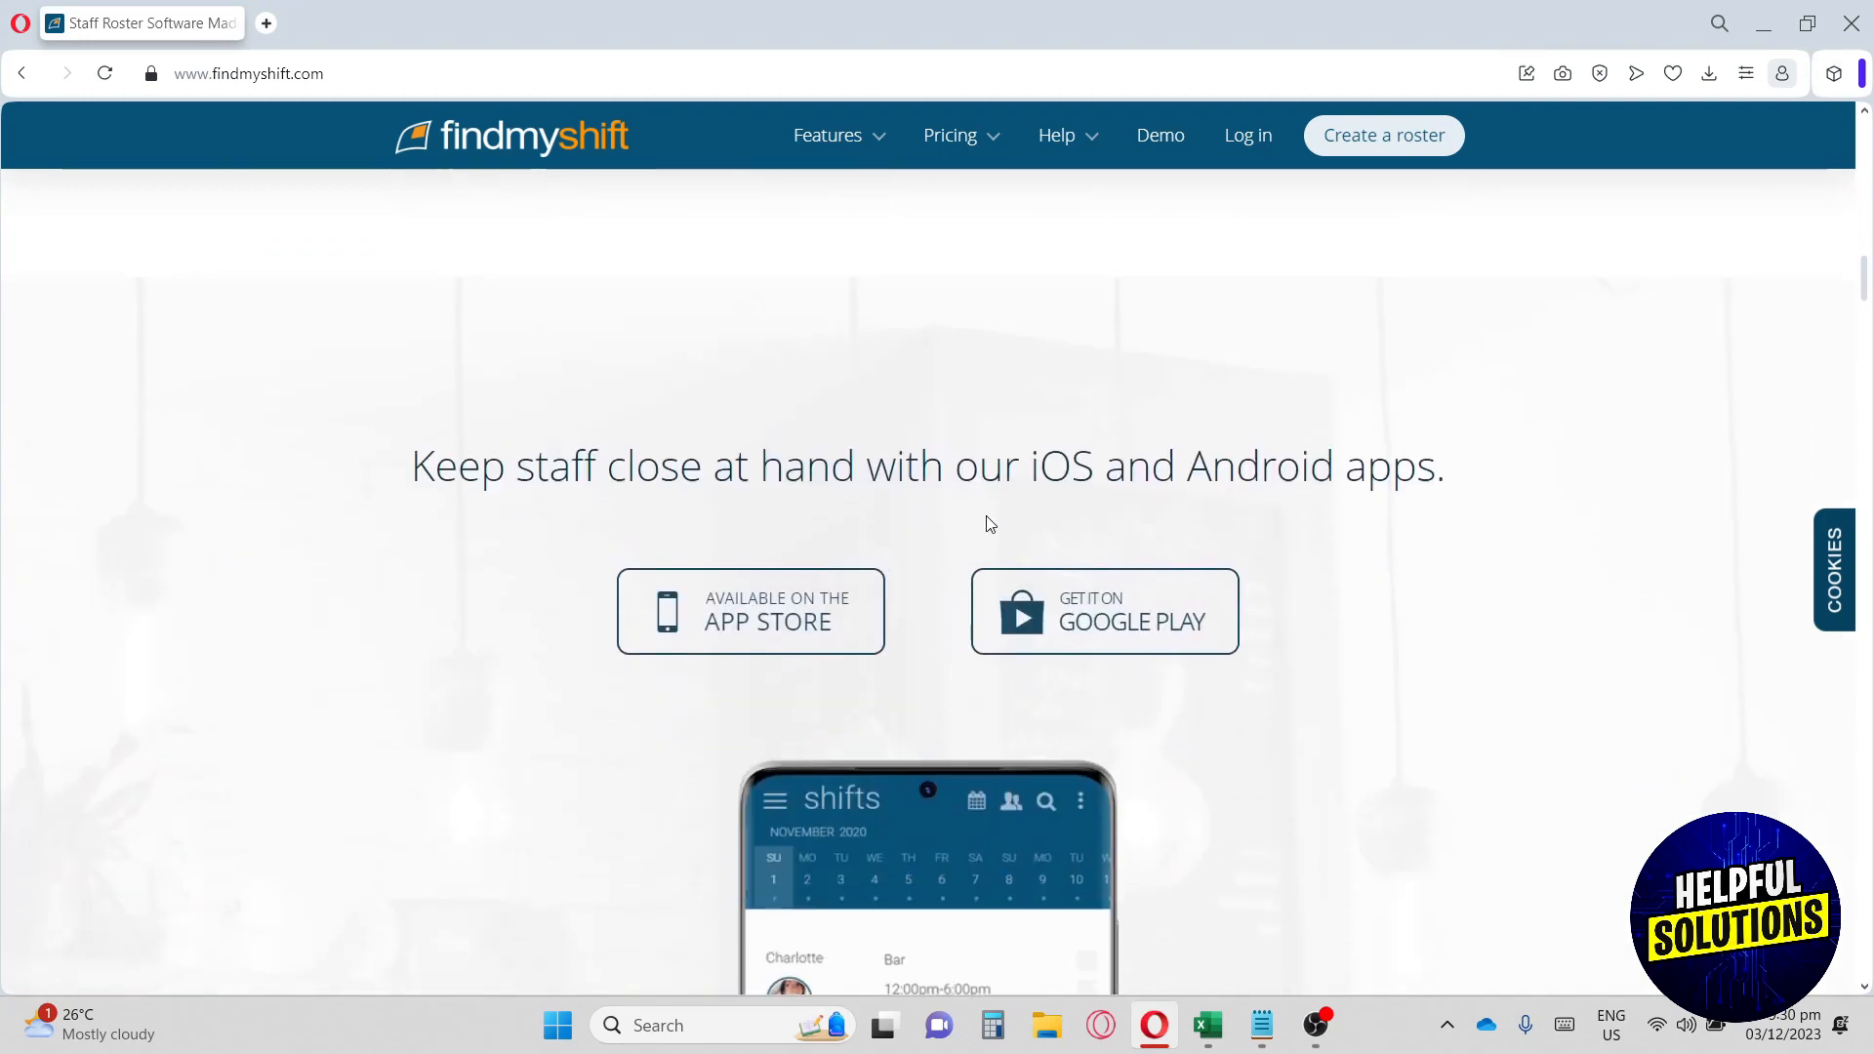
scroll(down, 3)
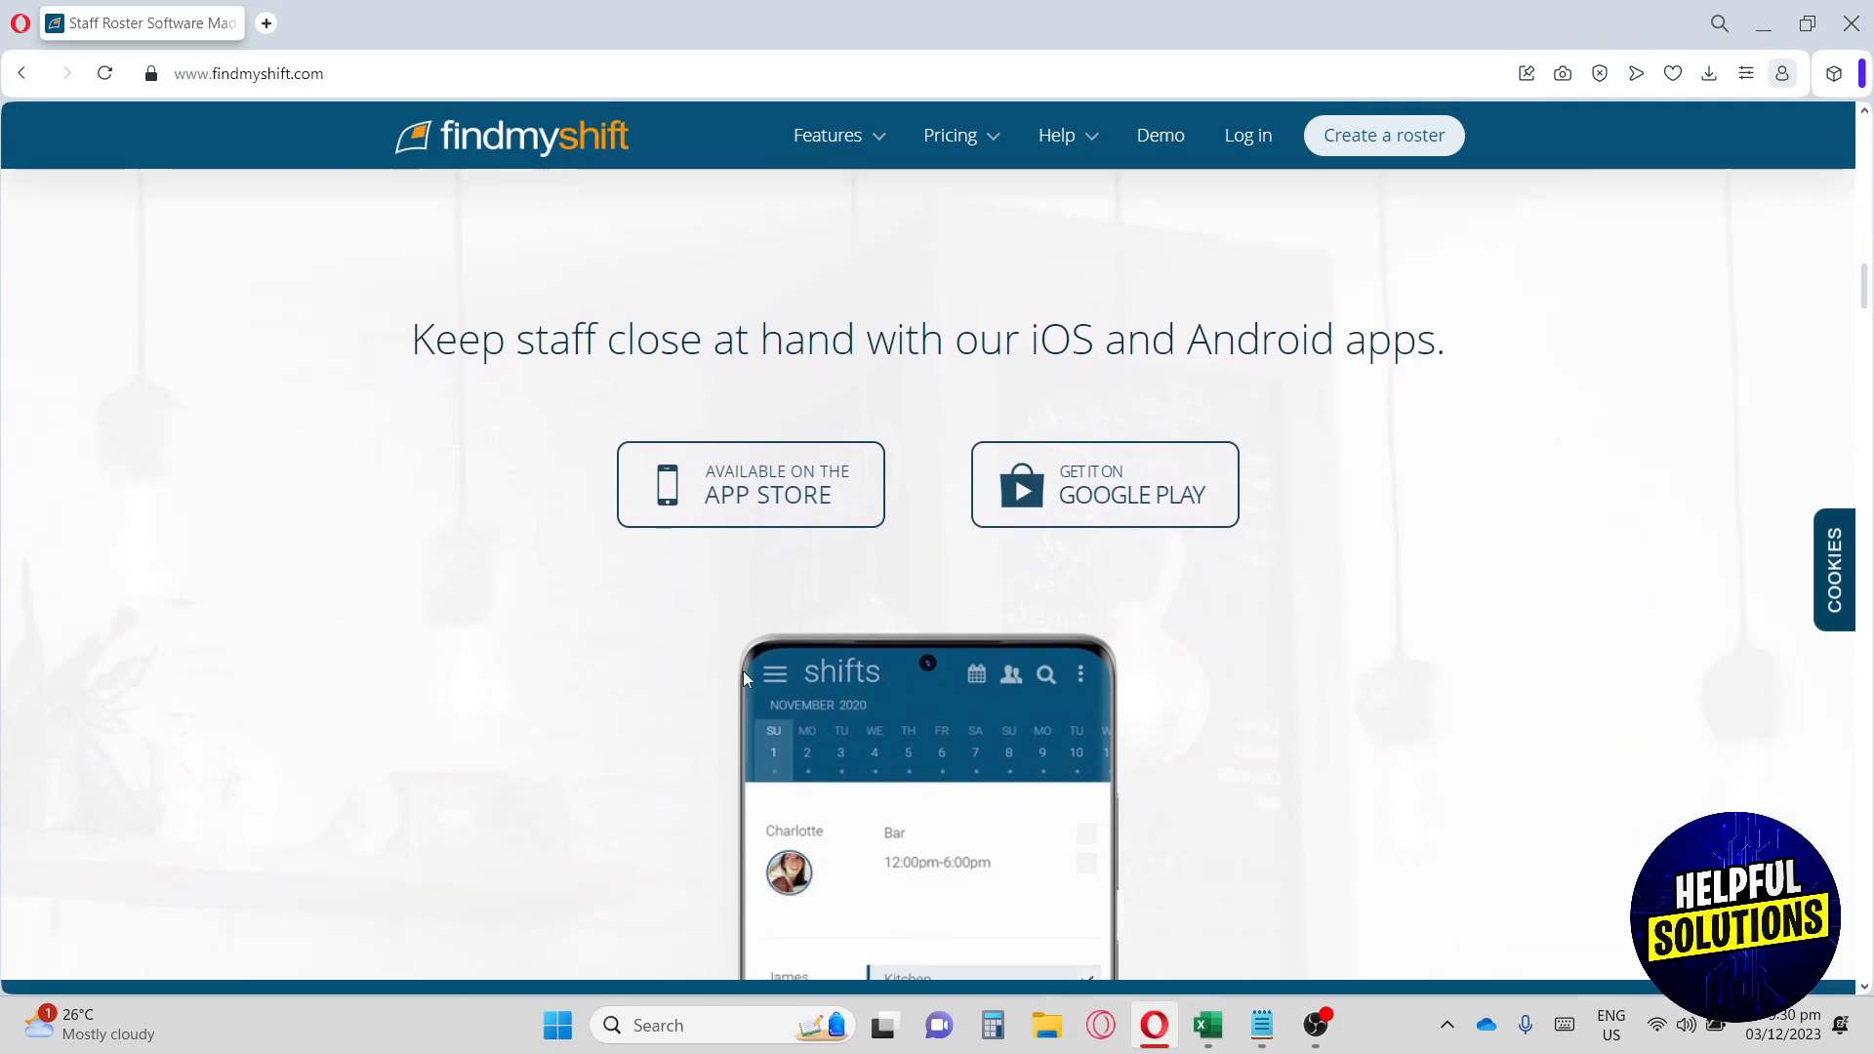
mouse_move(900, 668)
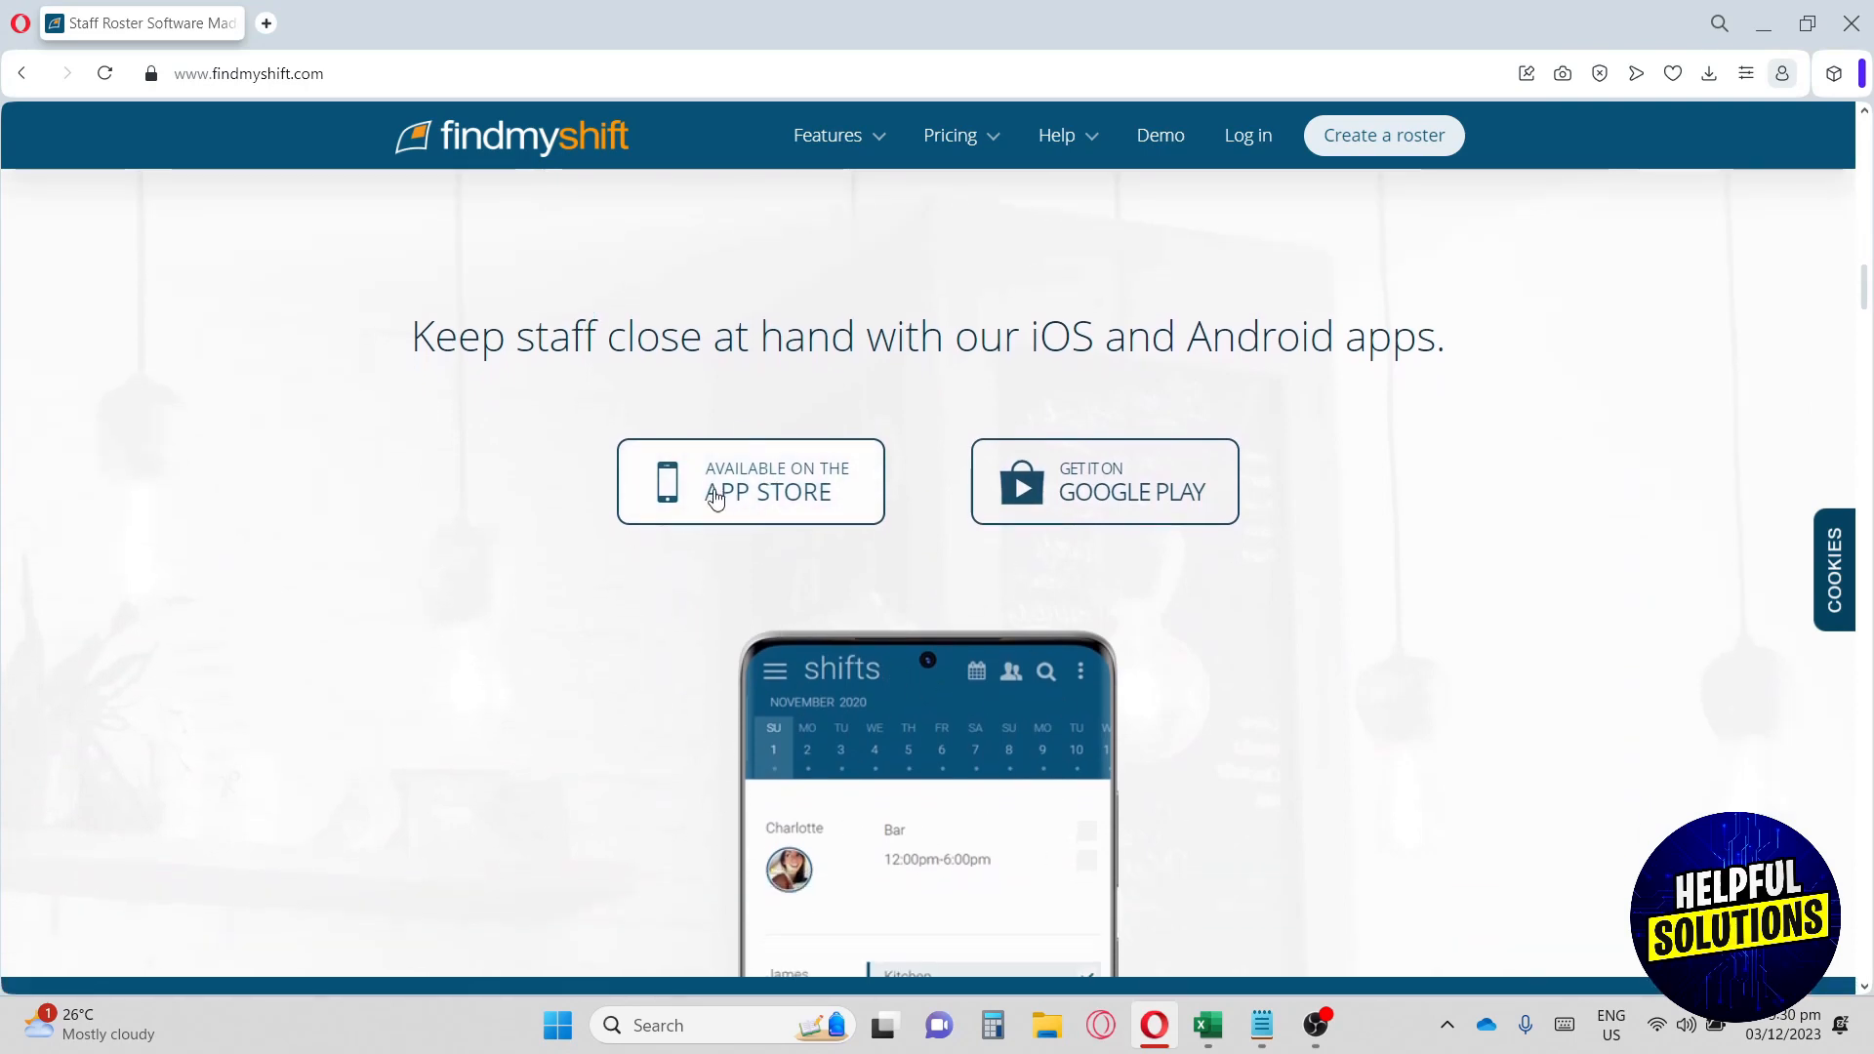
scroll(down, 3)
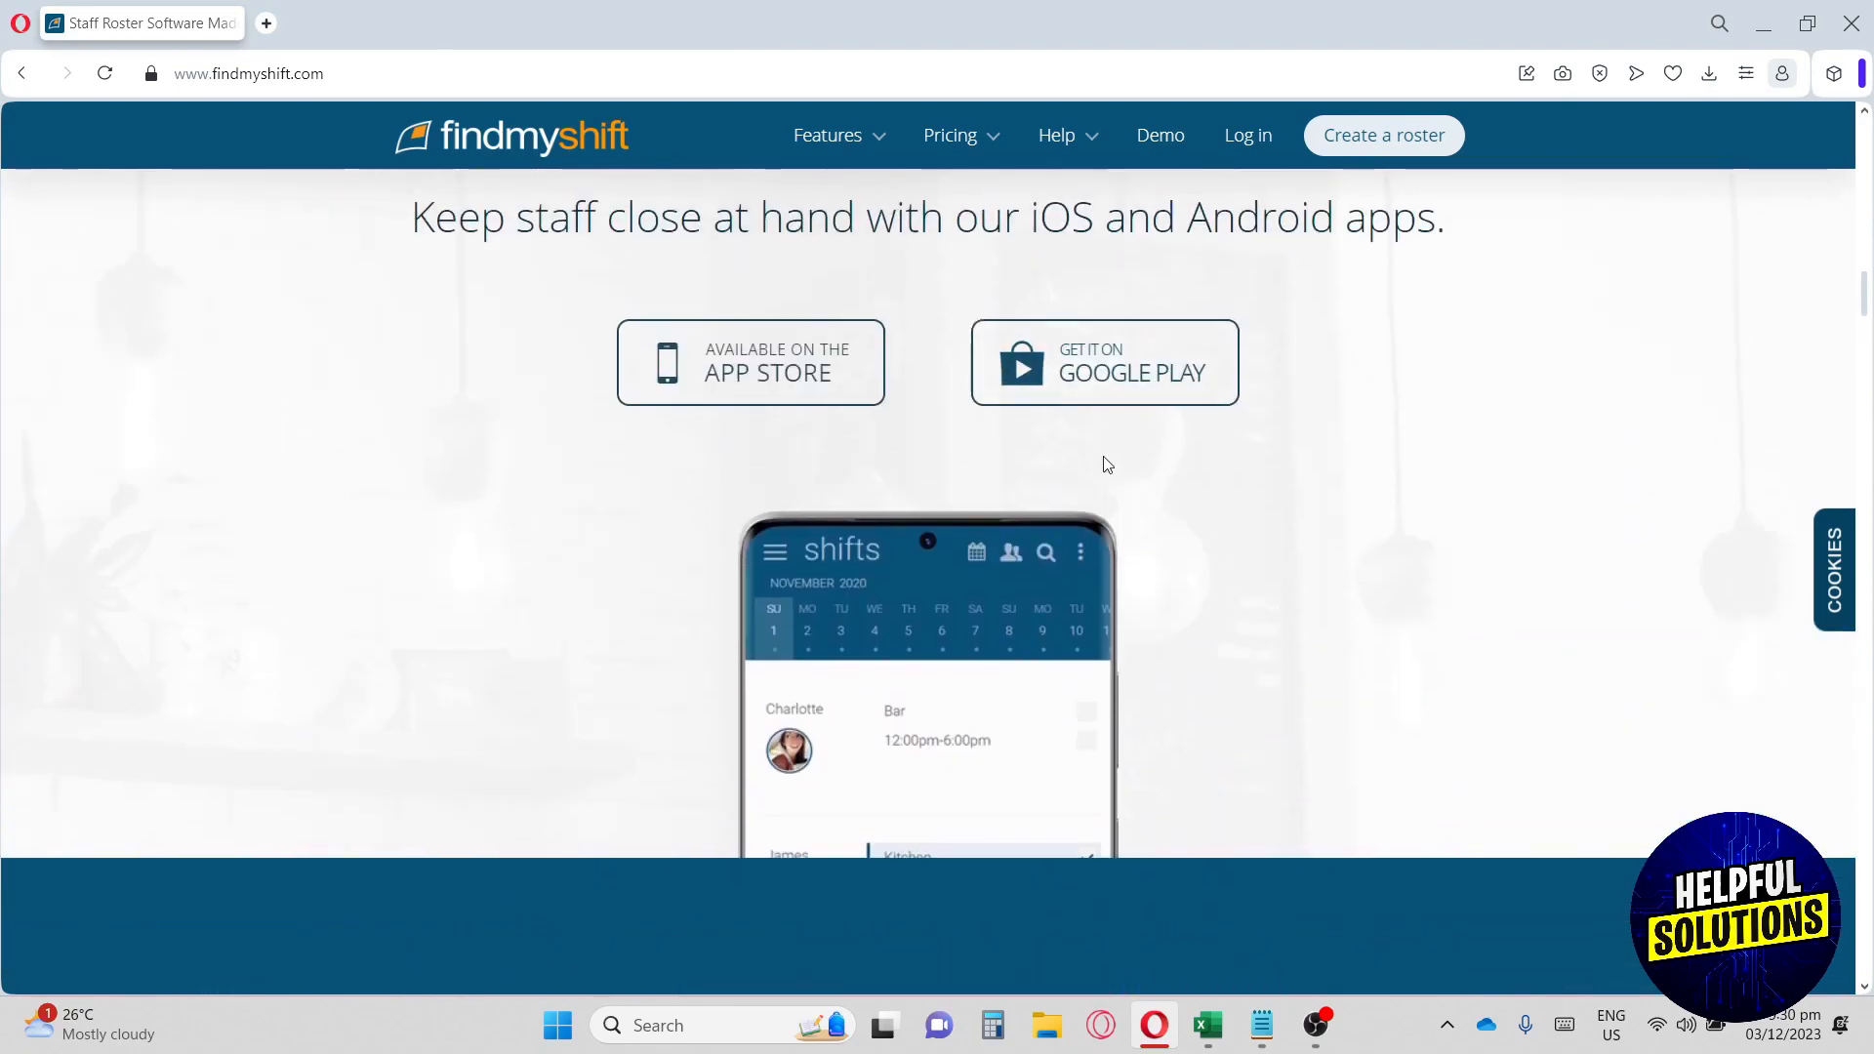
scroll(down, 3)
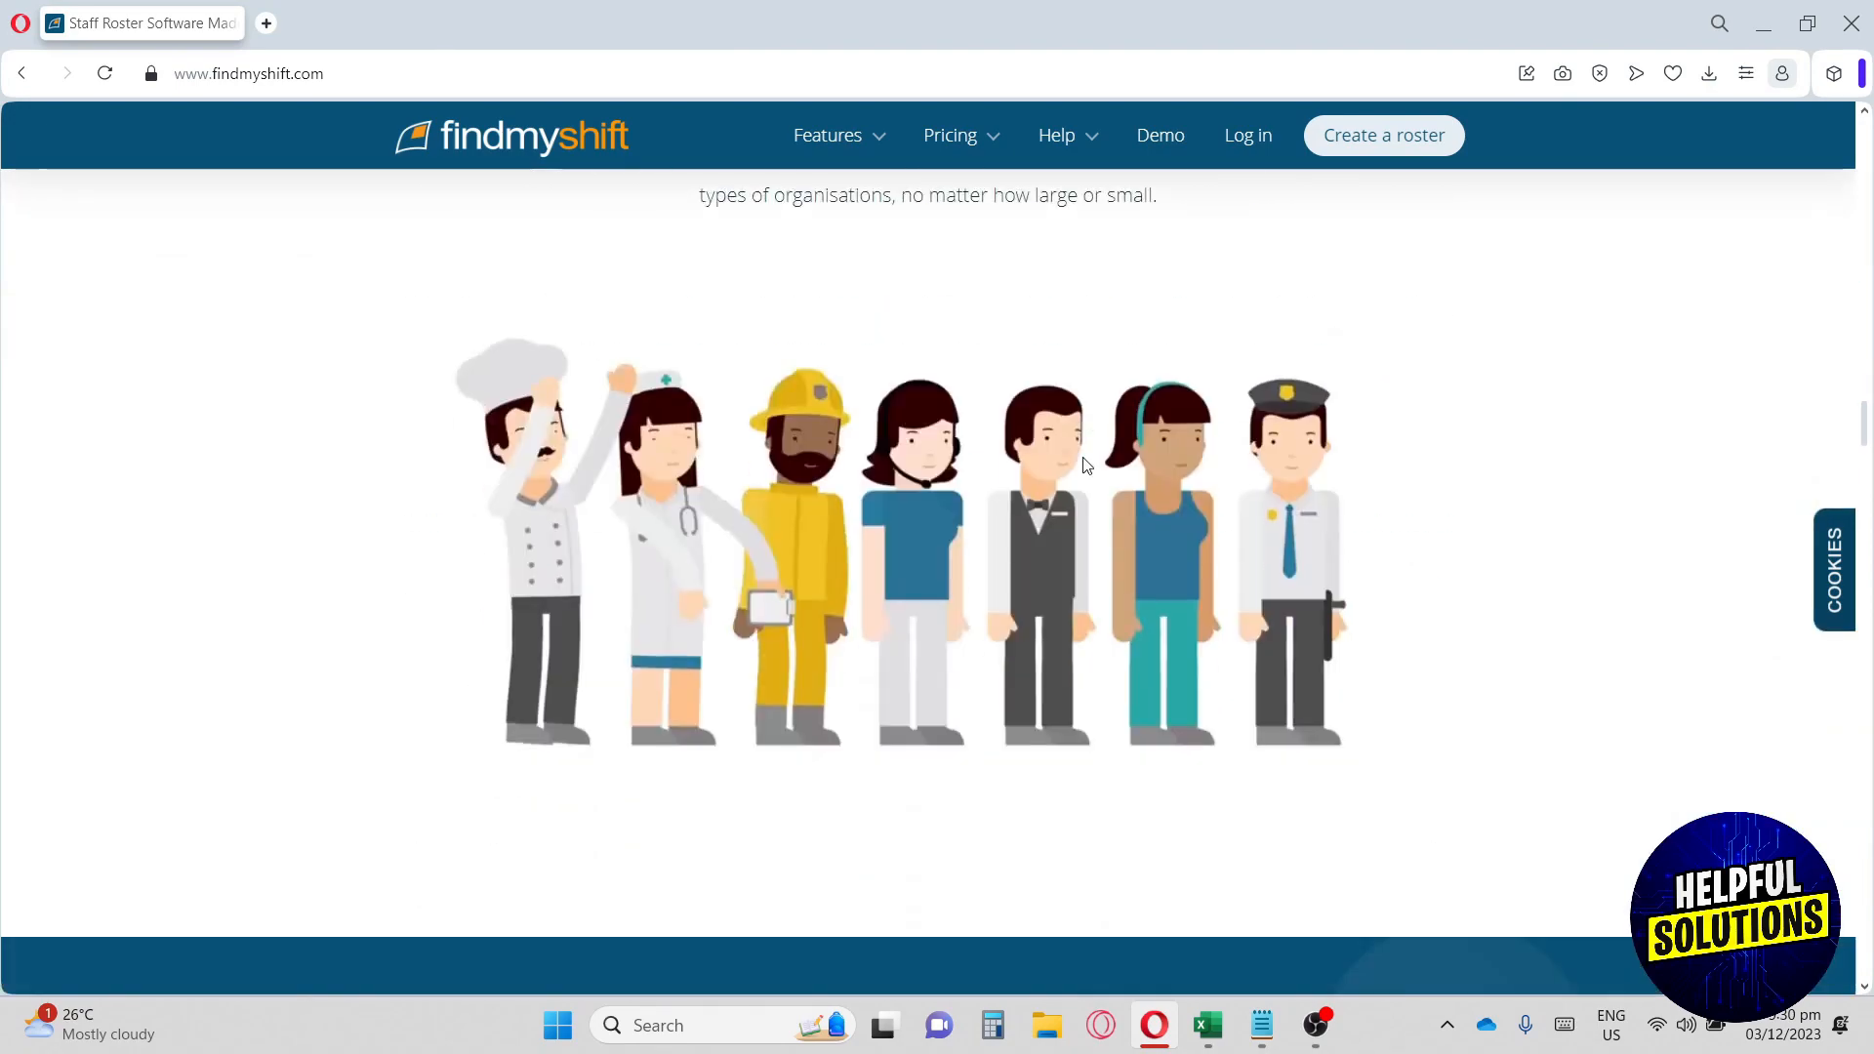
scroll(down, 3)
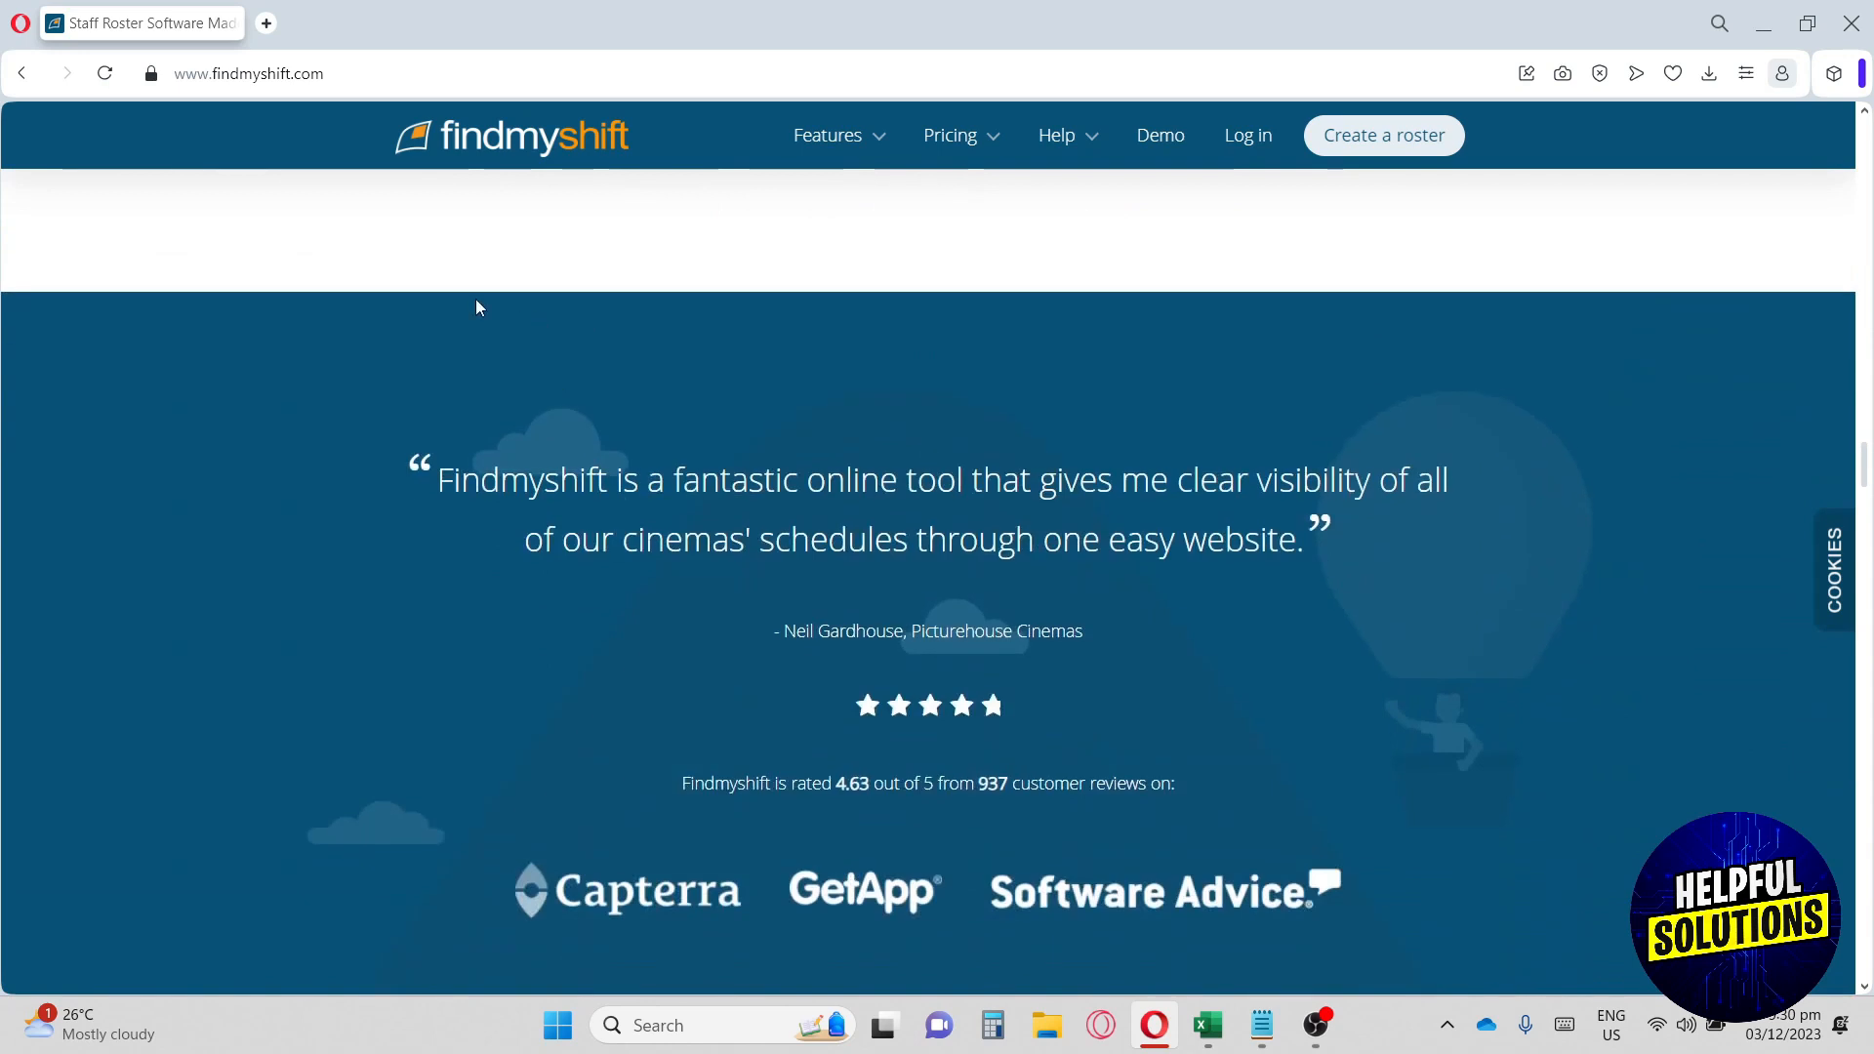
click(247, 73)
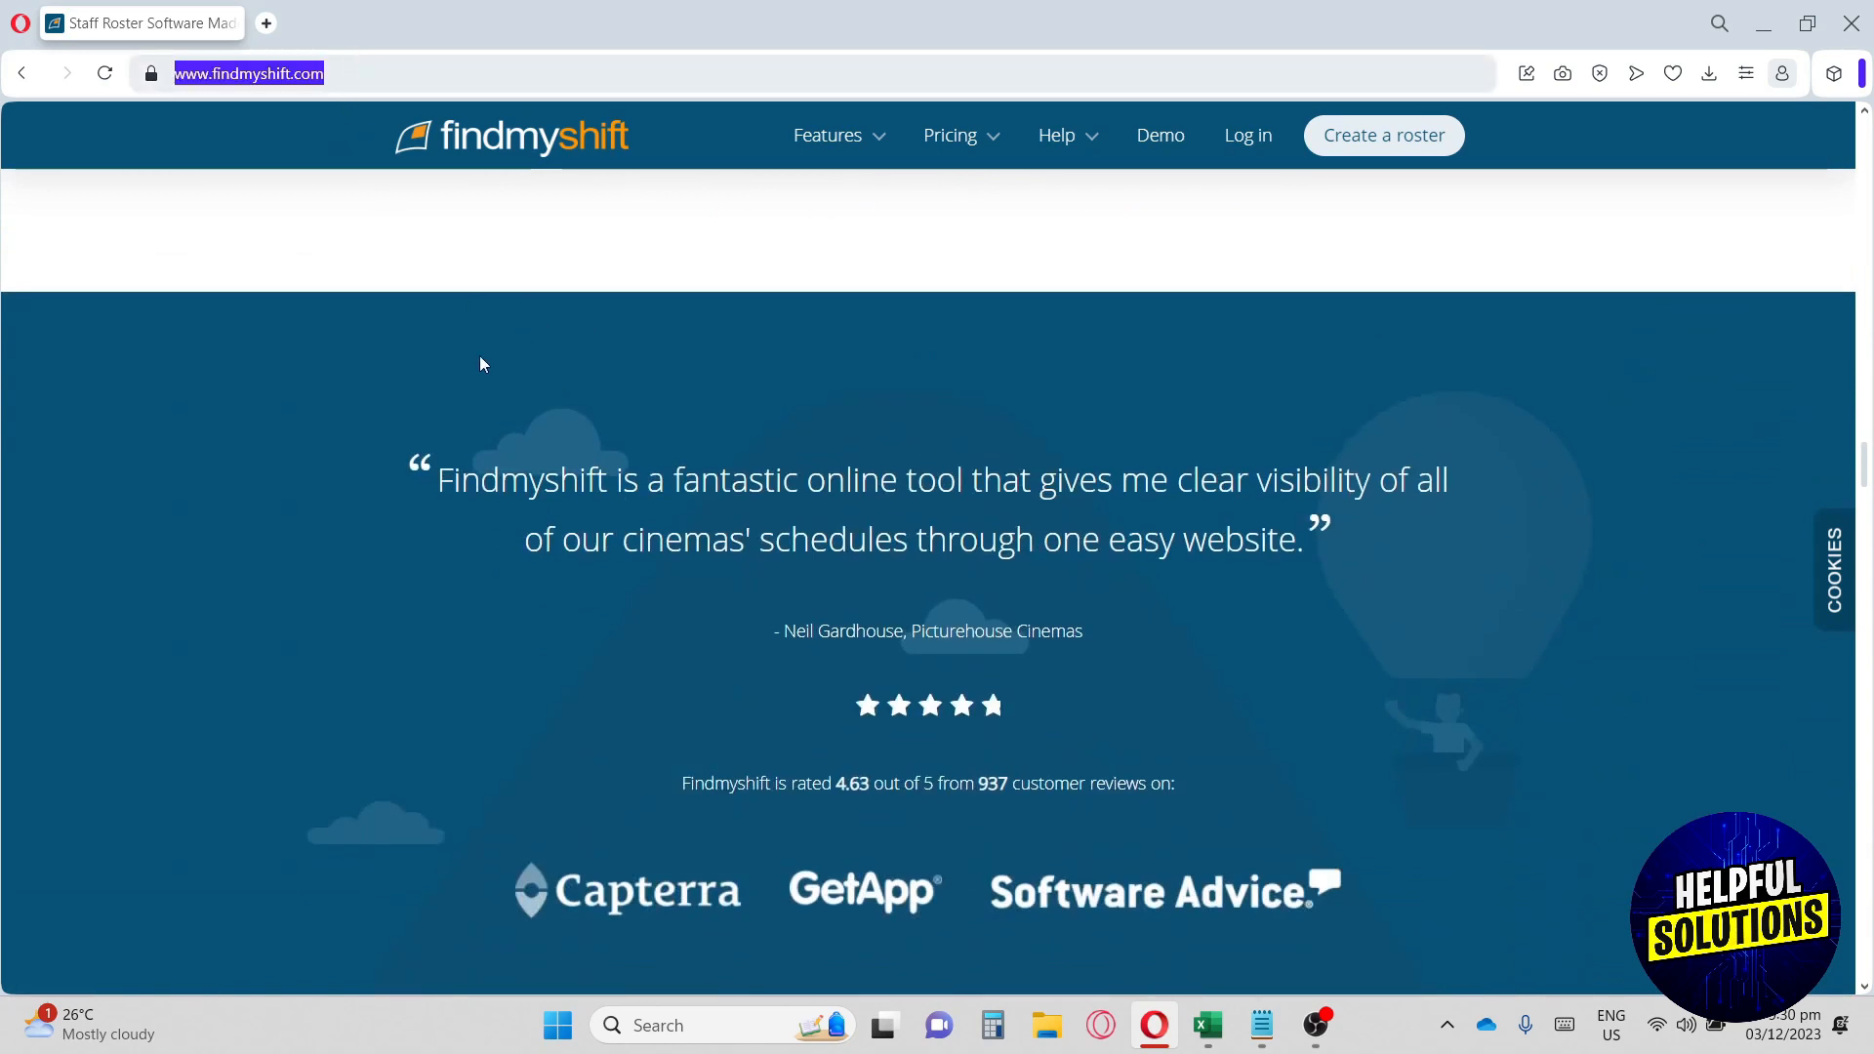
mouse_move(645, 452)
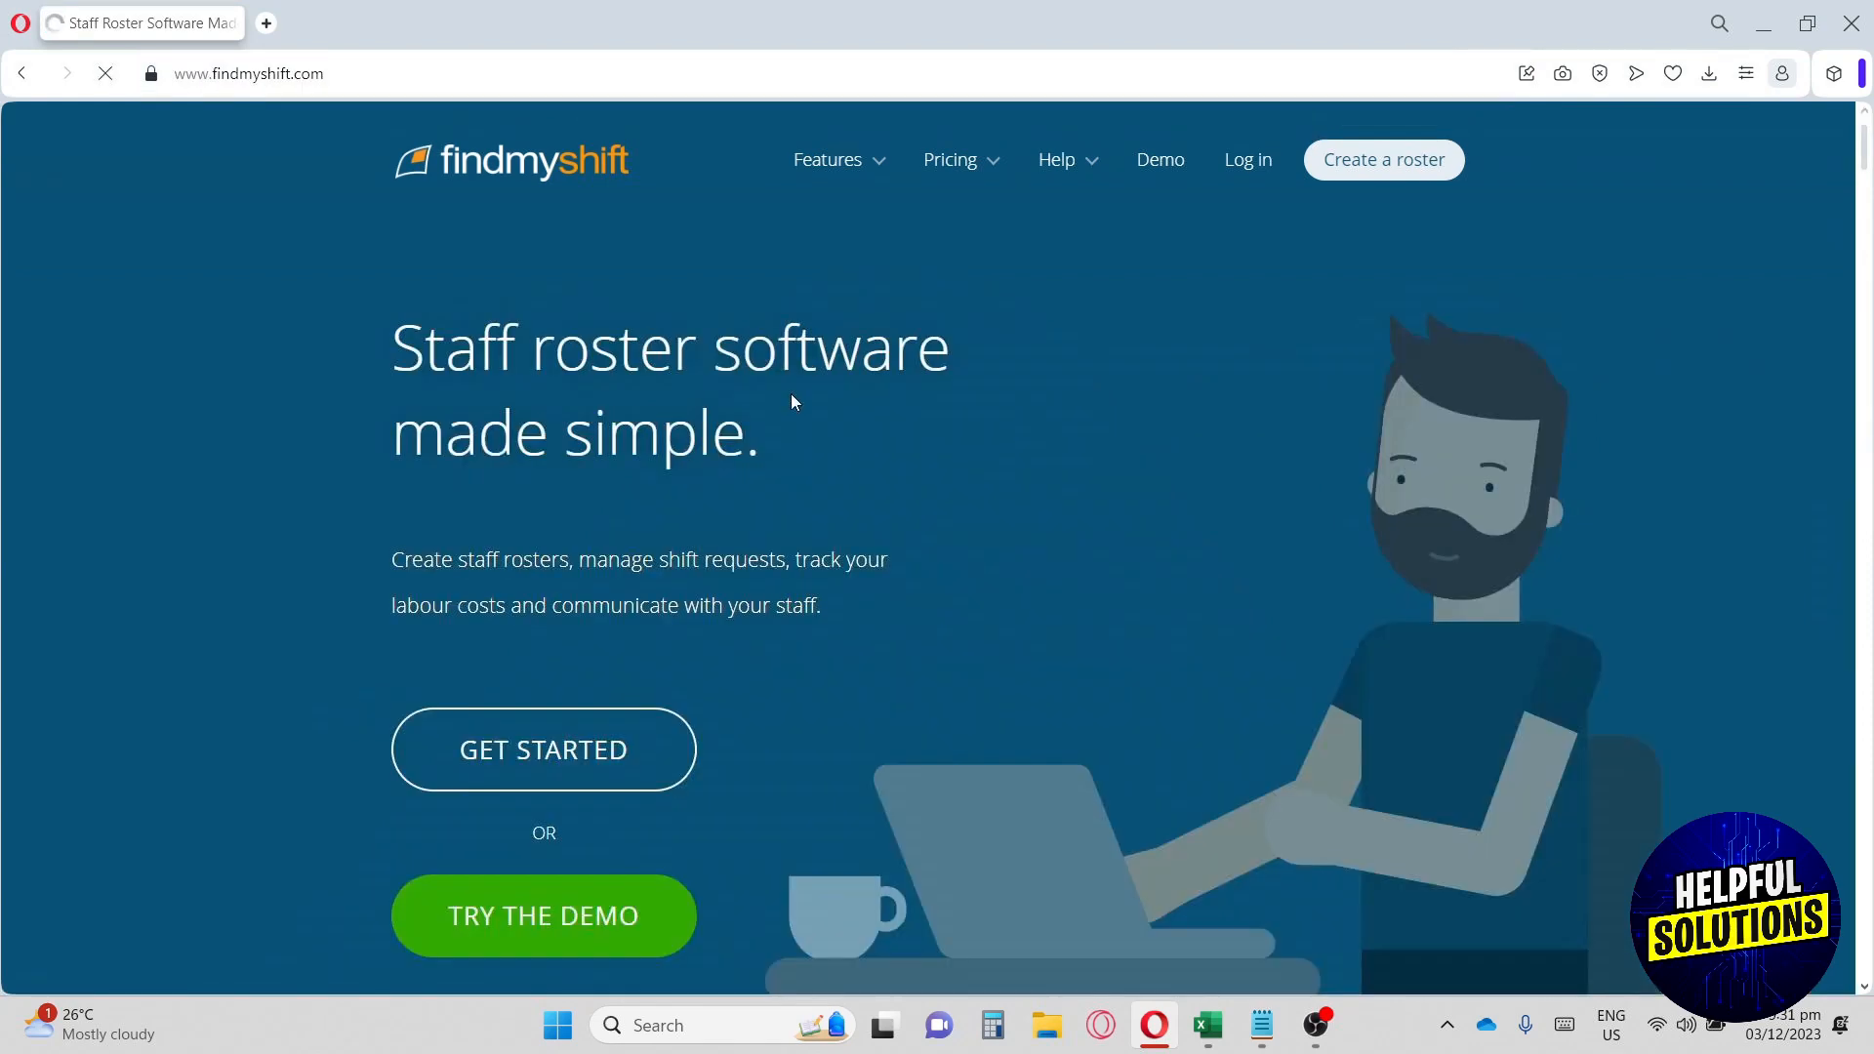
Choose Pricing plans from the Pricing menu to load the plans page.
click(951, 159)
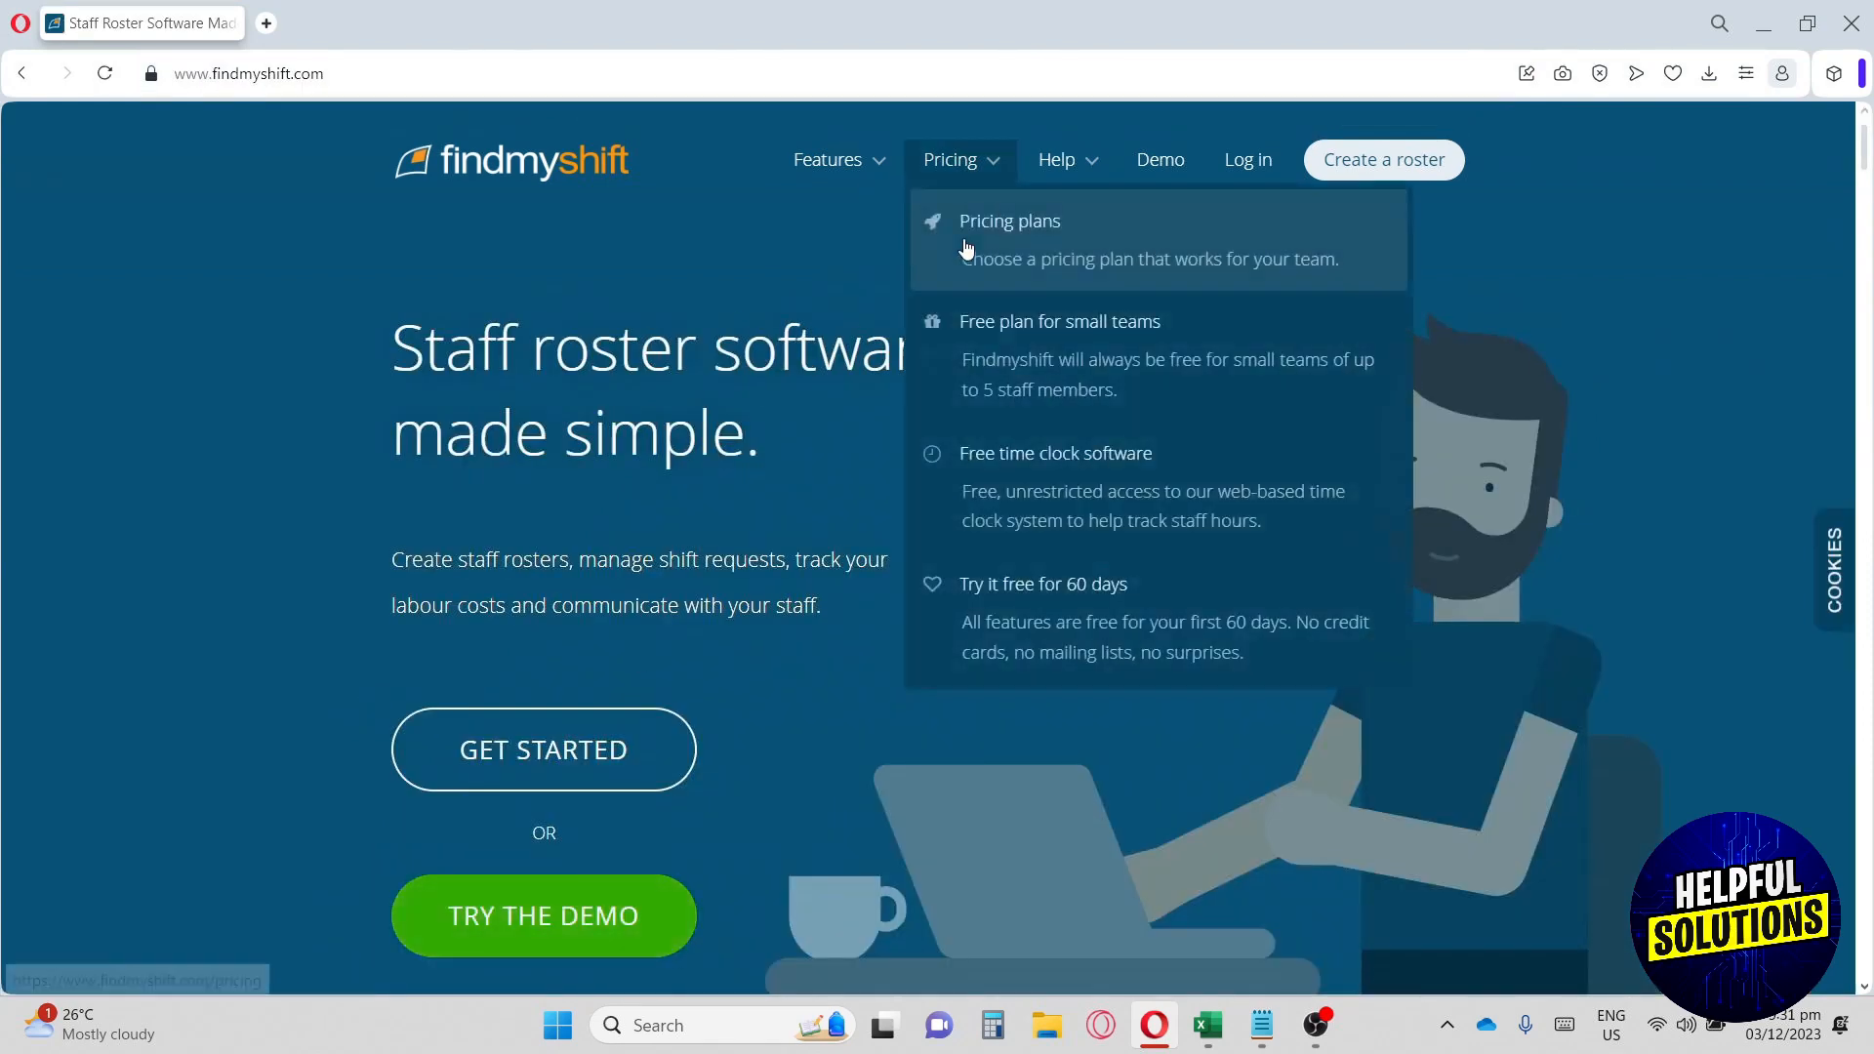
click(1010, 221)
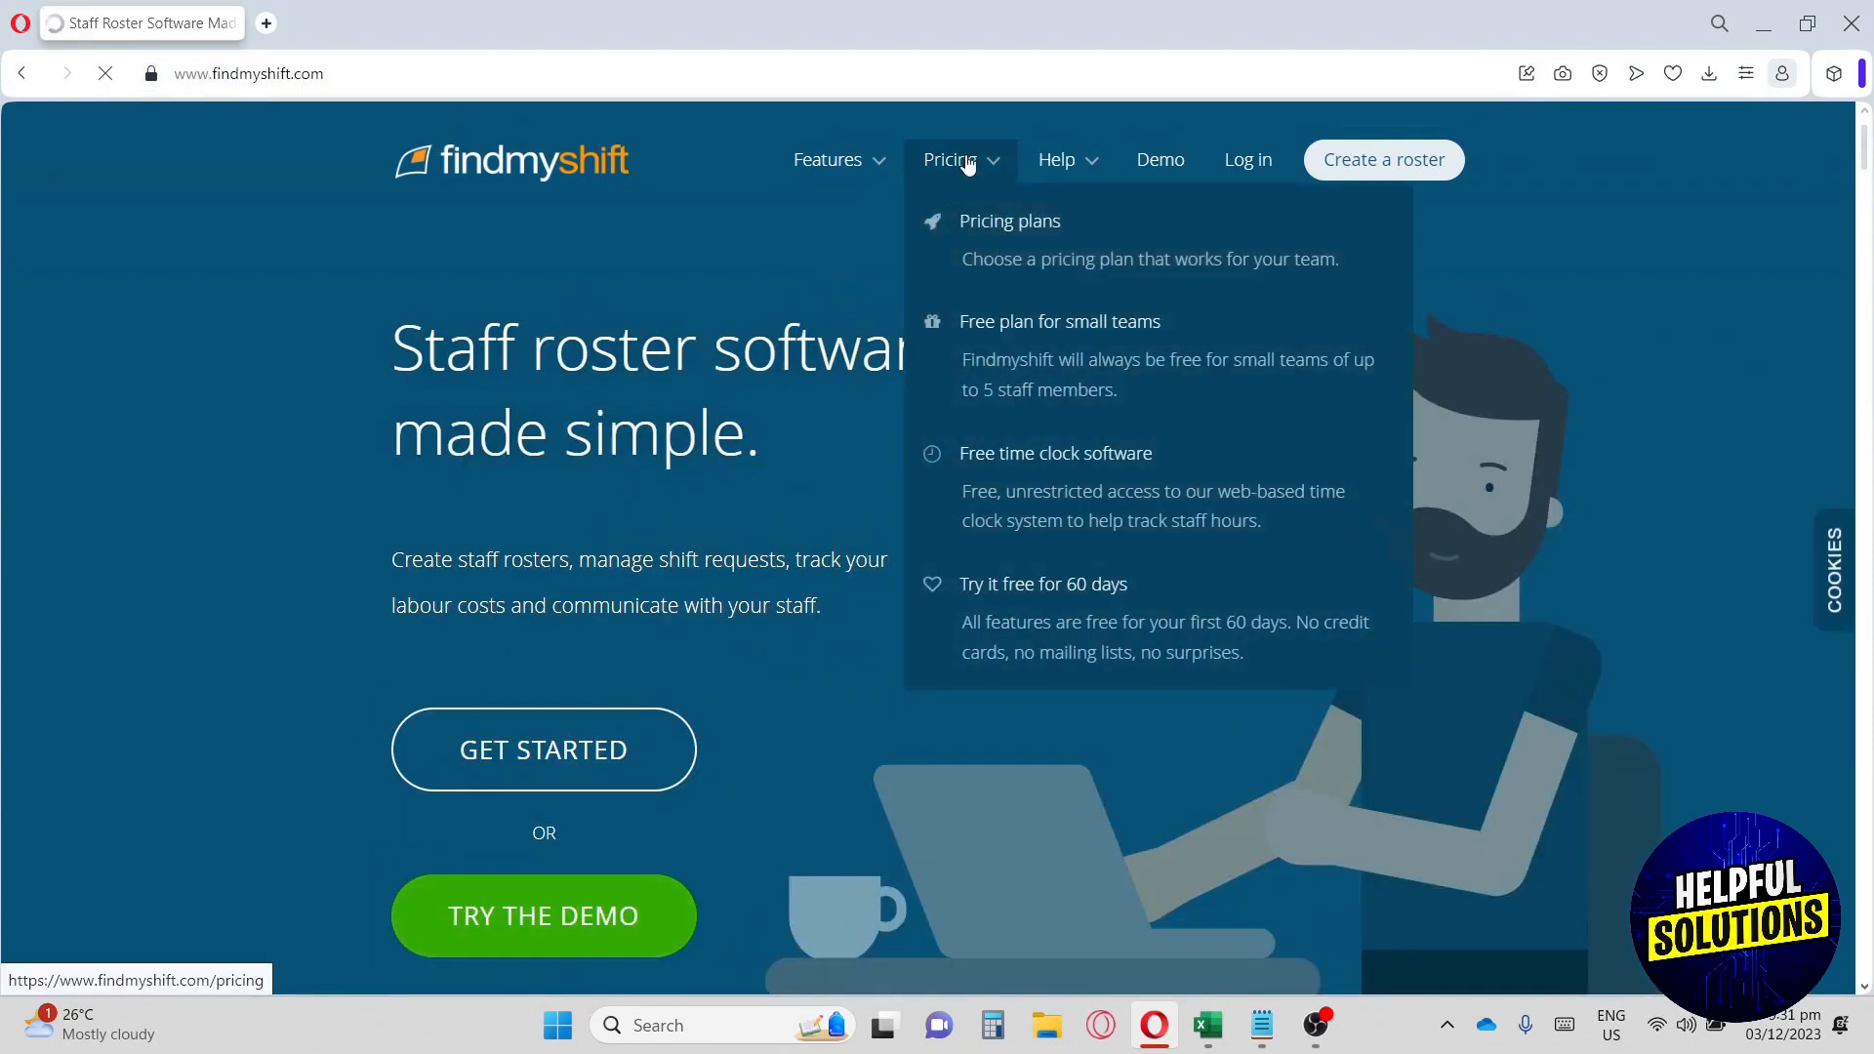
click(1008, 222)
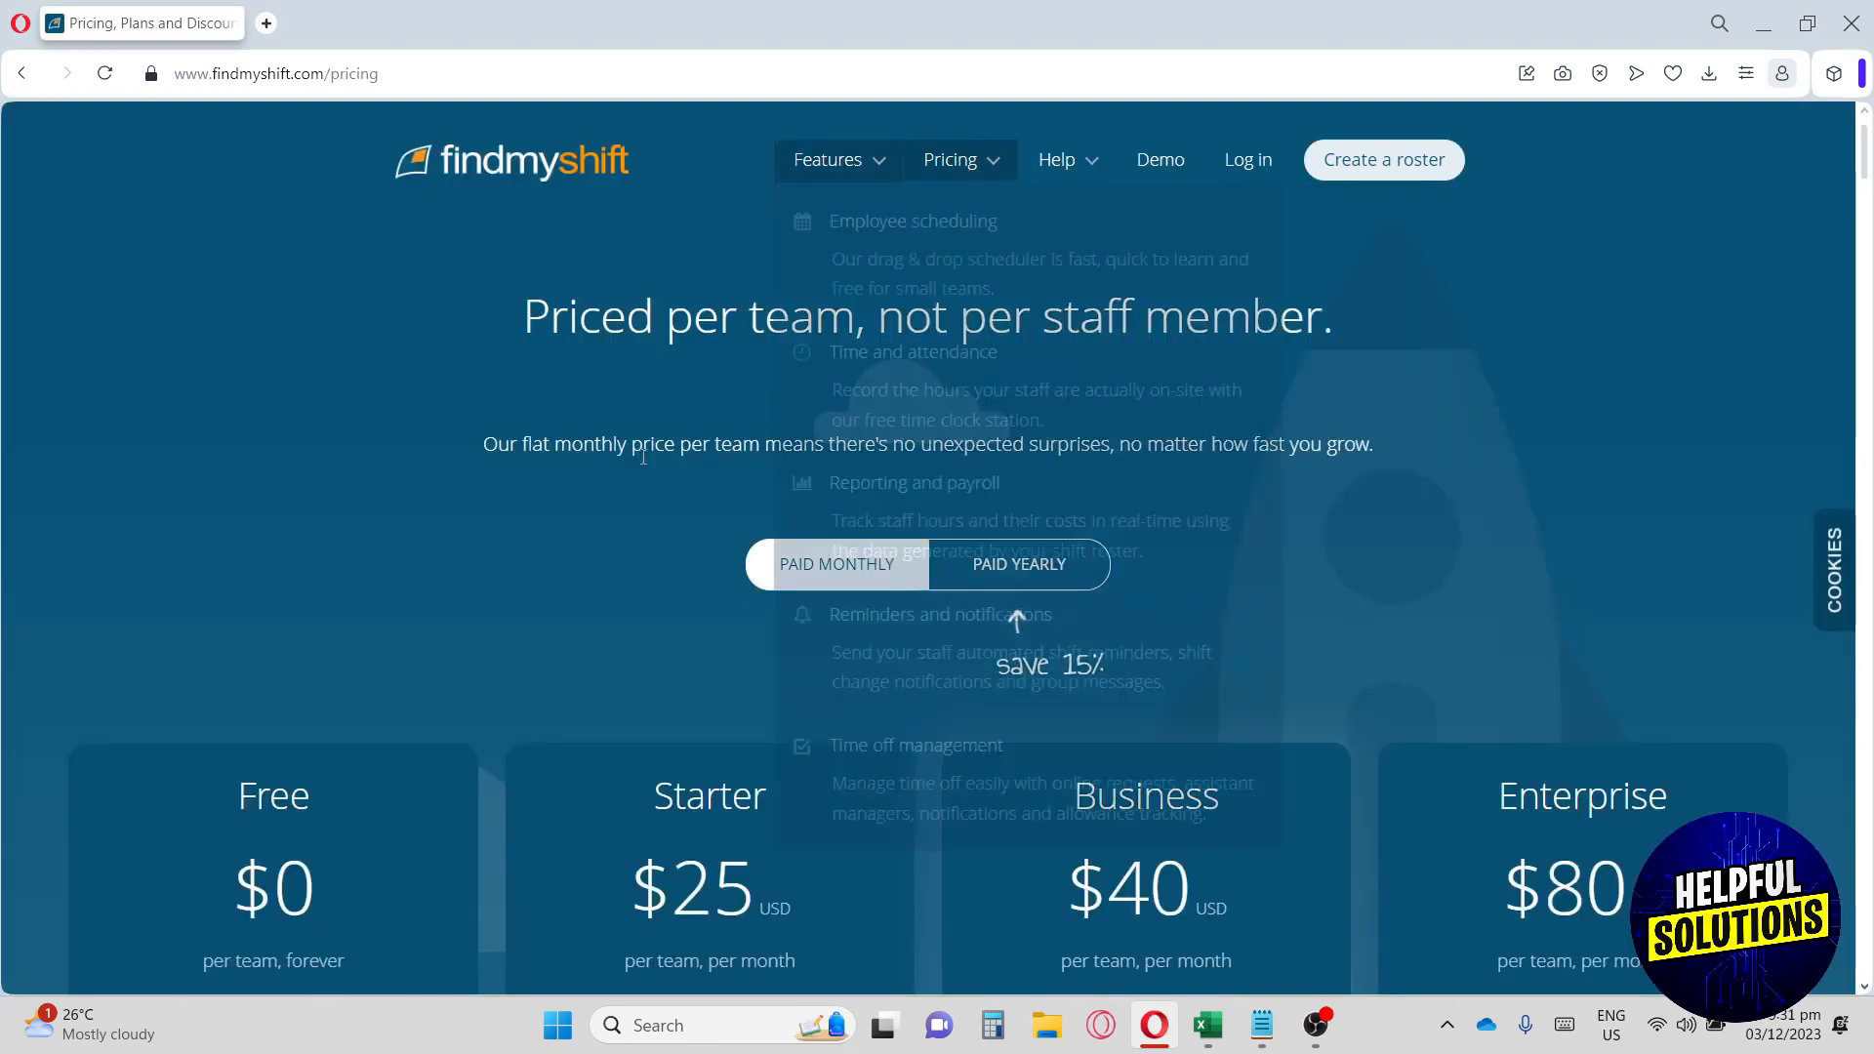
scroll(down, 3)
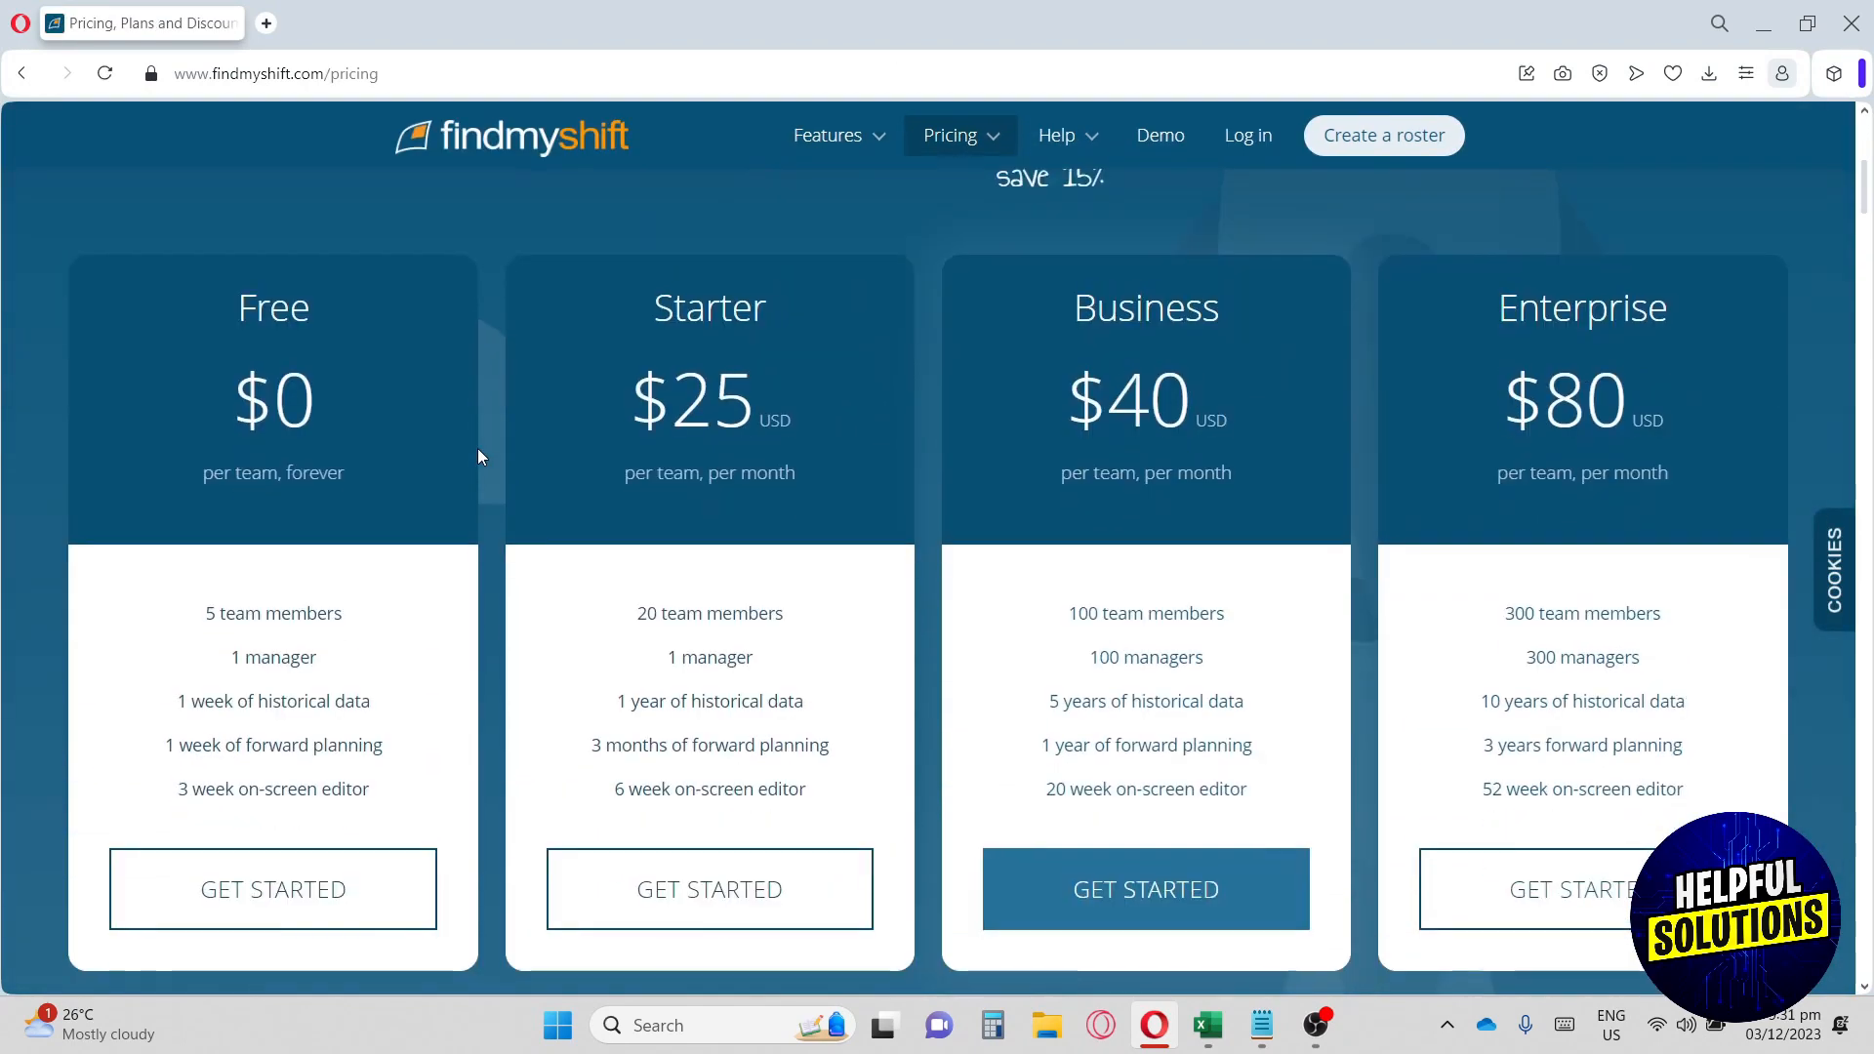
Highlight Starter plan feature text, including its on-screen editor allowance, then clear the highlight.
double_click(272, 400)
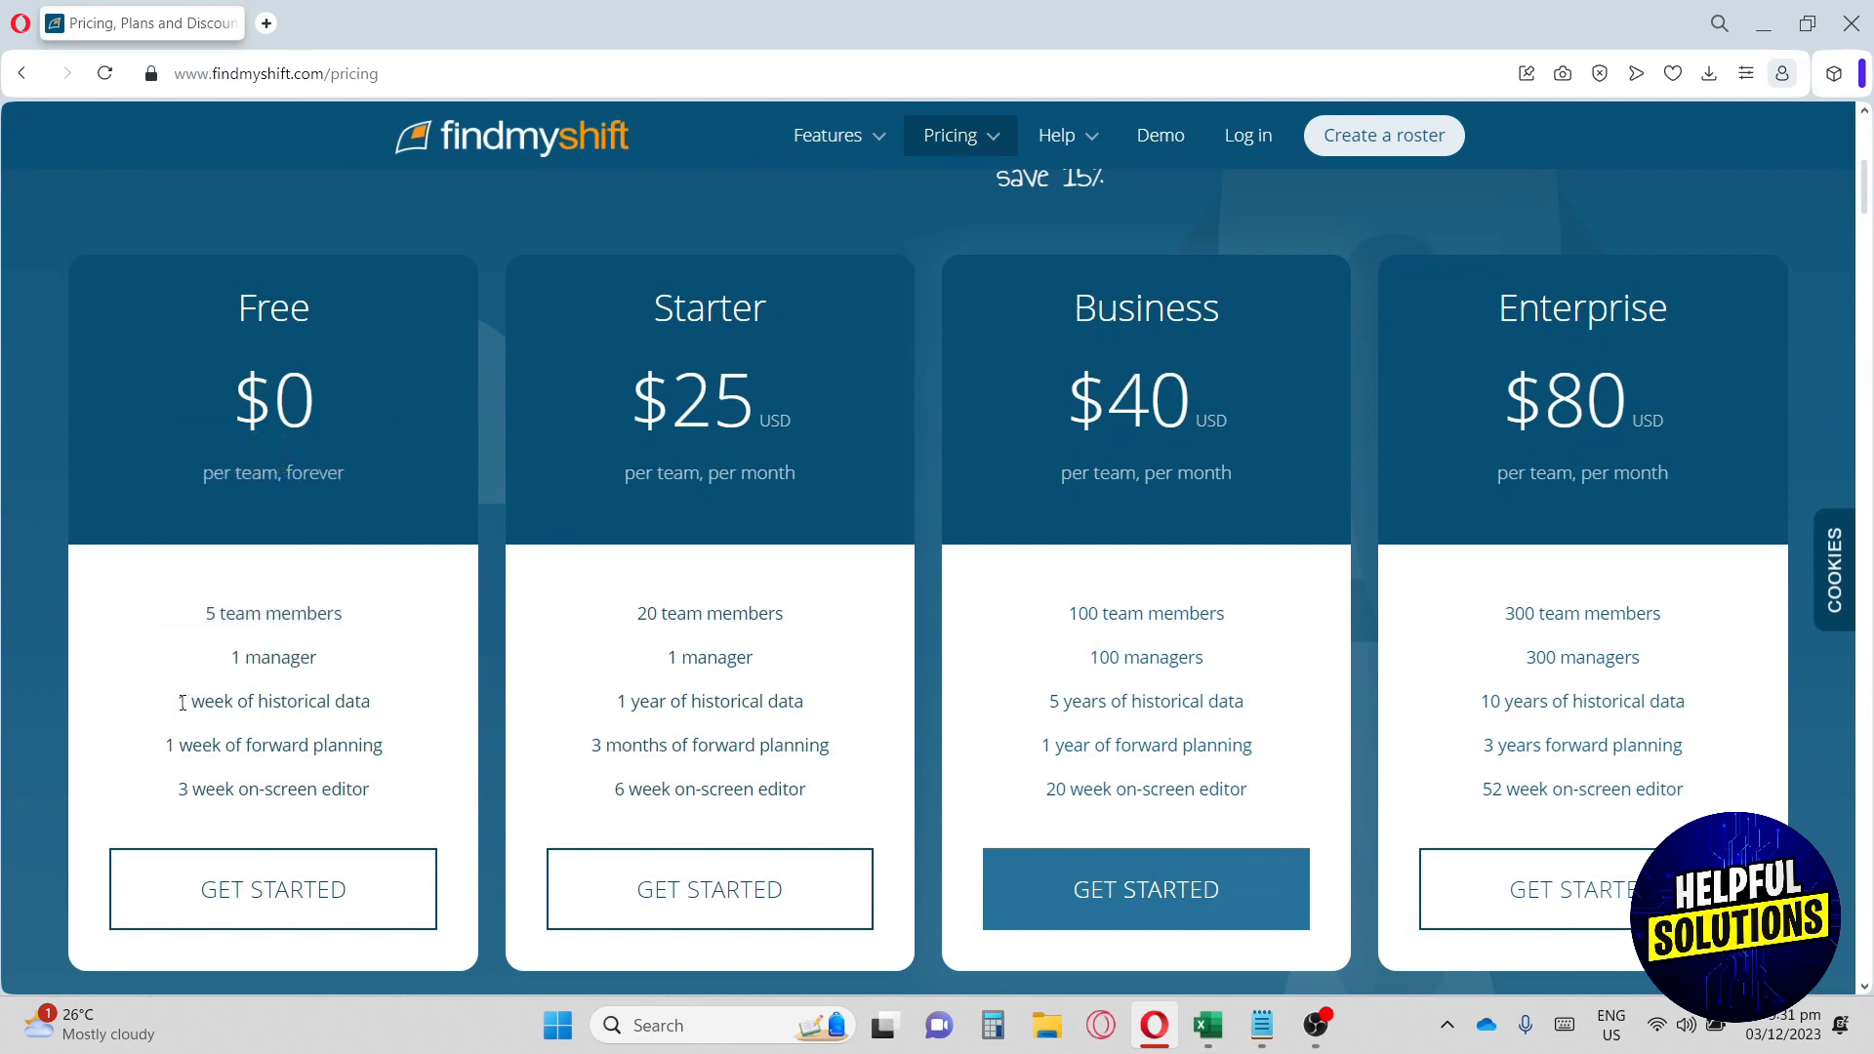
double_click(272, 701)
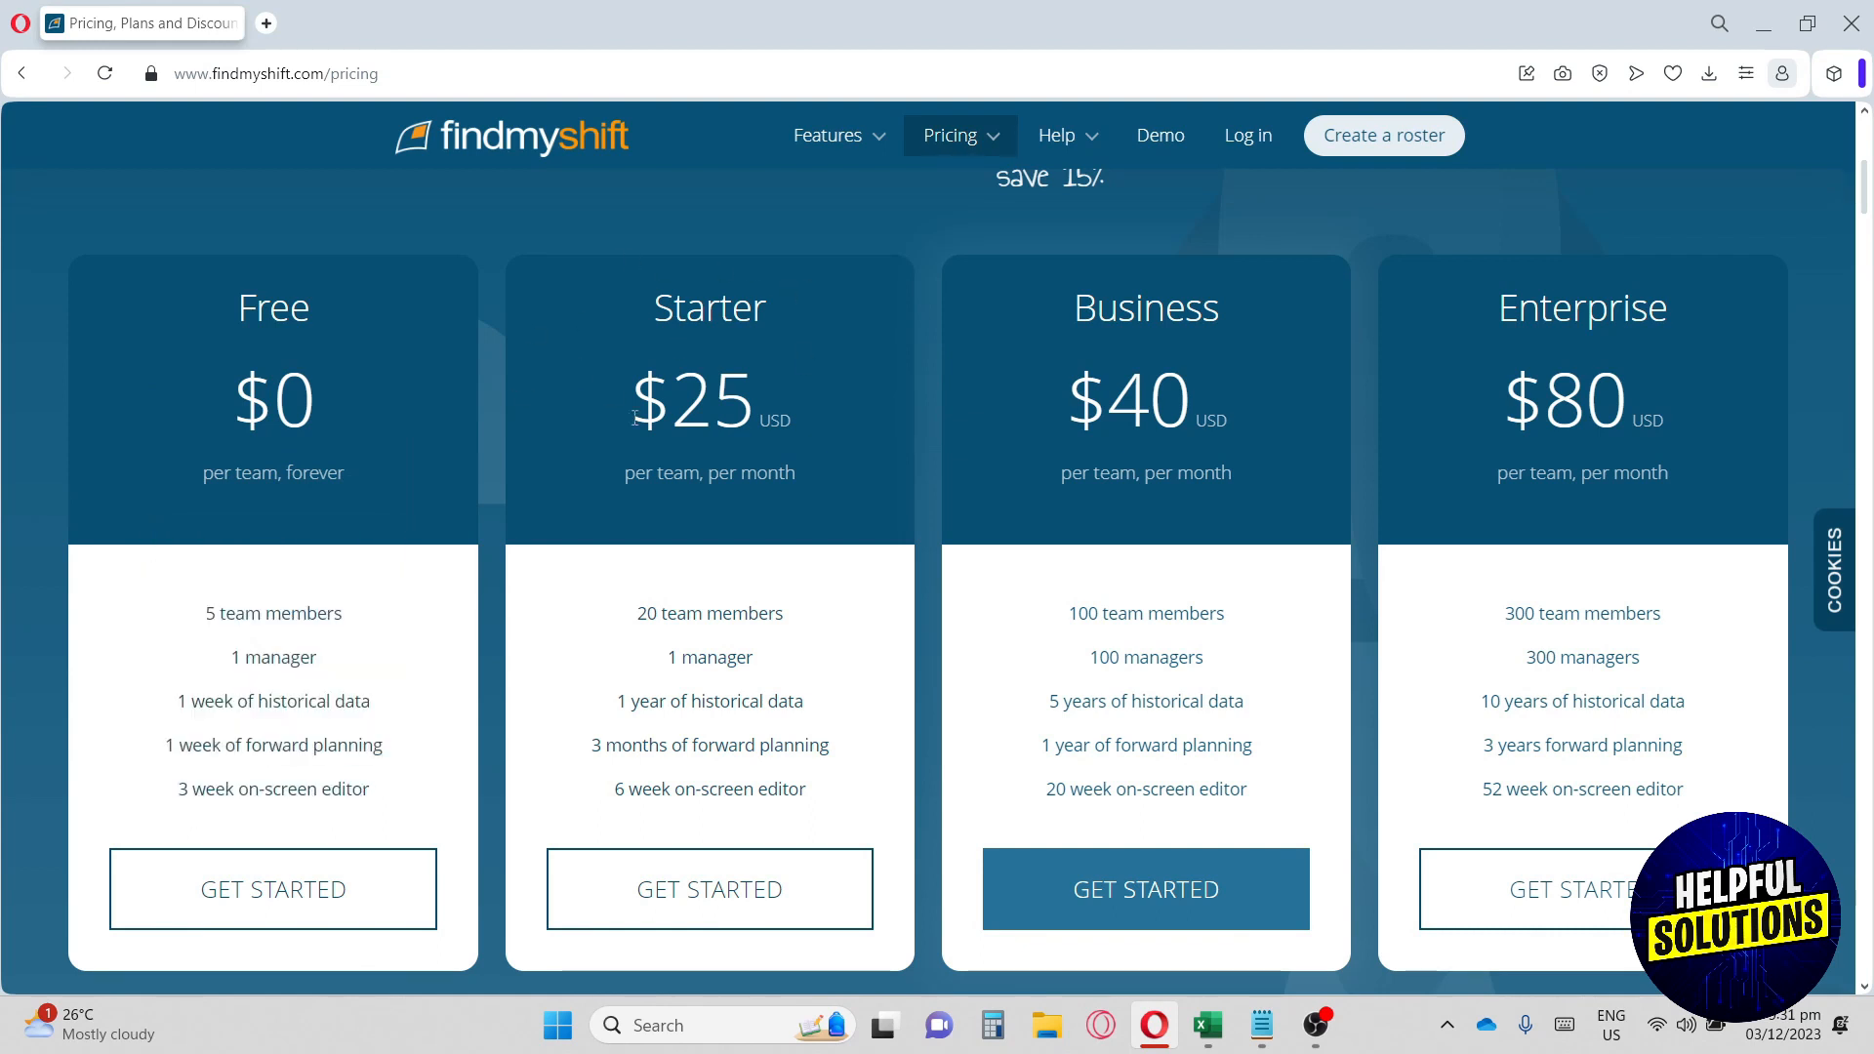
mouse_move(701, 351)
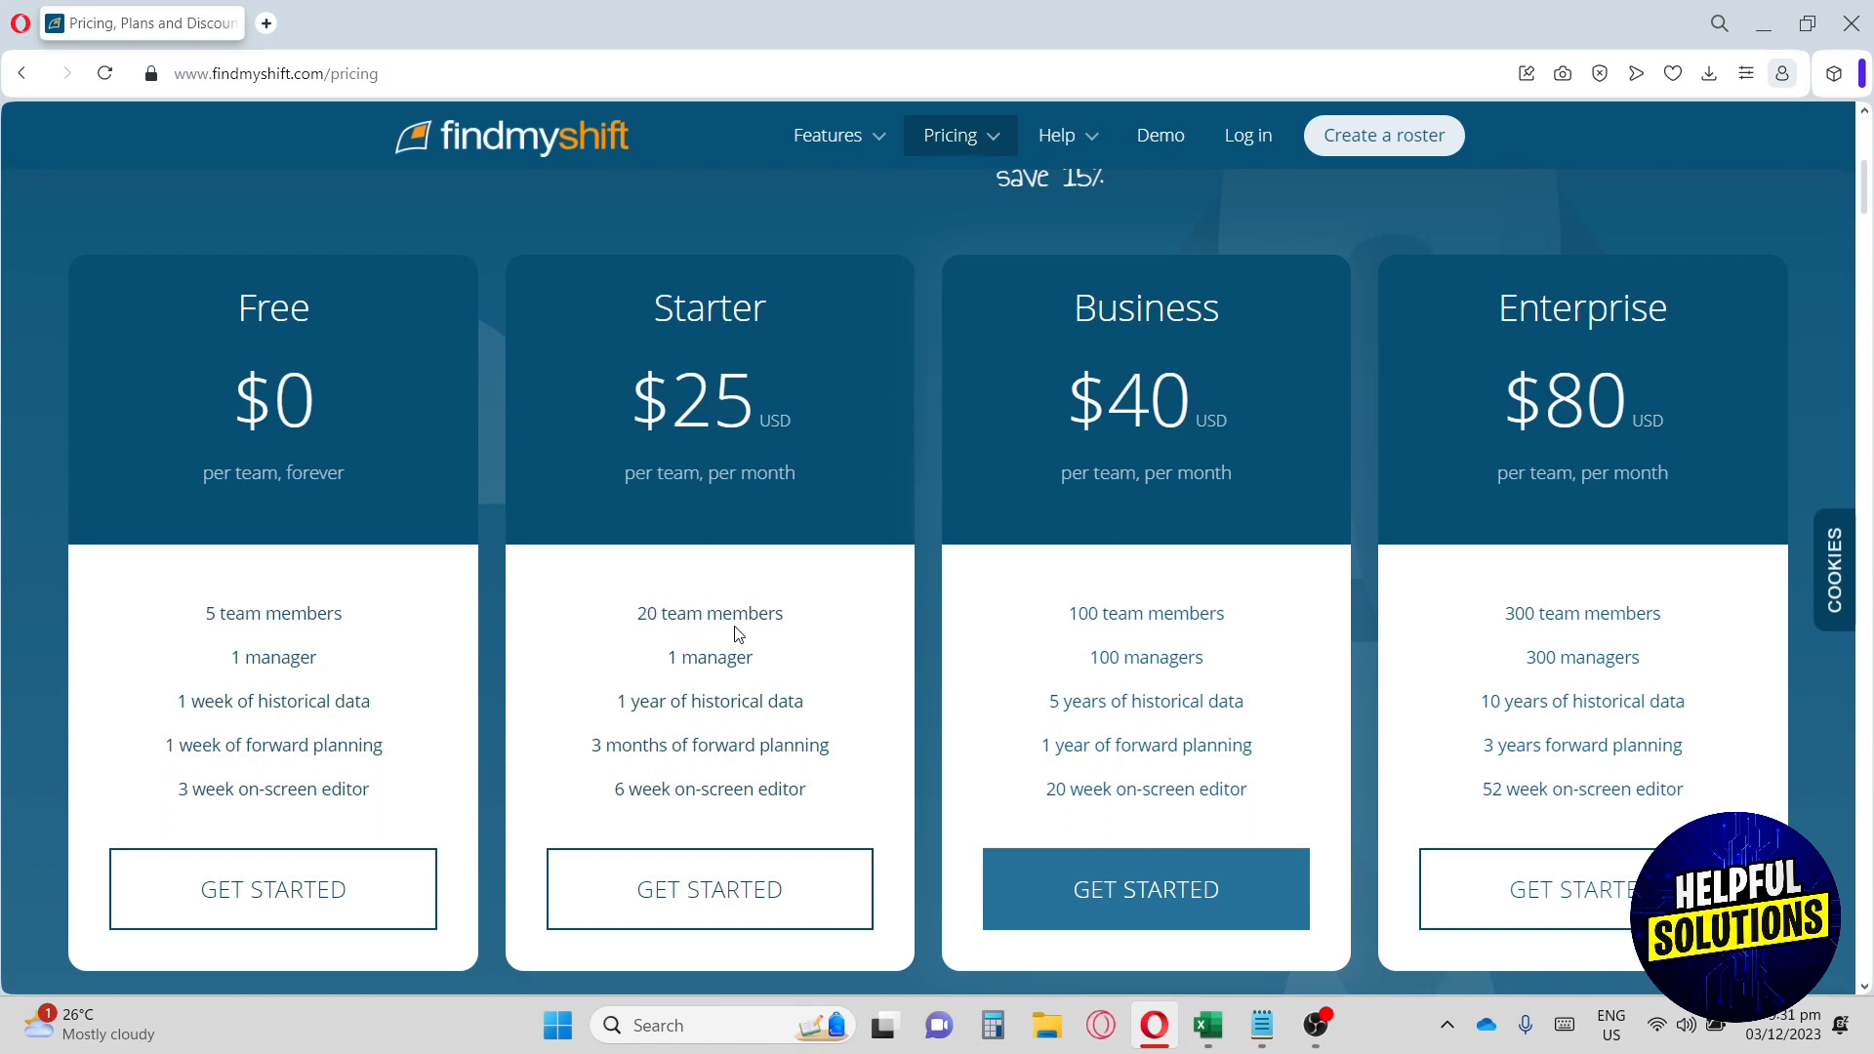
double_click(708, 656)
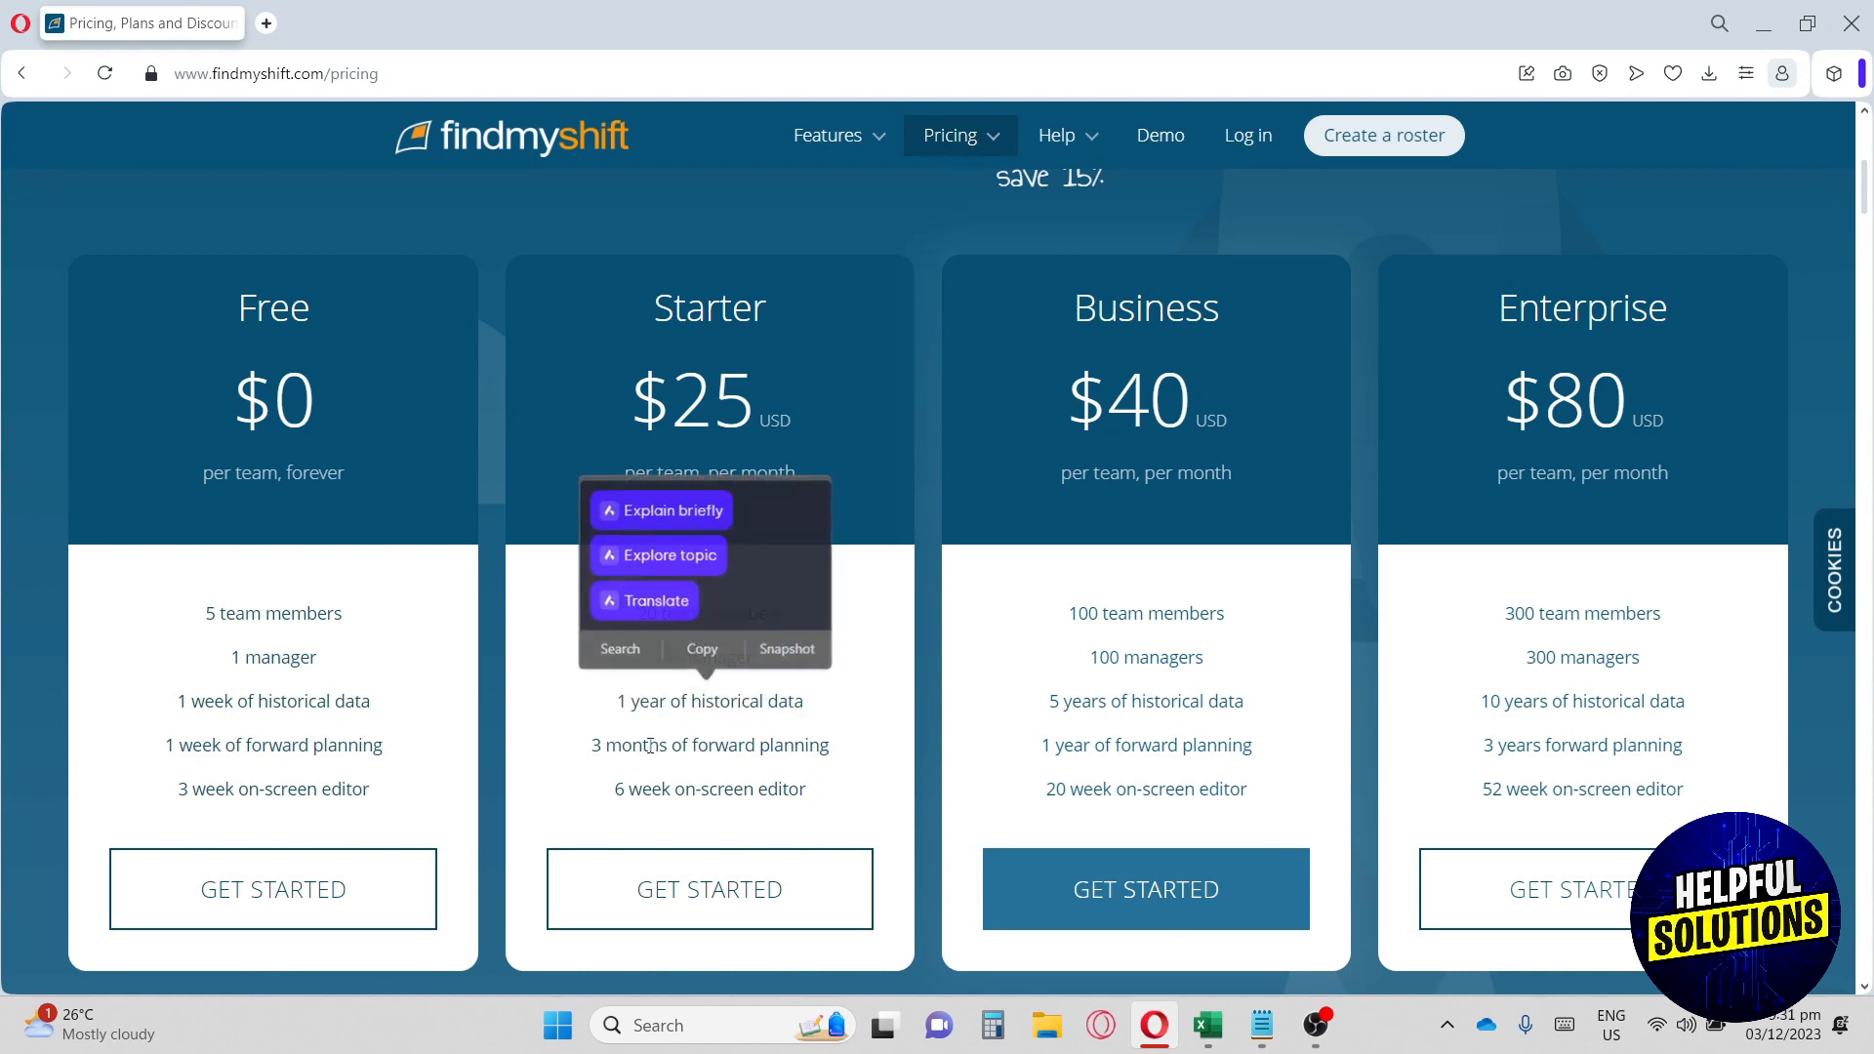
double_click(649, 789)
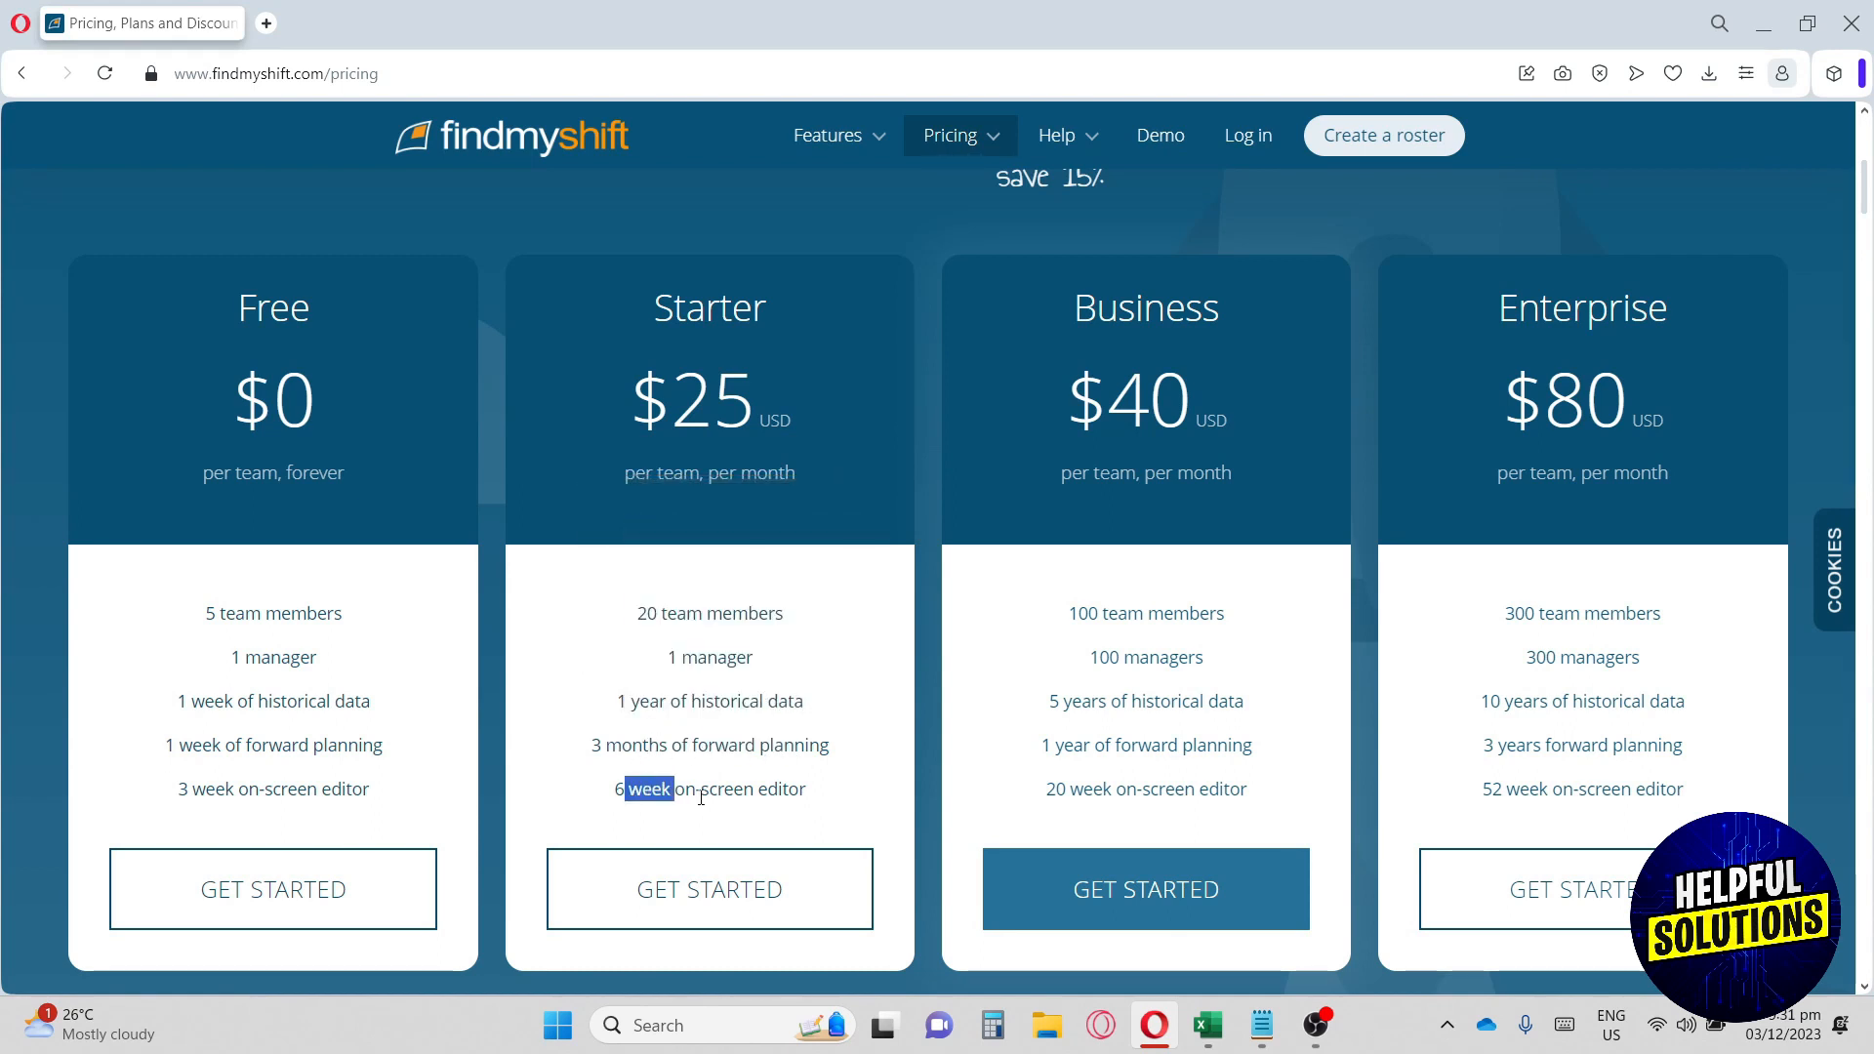
drag(628, 789, 794, 789)
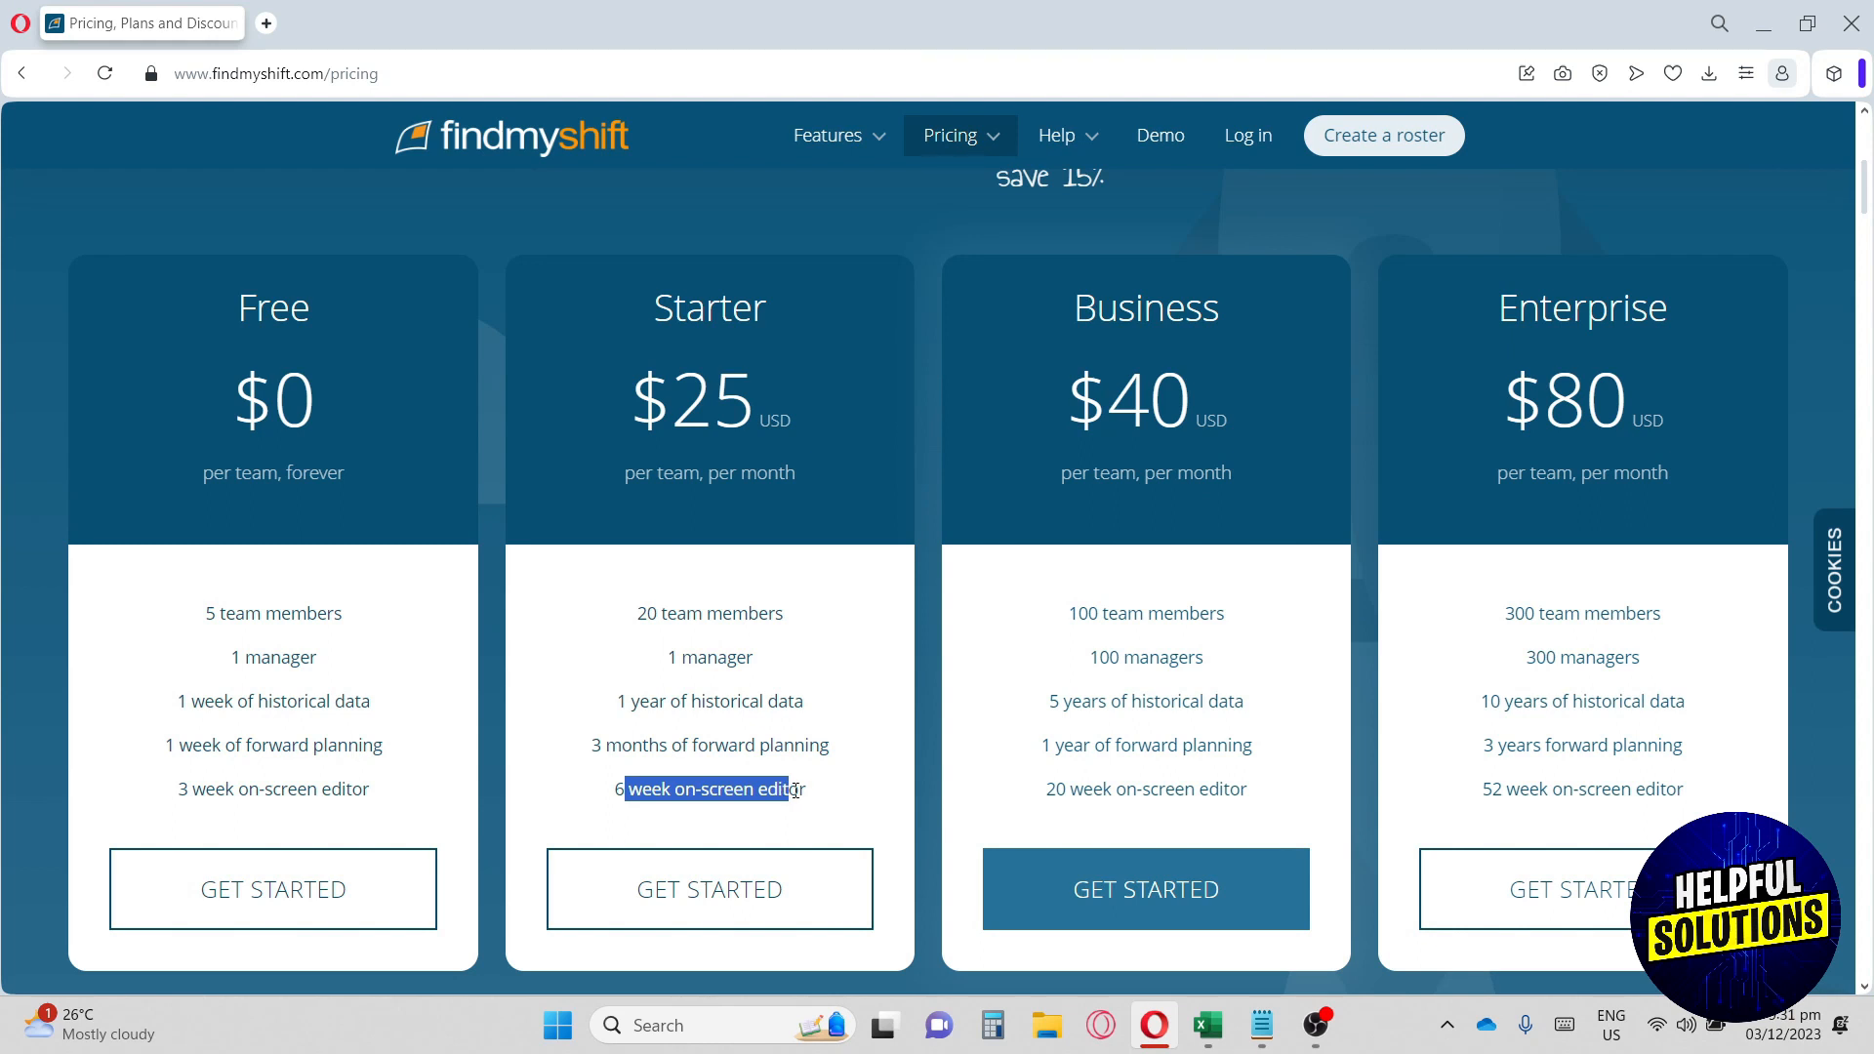
double_click(1144, 308)
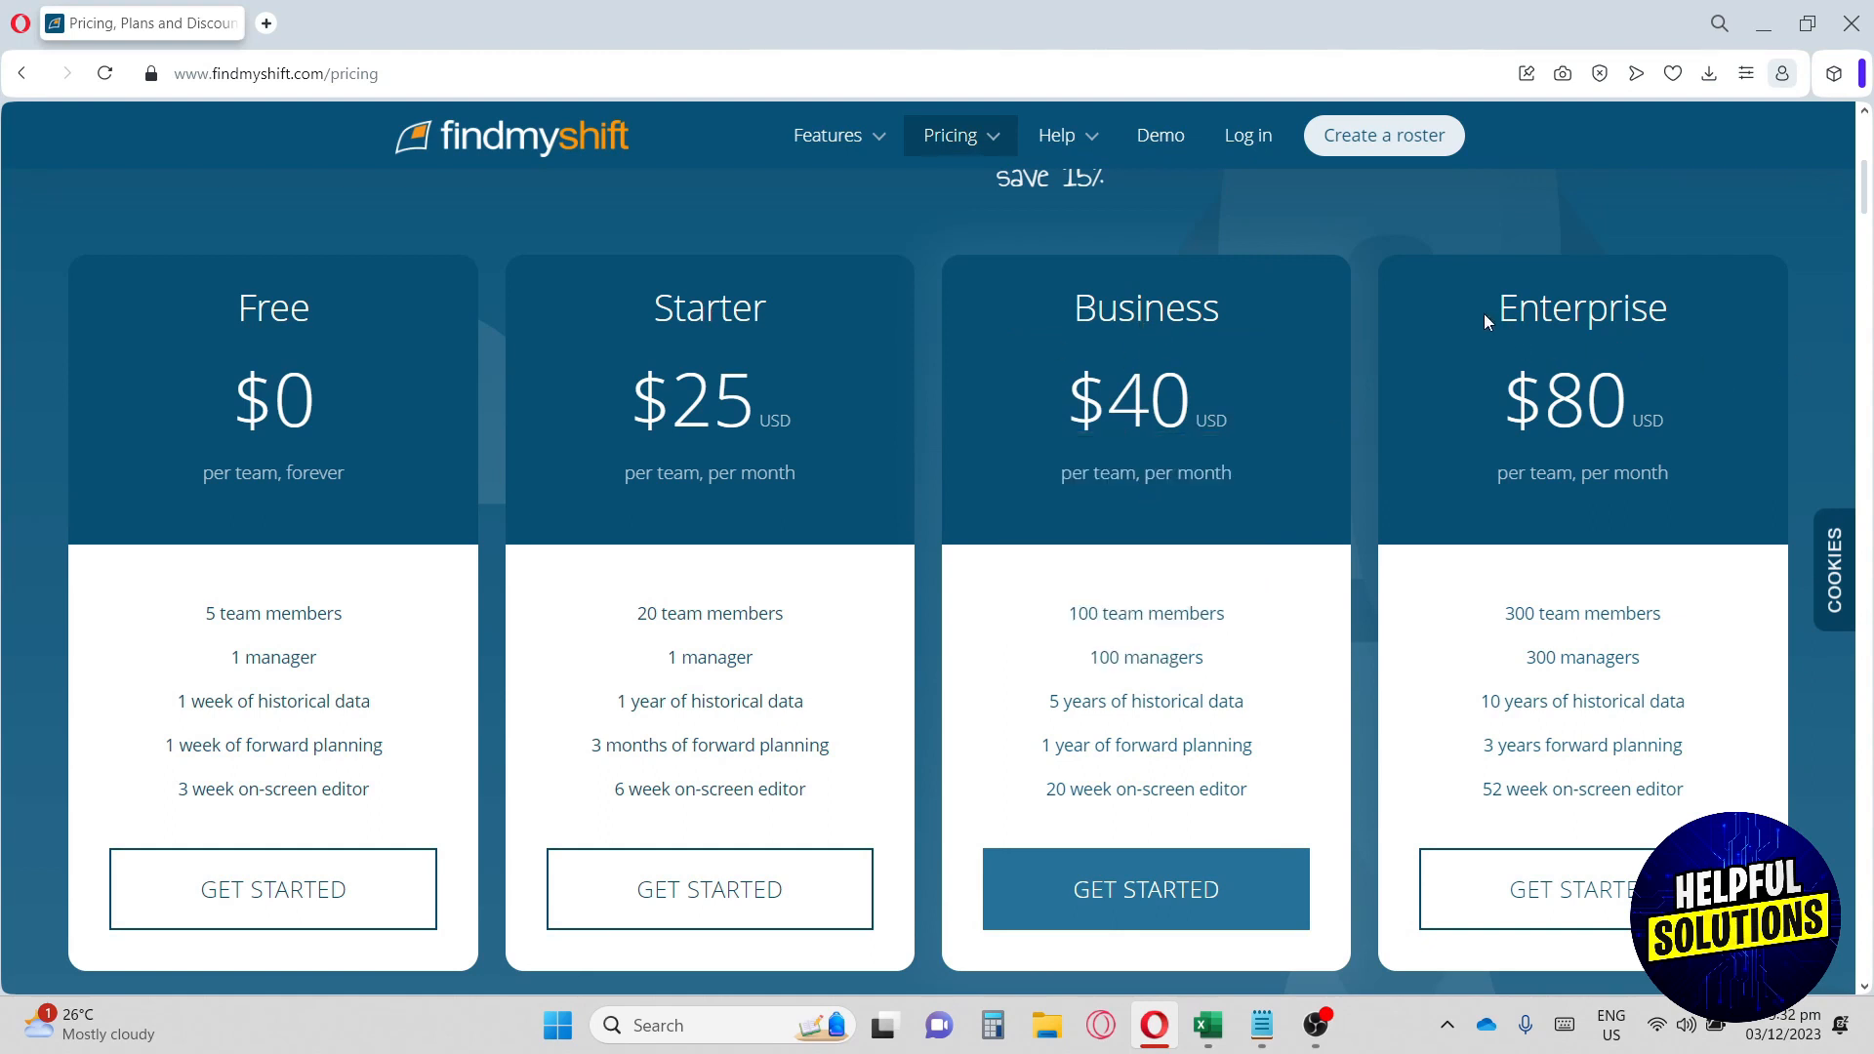
mouse_move(1477, 414)
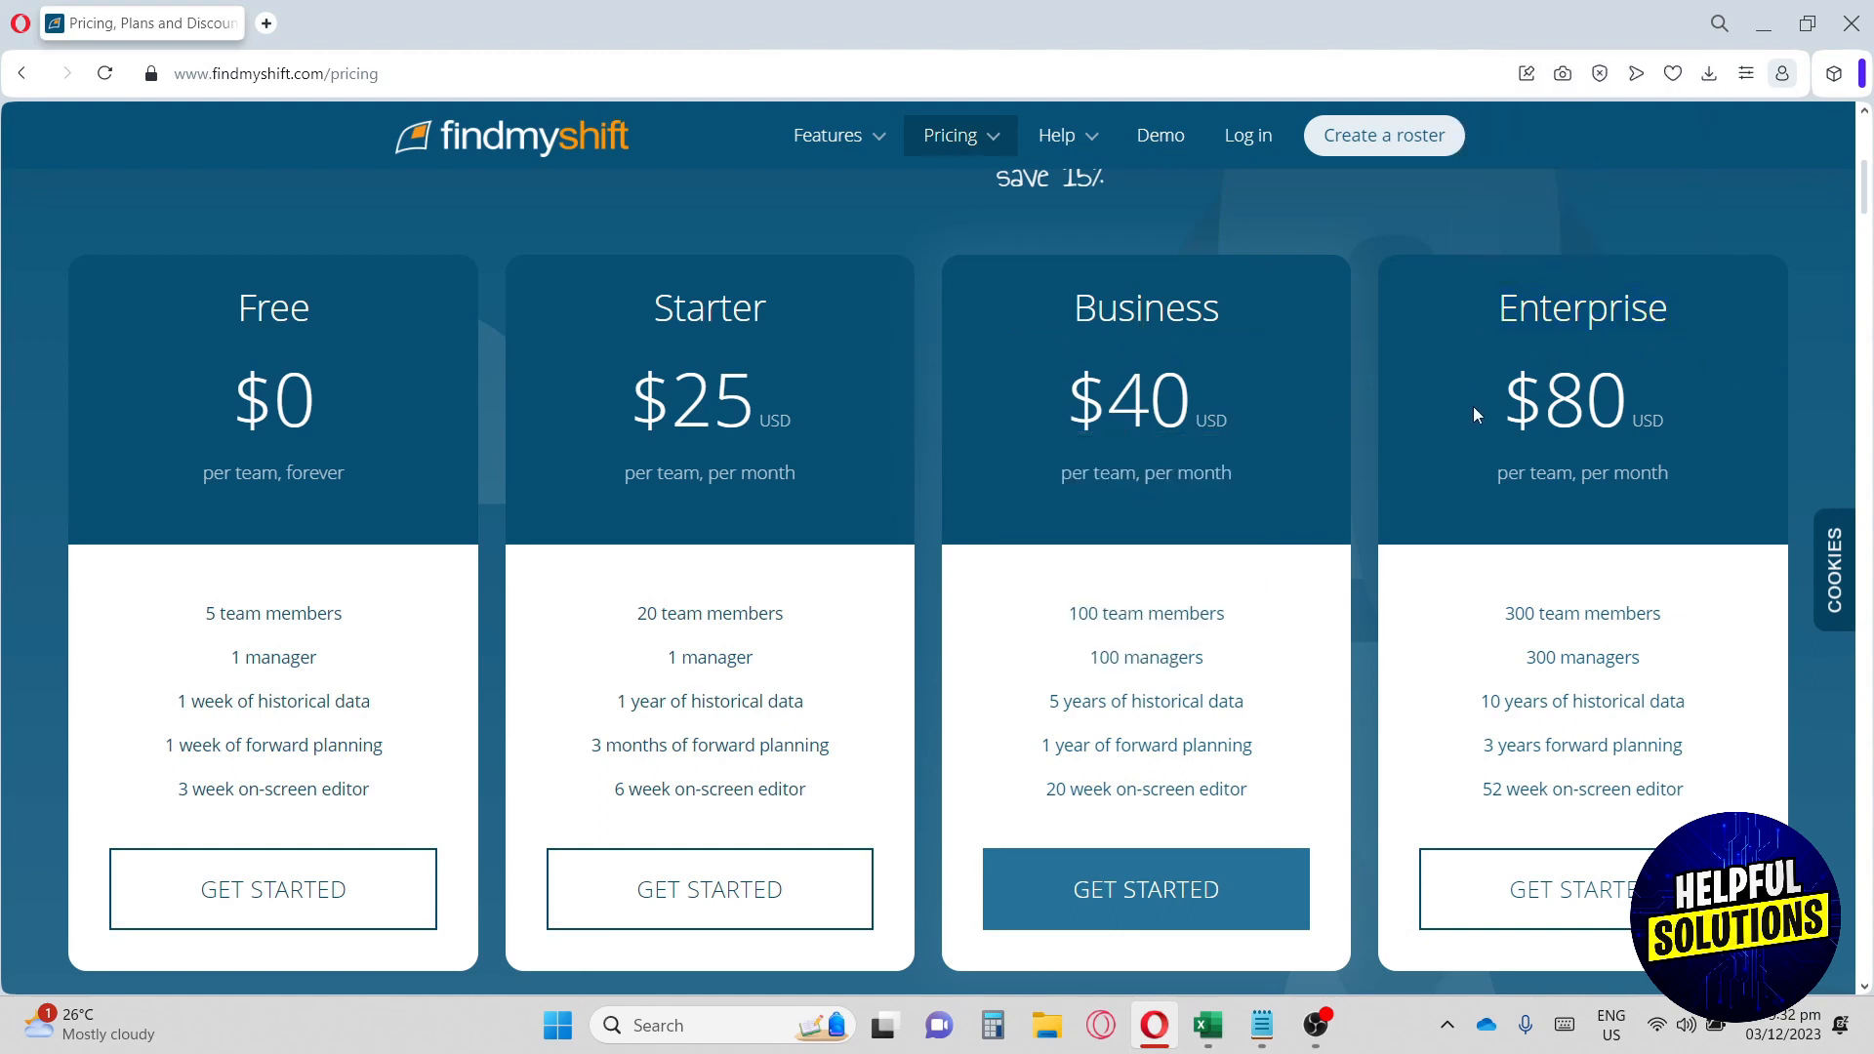
mouse_move(1576, 553)
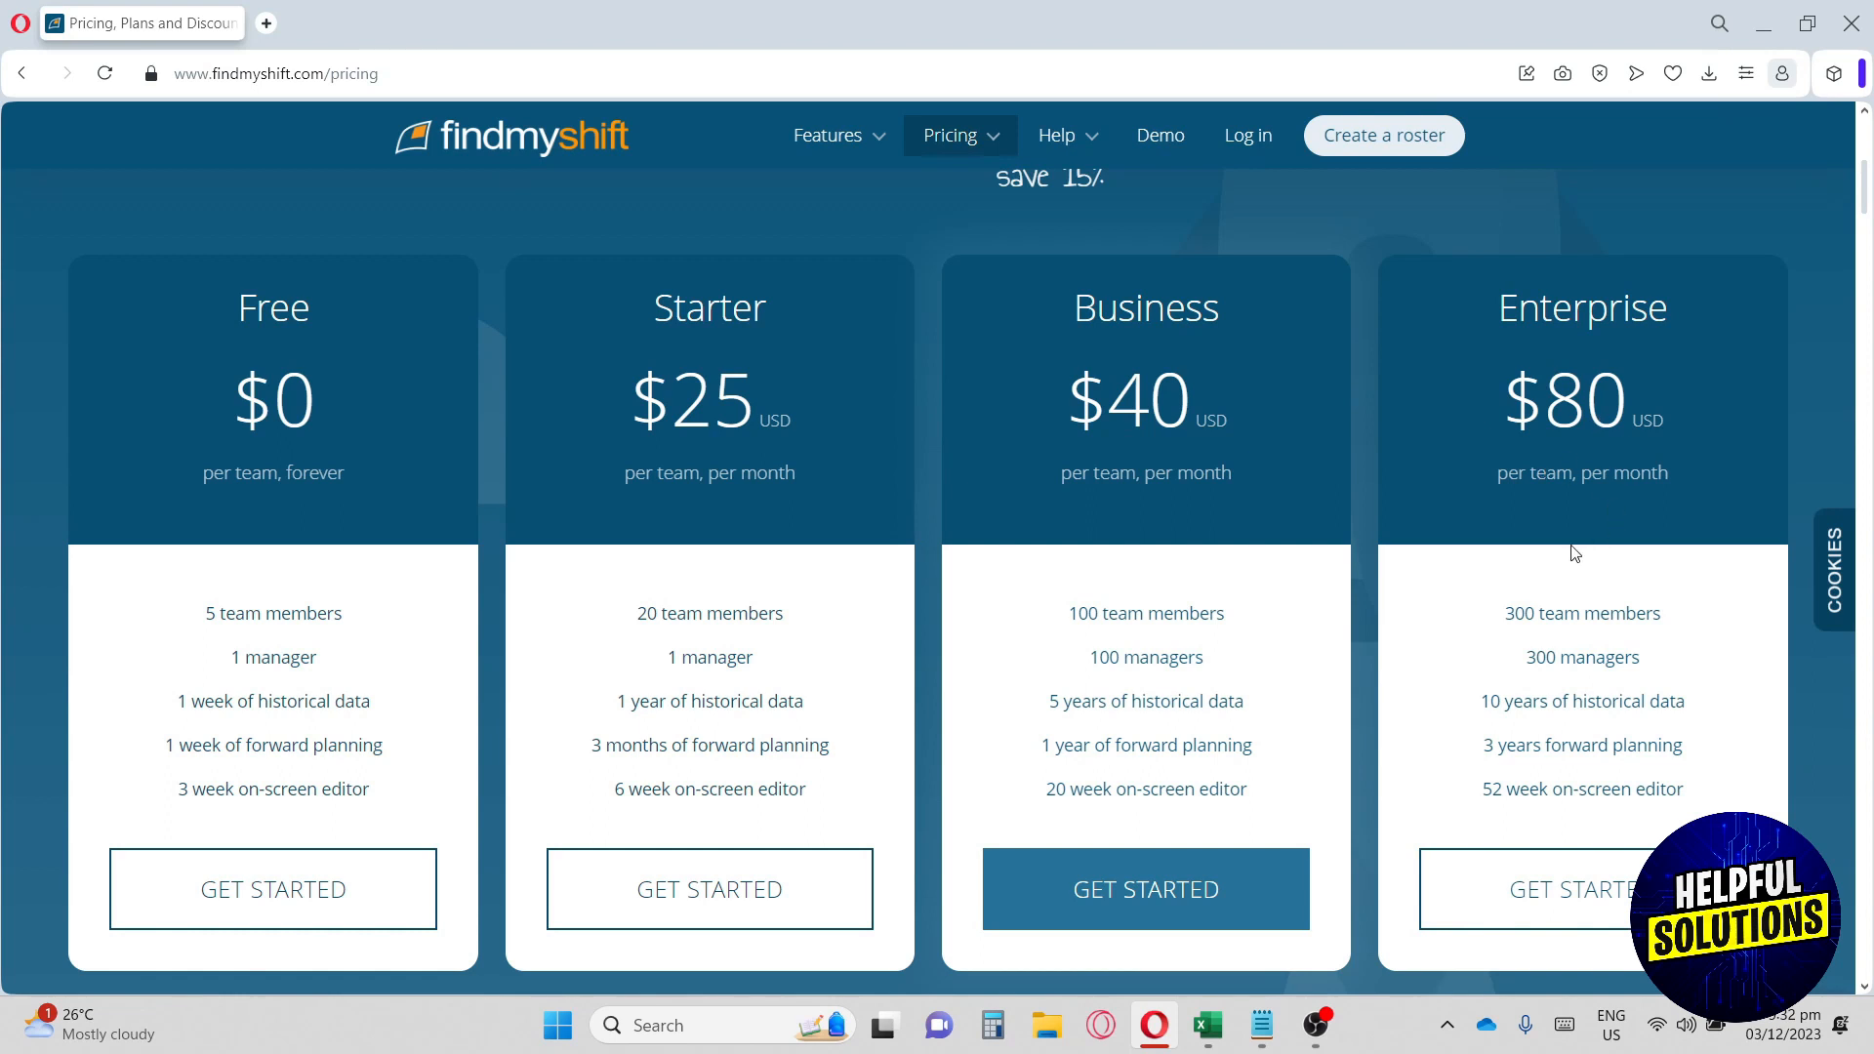
mouse_move(1755, 782)
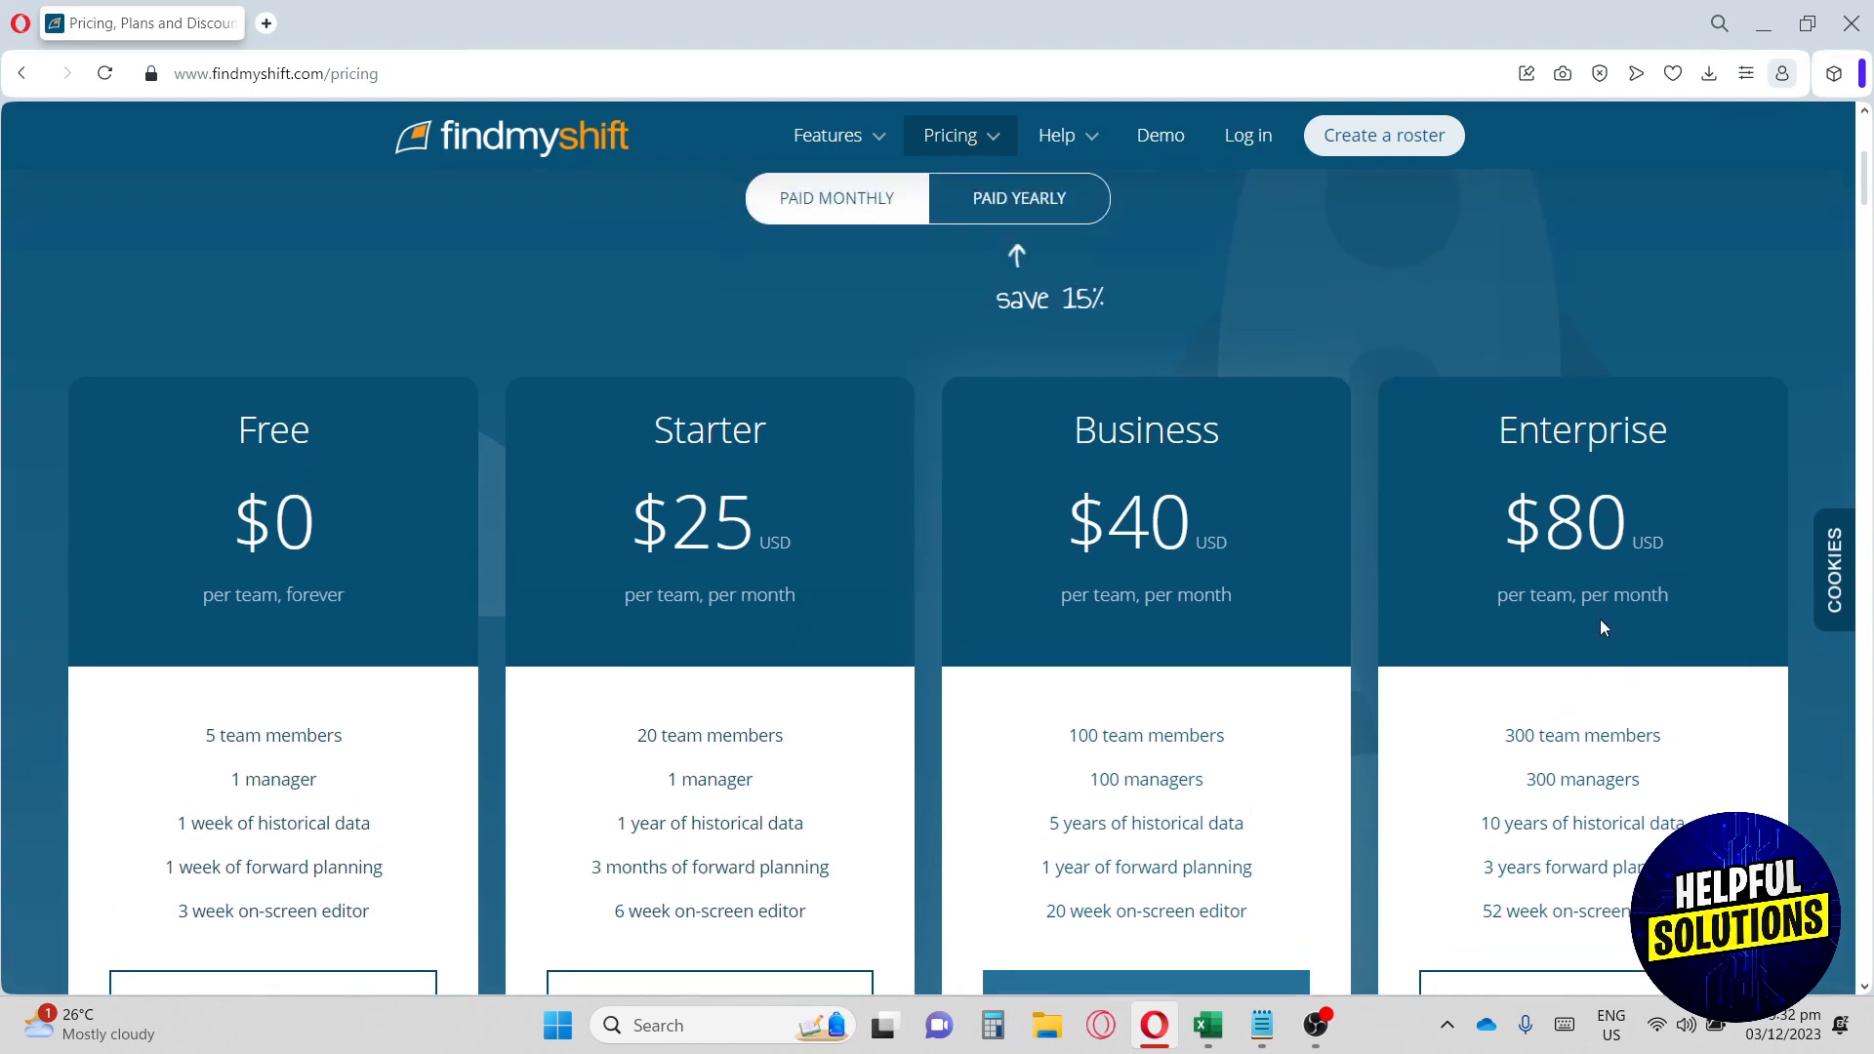
Switch to yearly billing prices, then choose GET STARTED under the Free plan.
click(1018, 198)
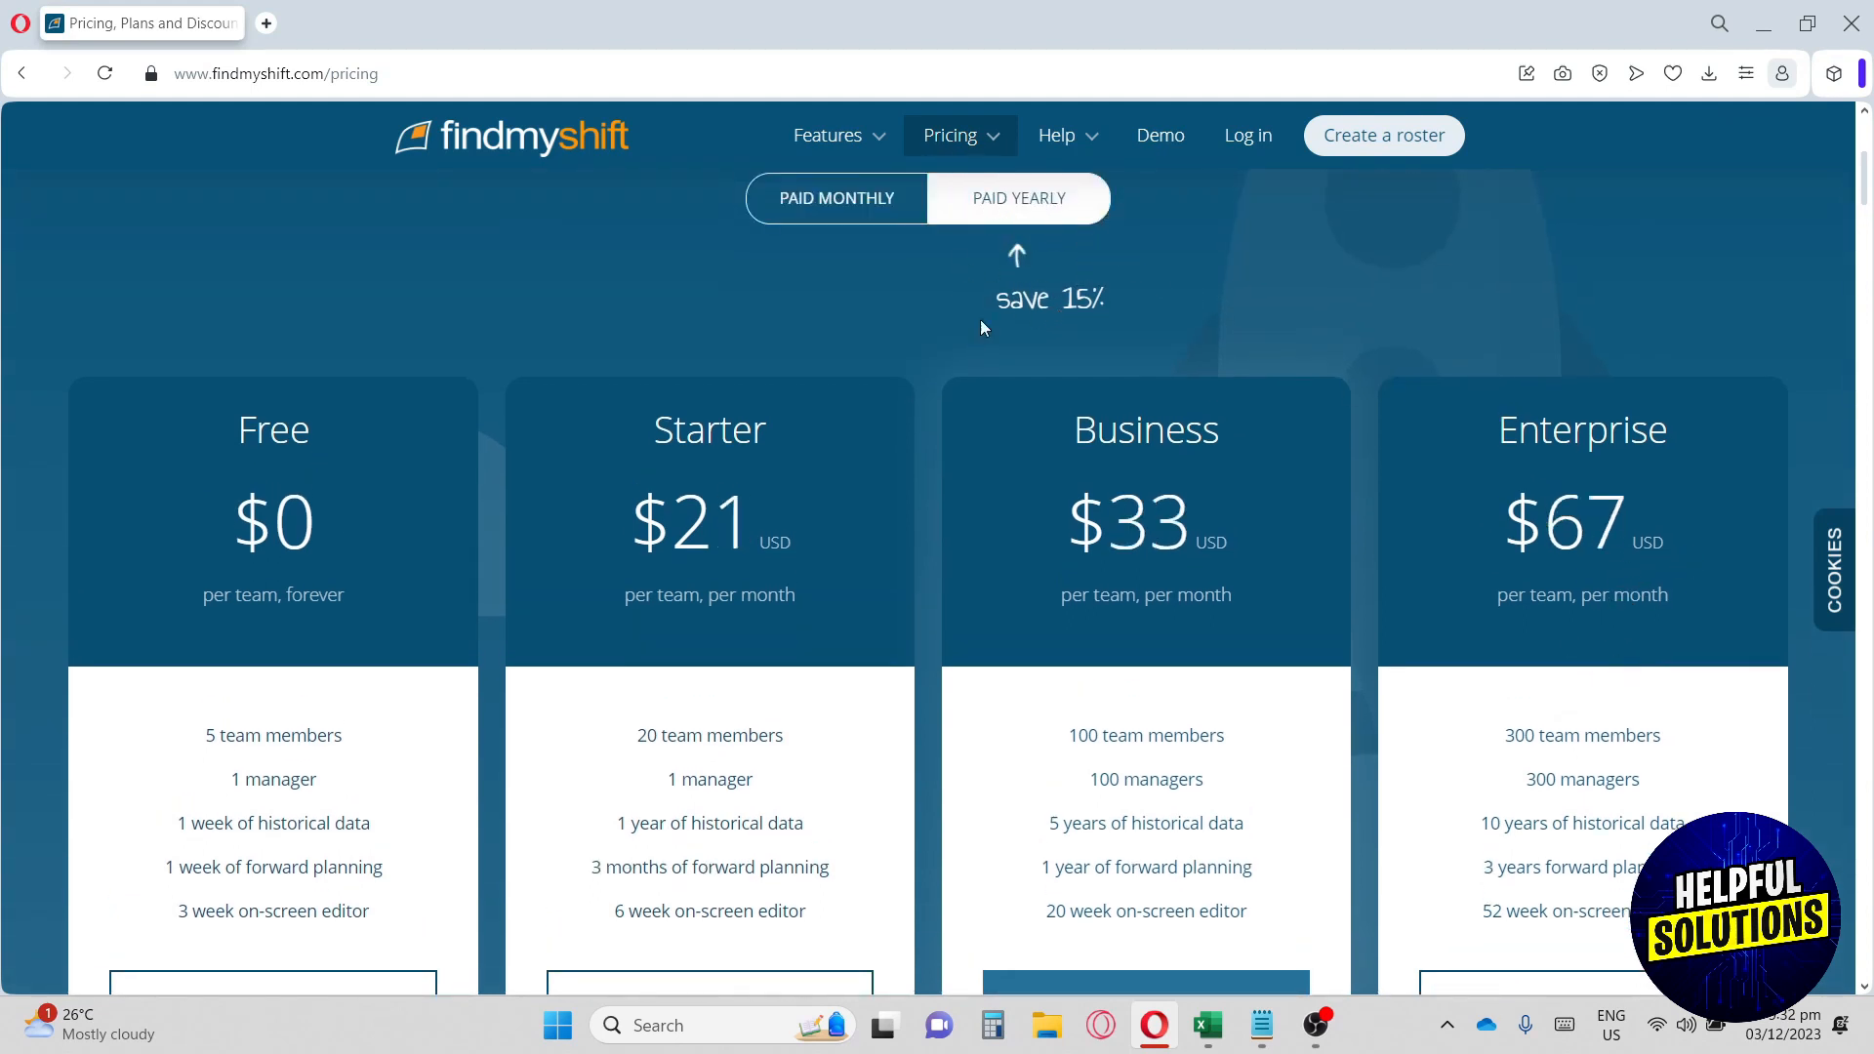
double_click(1049, 298)
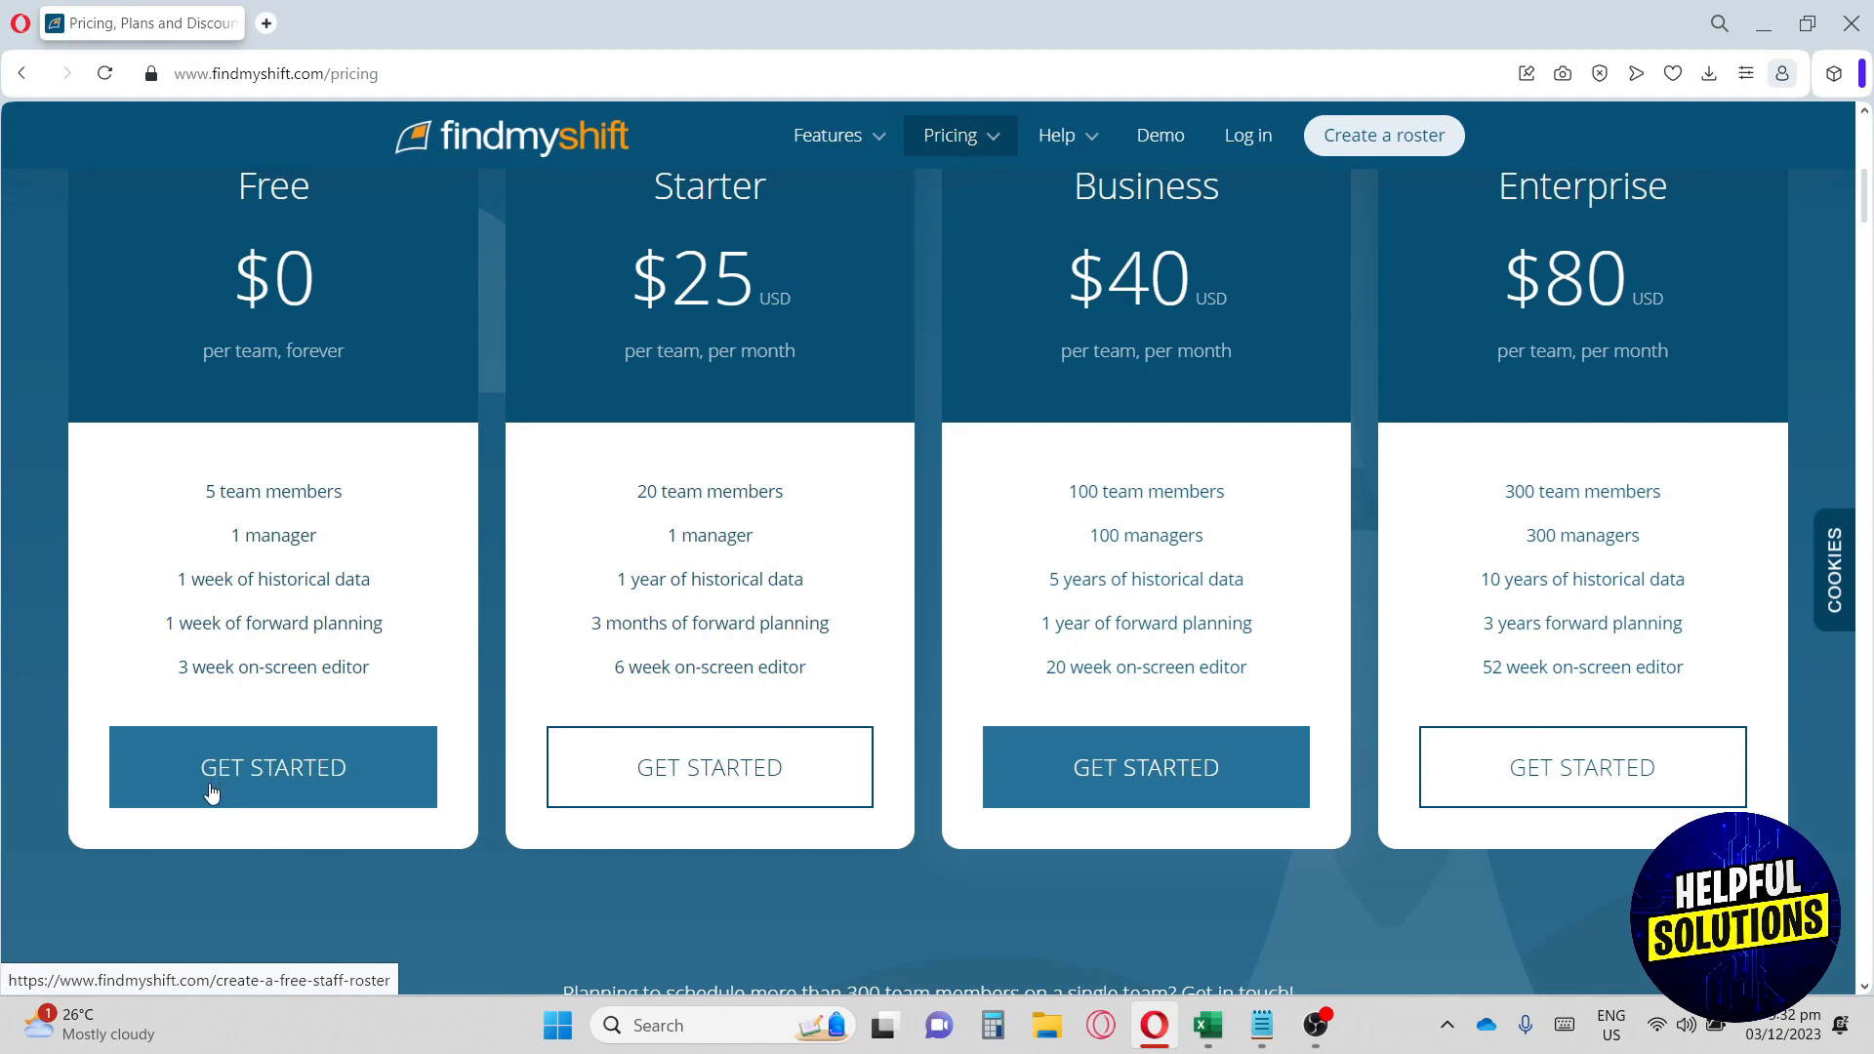
click(272, 767)
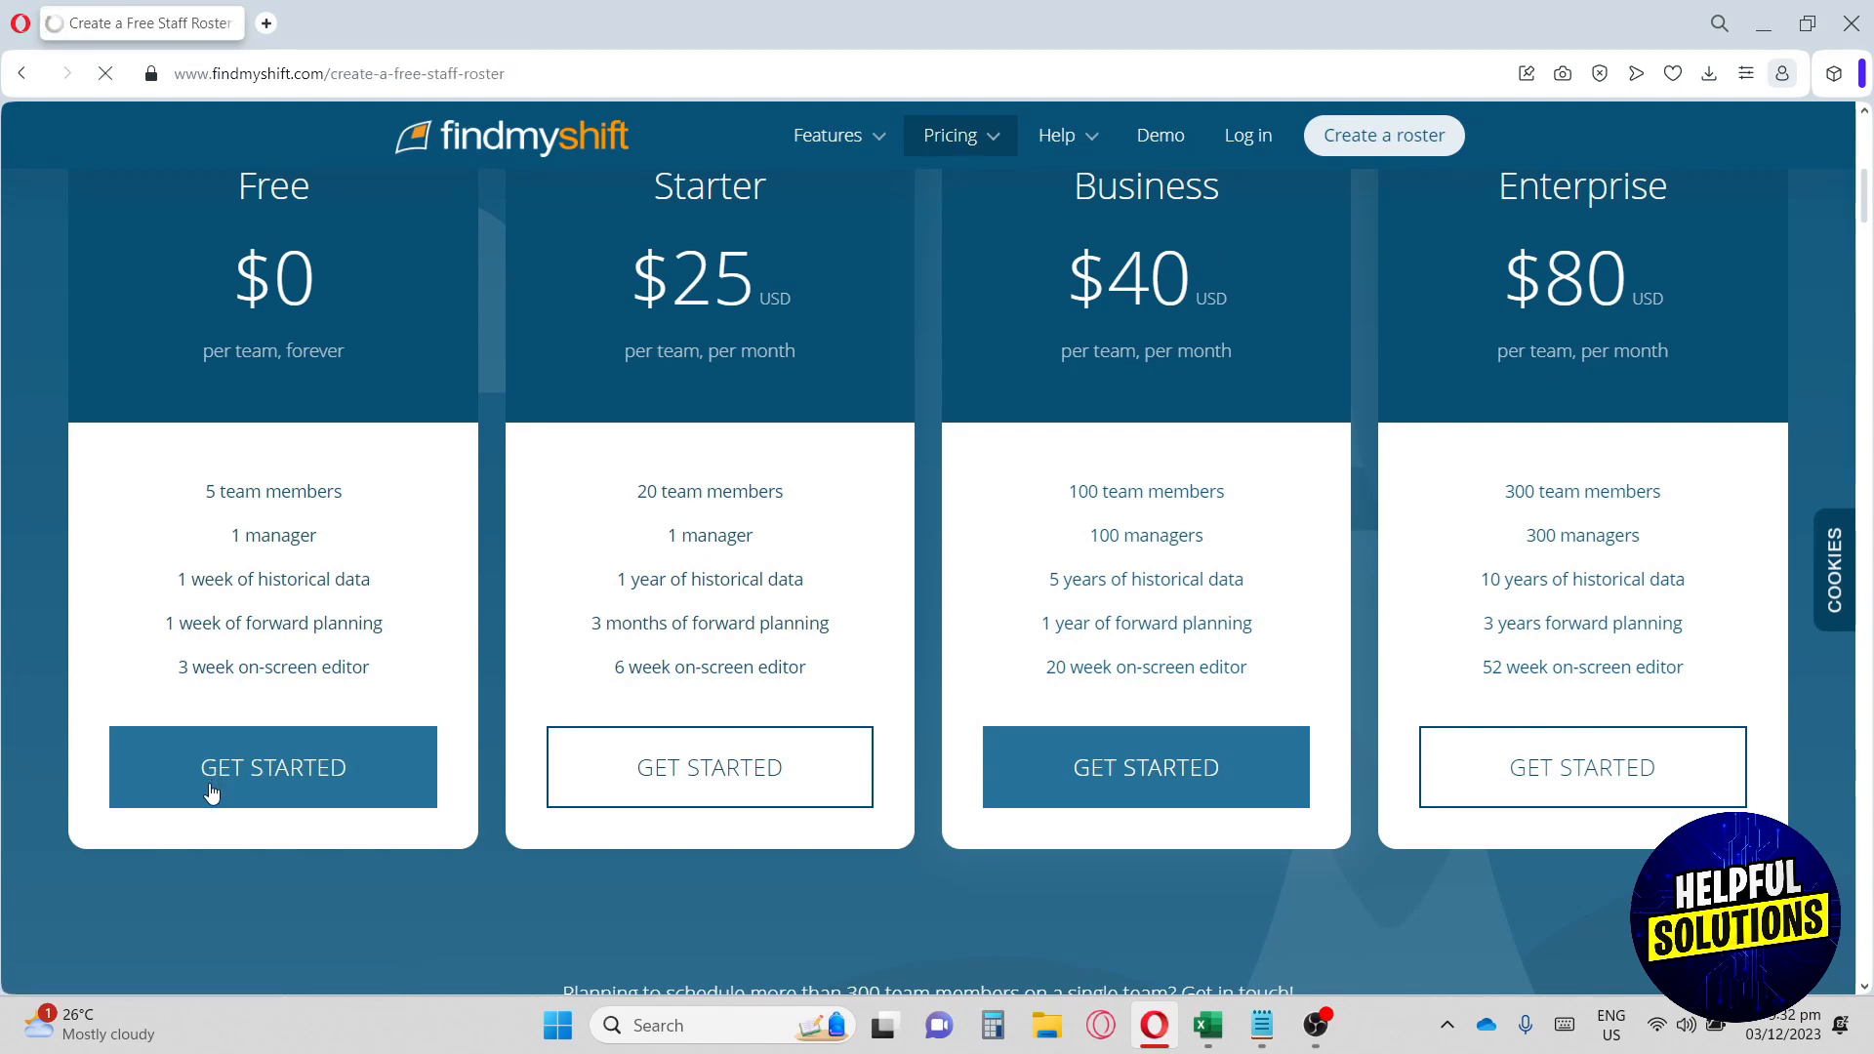
Type four staff names, submit them with ADD STAFF, and answer YES in 'Almost there!'.
click(272, 767)
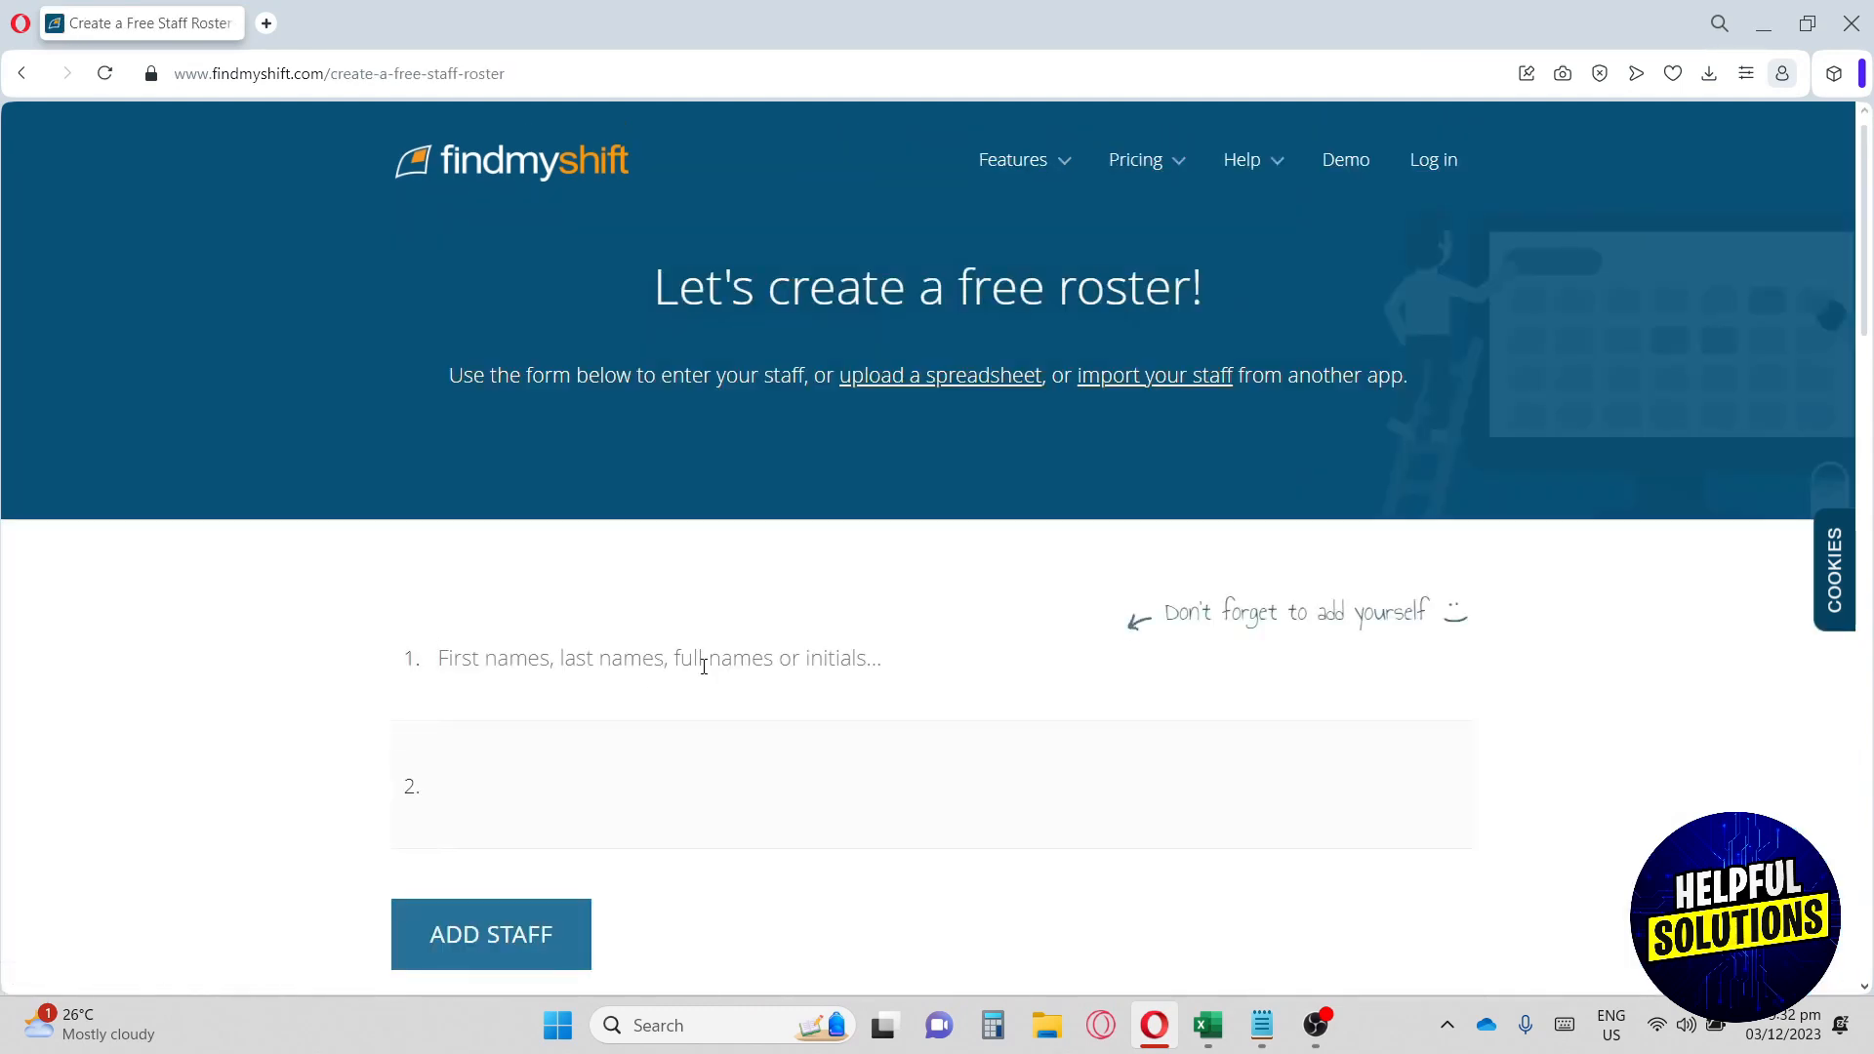
scroll(down, 3)
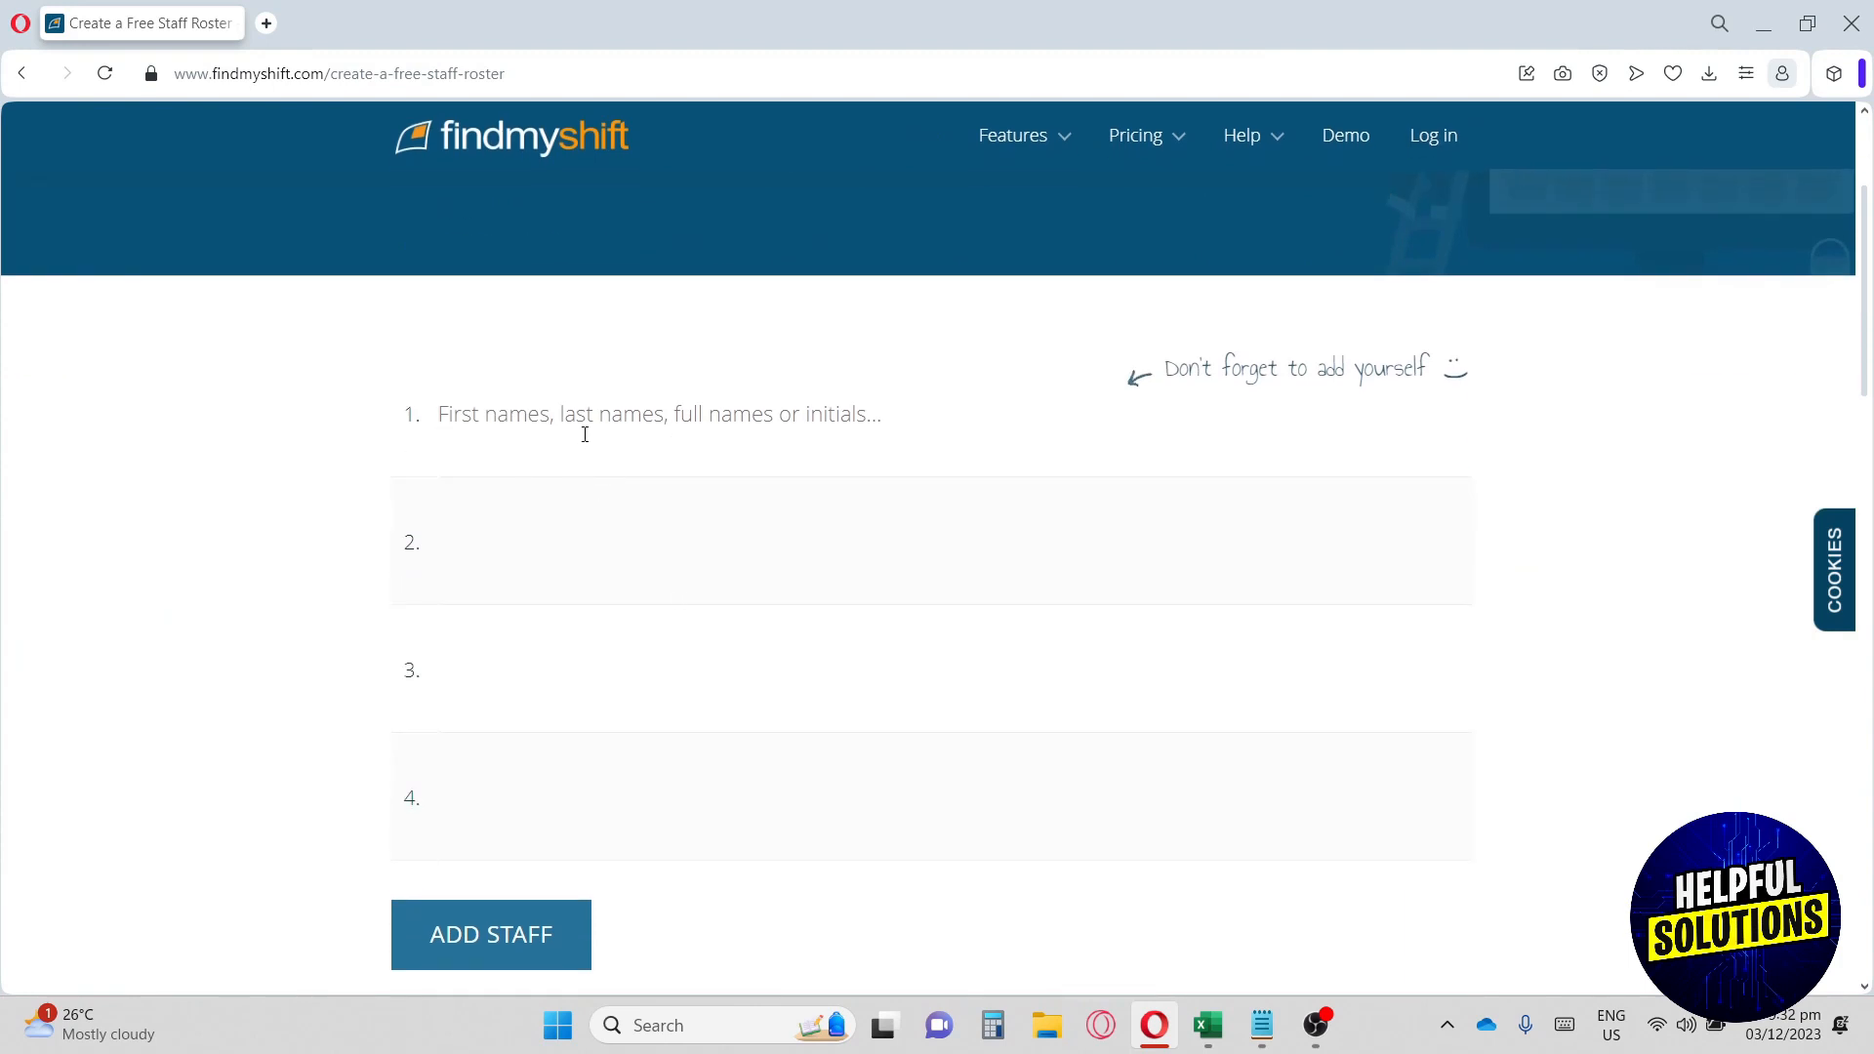
click(597, 415)
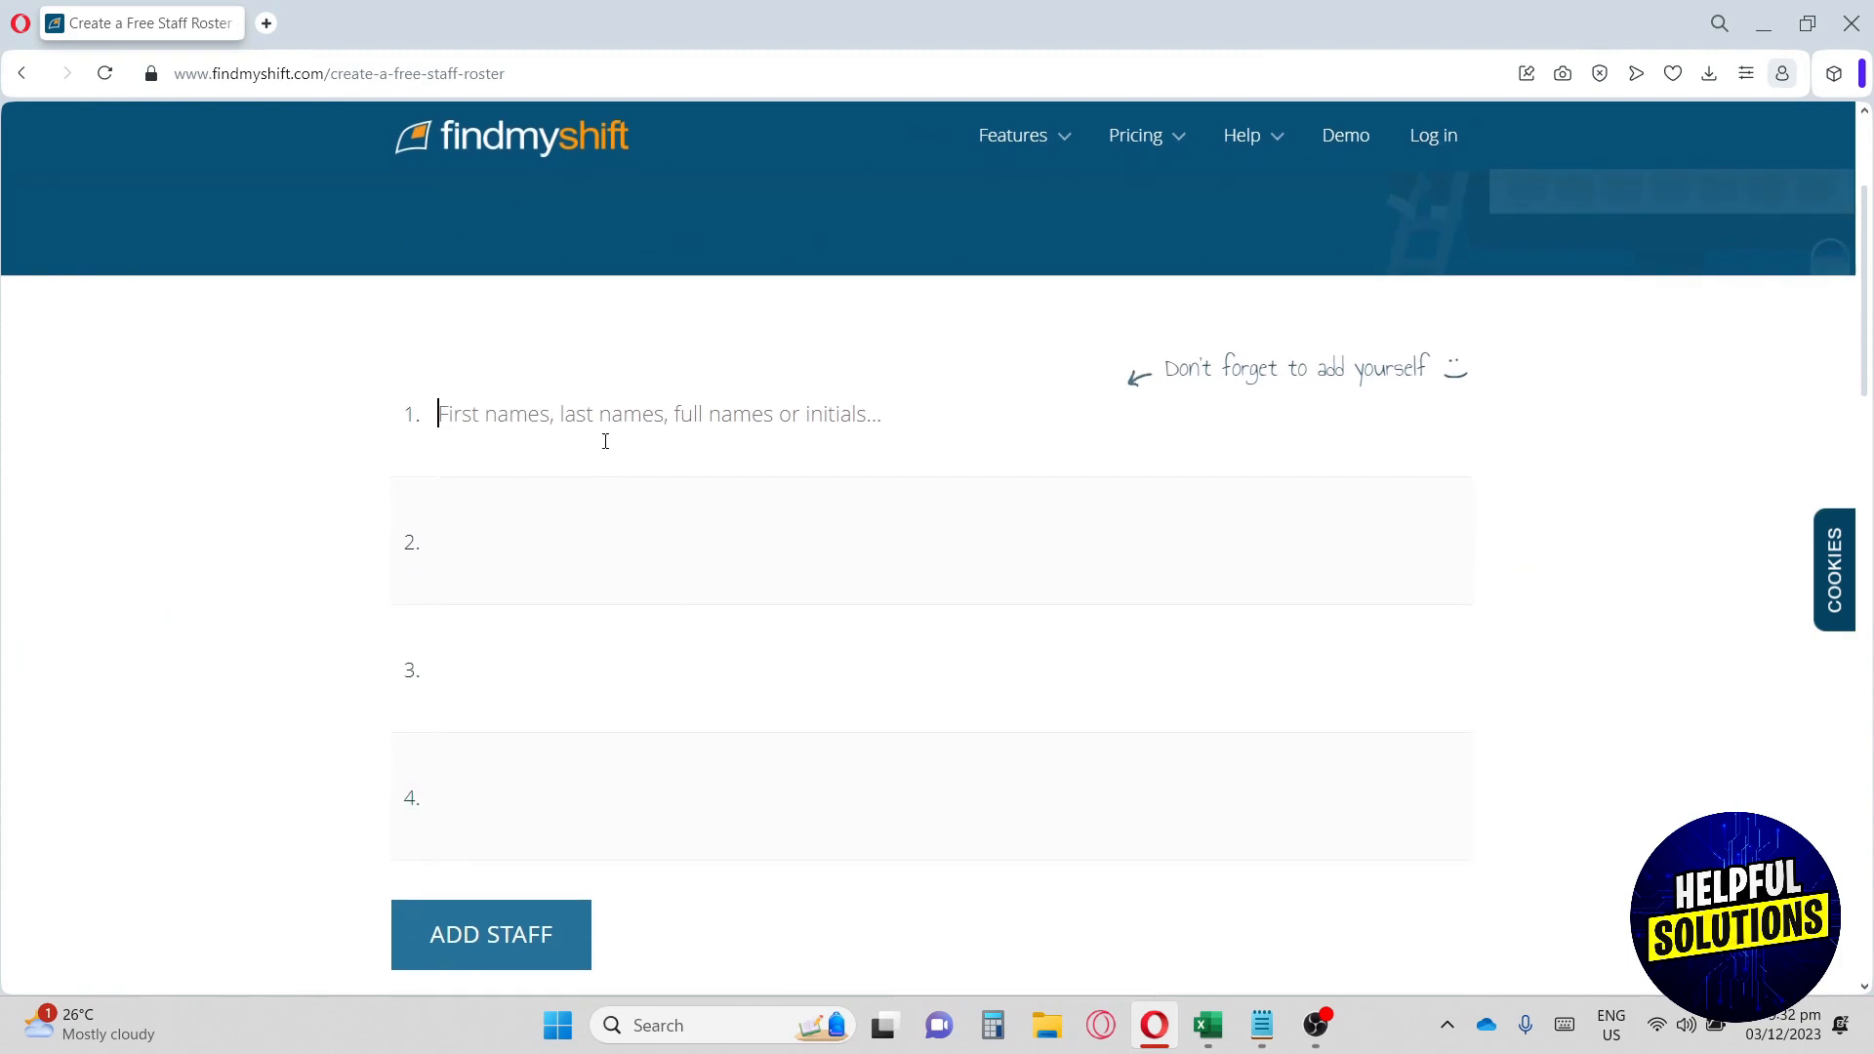
mouse_move(605, 440)
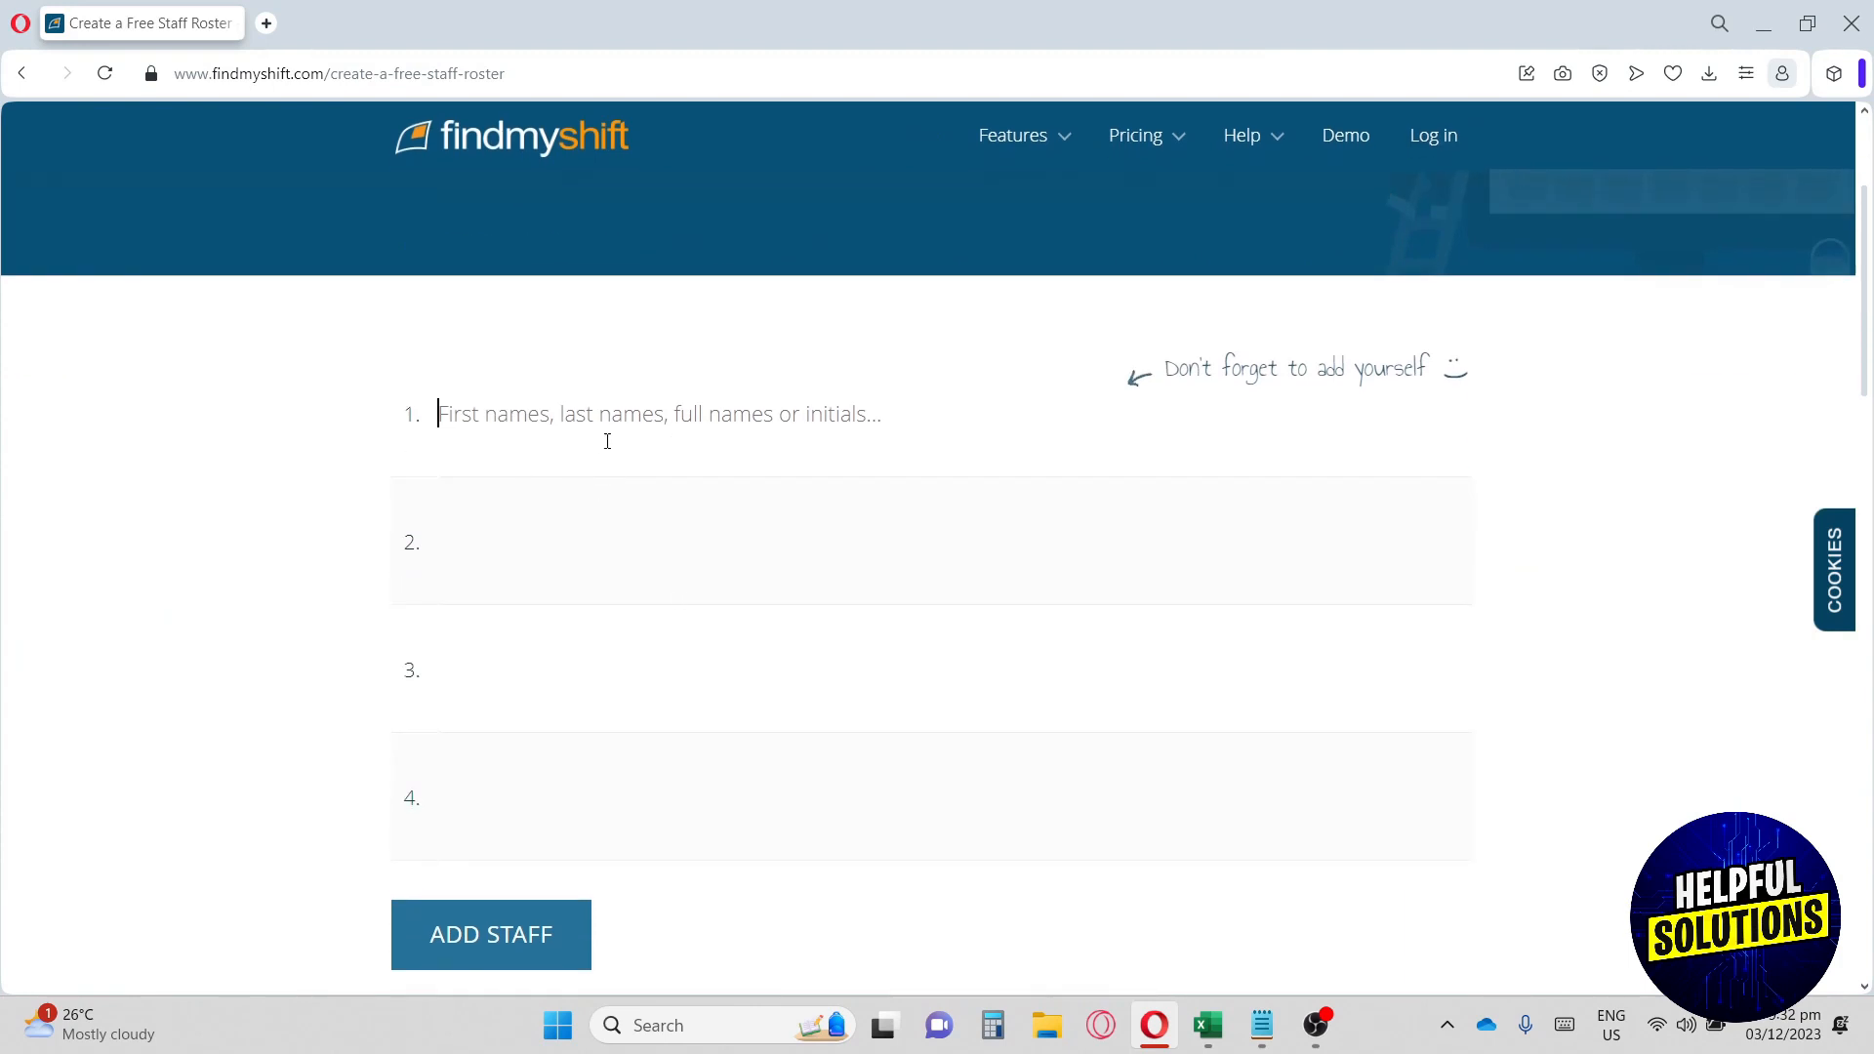
text(wi)
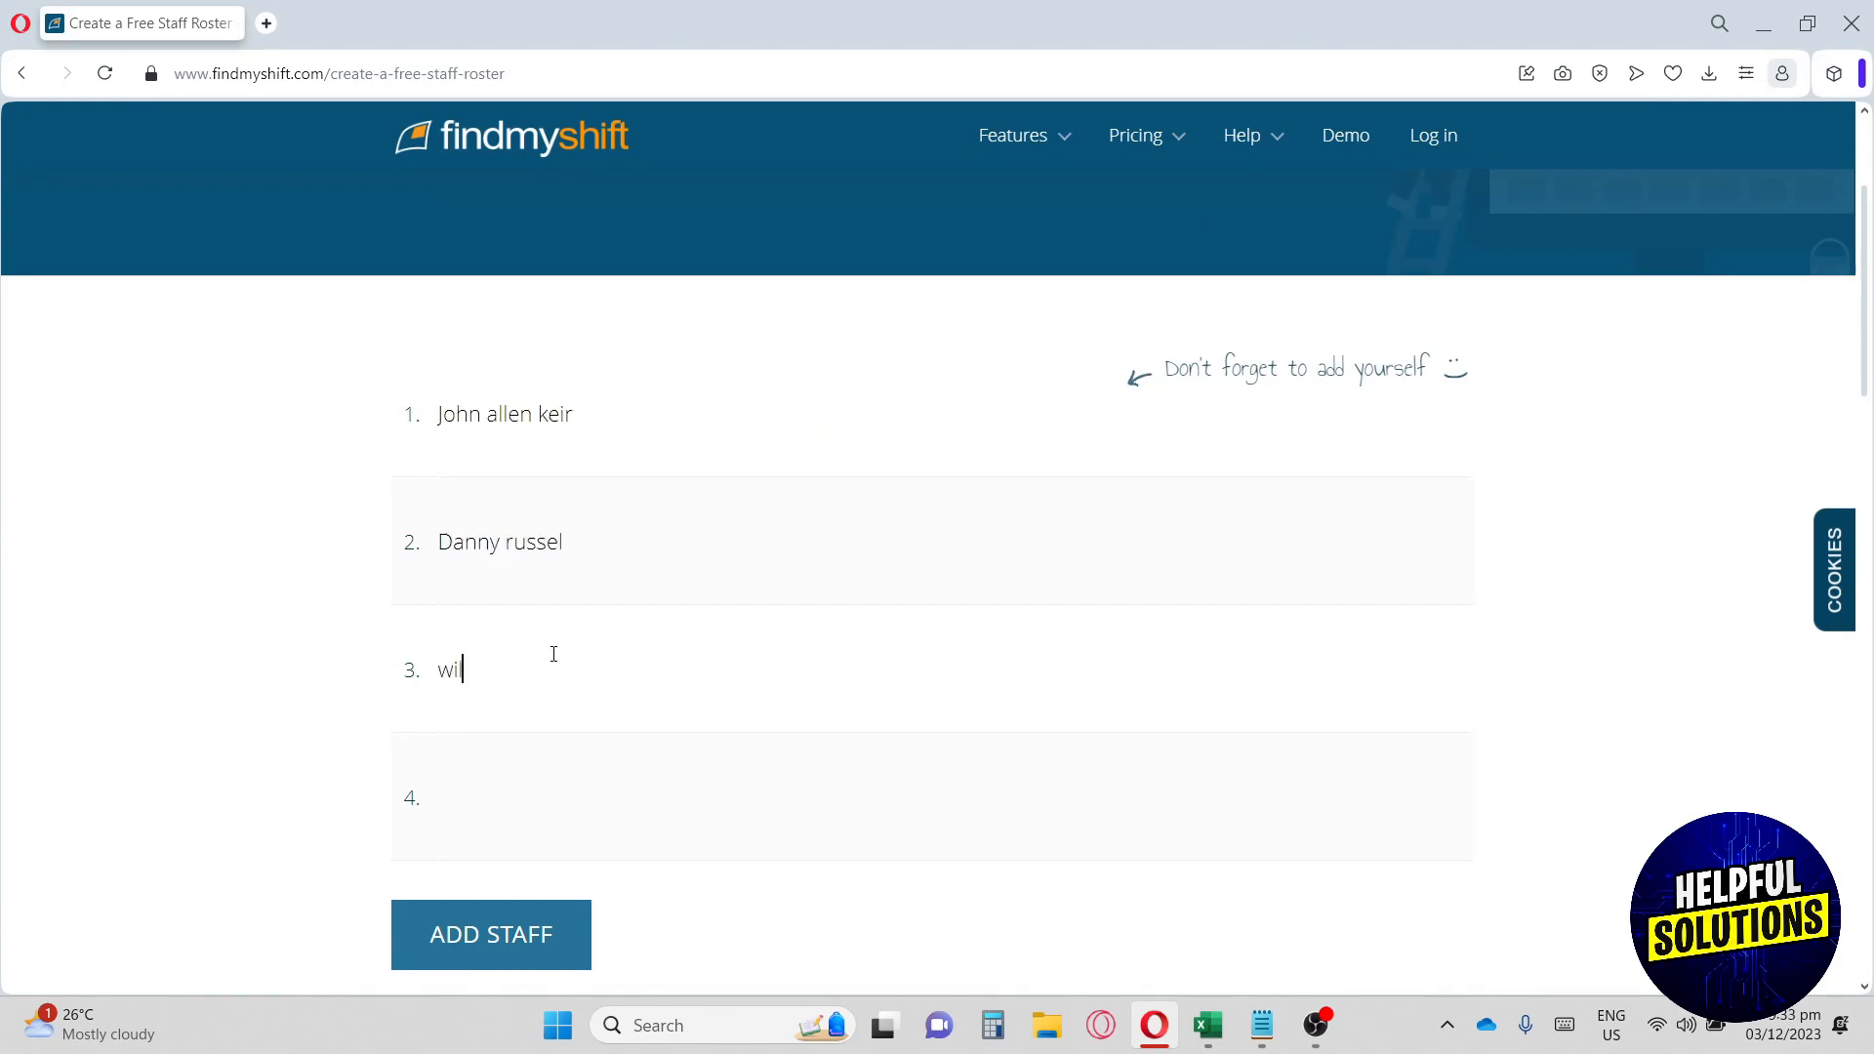
click(490, 936)
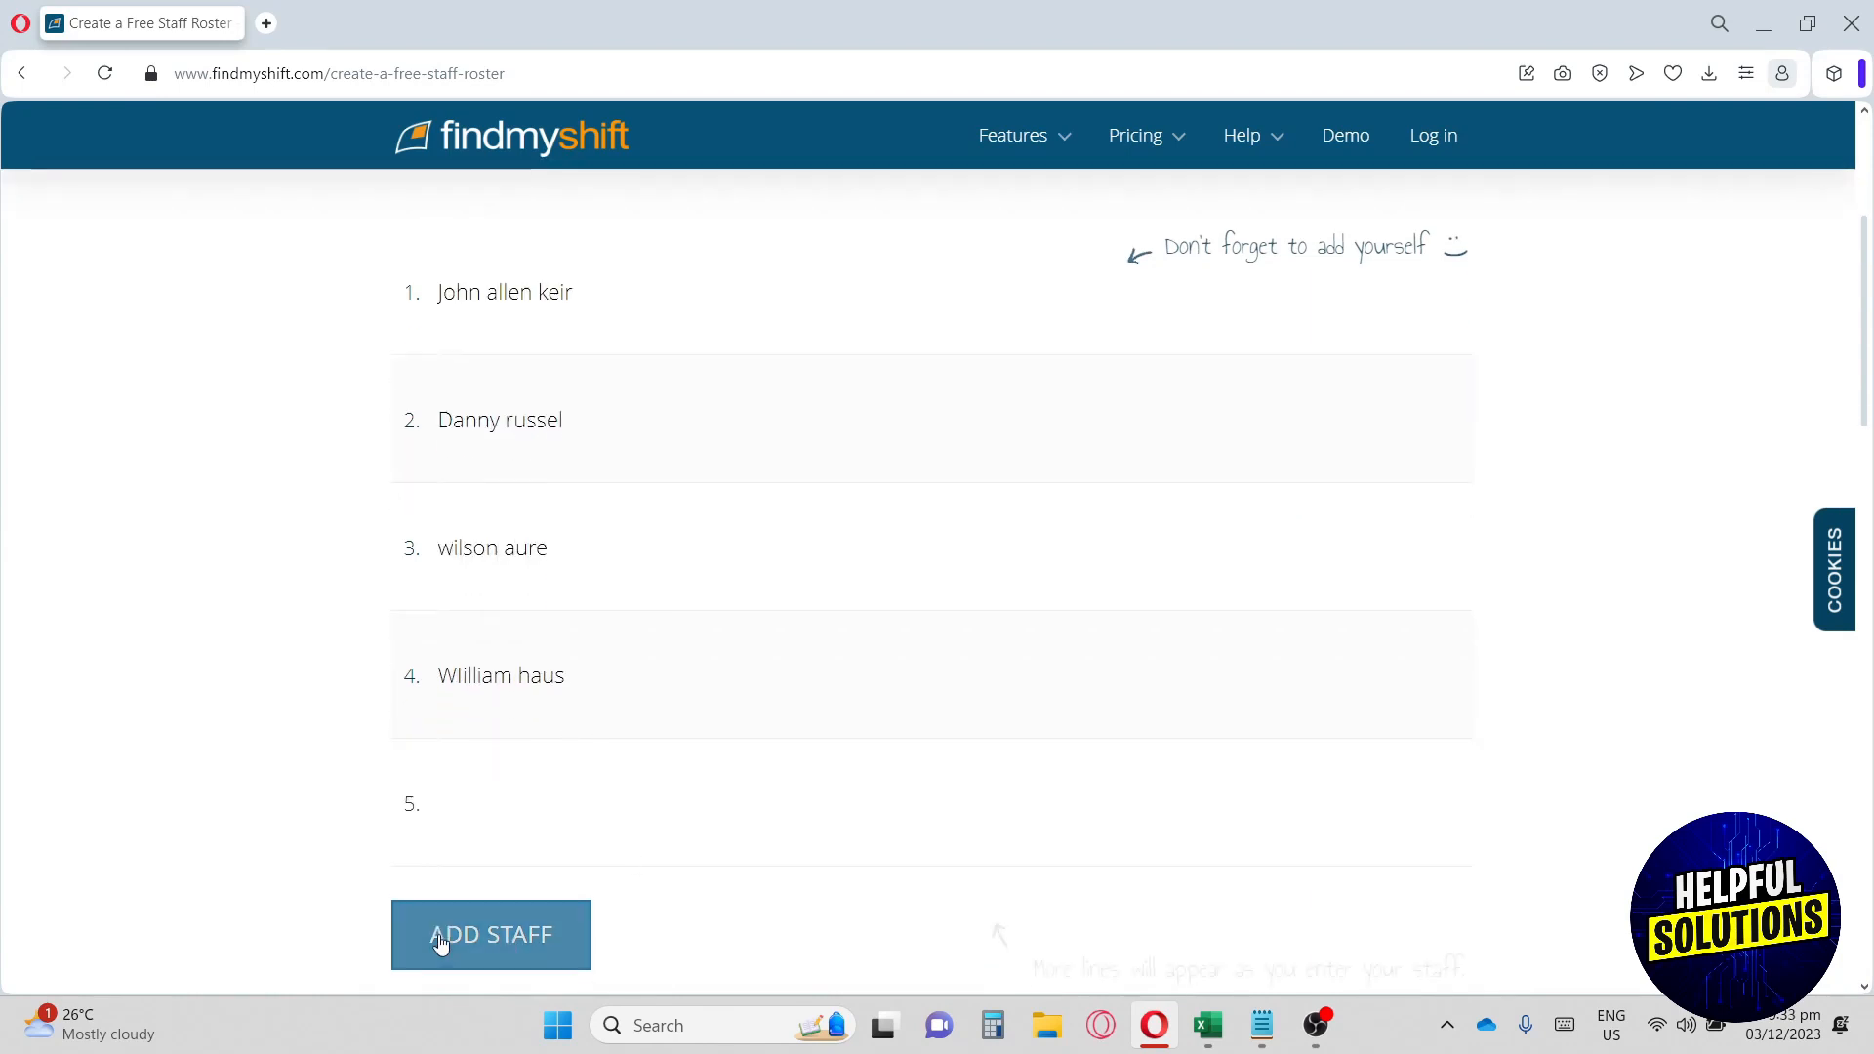
click(490, 935)
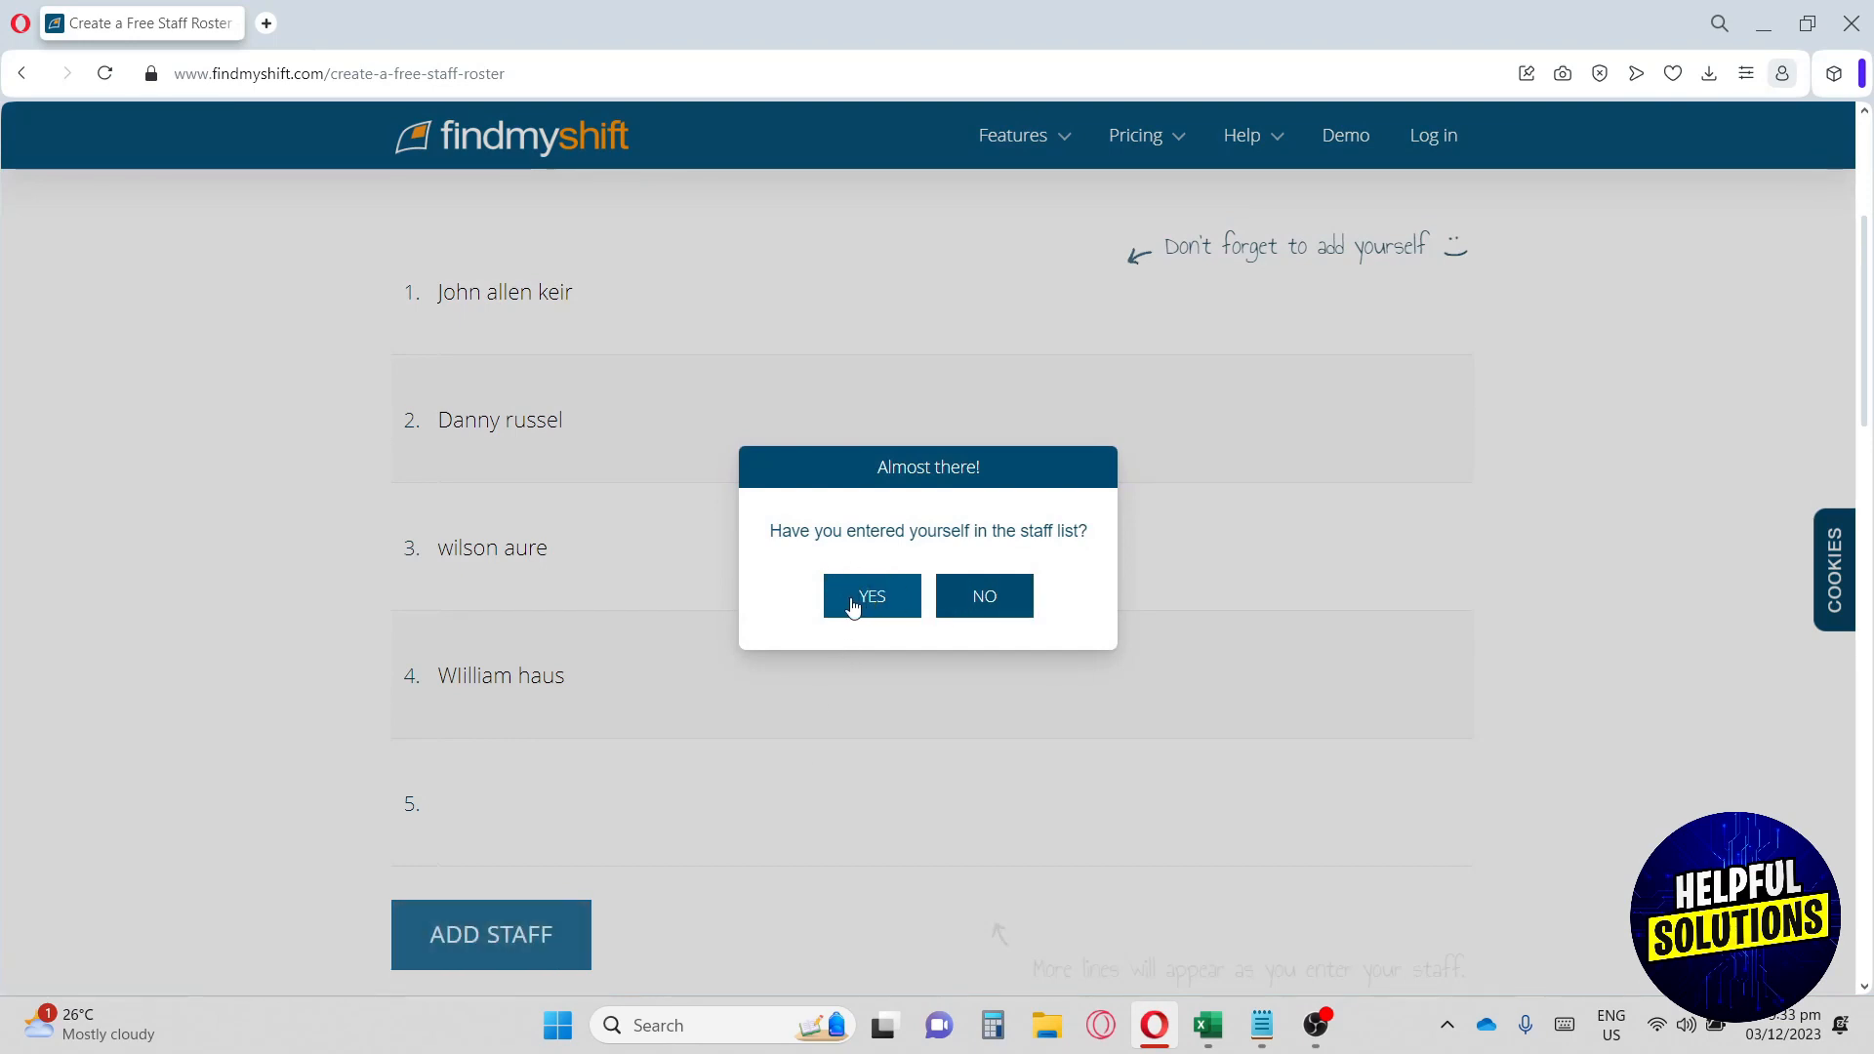
click(870, 596)
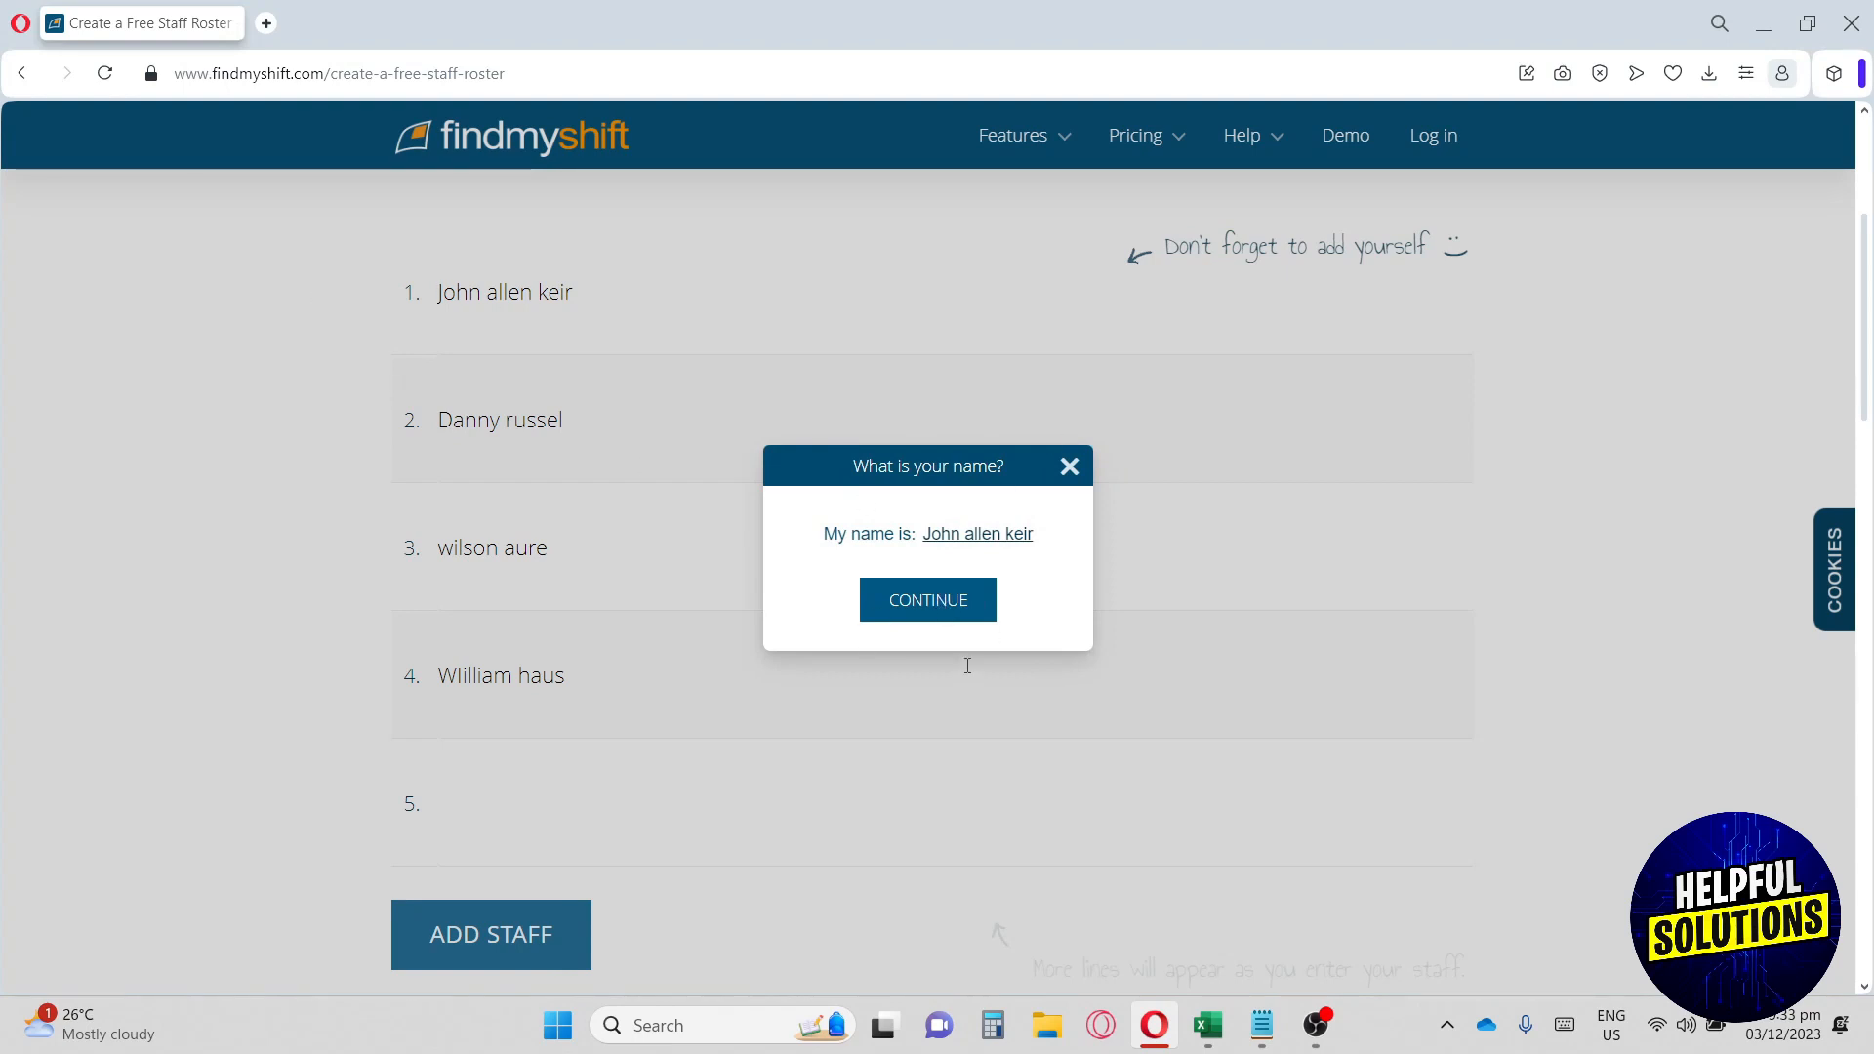
Confirm your name with CONTINUE to open the four-person weekly roster.
click(927, 599)
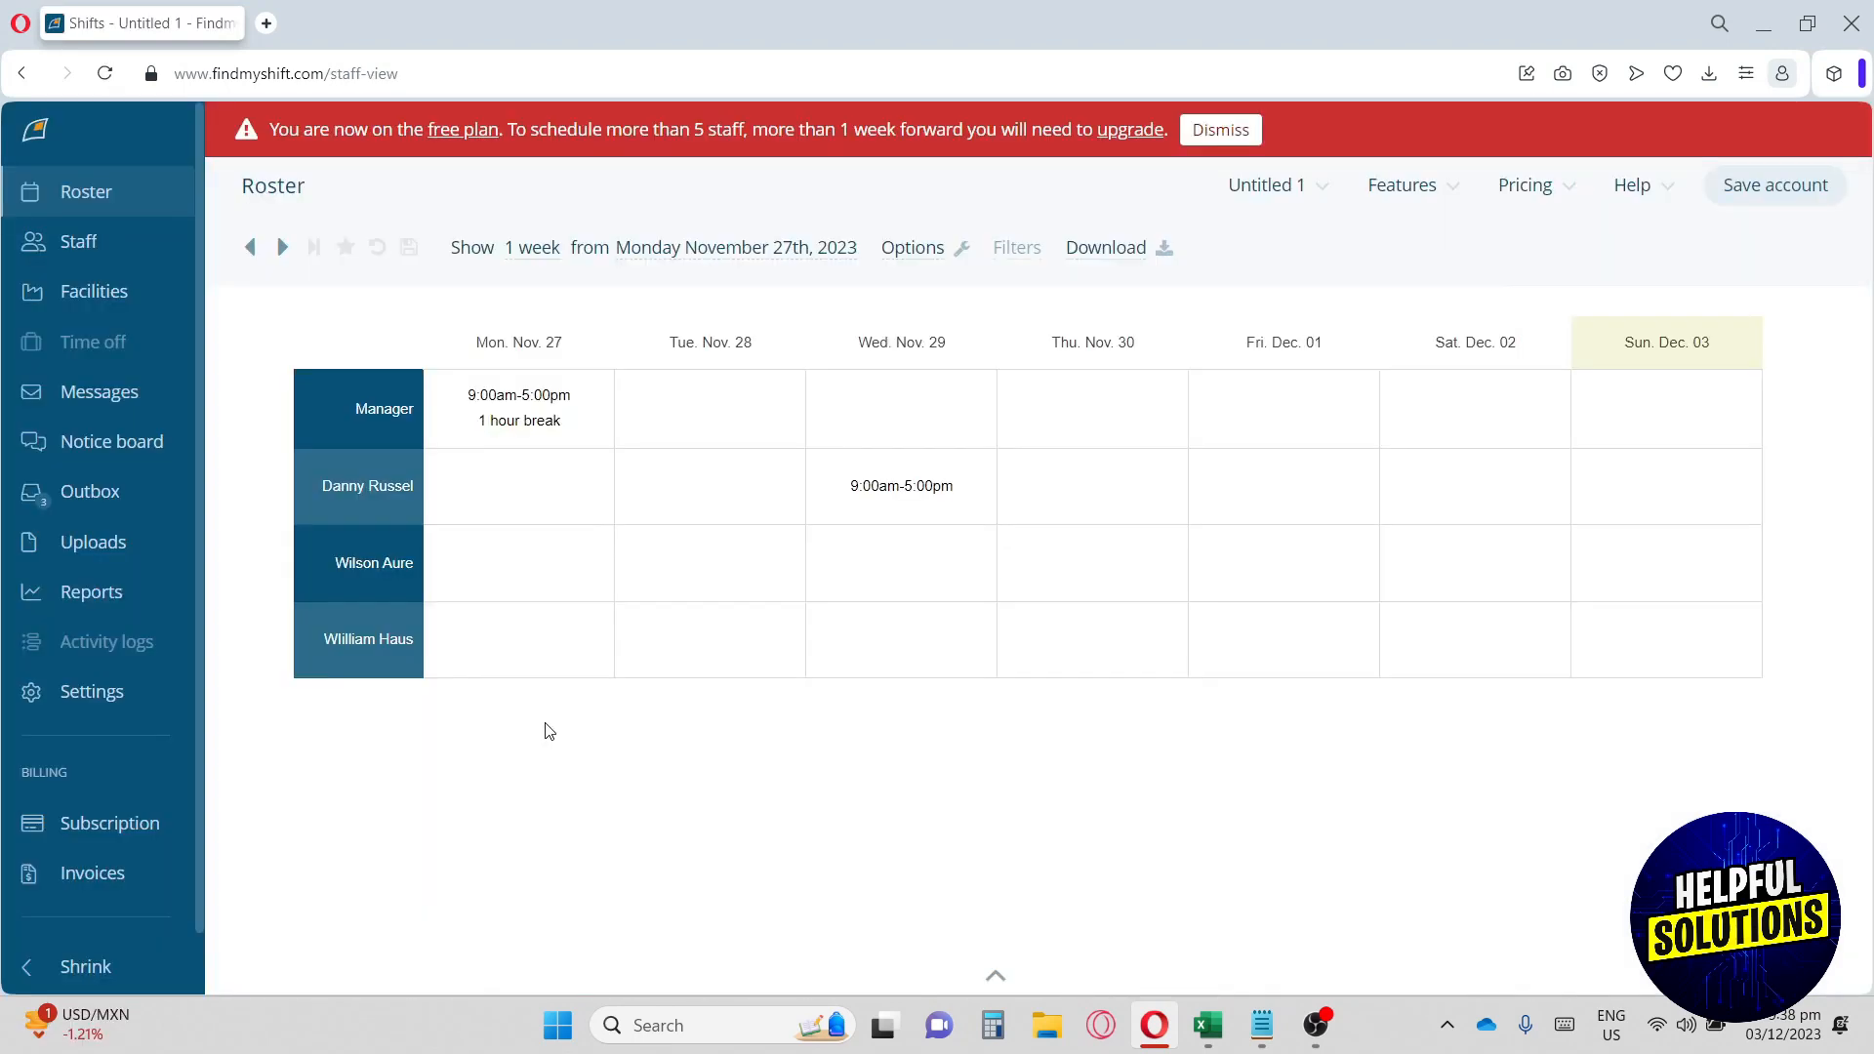
mouse_move(397, 313)
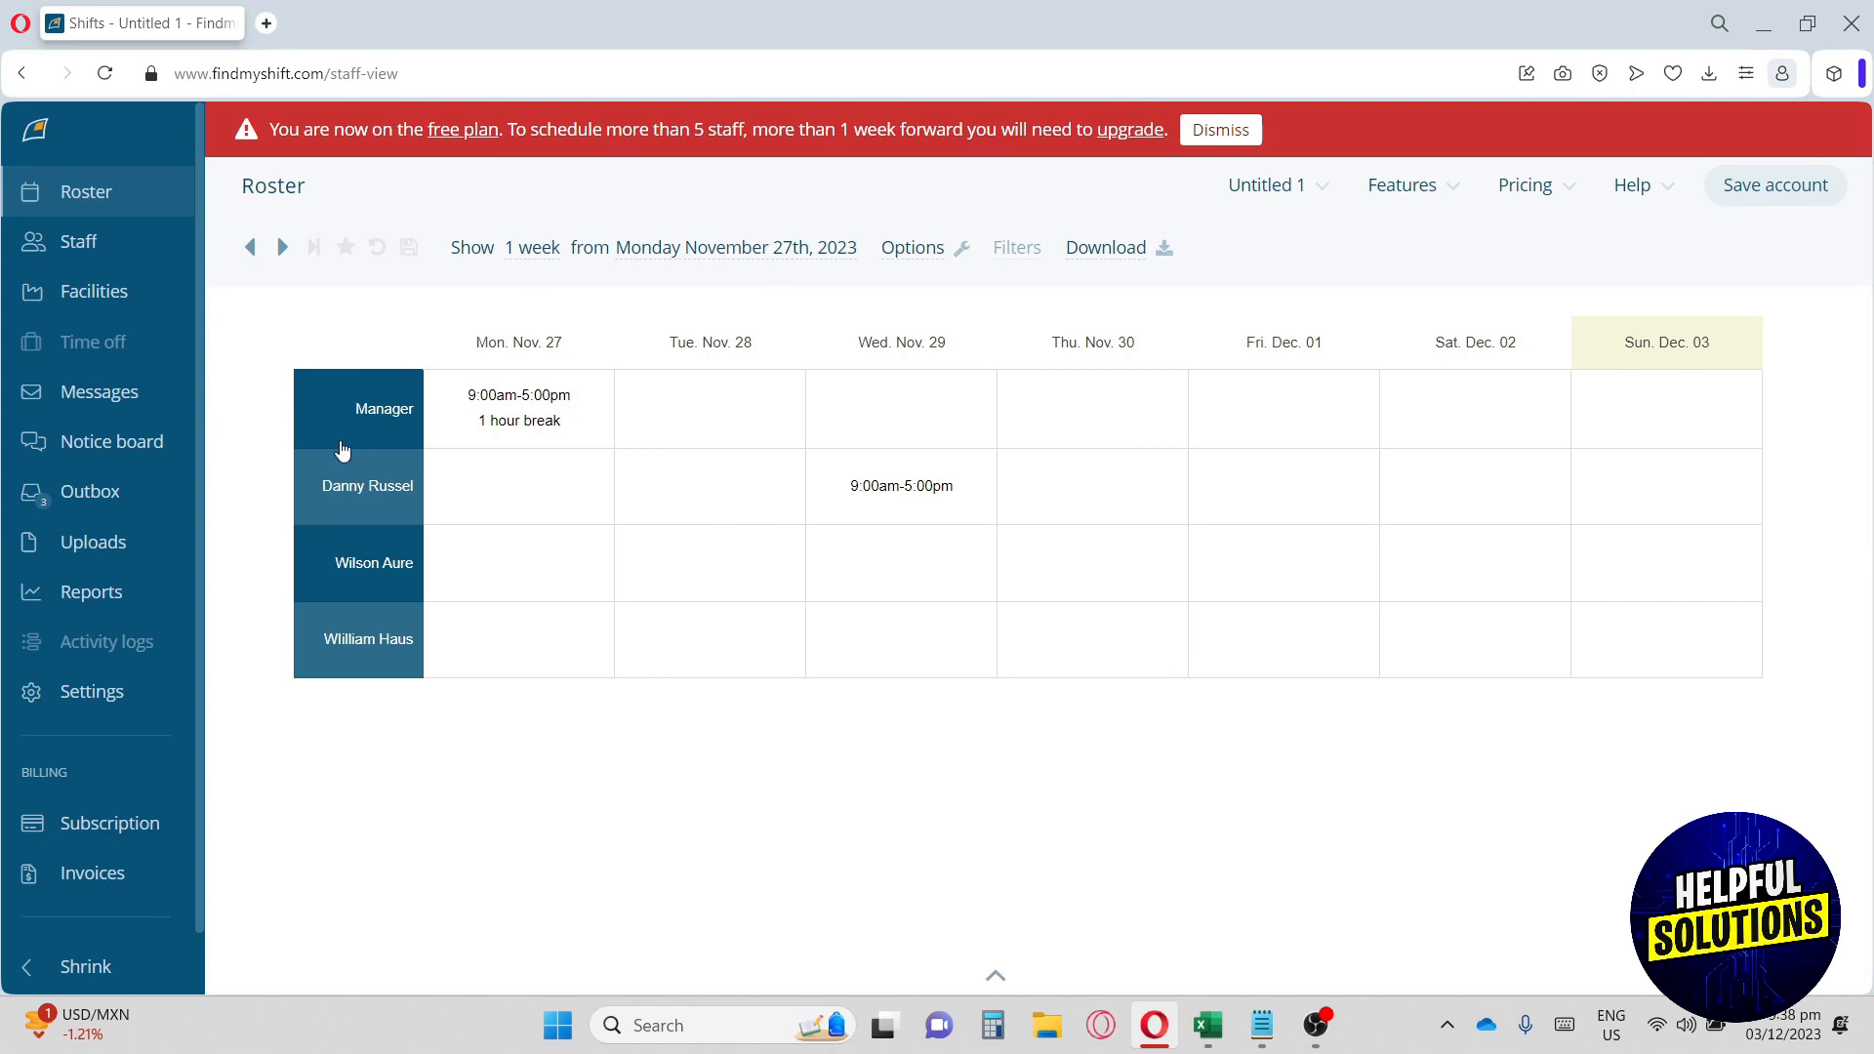
mouse_move(579, 325)
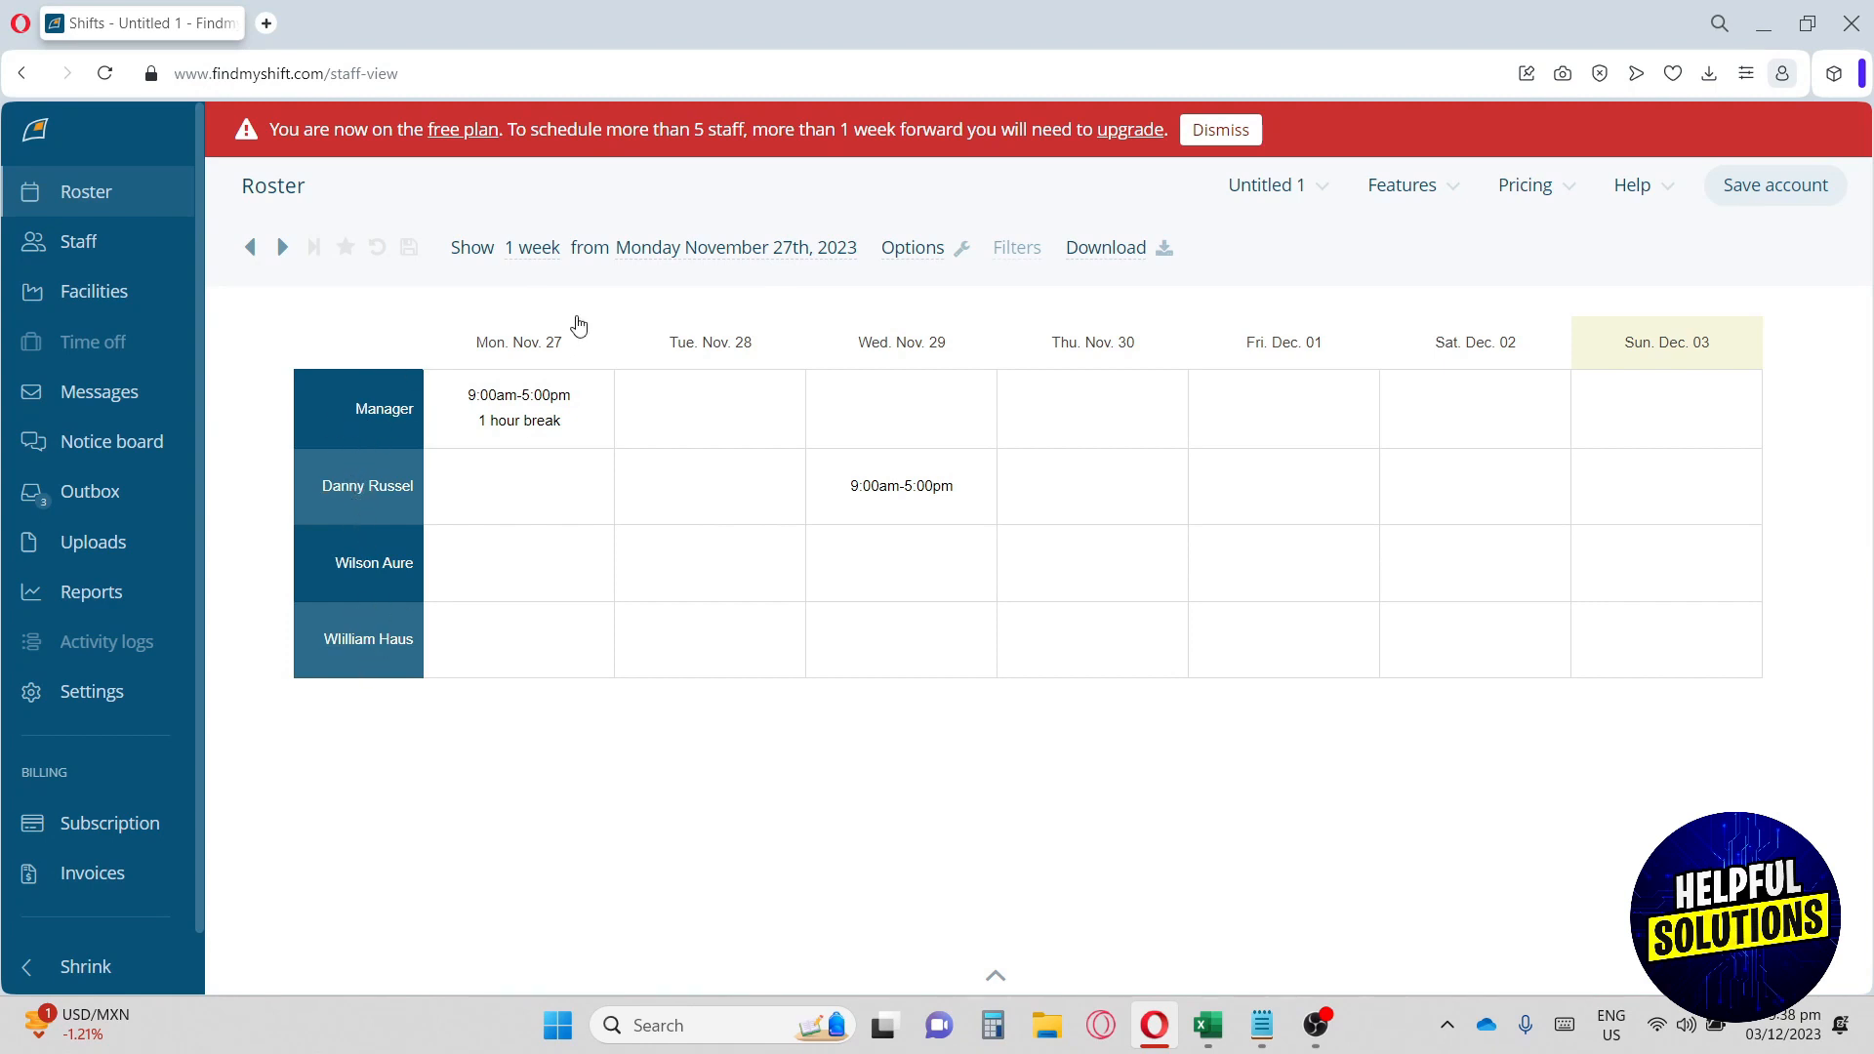
mouse_move(1675, 336)
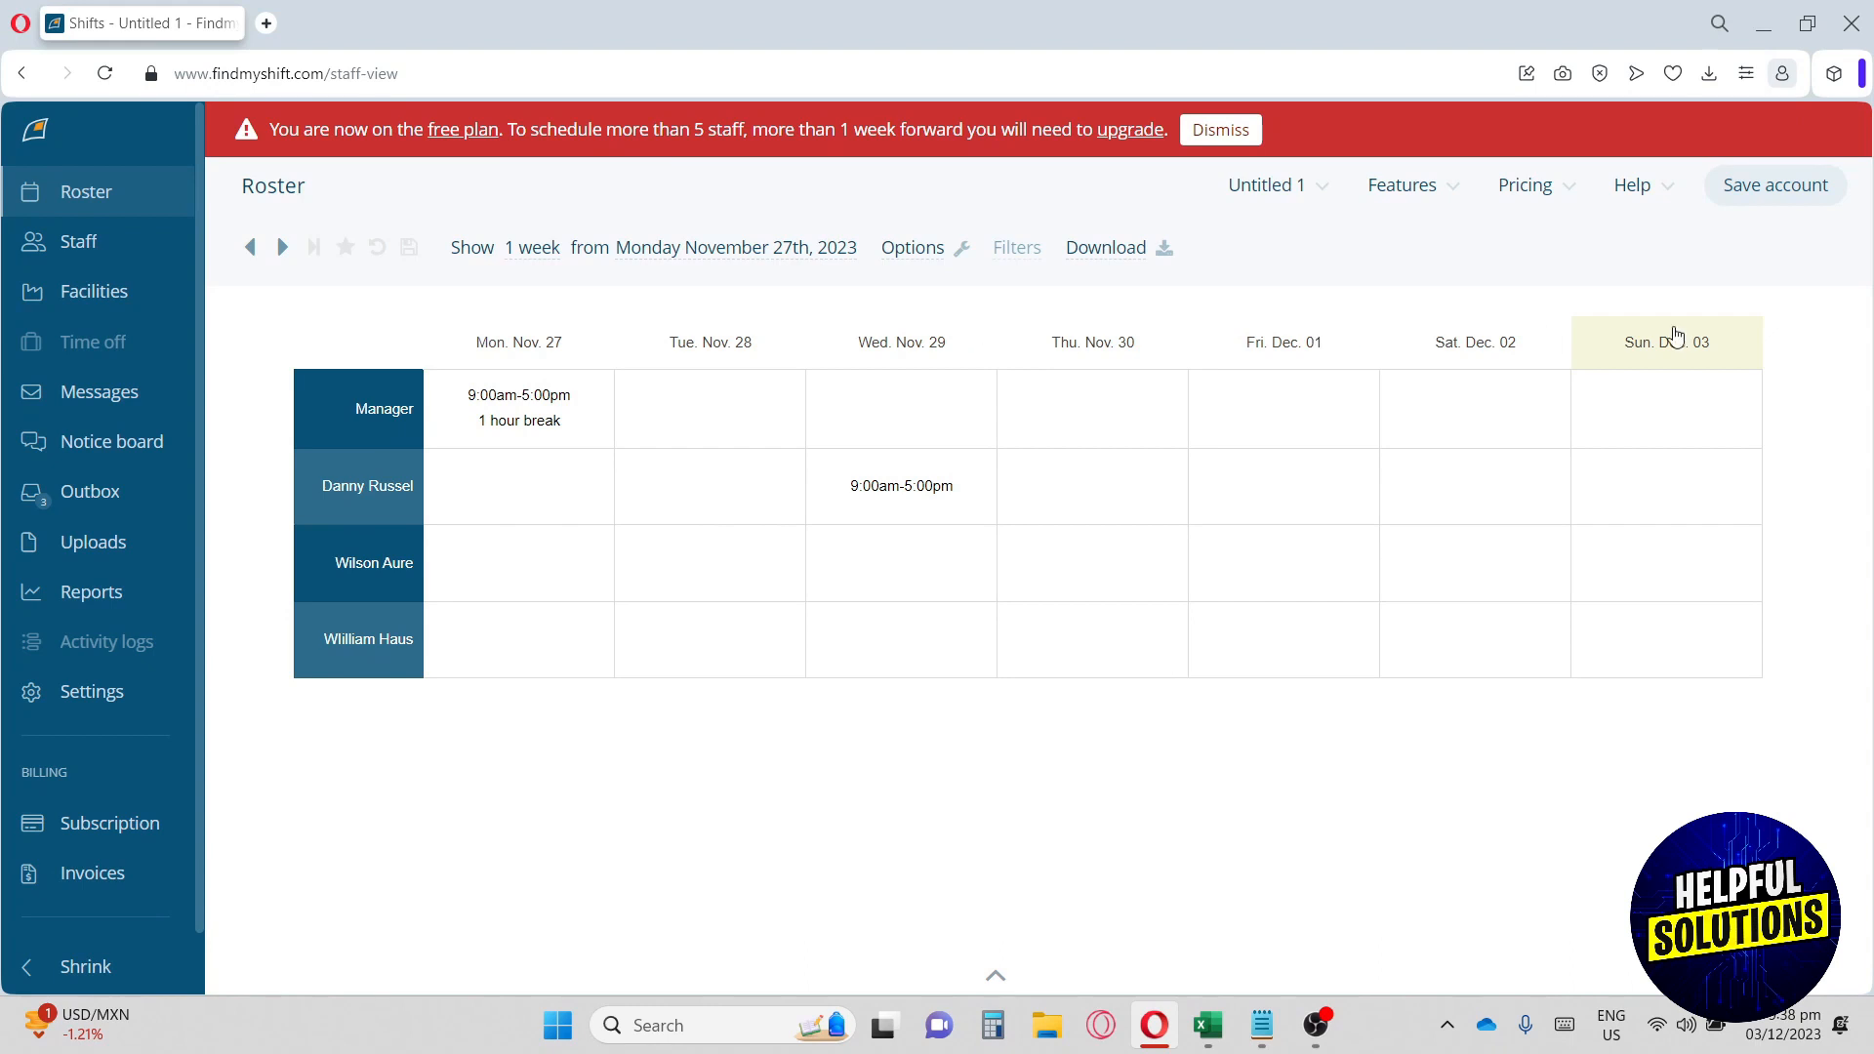
click(518, 486)
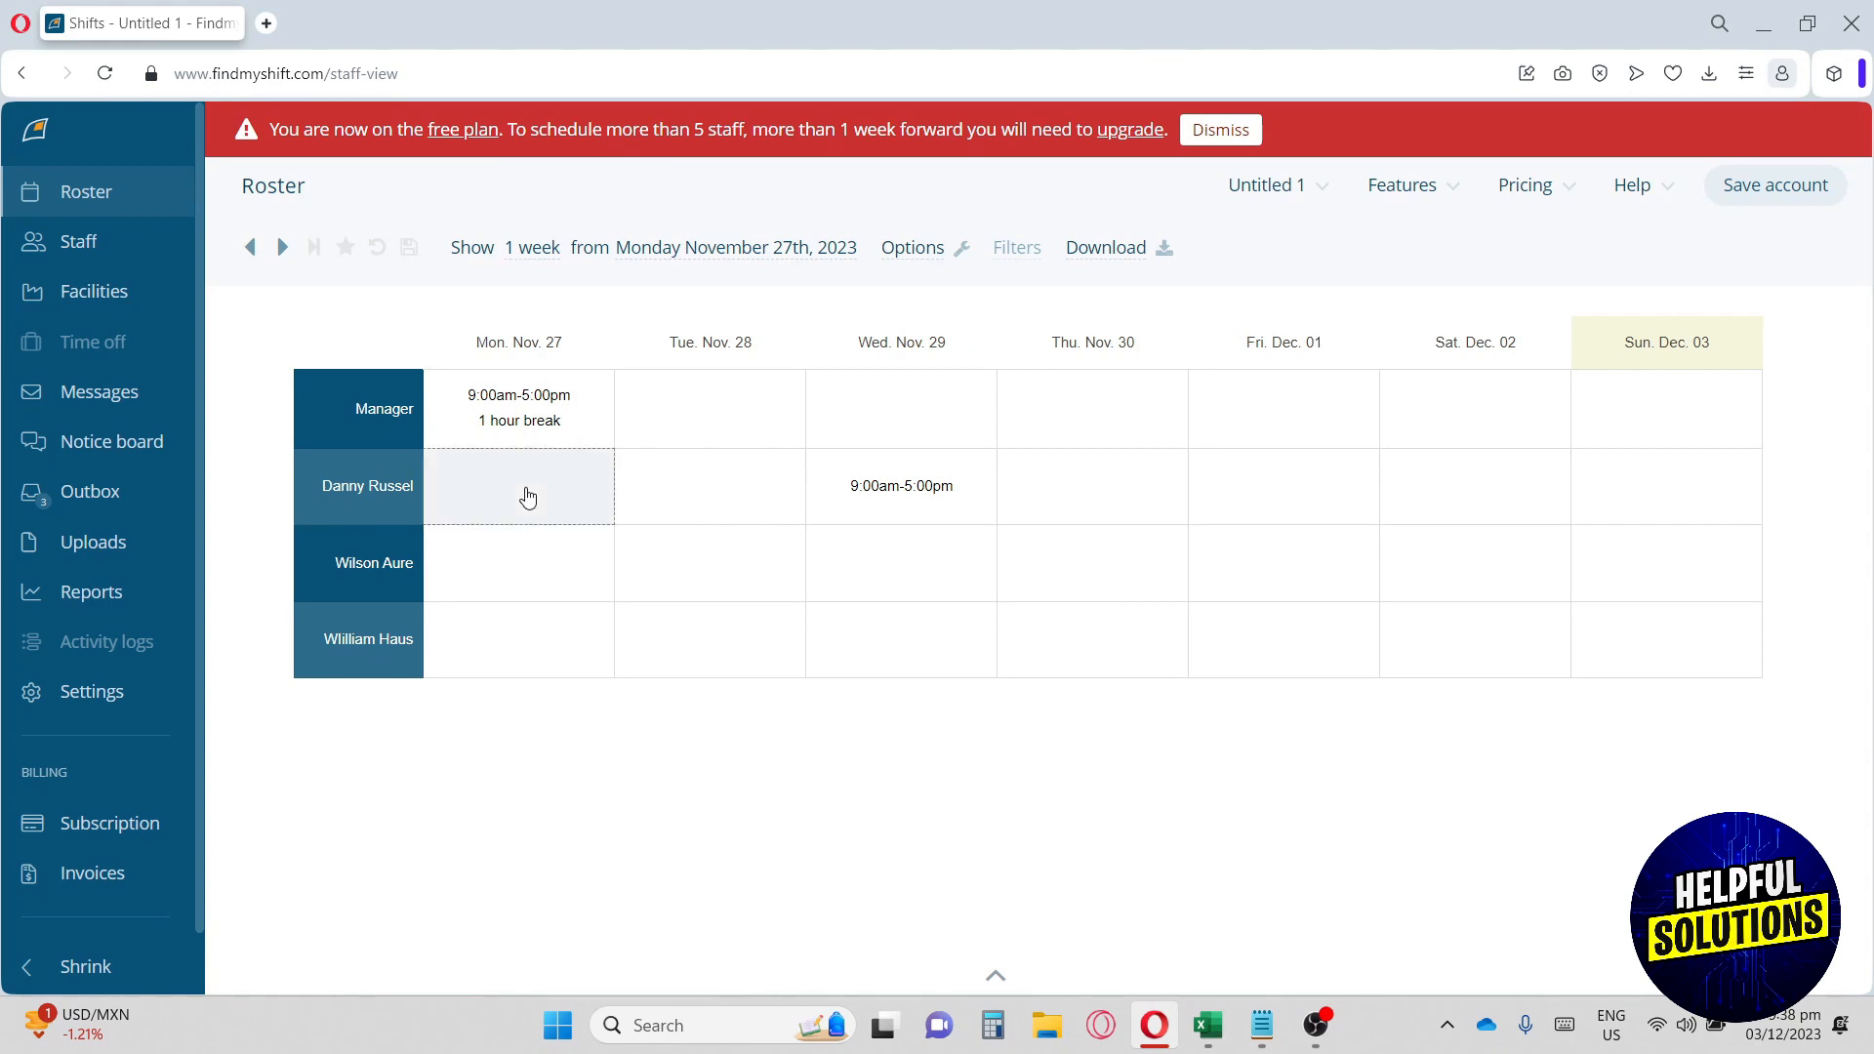
text(6-1)
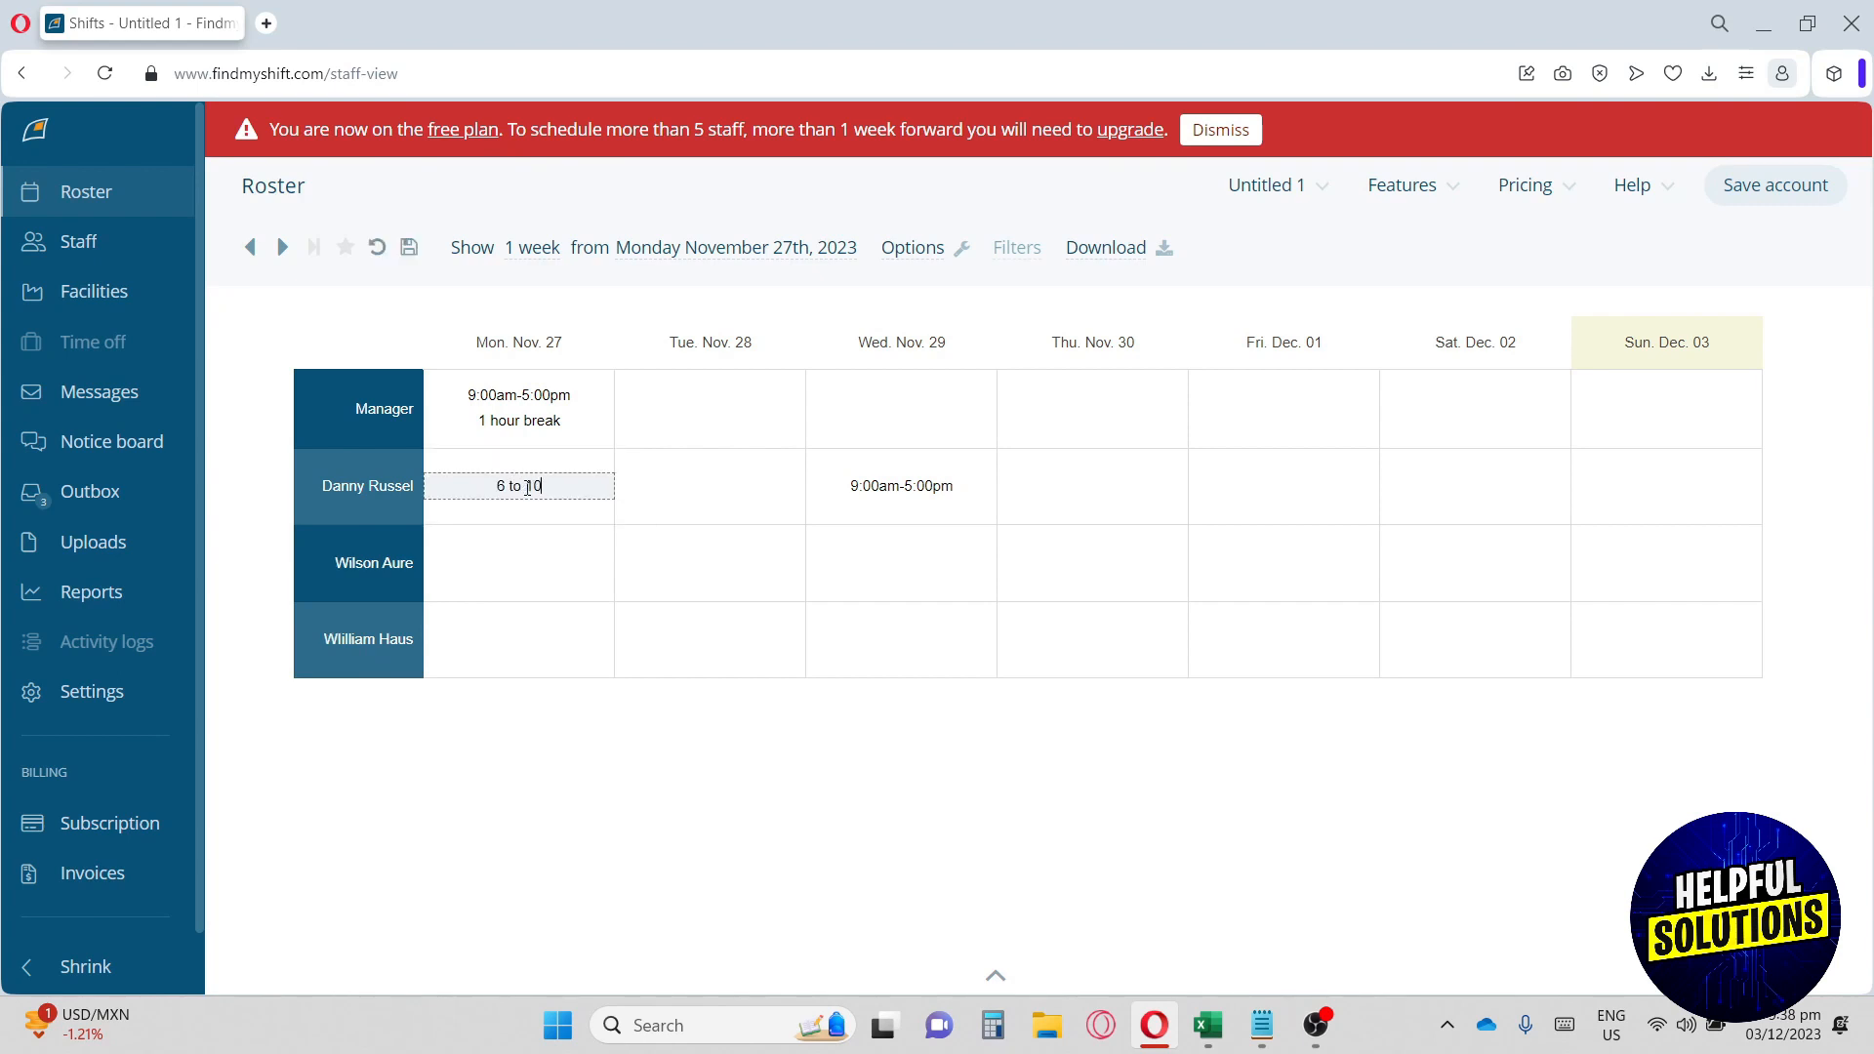
key(Enter)
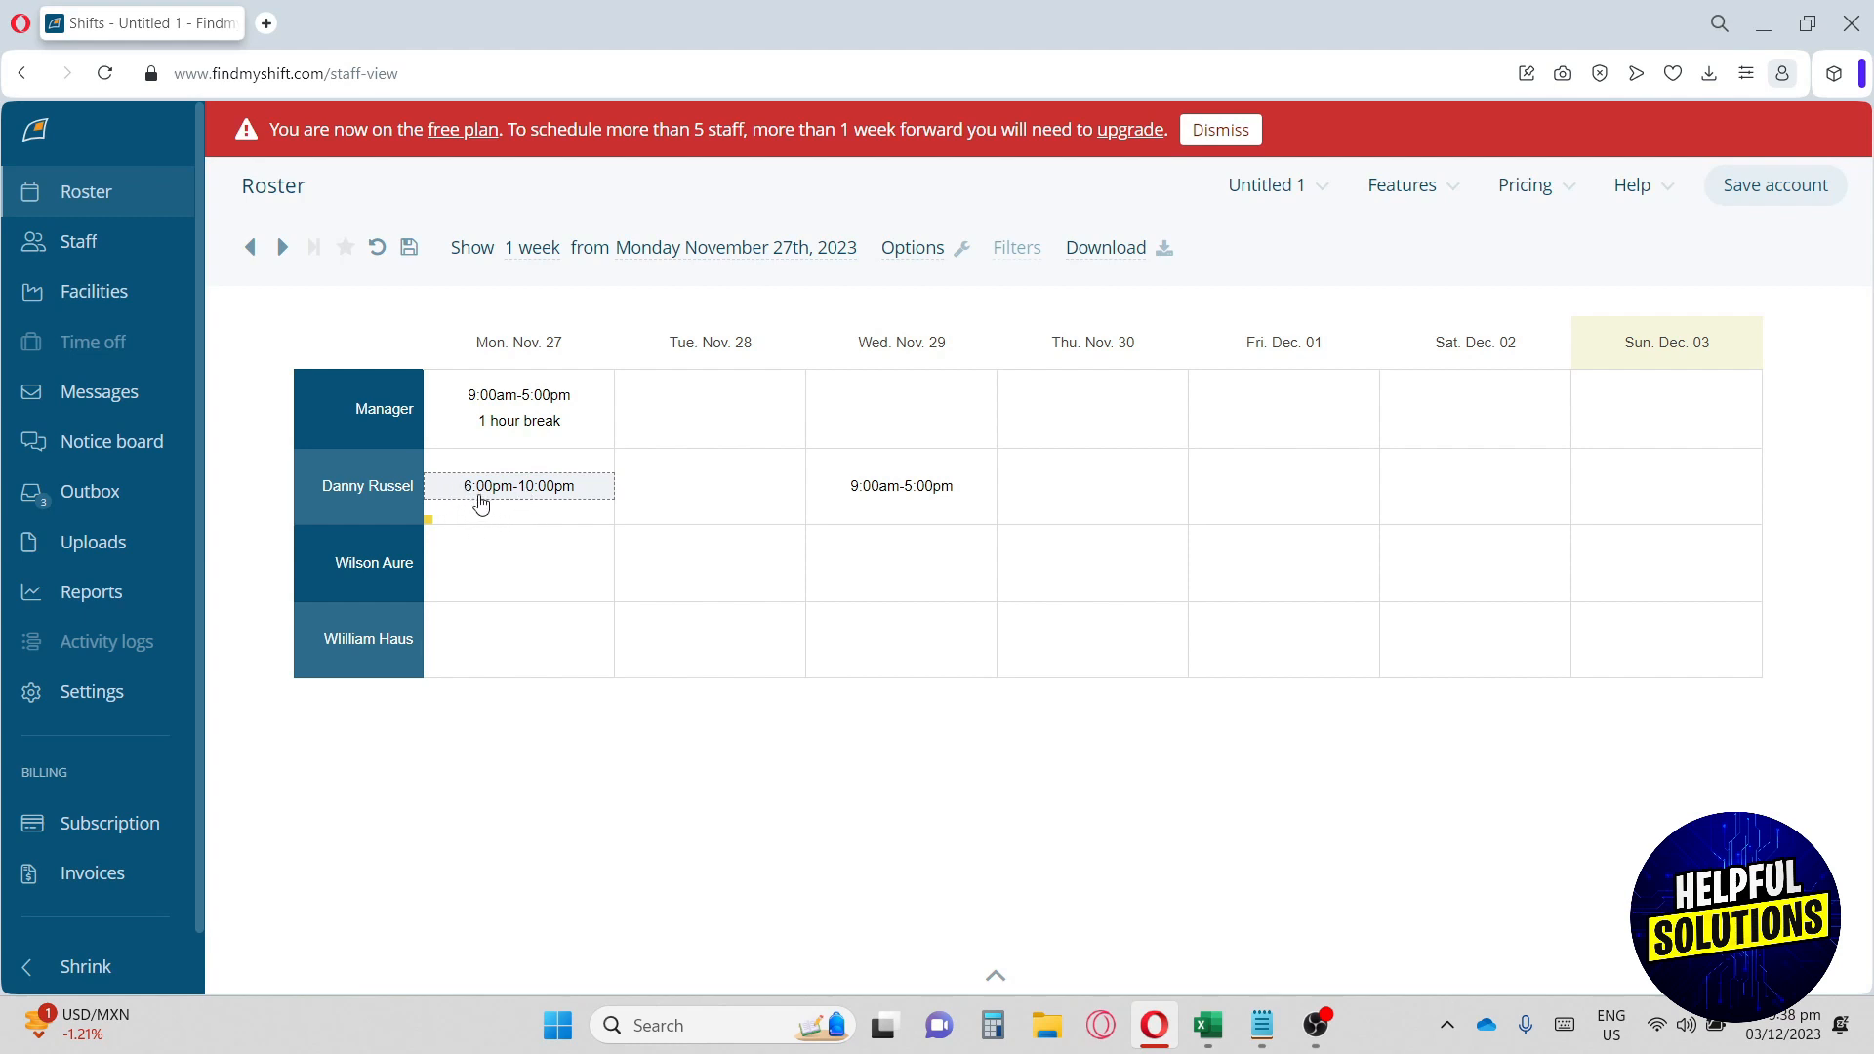
mouse_move(494, 514)
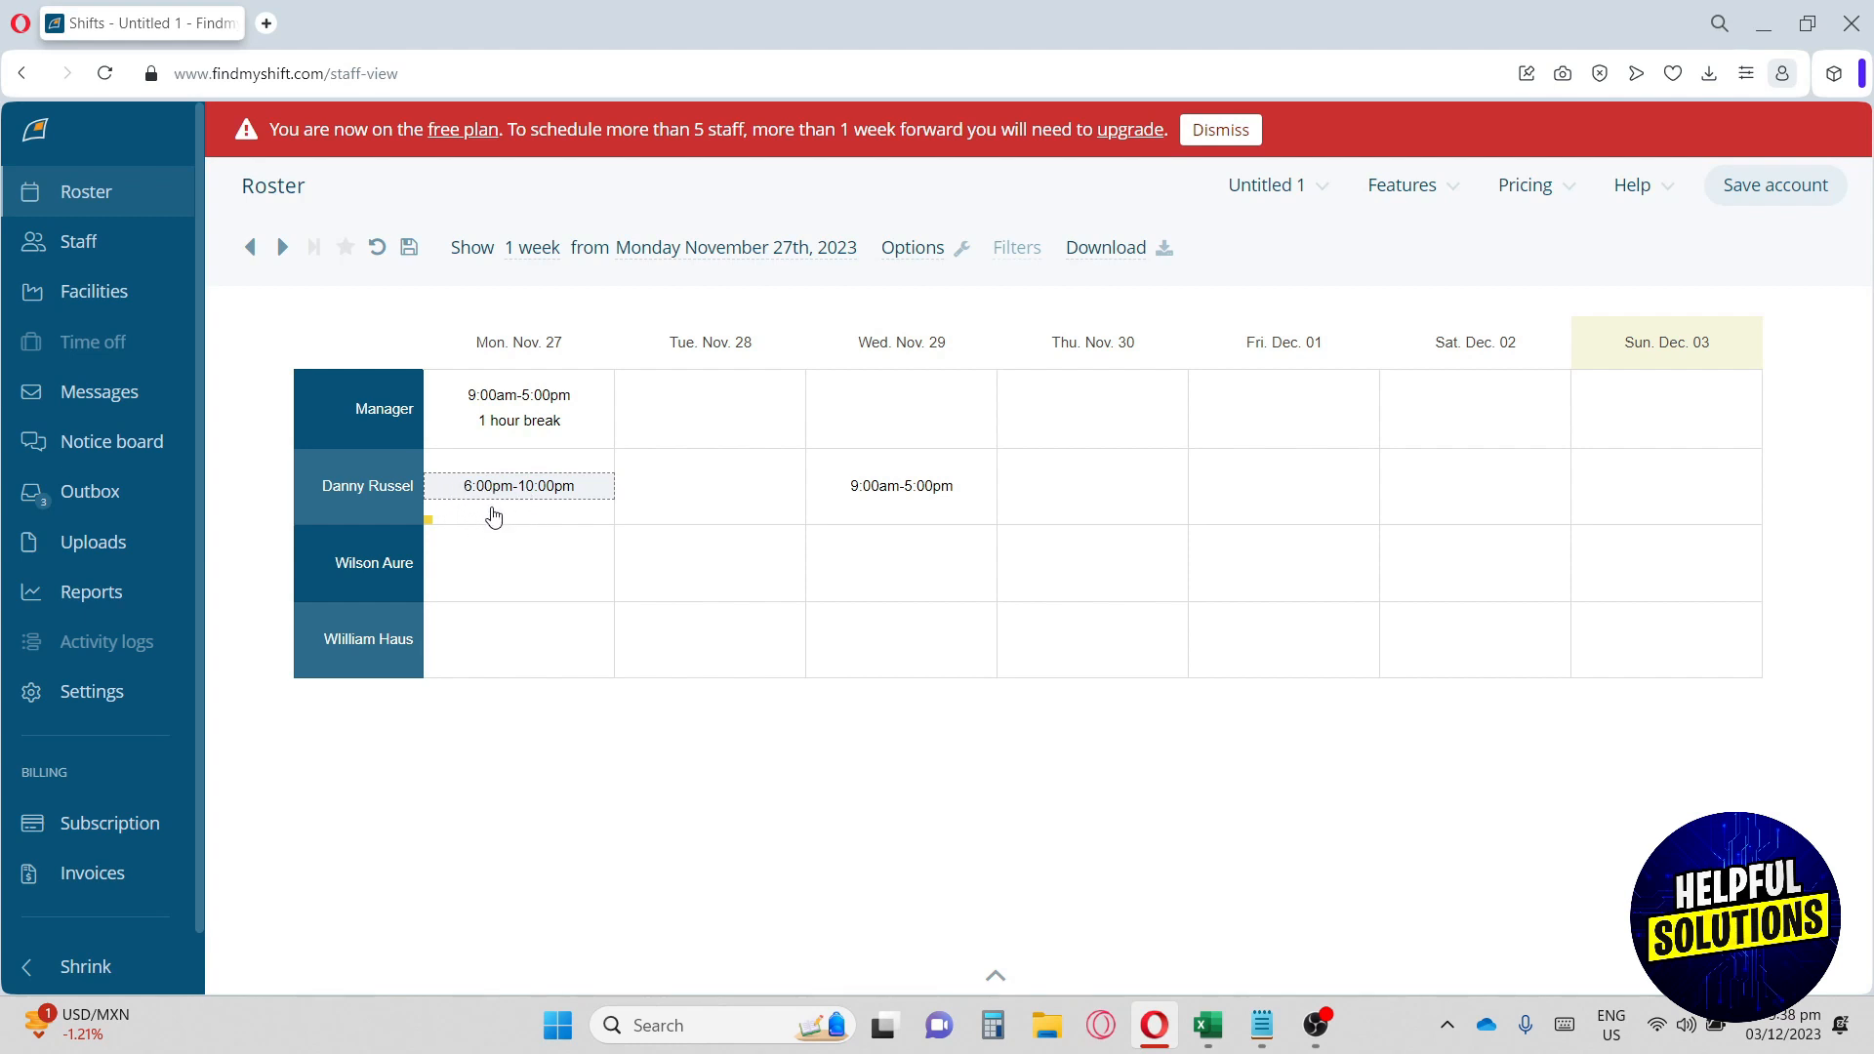
text(1 hour)
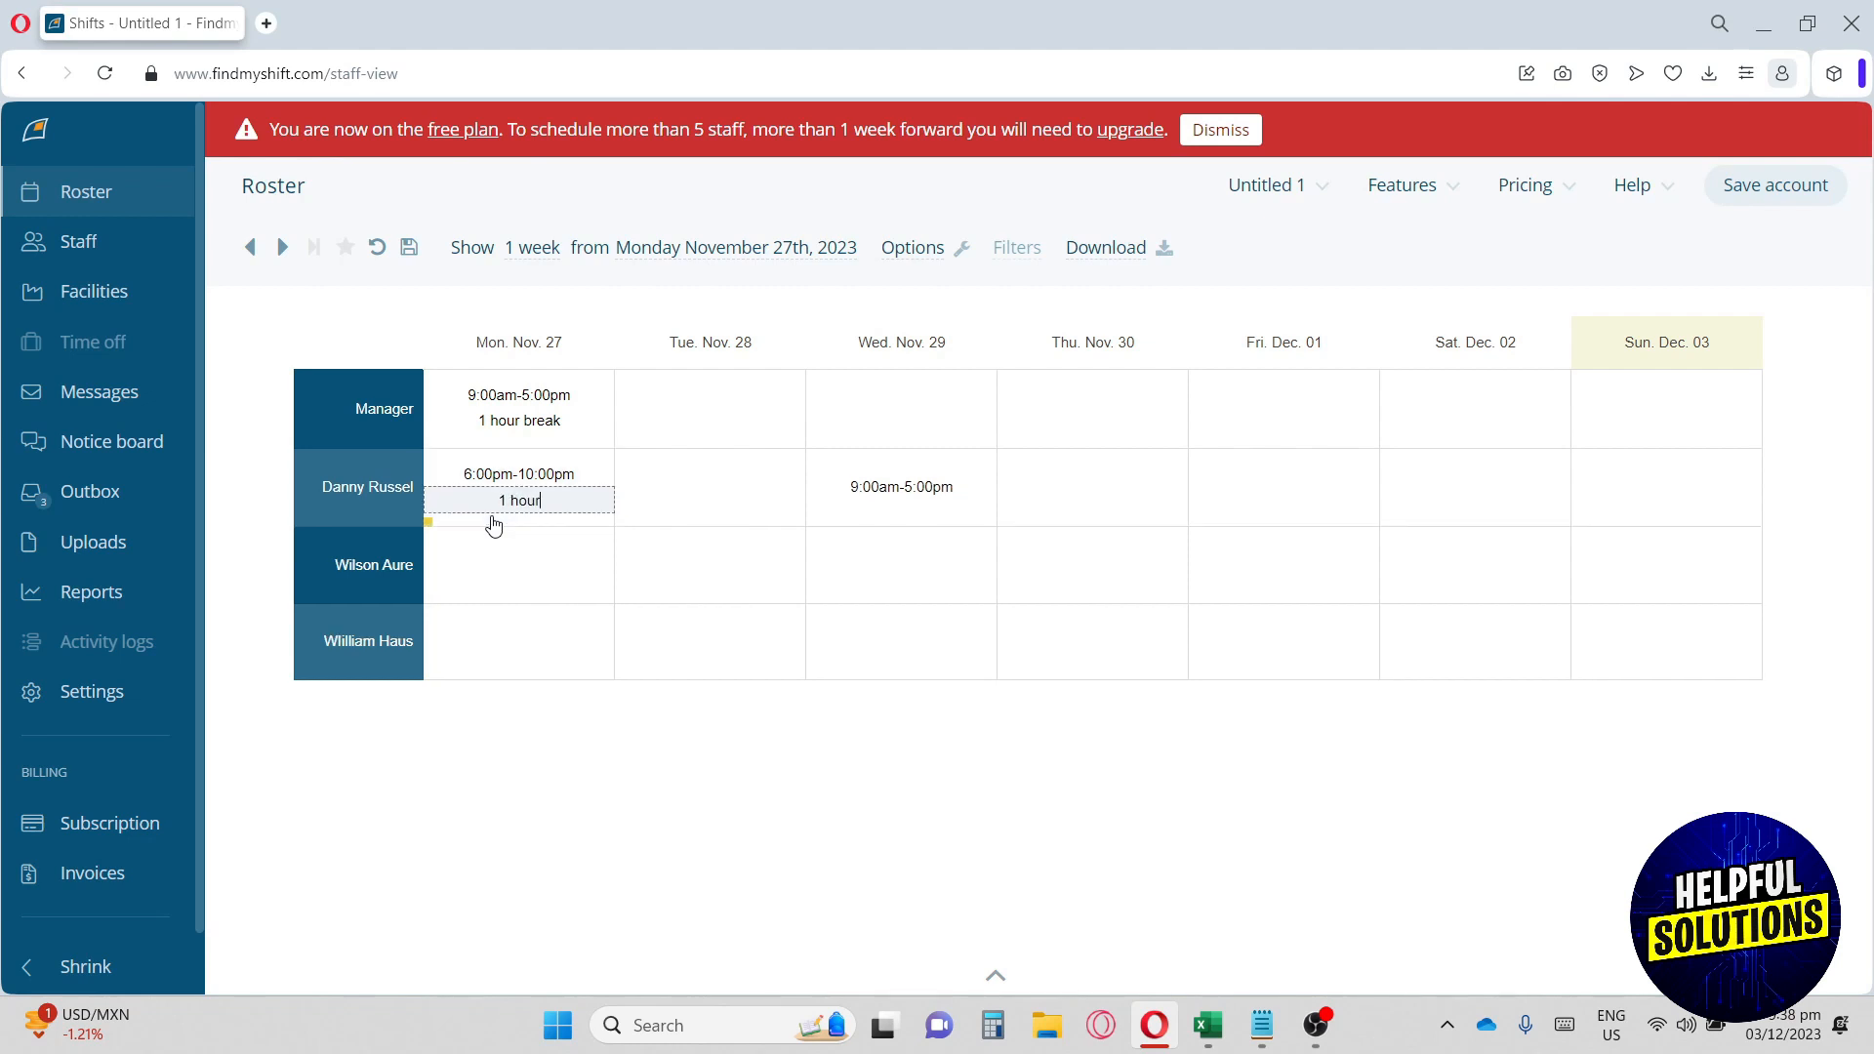
text(break)
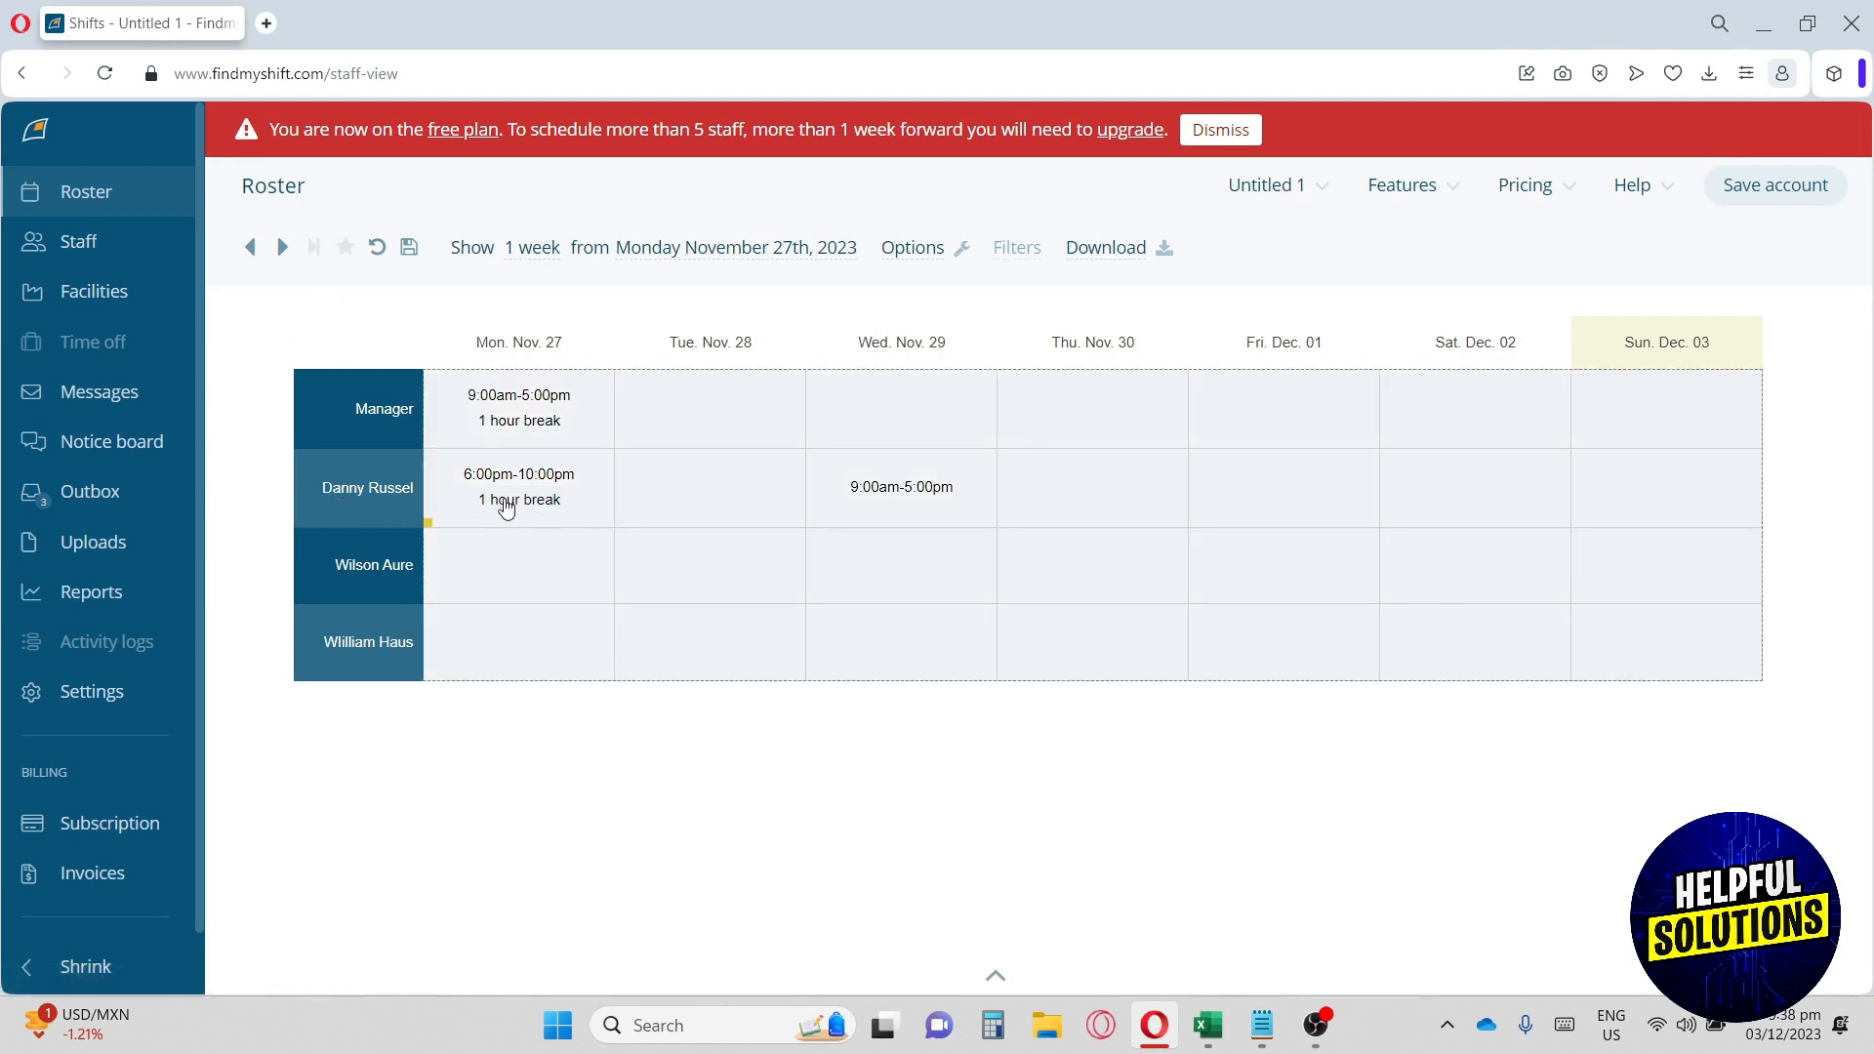
mouse_move(512, 506)
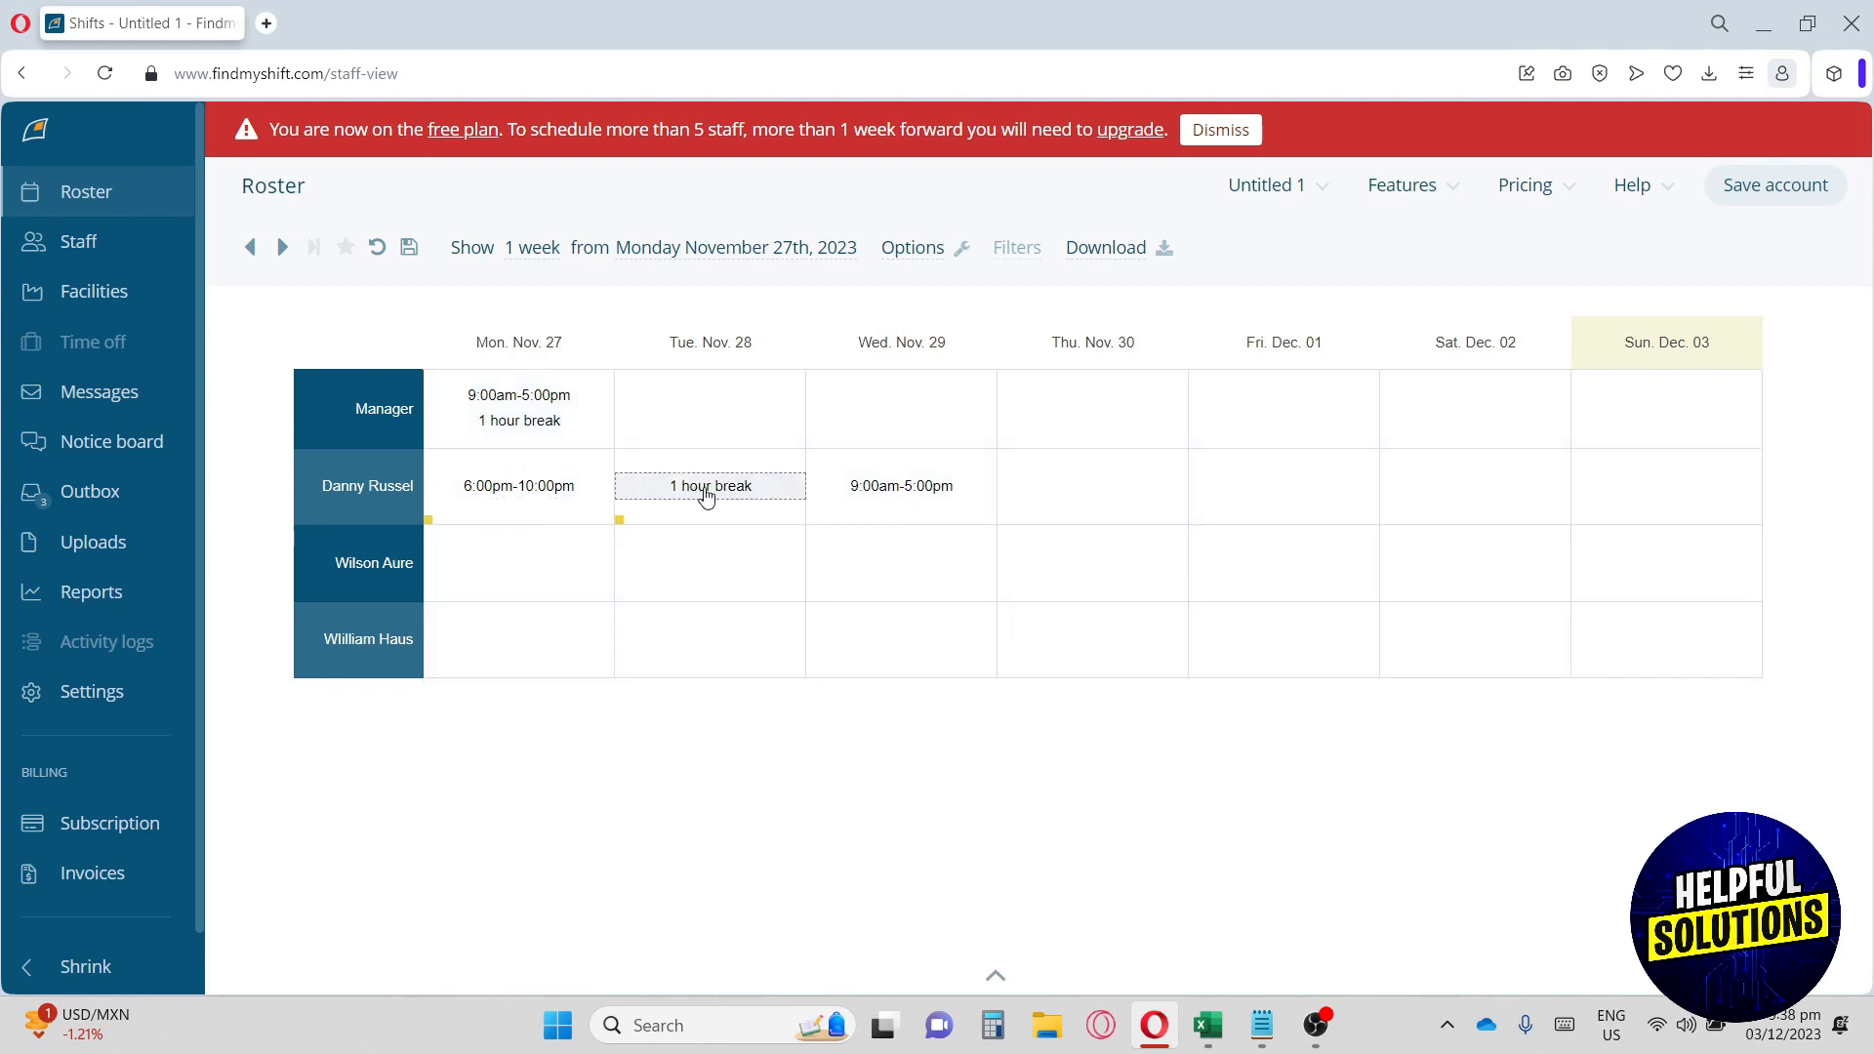
mouse_move(727, 486)
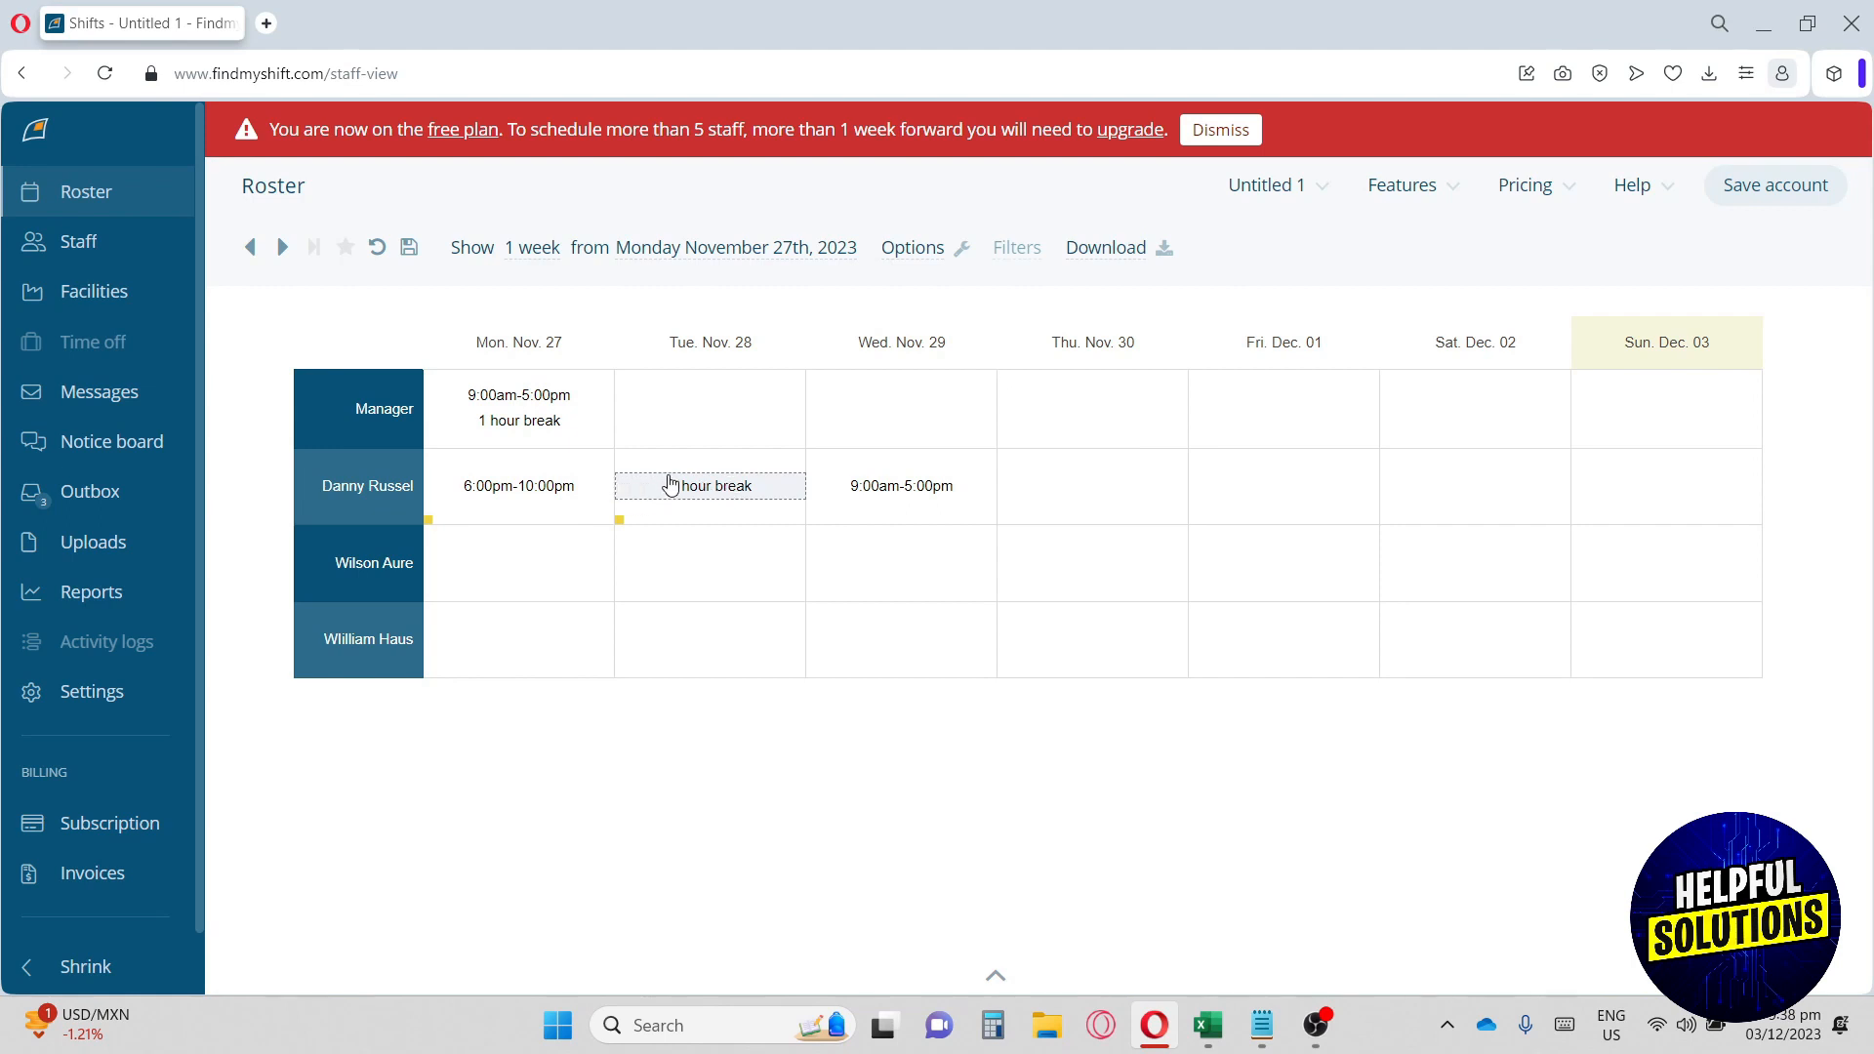
Copy the 1 hour break into the Manager's Tue. Nov. 28 cell and save all changes.
right_click(710, 485)
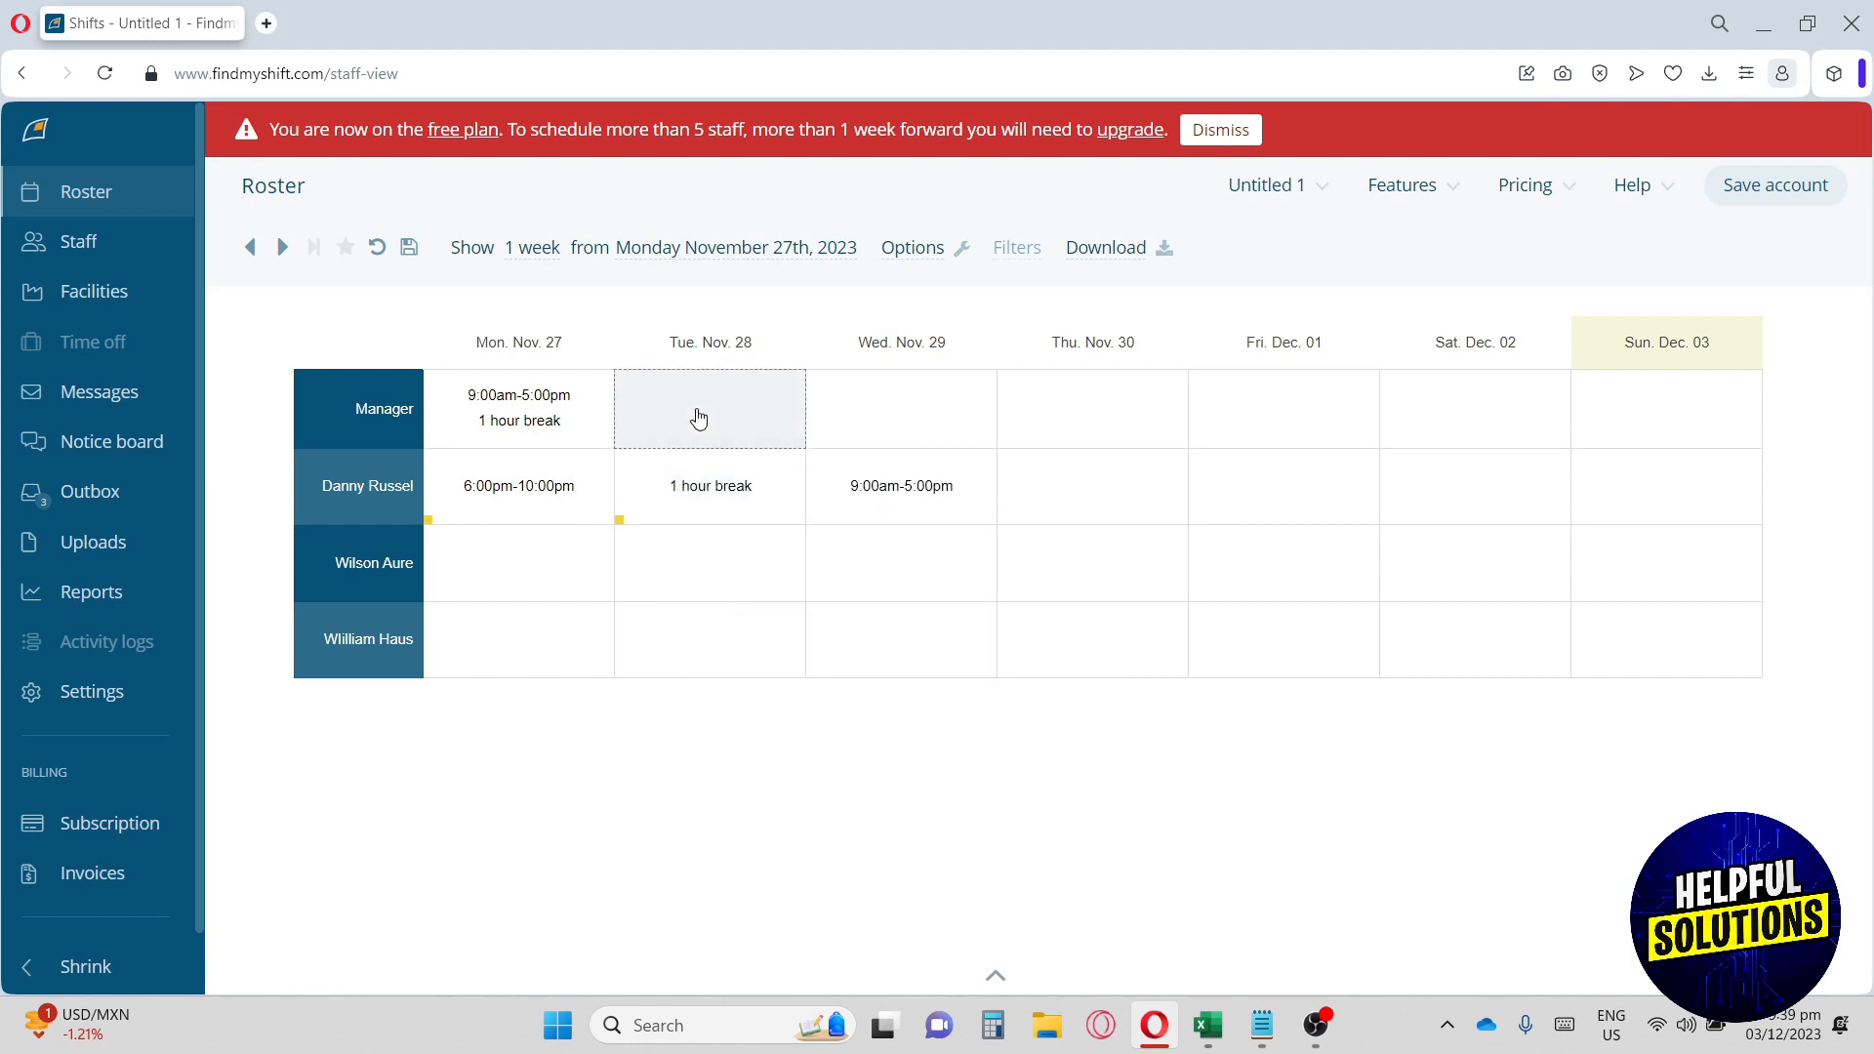
click(709, 408)
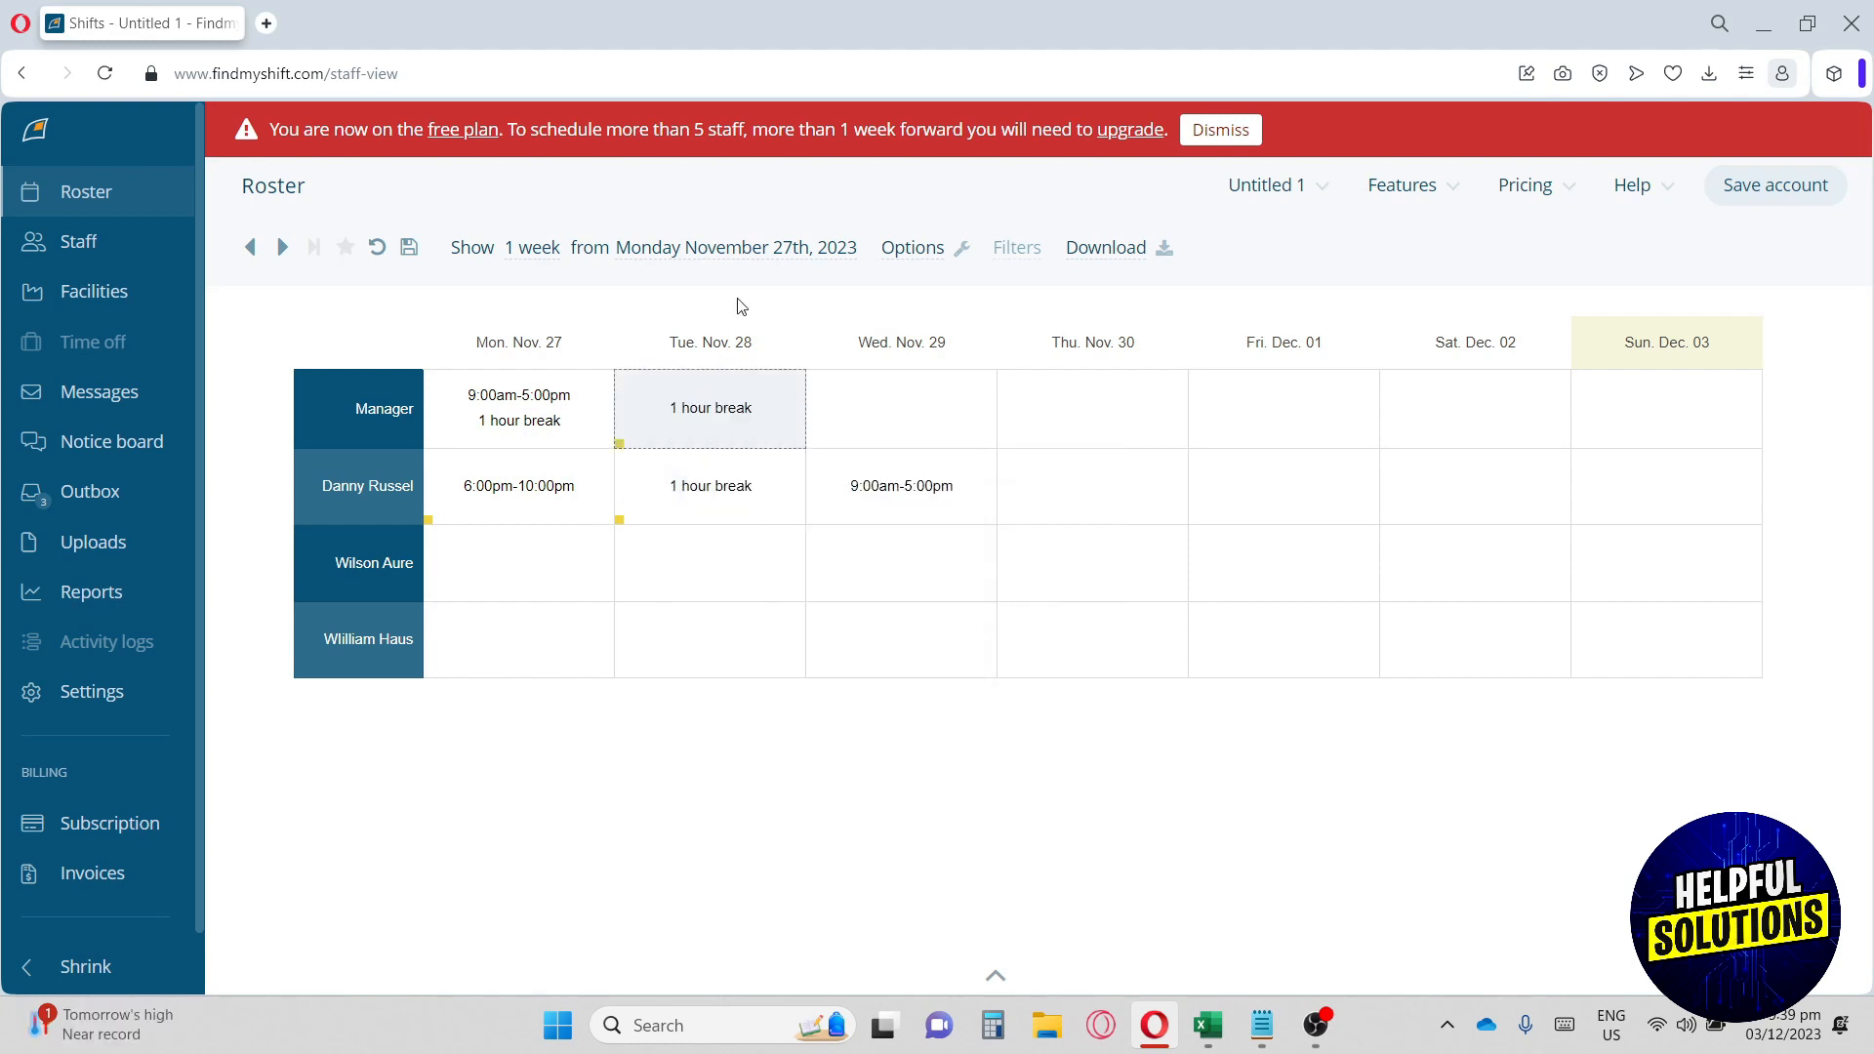
mouse_move(1684, 544)
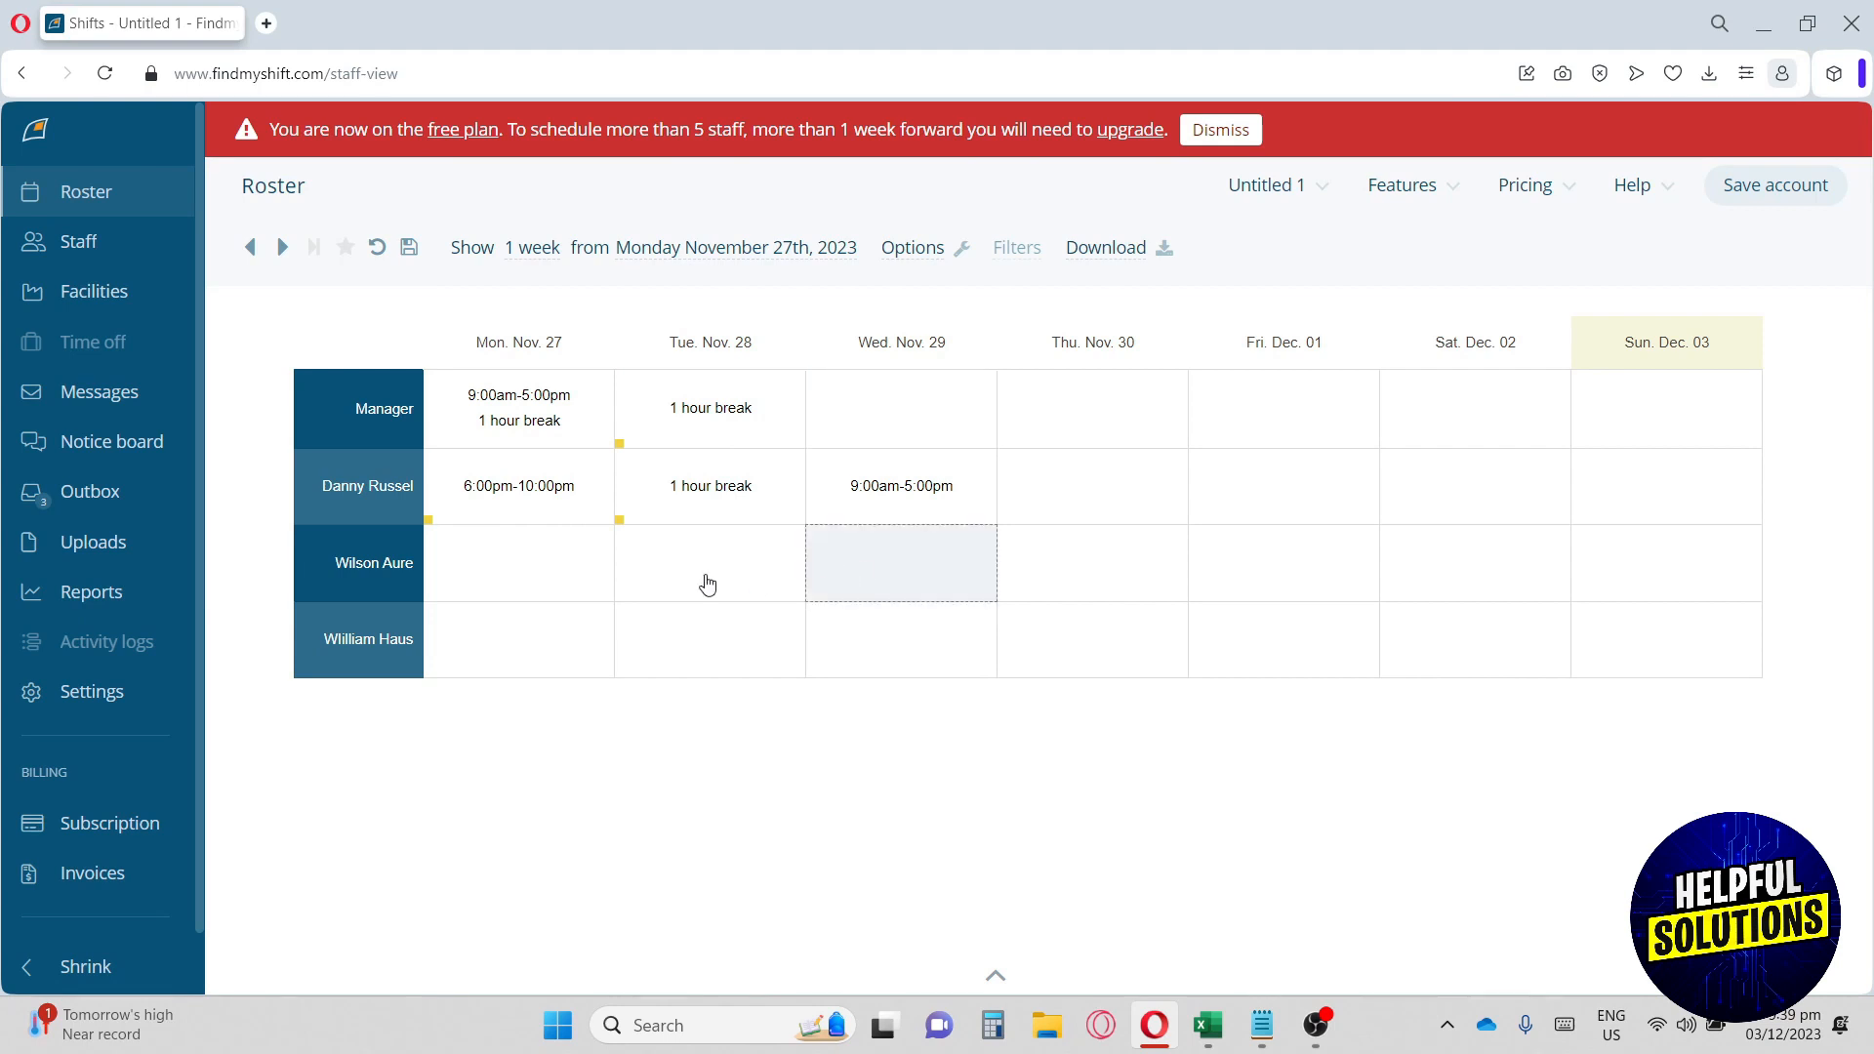
mouse_move(721, 629)
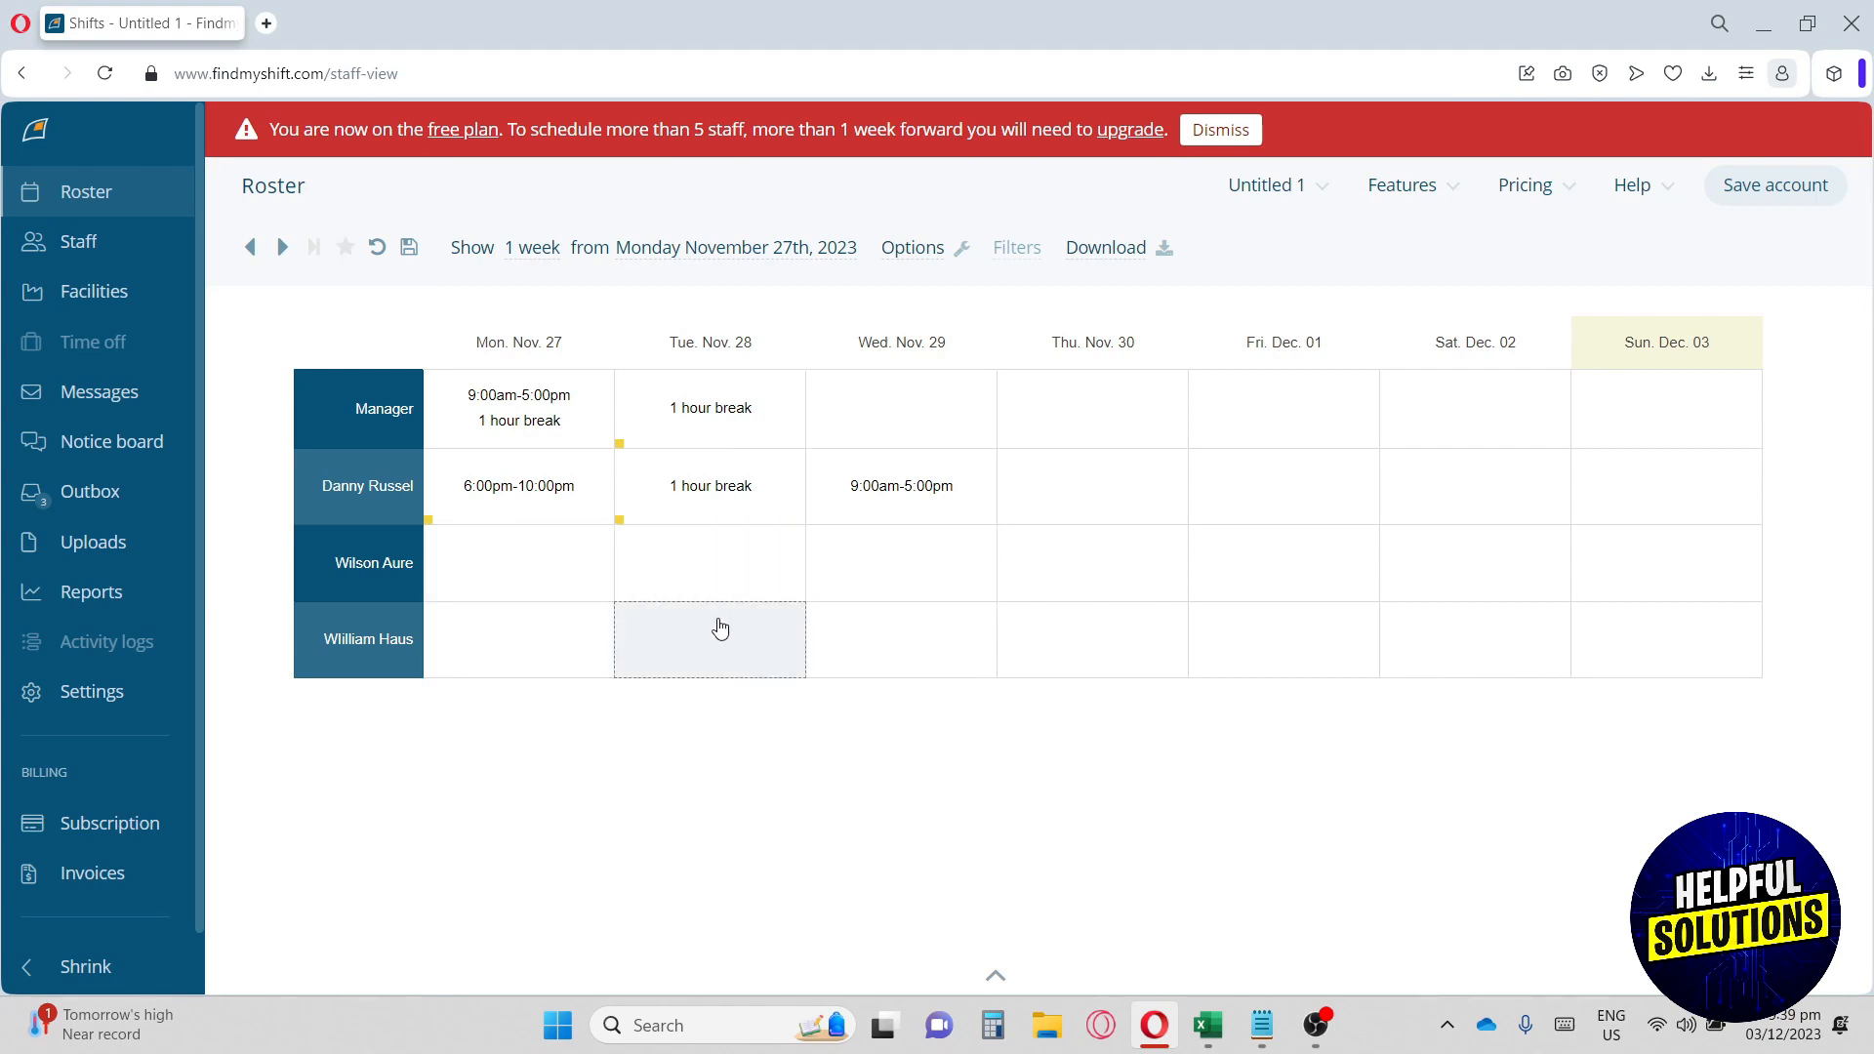
mouse_move(1091, 564)
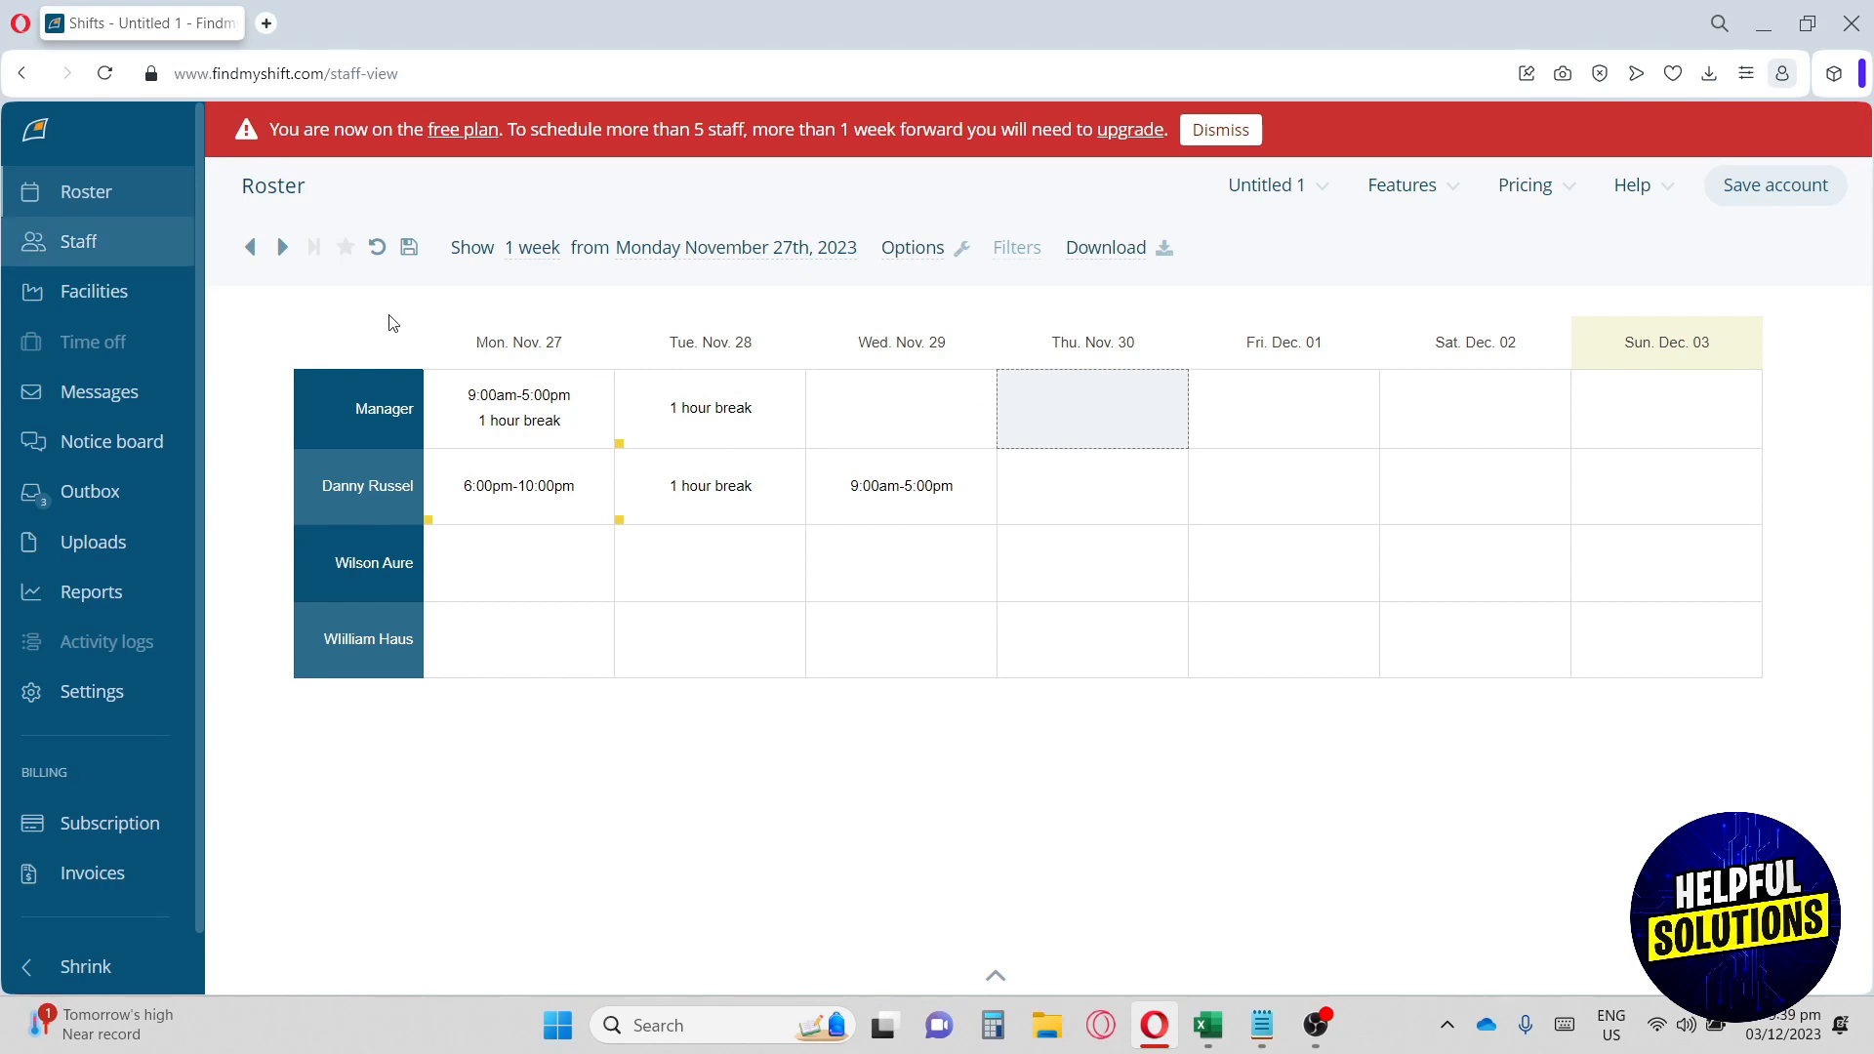
mouse_move(409, 247)
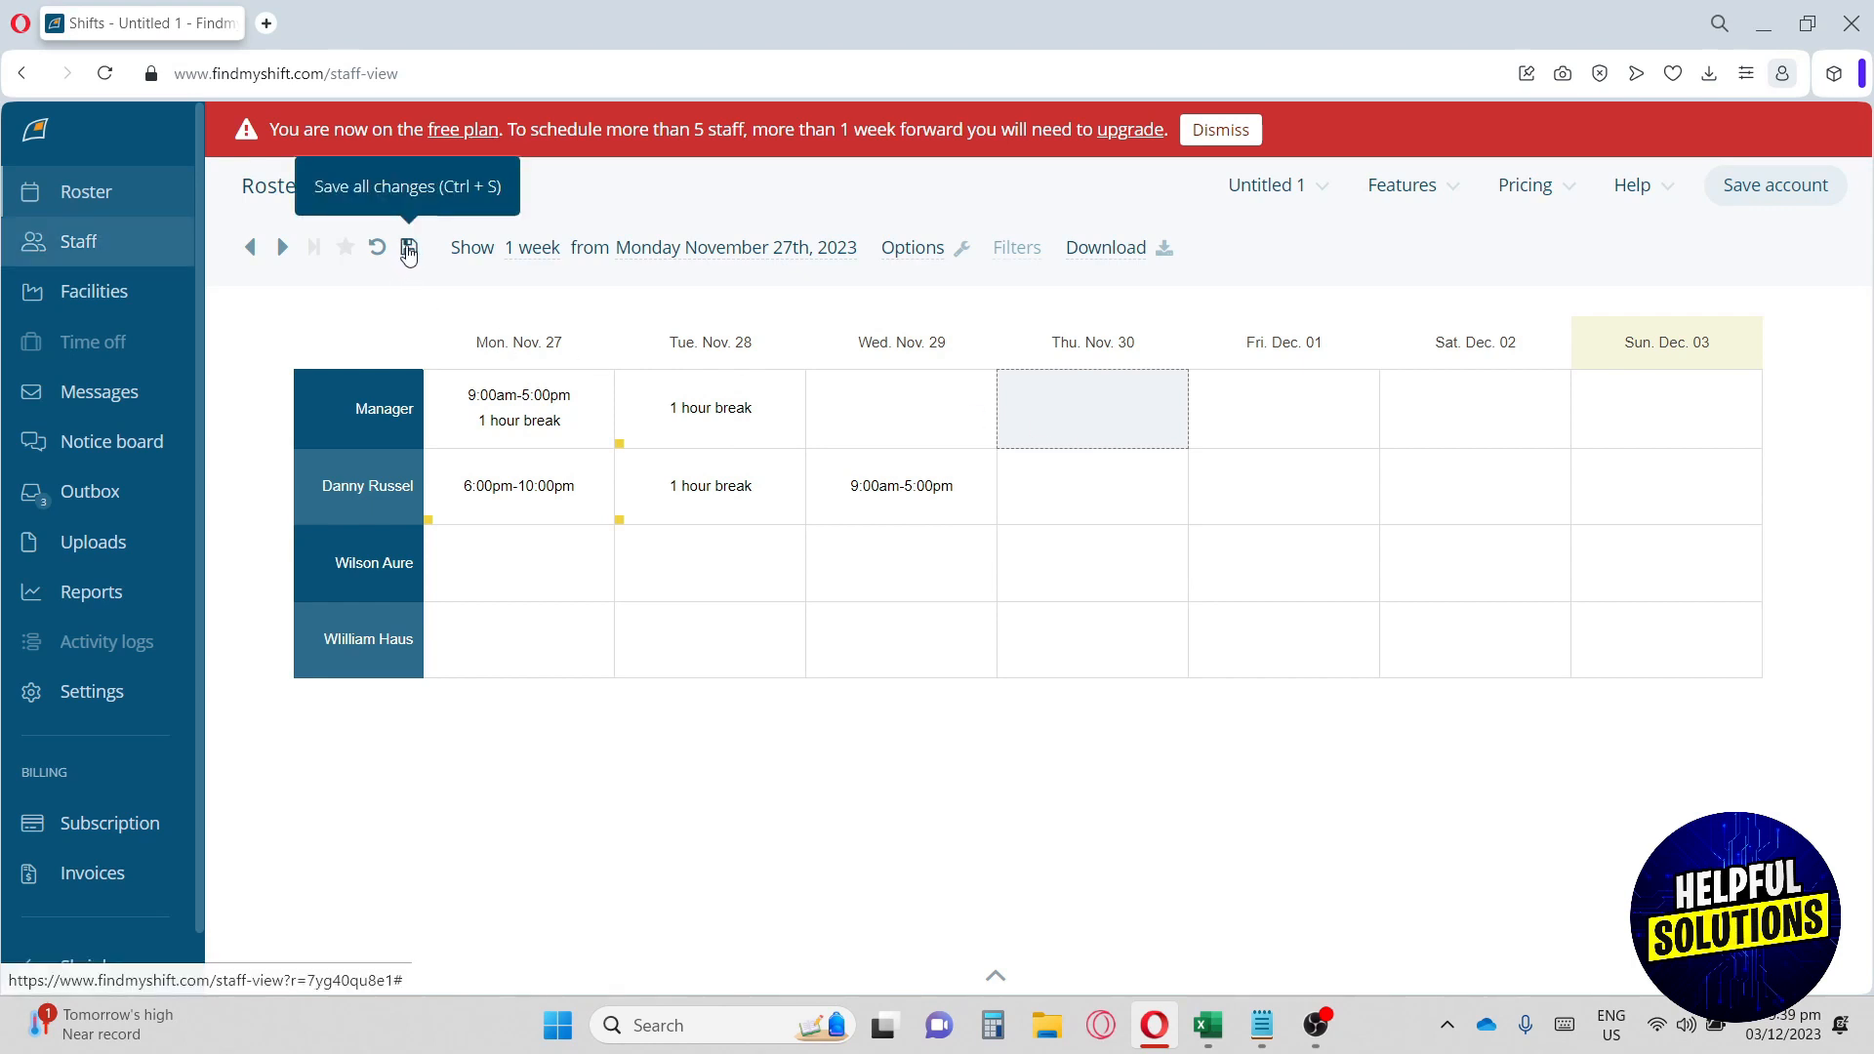
click(408, 247)
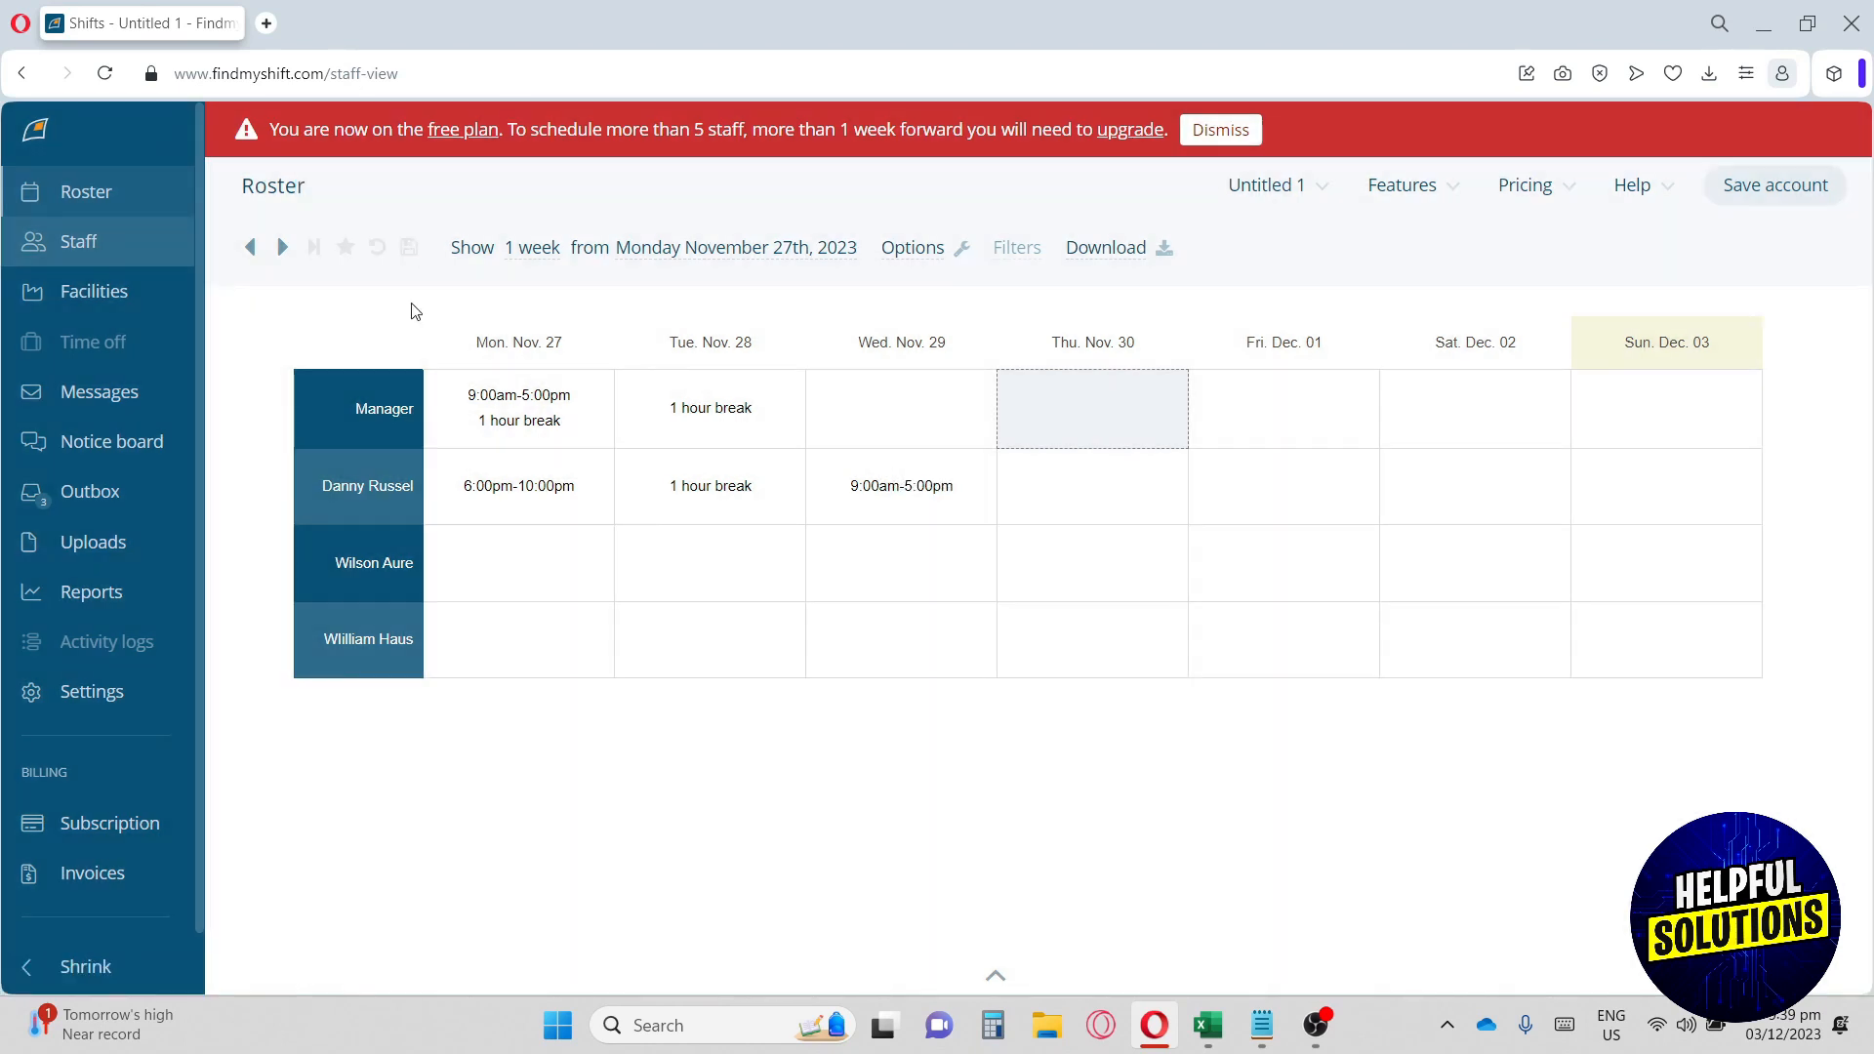
click(78, 241)
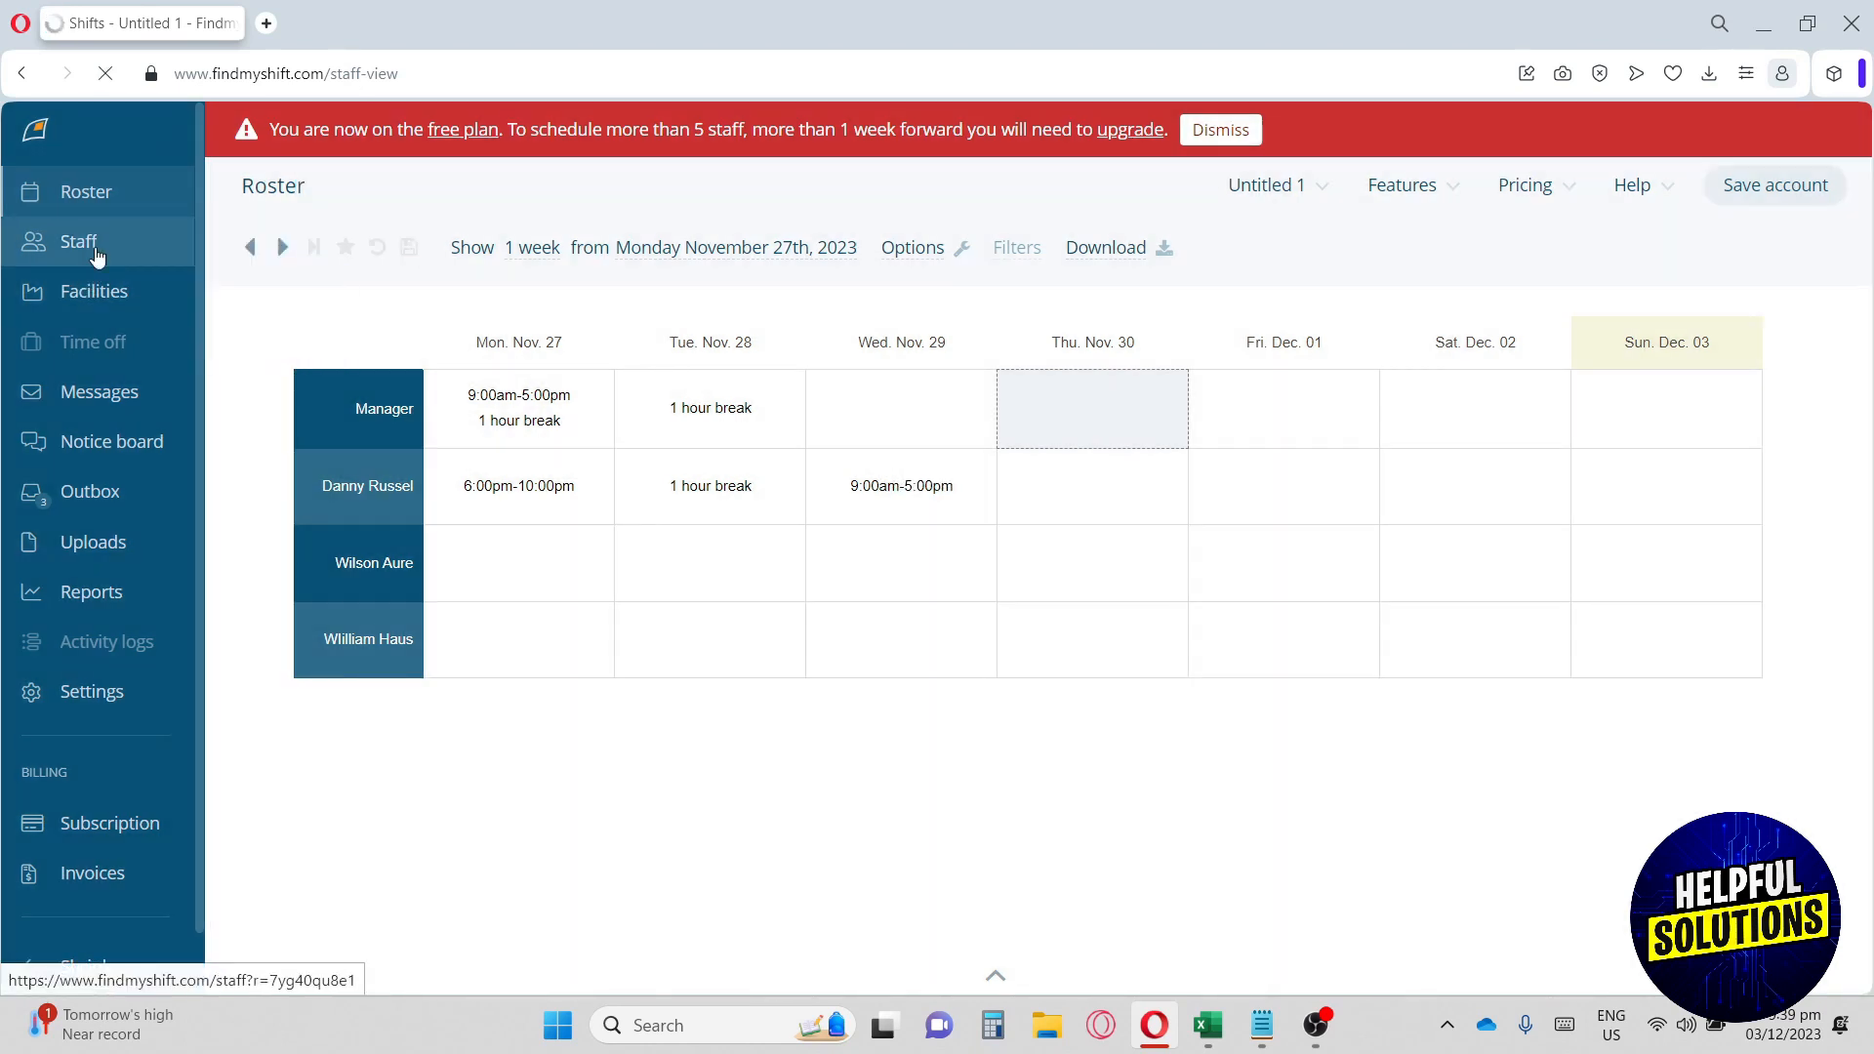
click(78, 240)
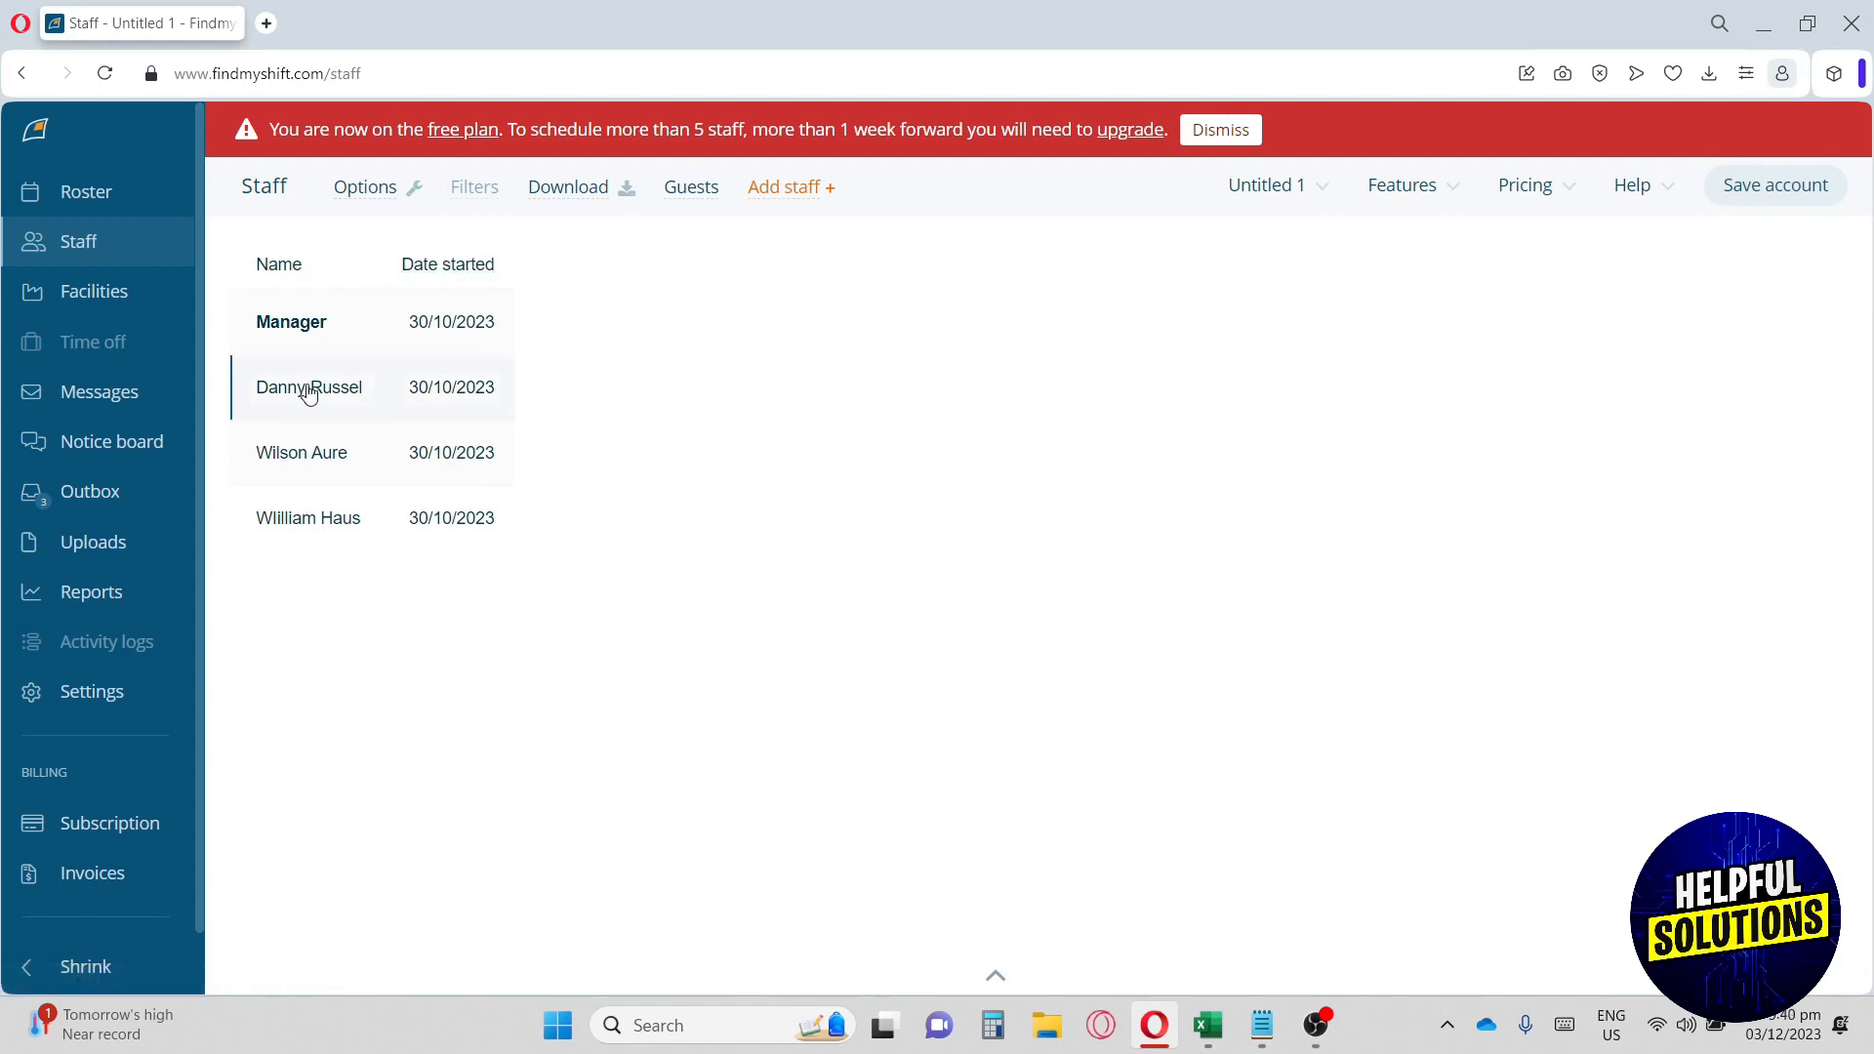
click(308, 386)
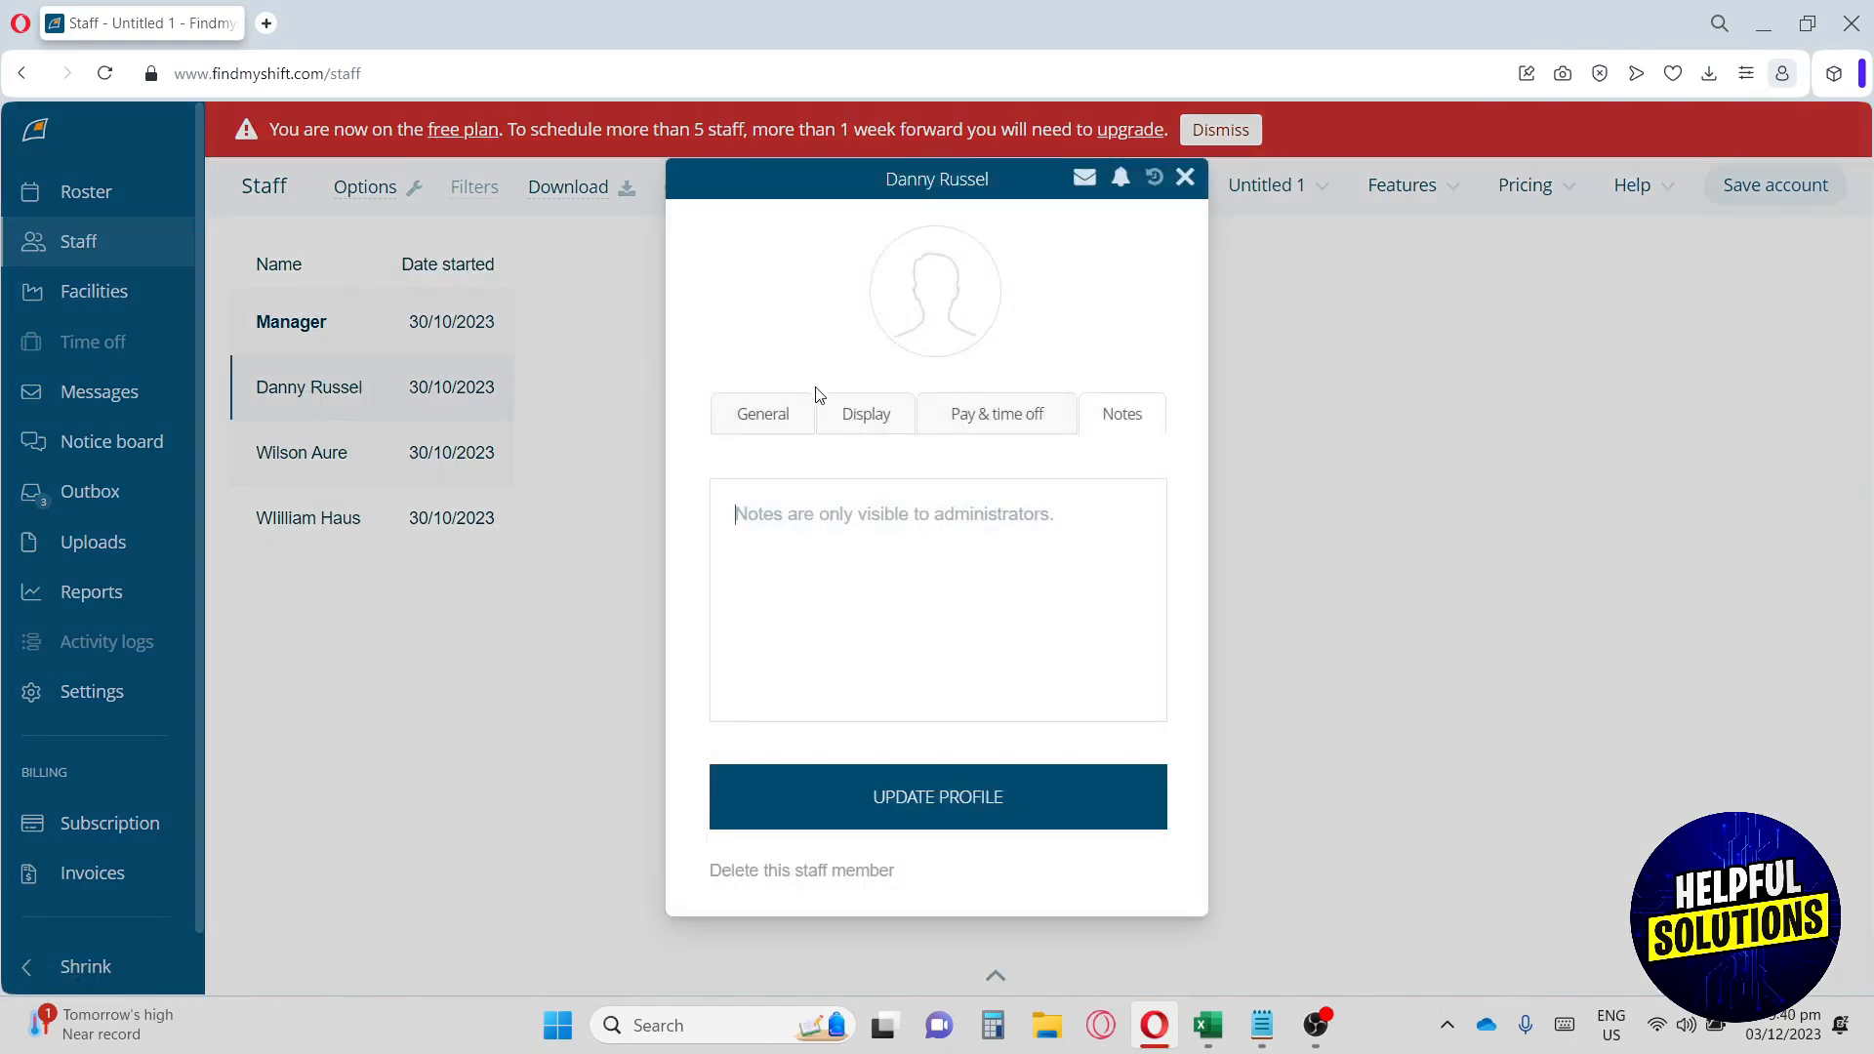
click(761, 414)
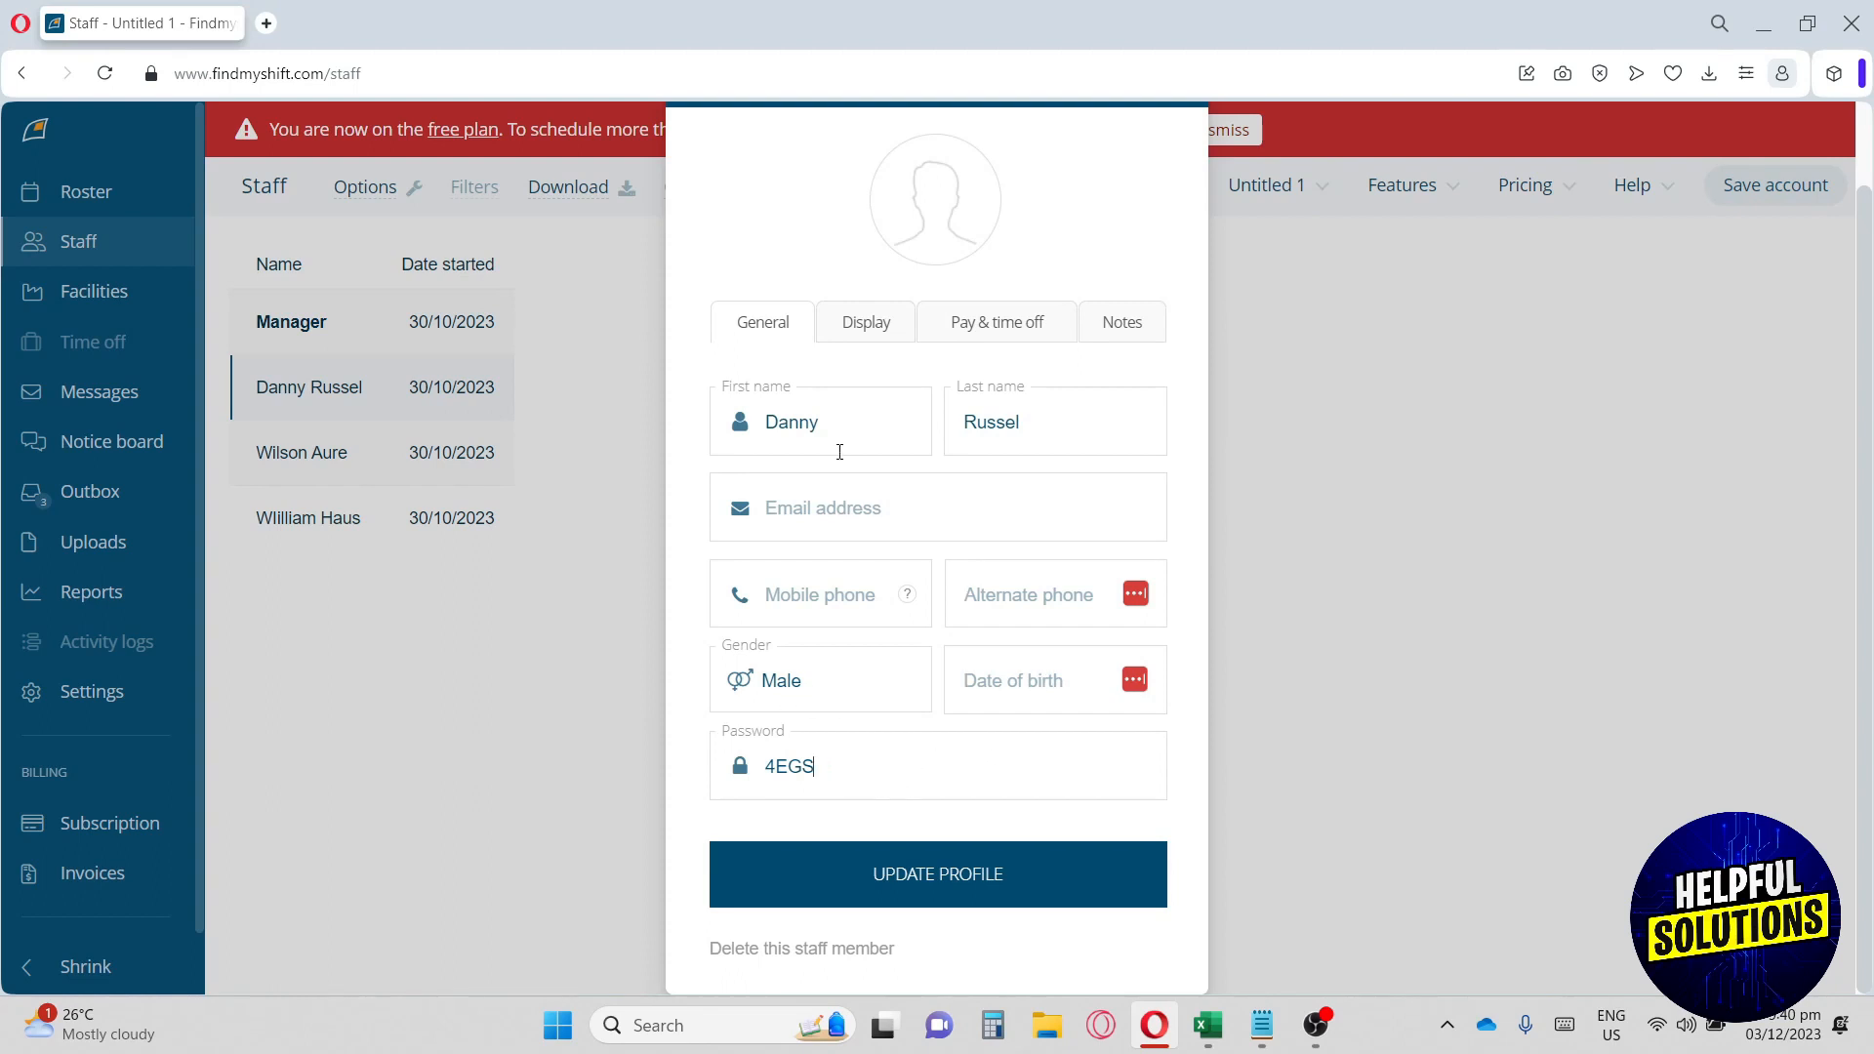
click(864, 321)
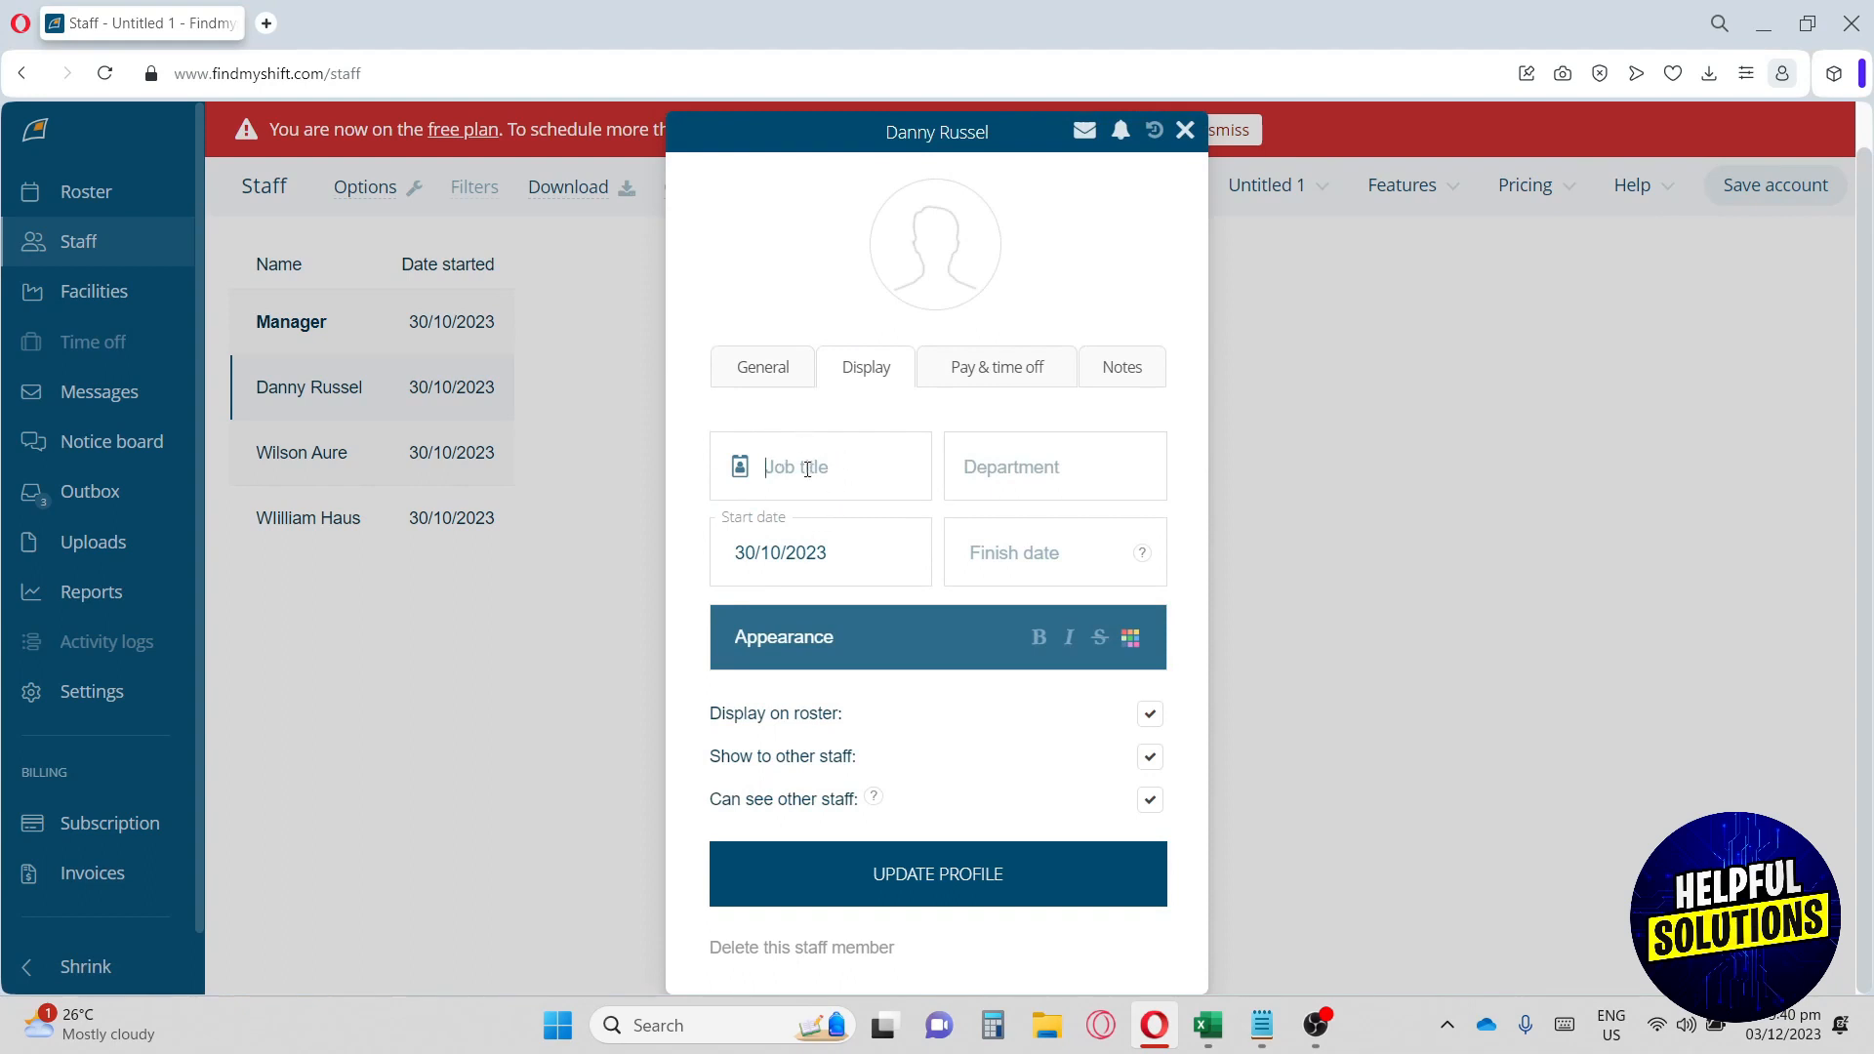
click(1053, 467)
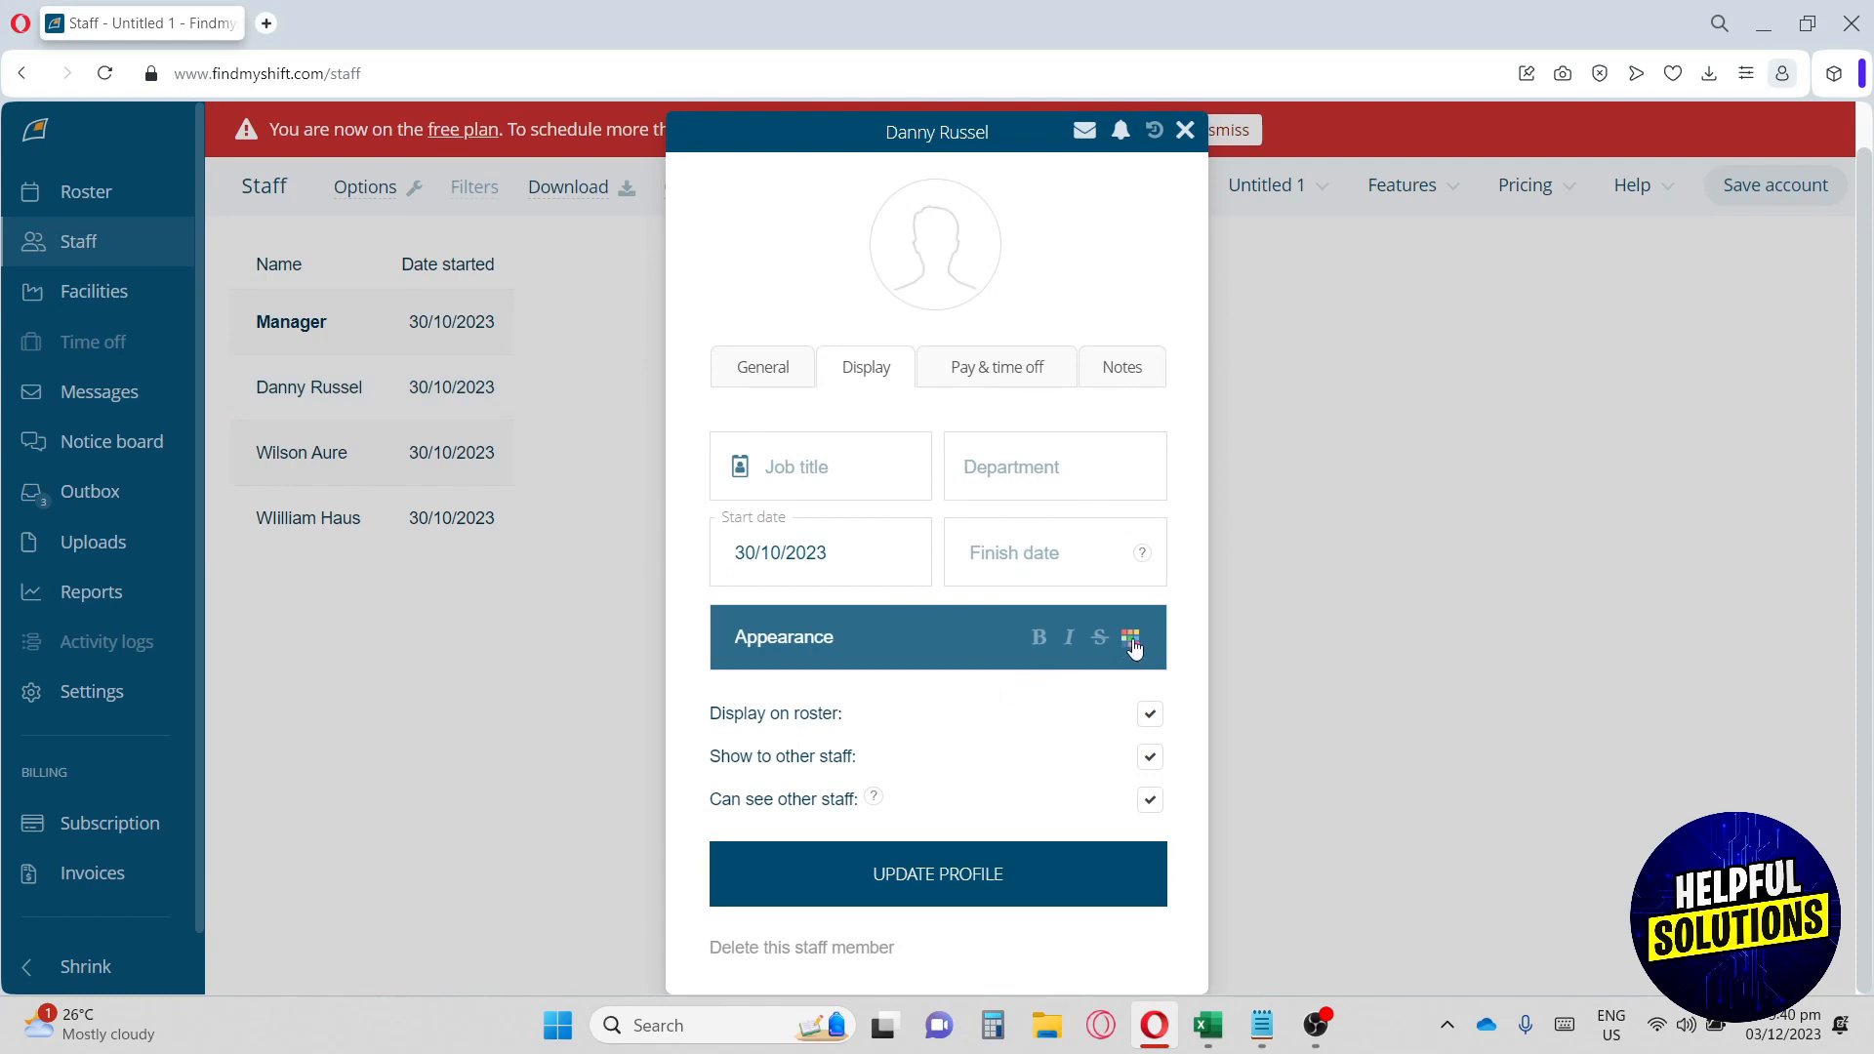
mouse_move(1131, 637)
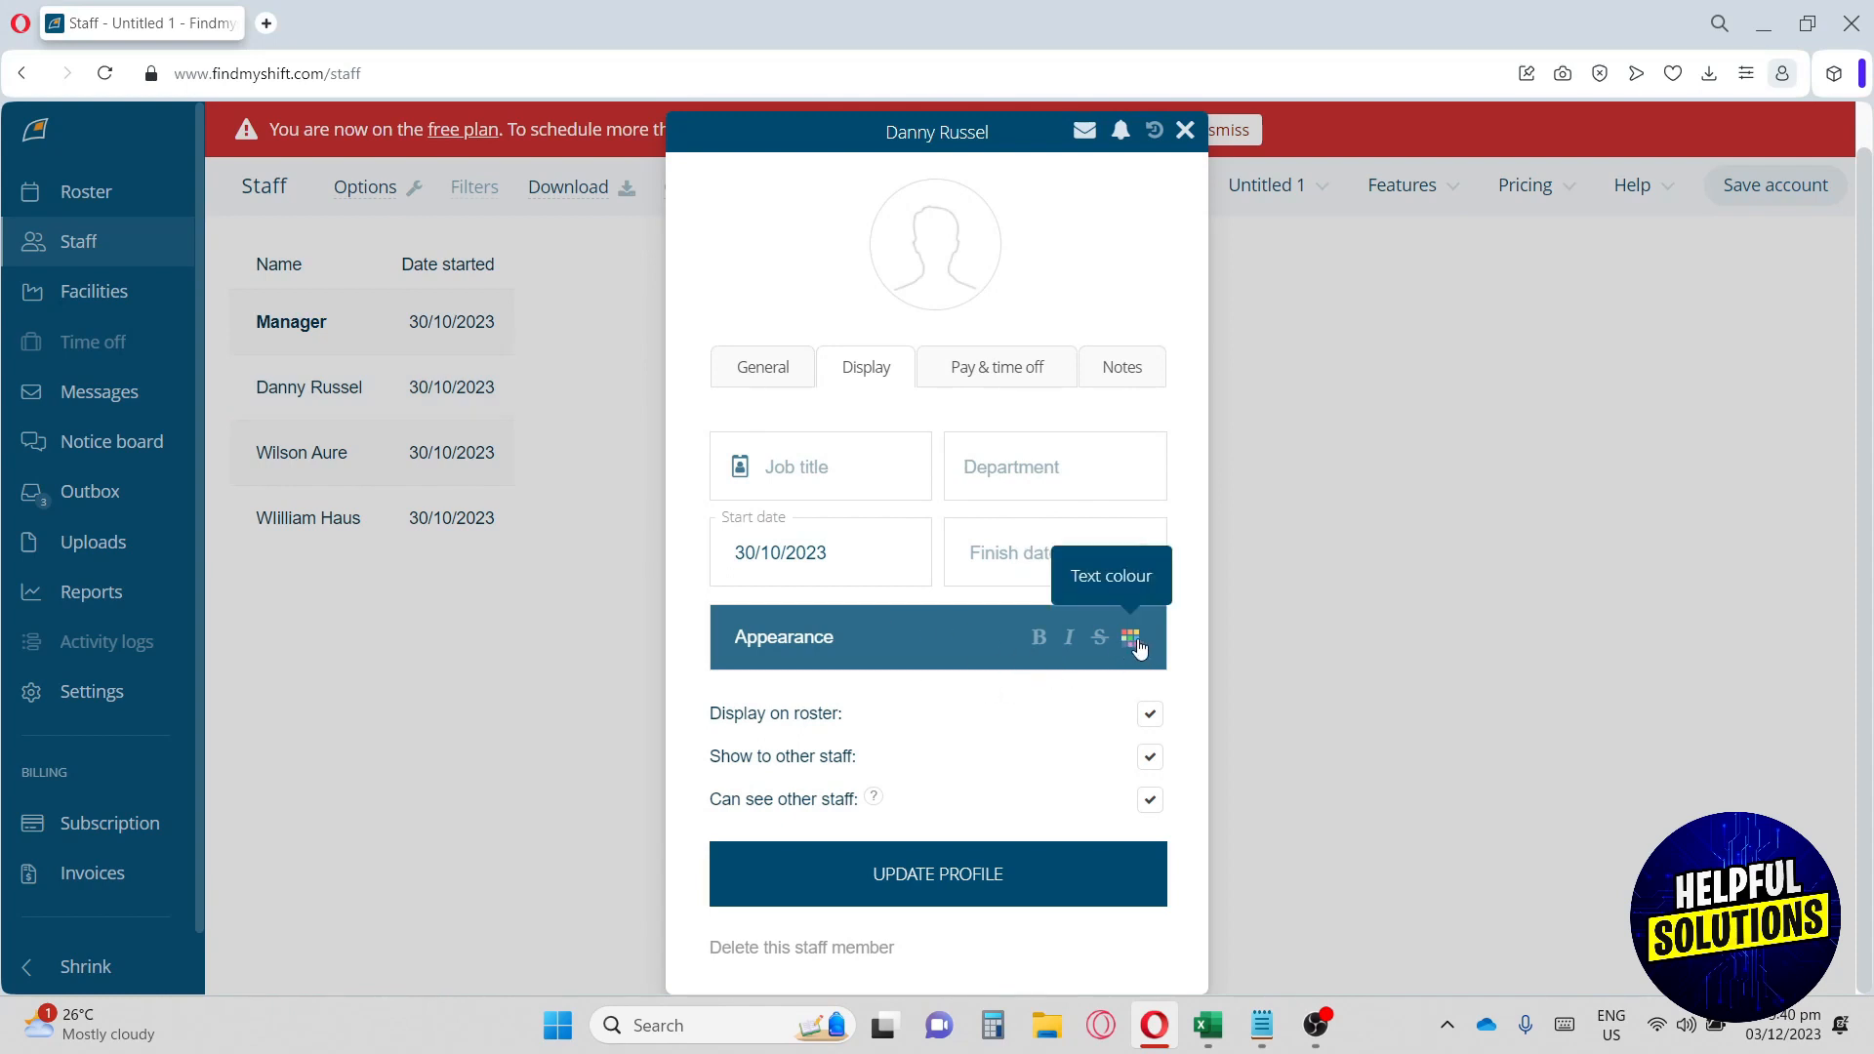
click(996, 414)
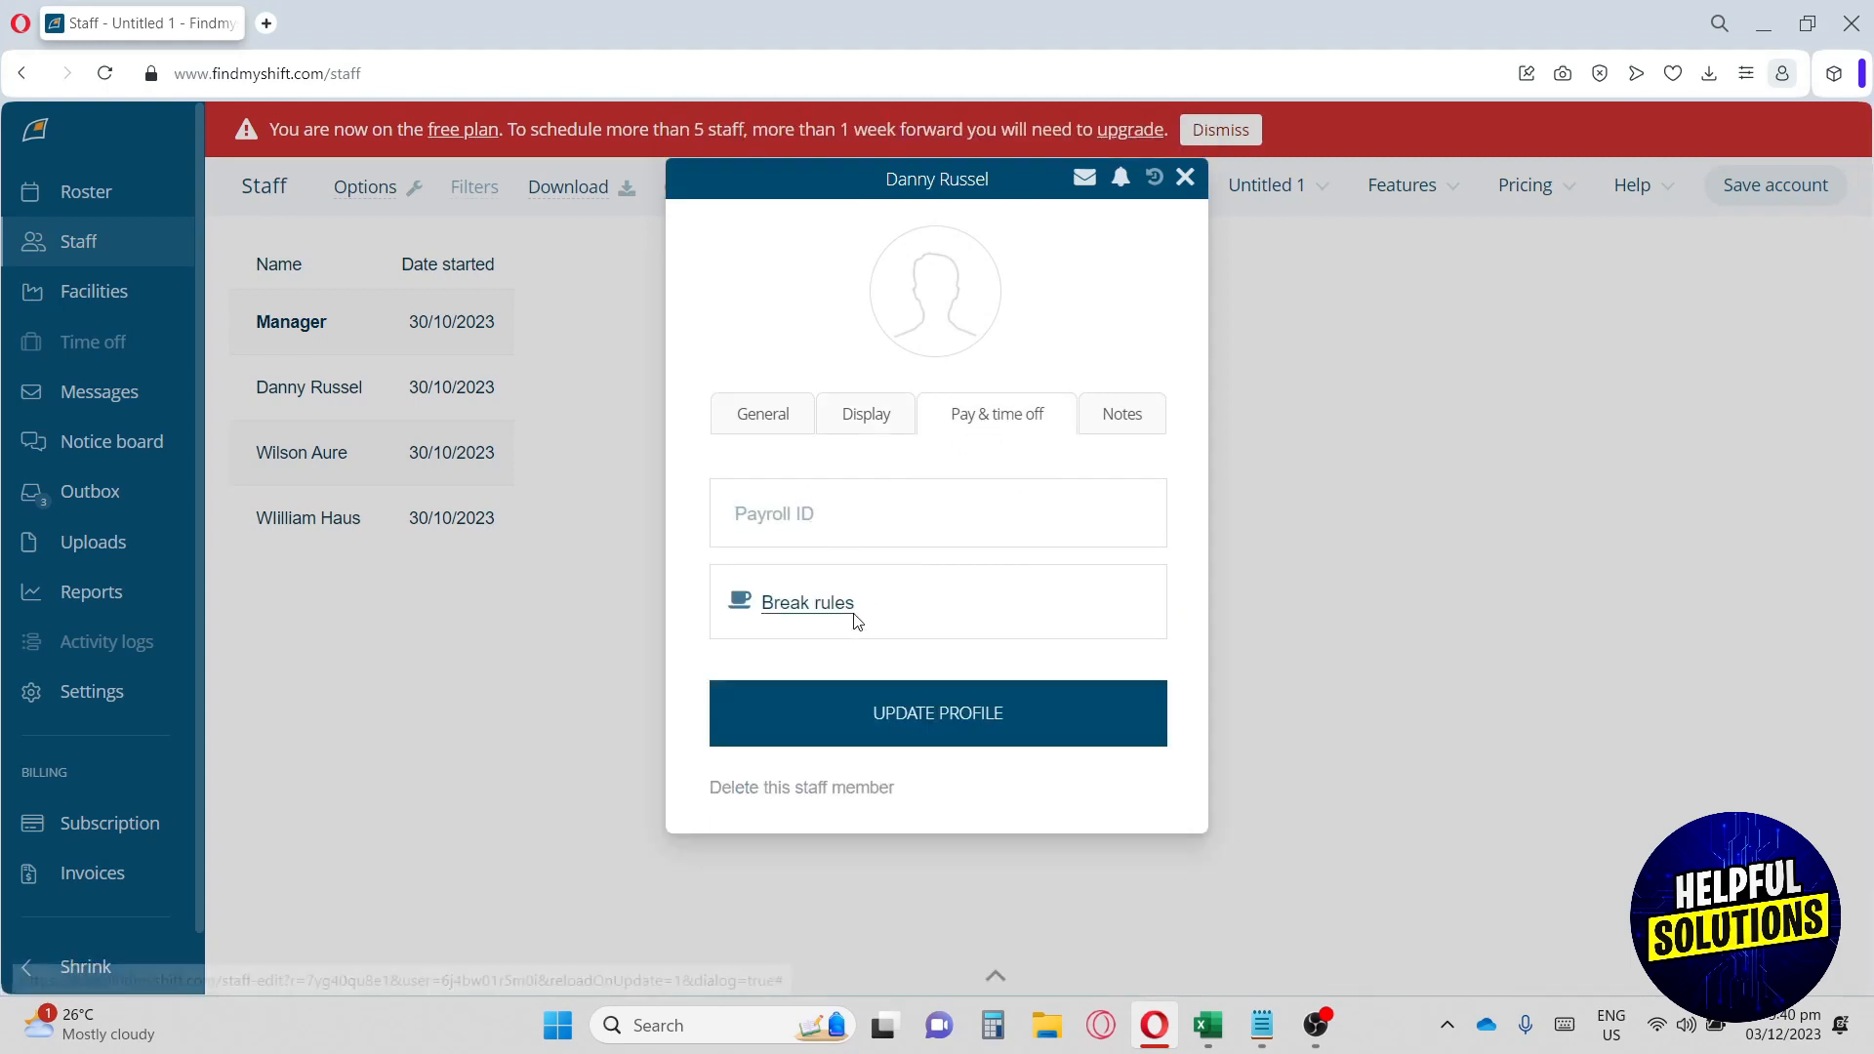
click(805, 603)
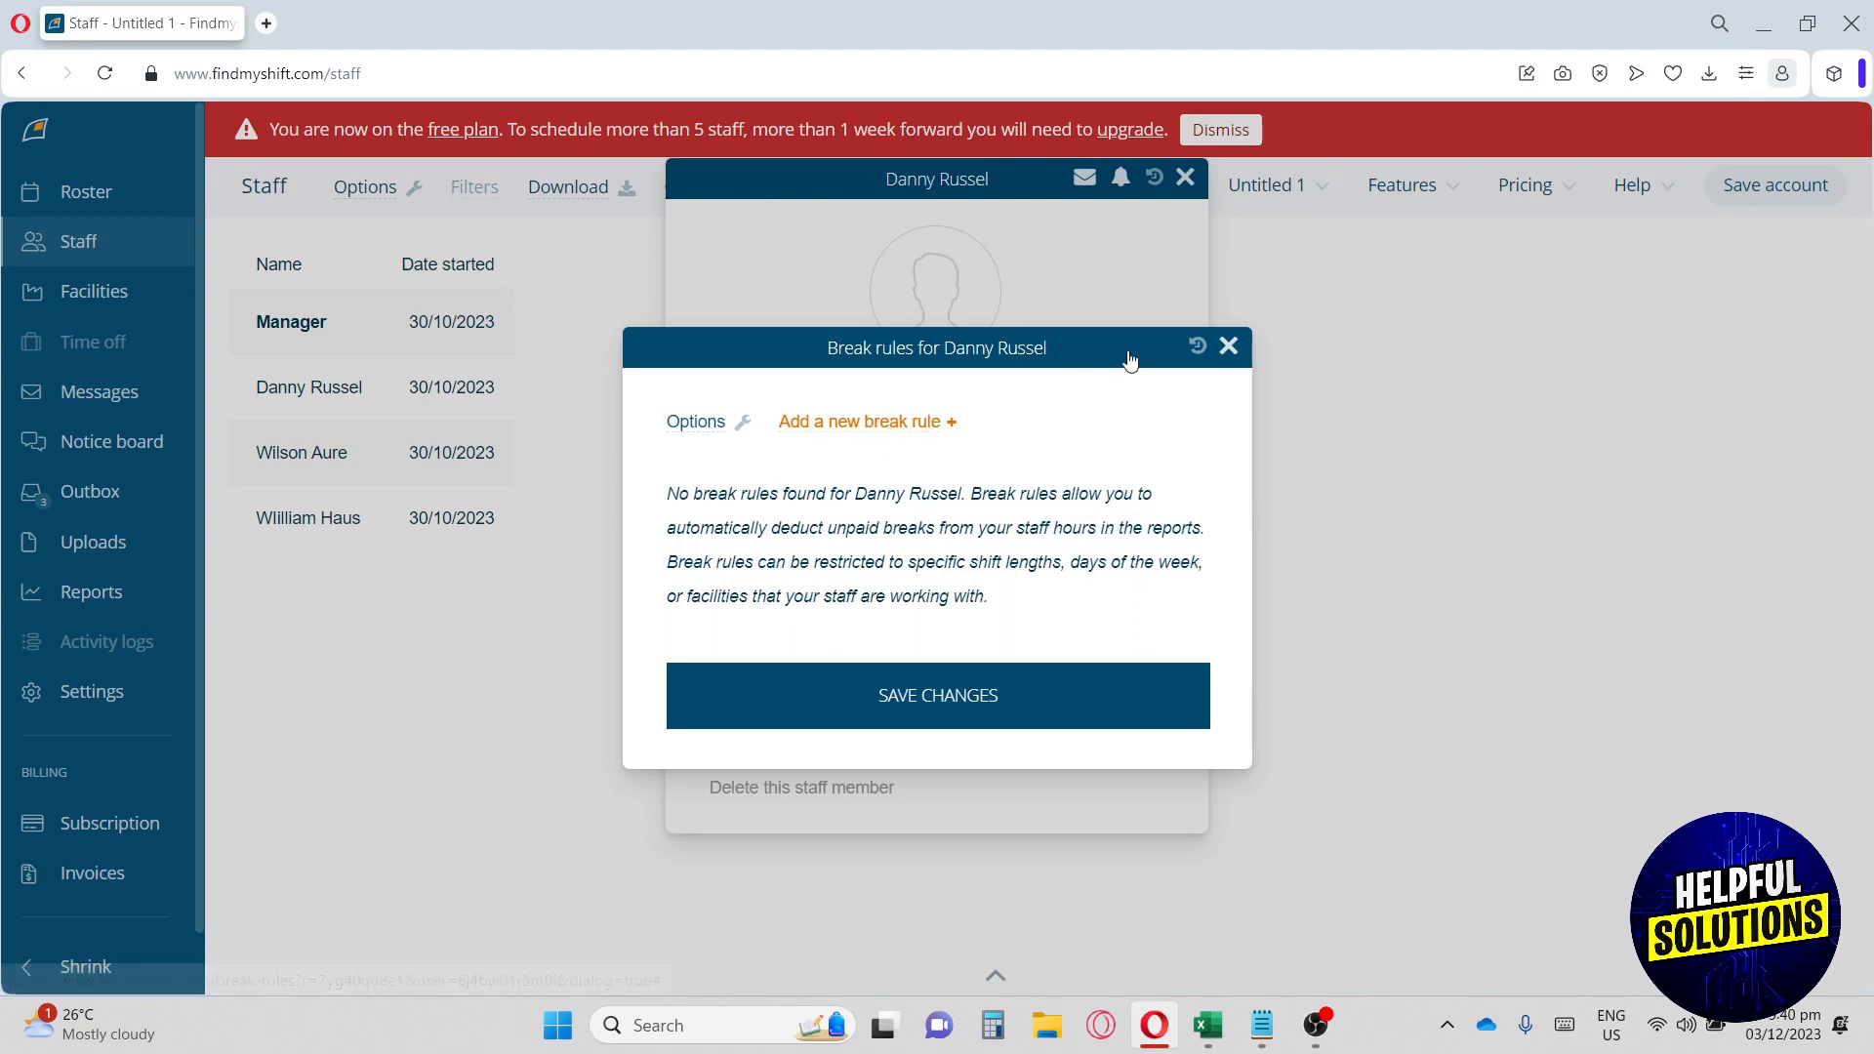
click(1228, 345)
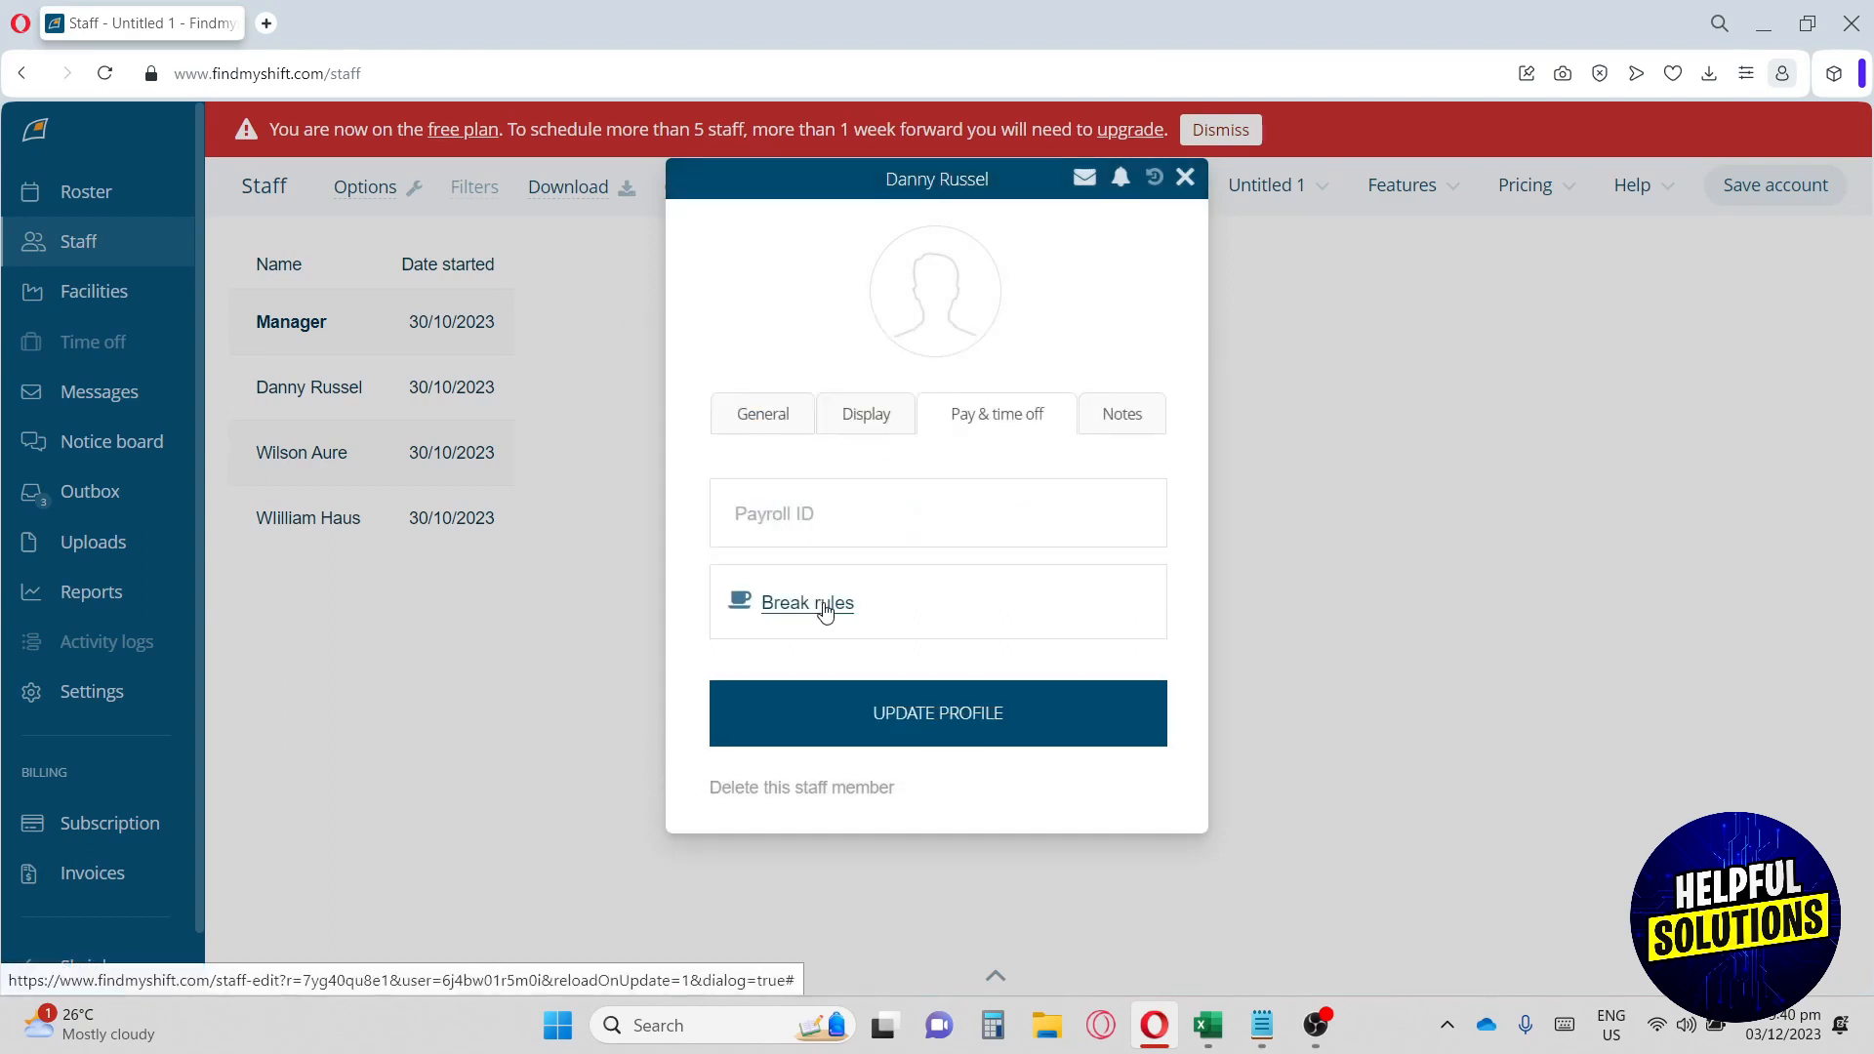
click(1119, 414)
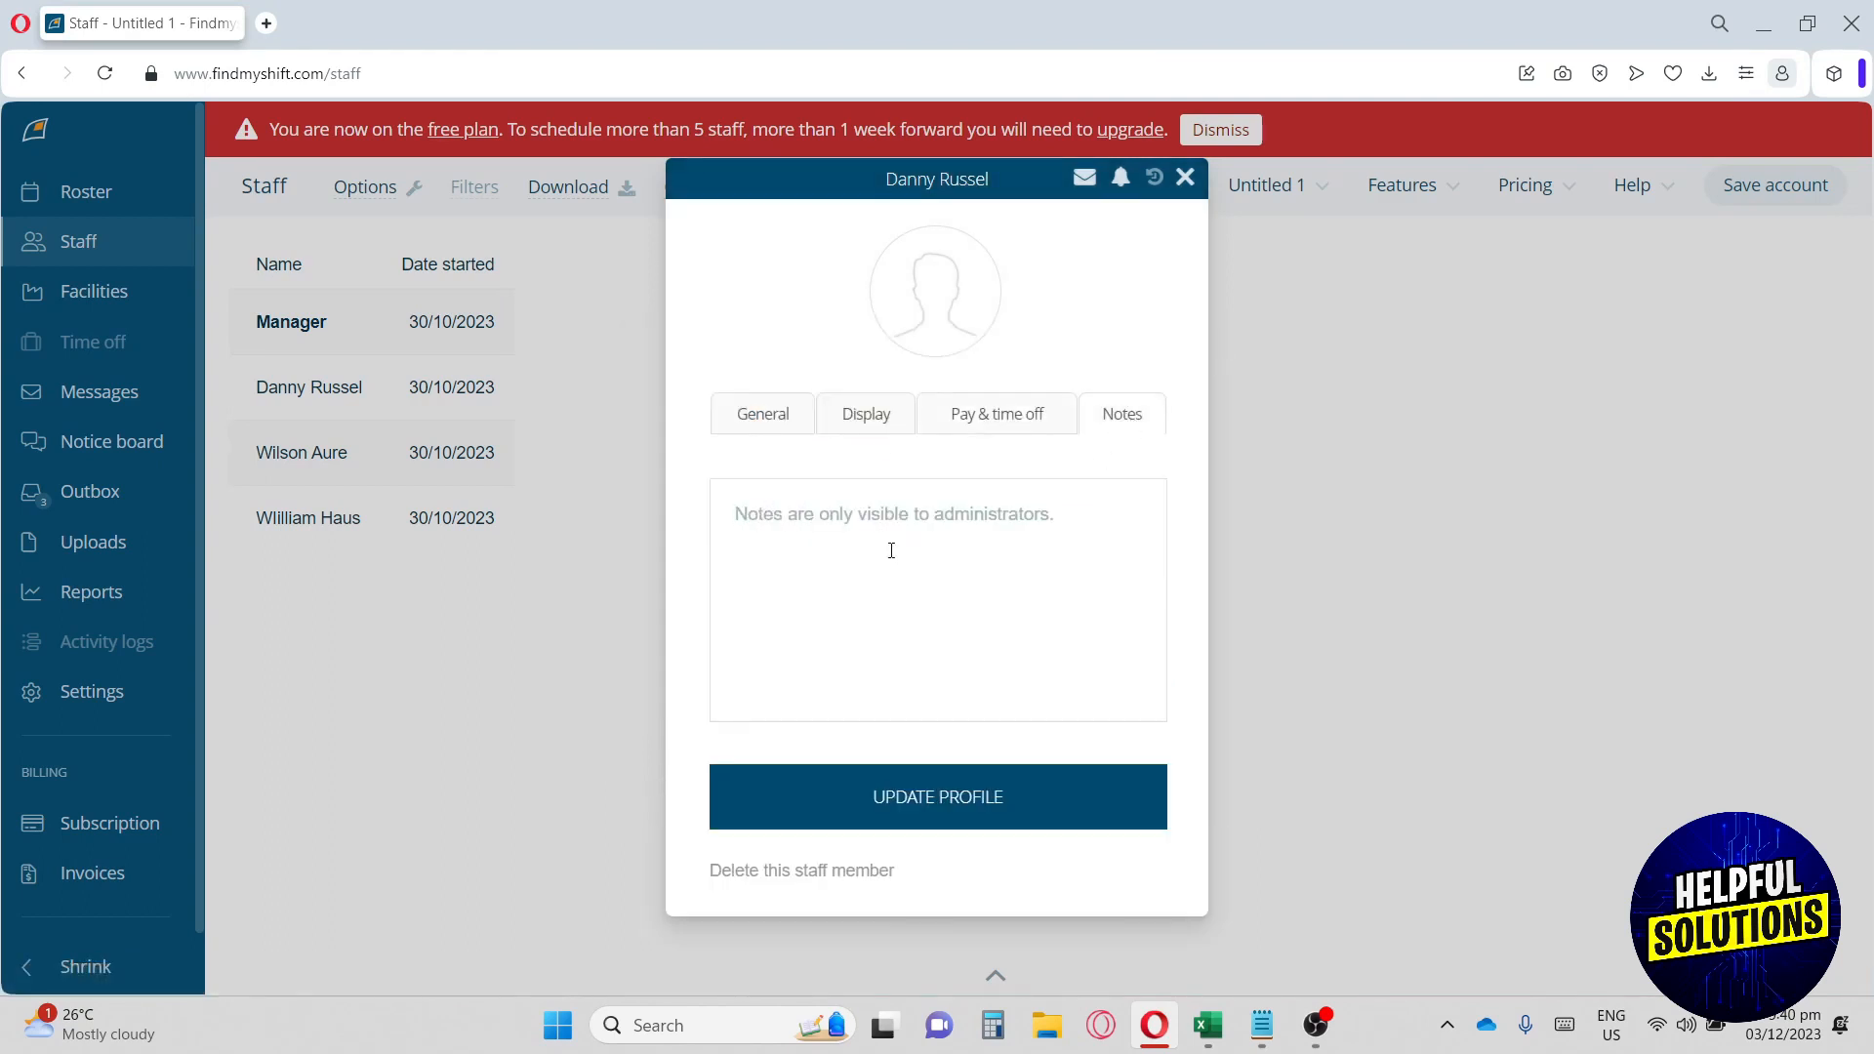
mouse_move(878, 264)
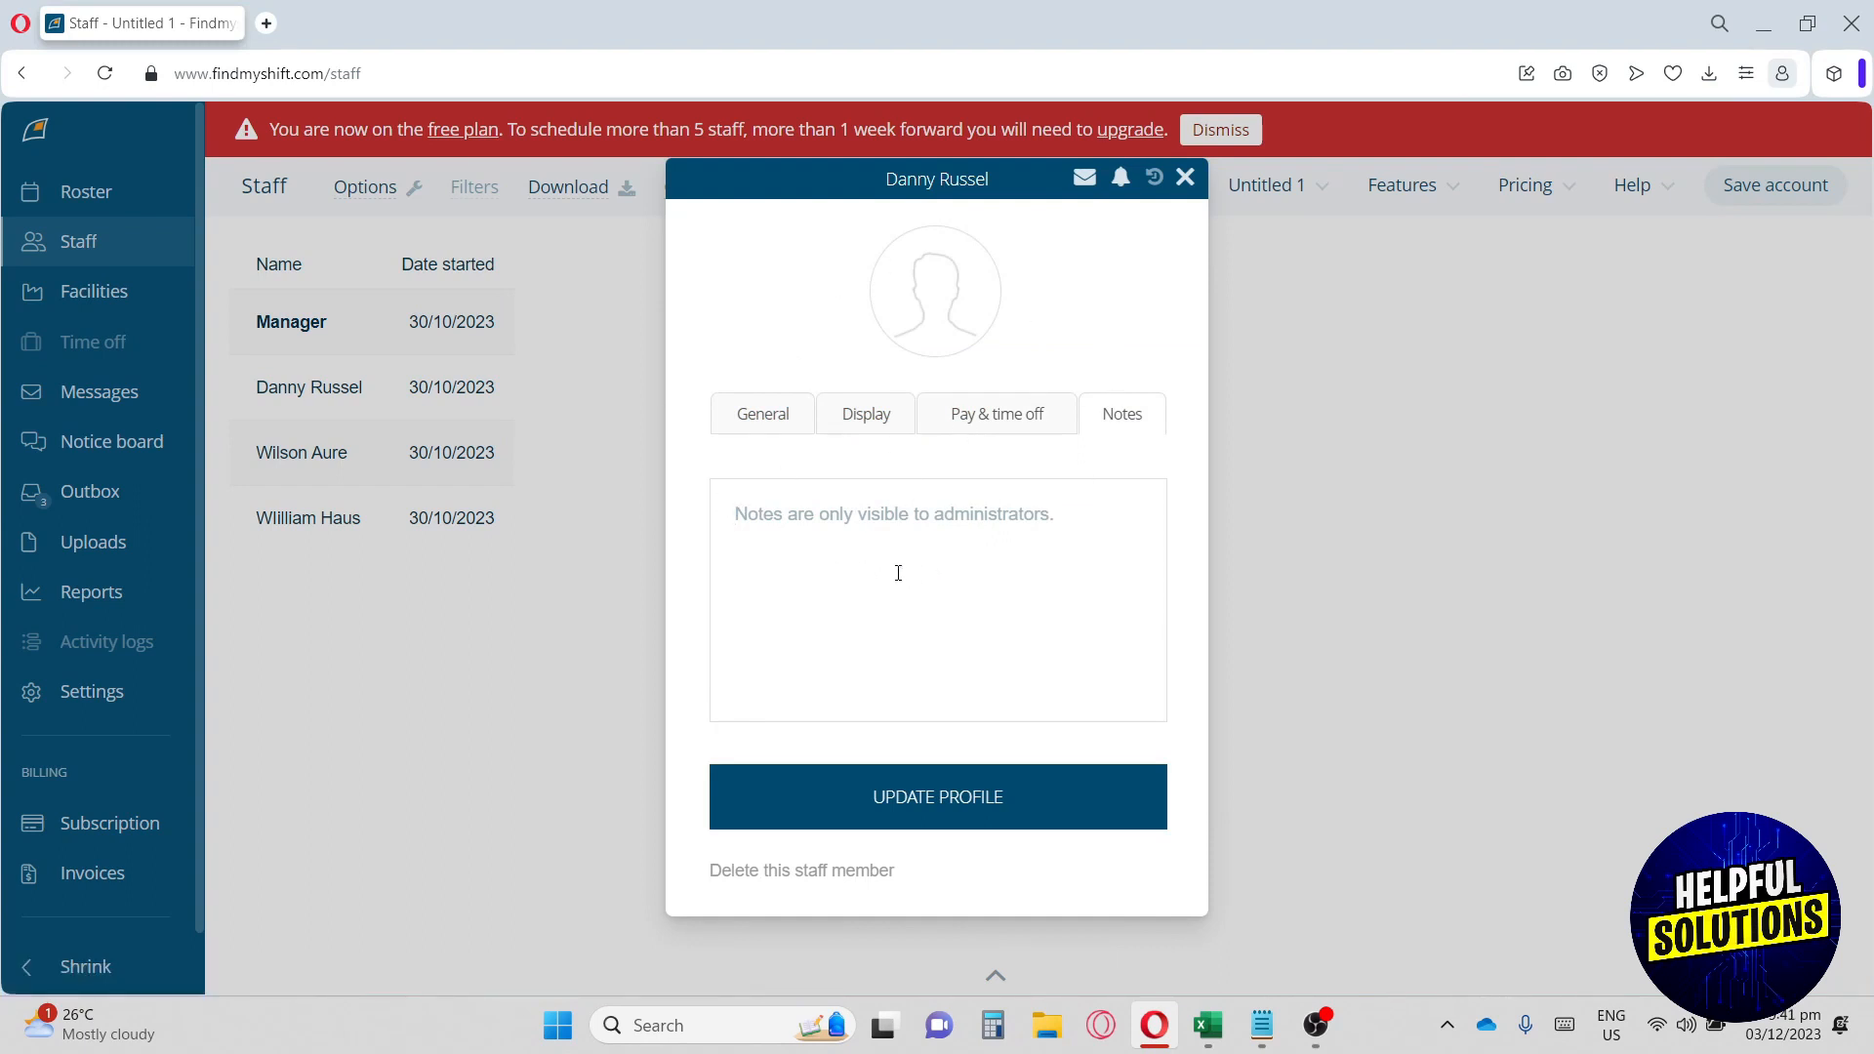
click(937, 598)
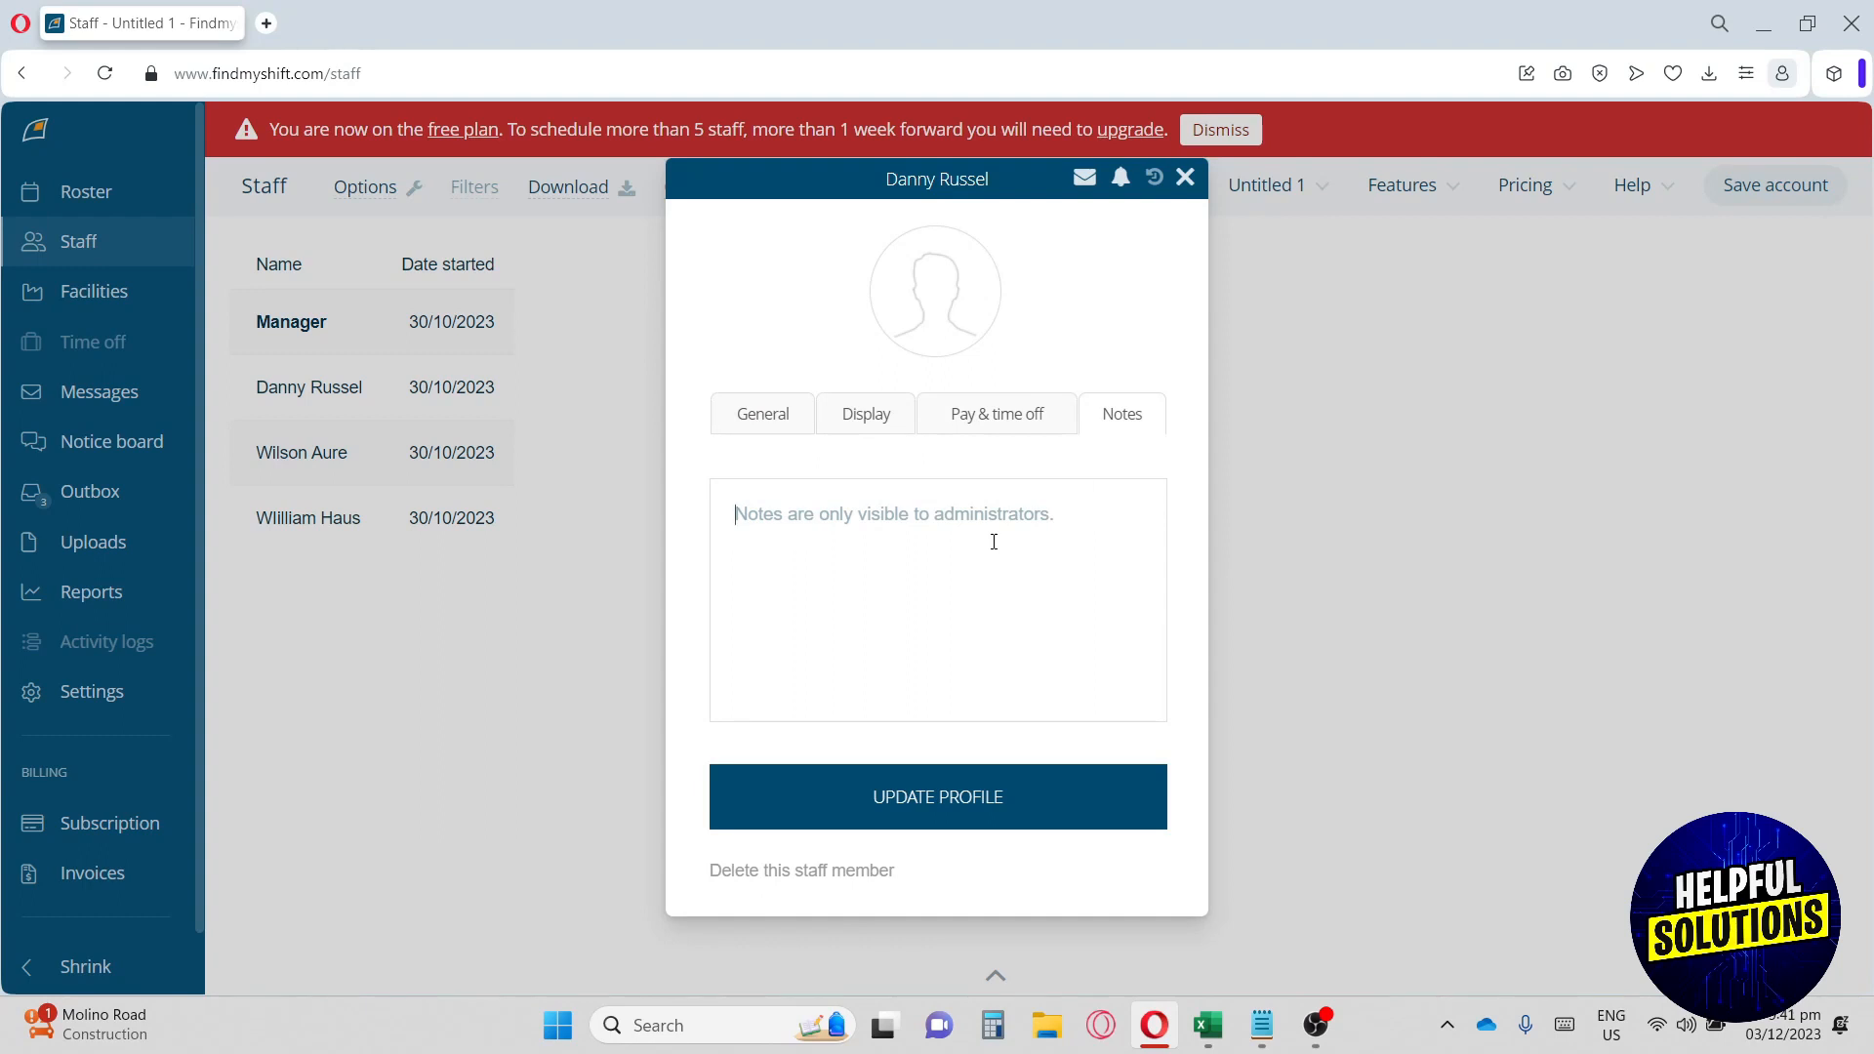
mouse_move(869, 538)
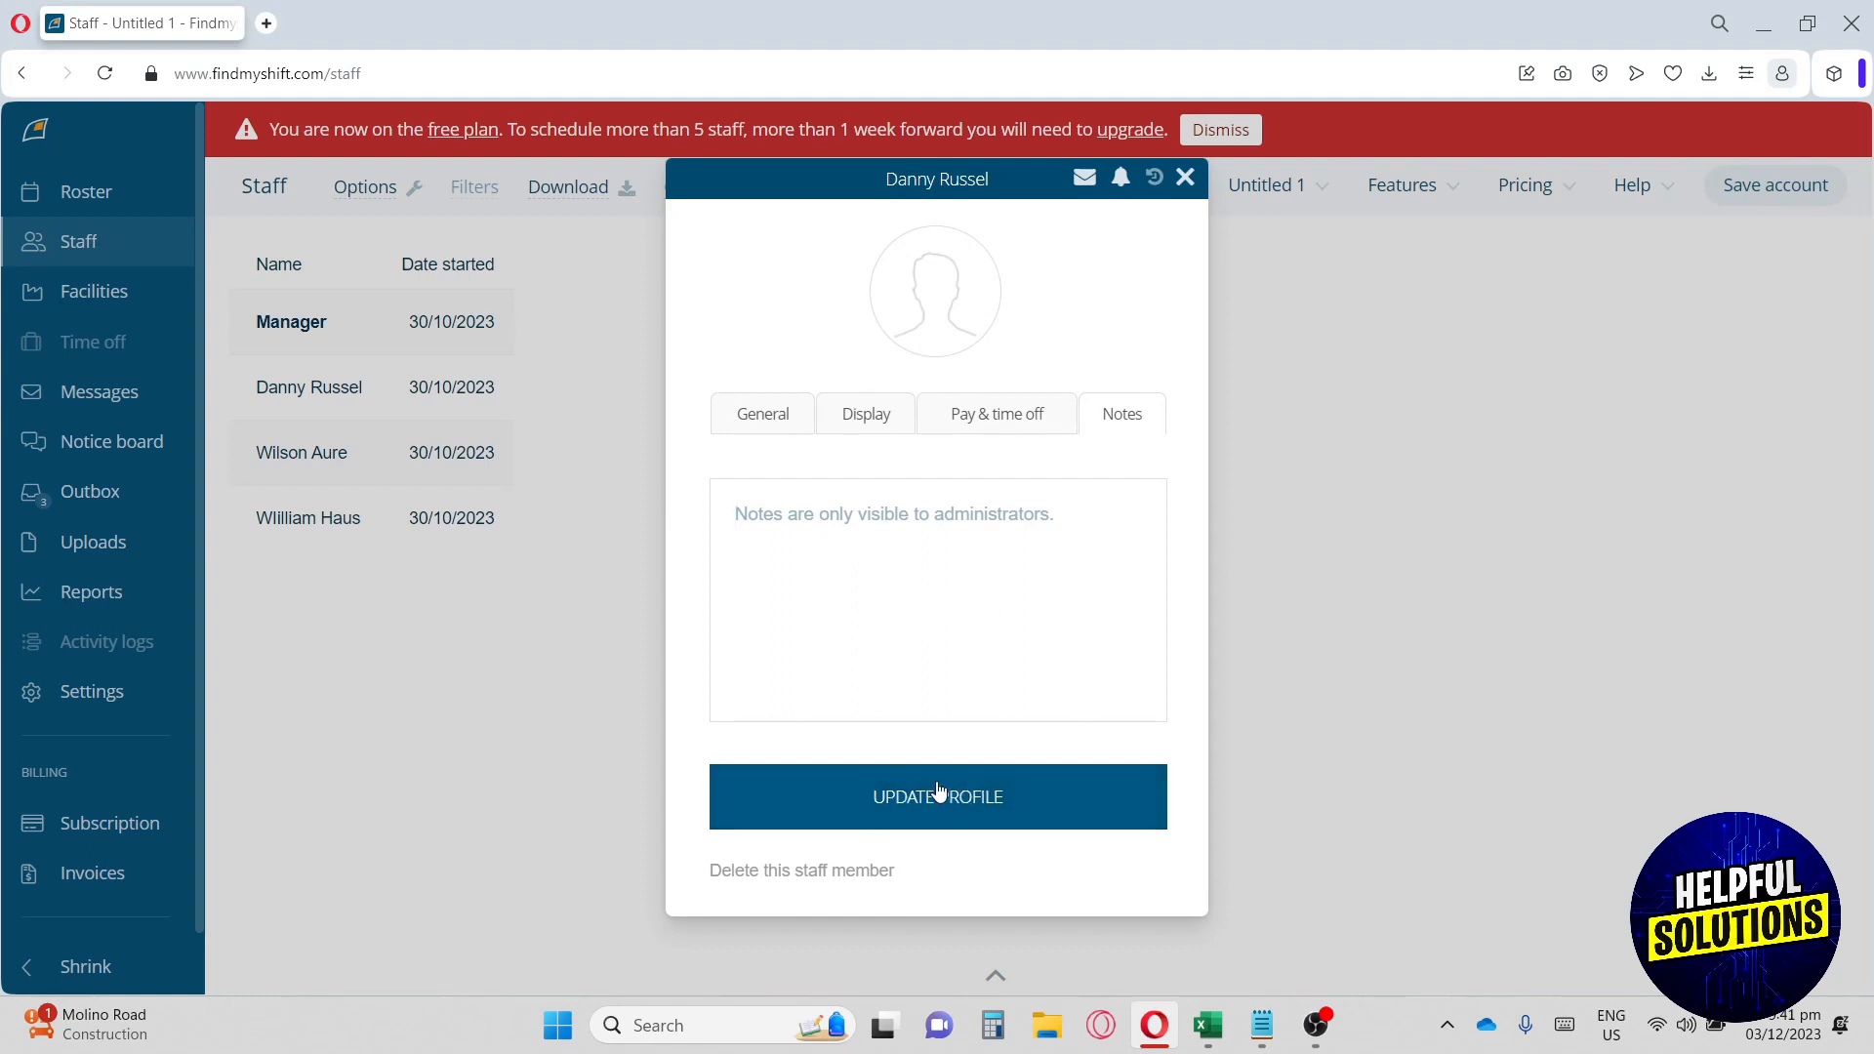
mouse_move(799, 870)
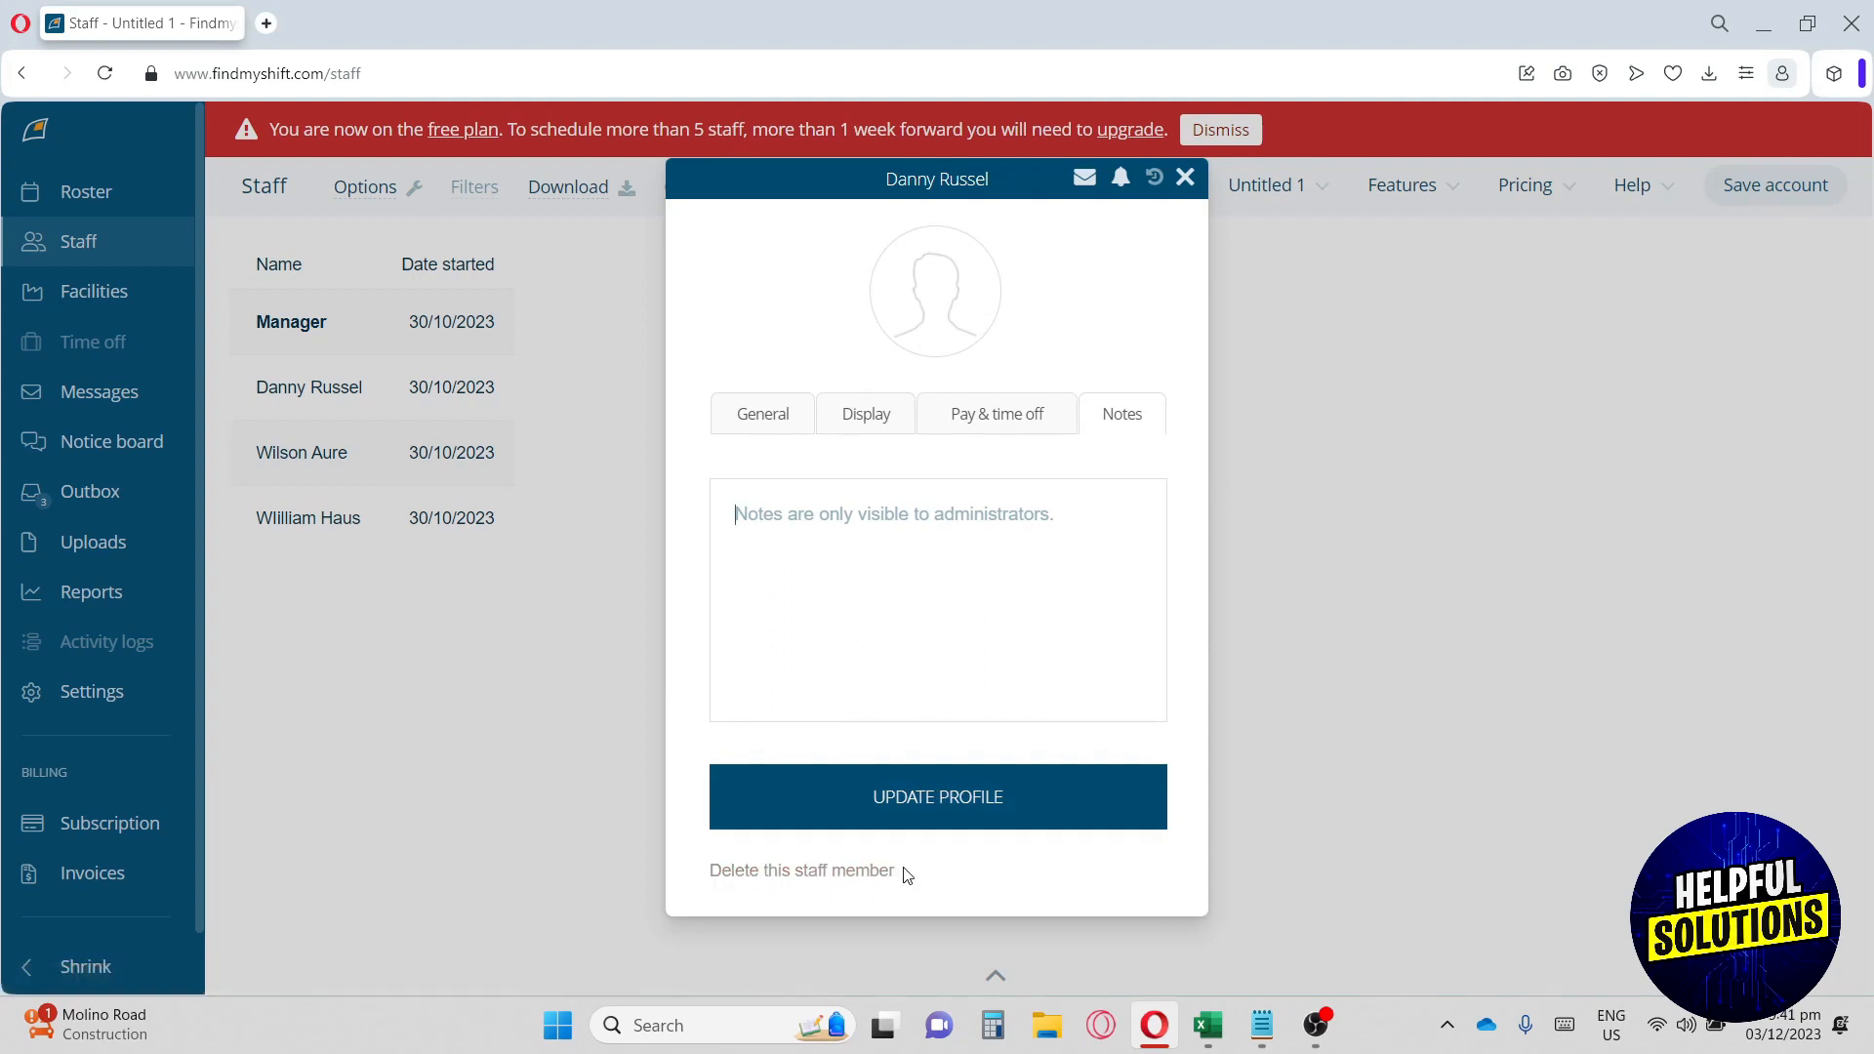
mouse_move(1178, 224)
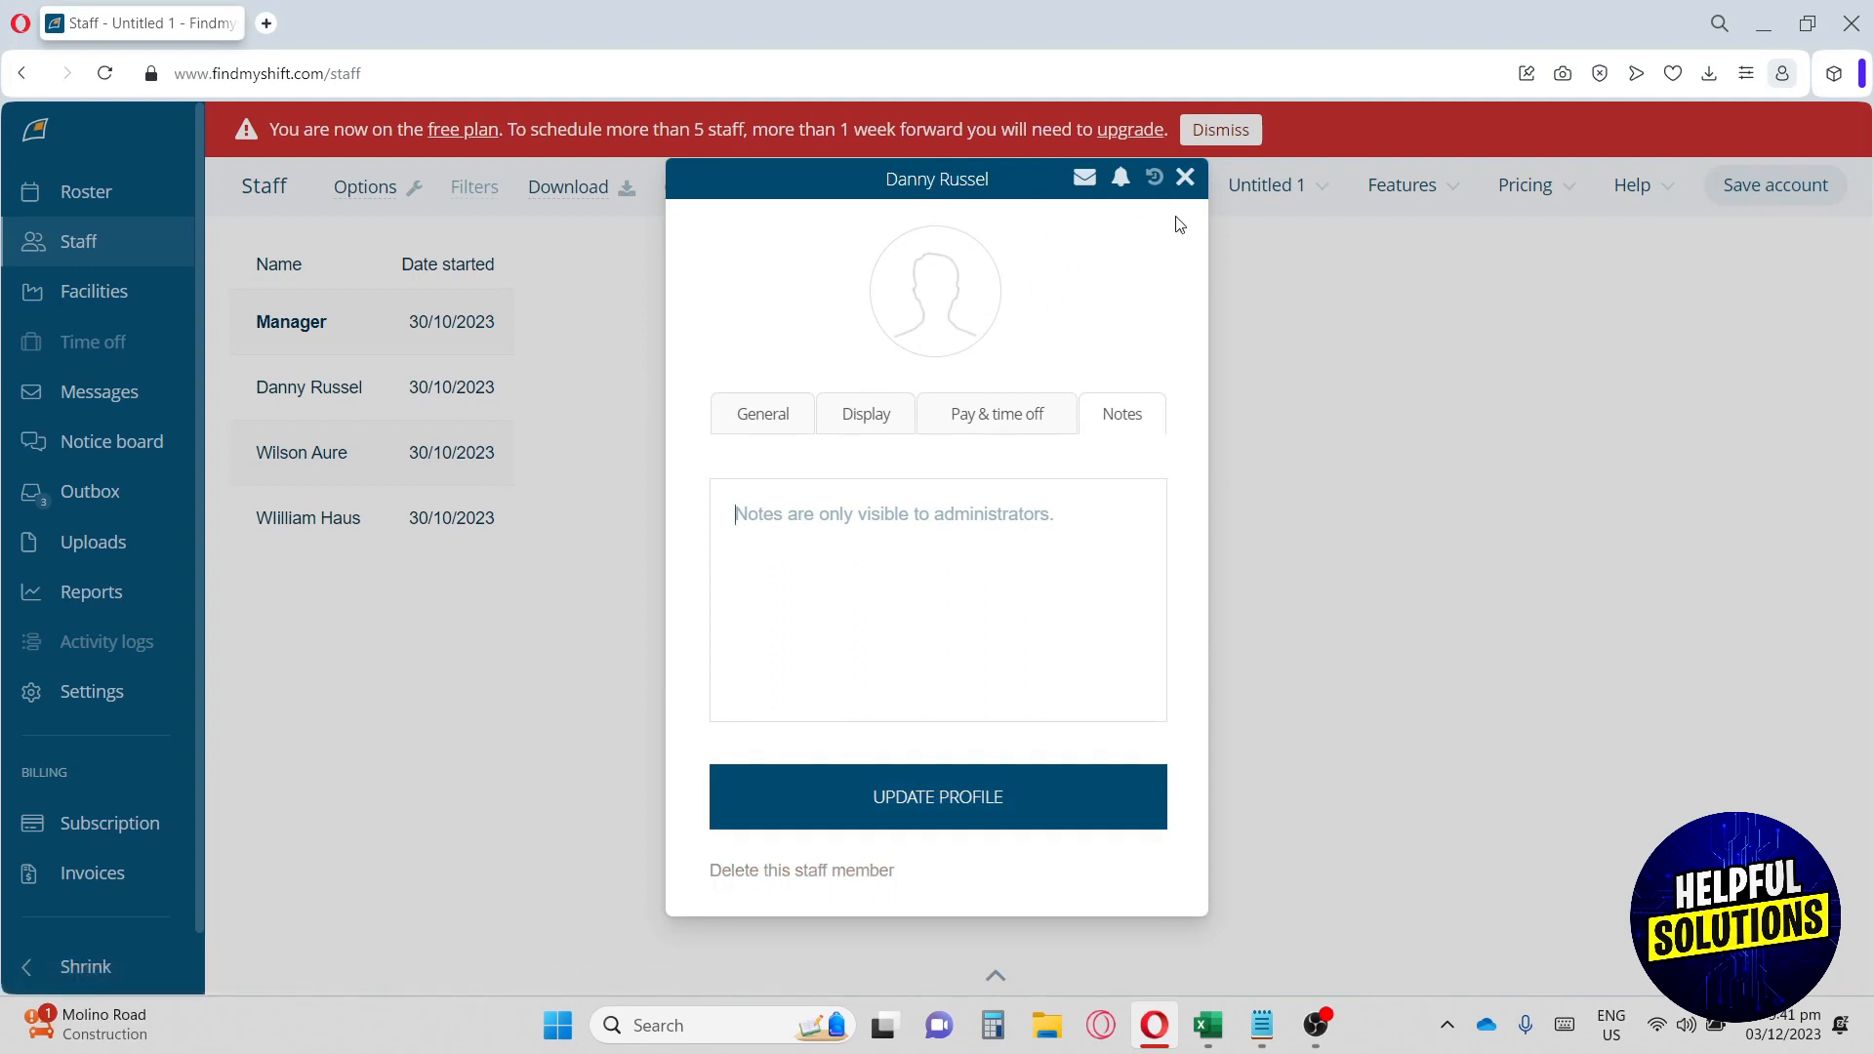
click(1184, 177)
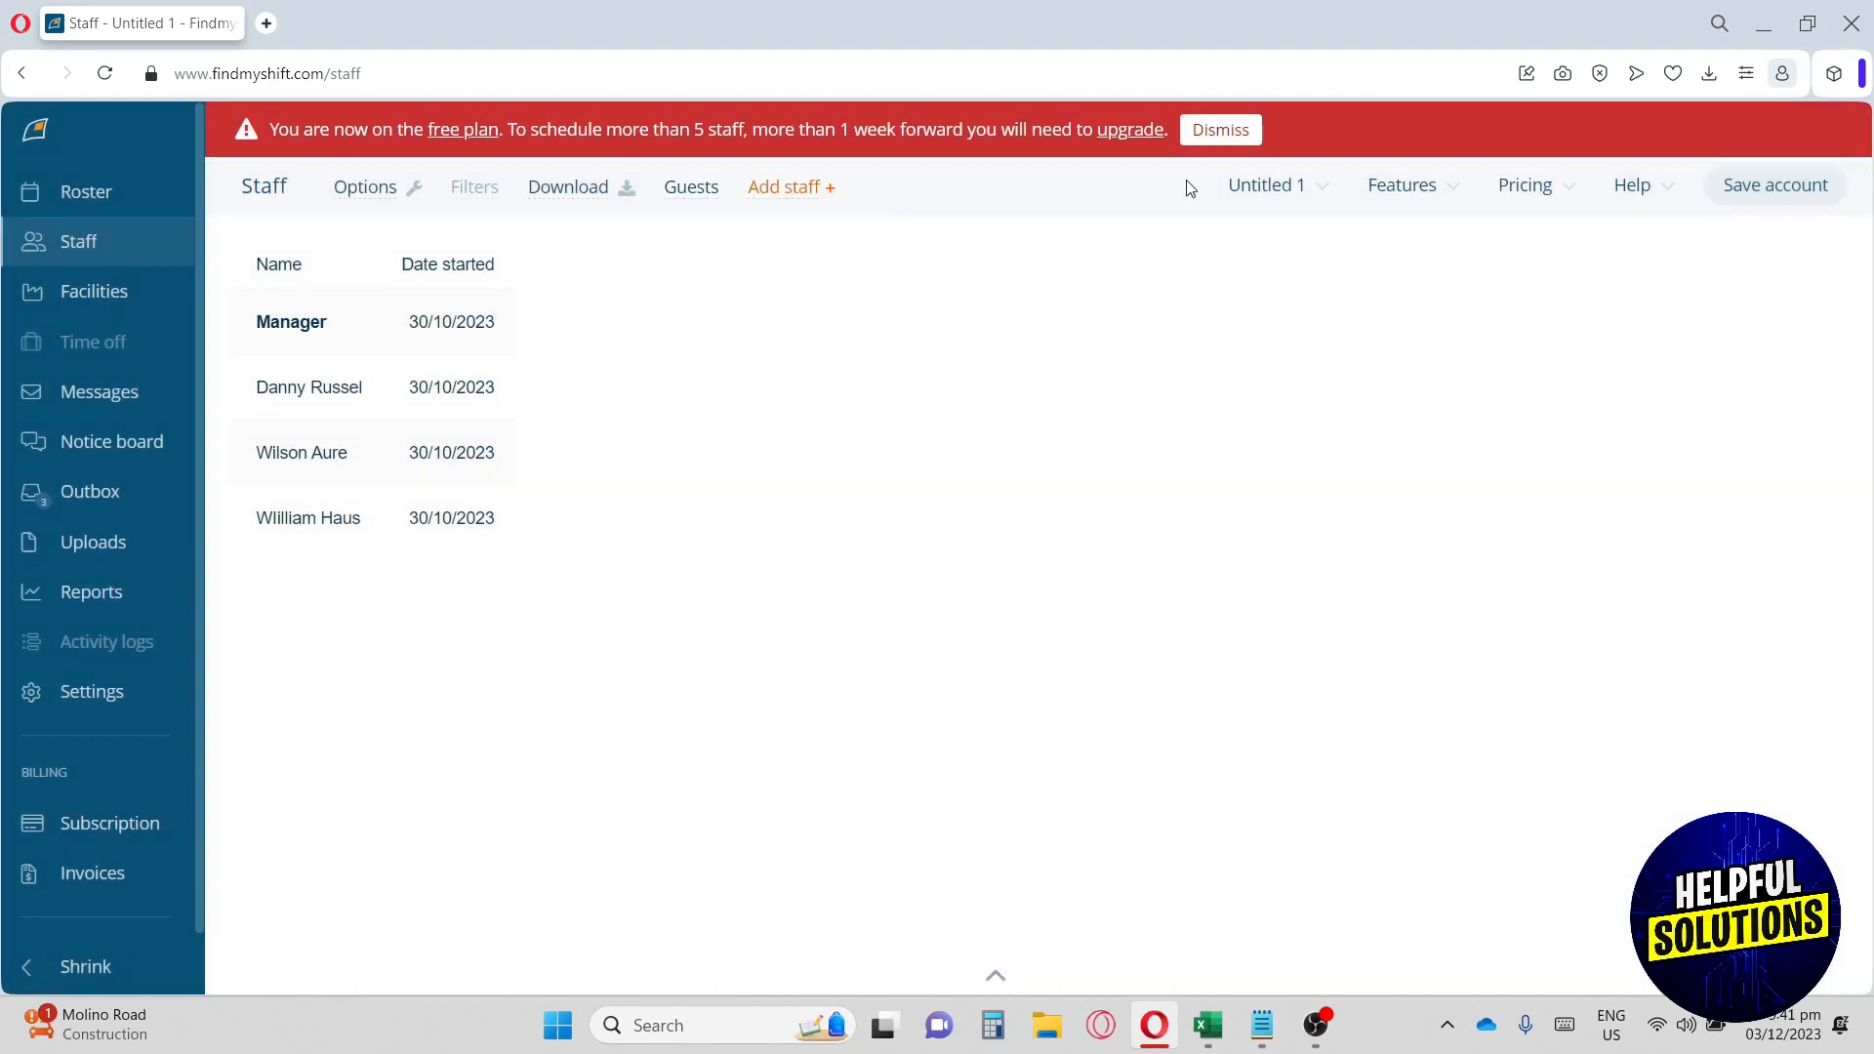
Go to the Facilities page from the left sidebar.
click(94, 291)
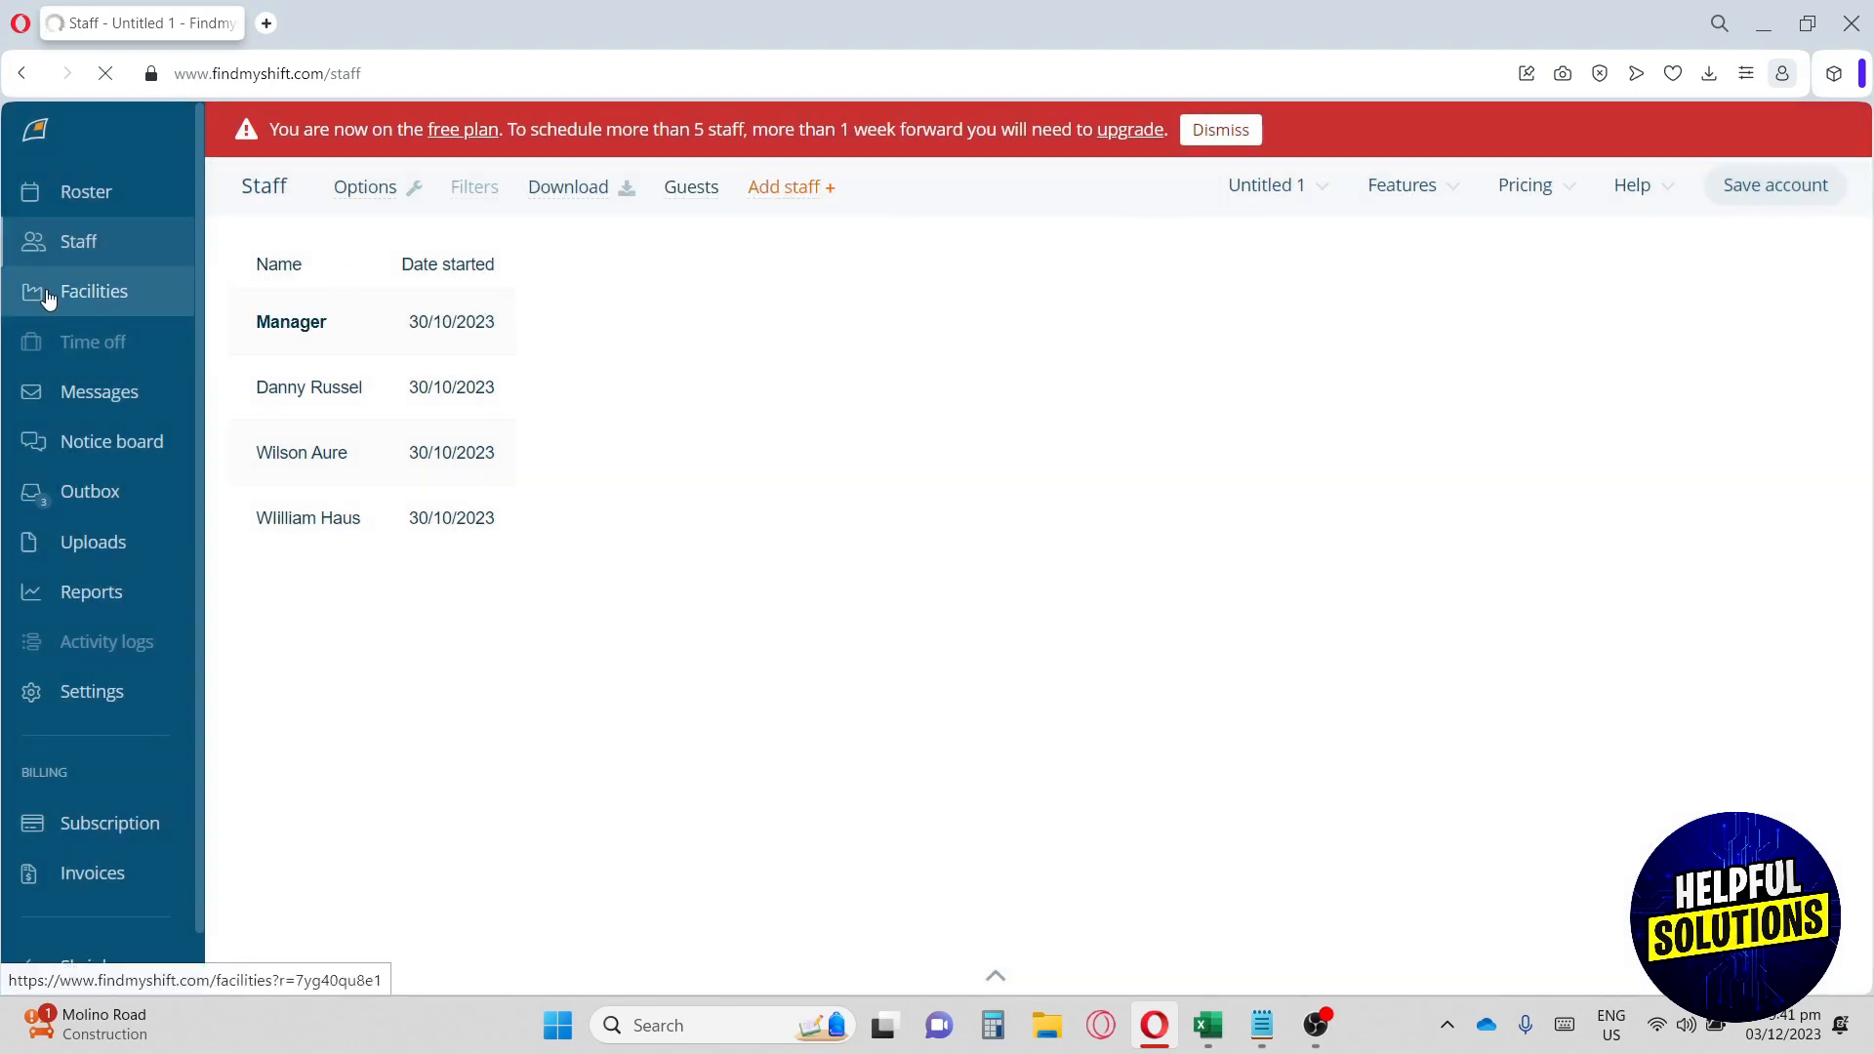
click(94, 291)
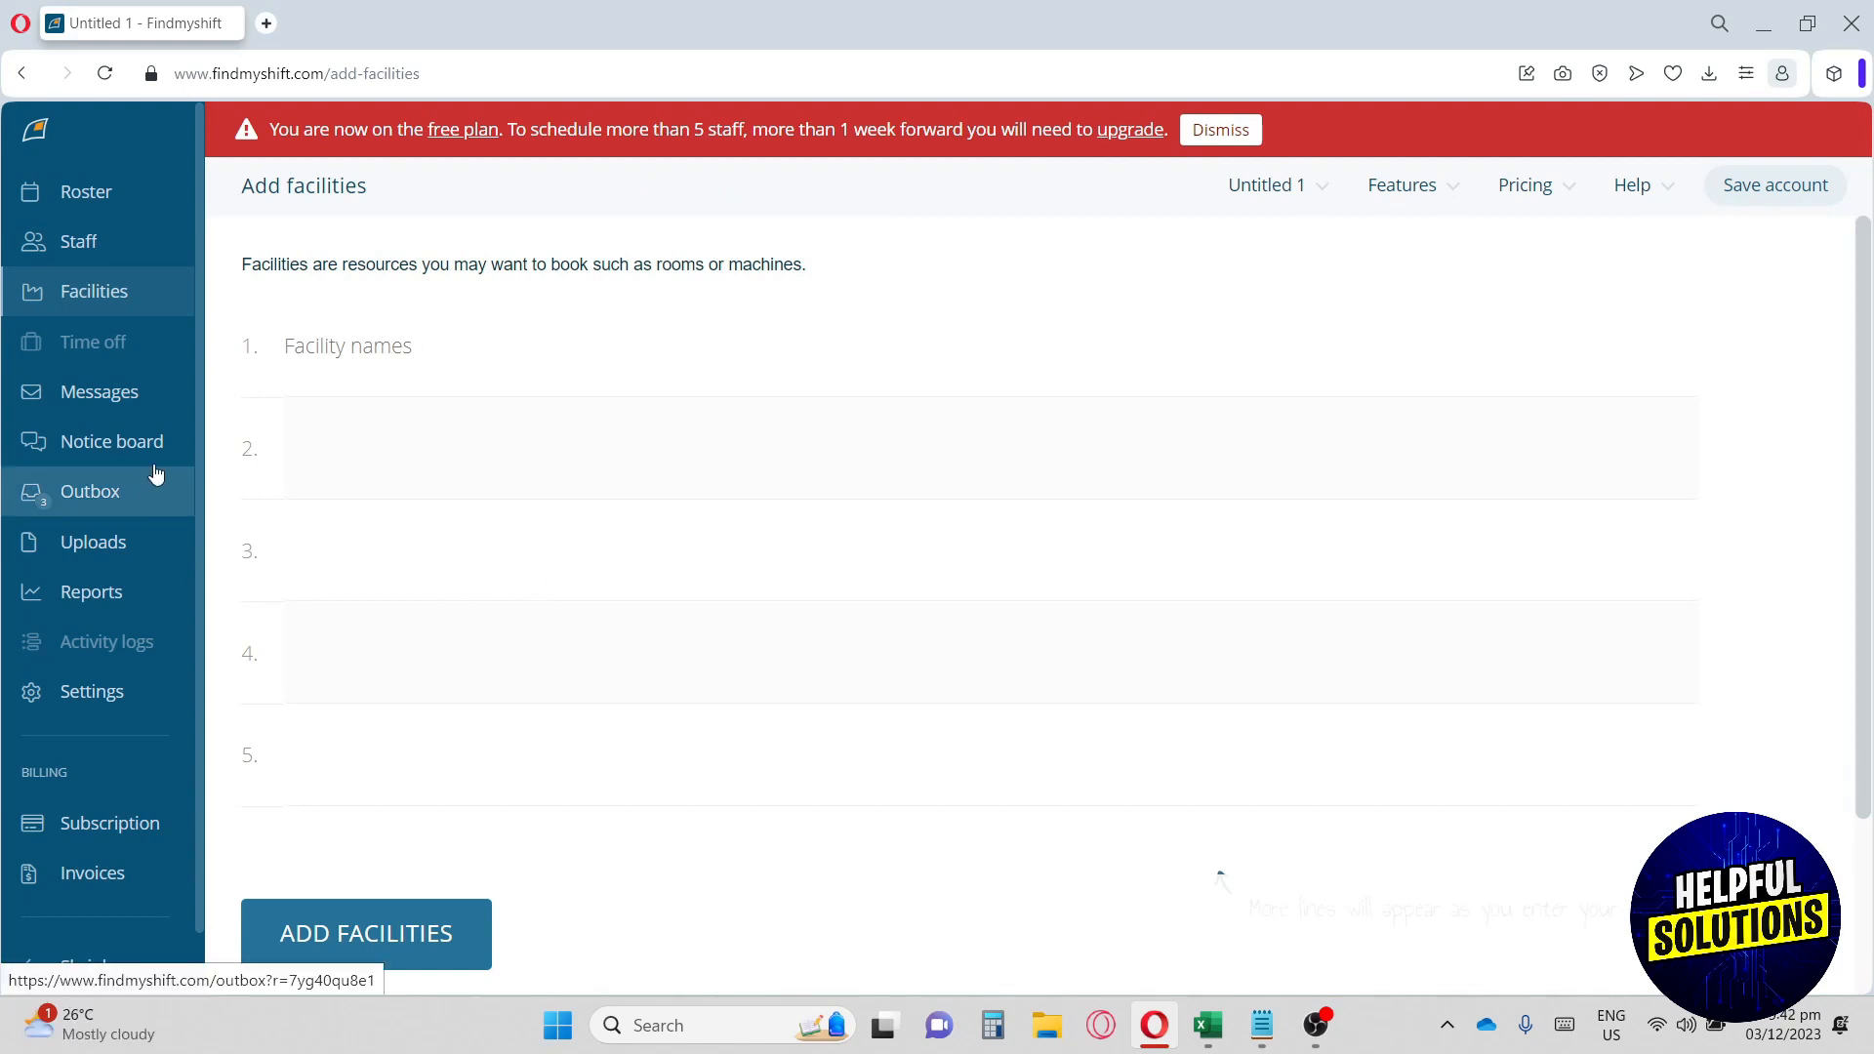
click(90, 491)
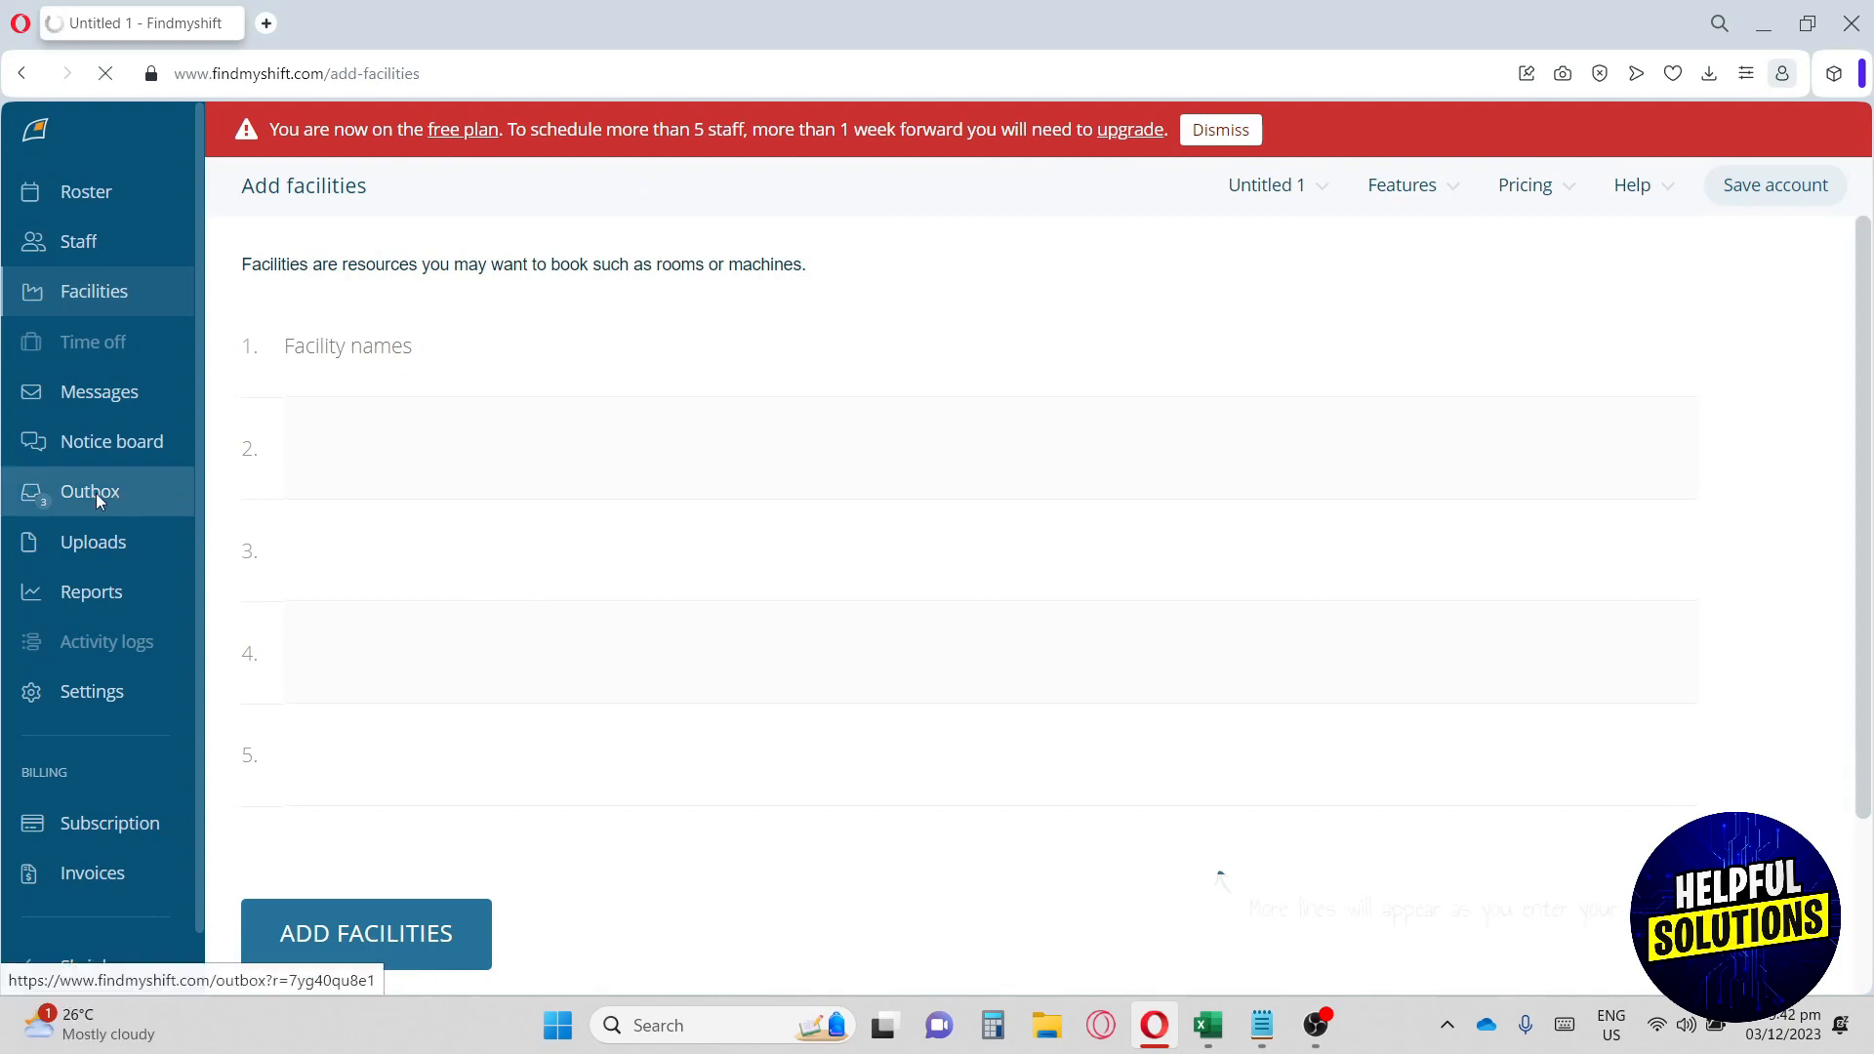
click(90, 491)
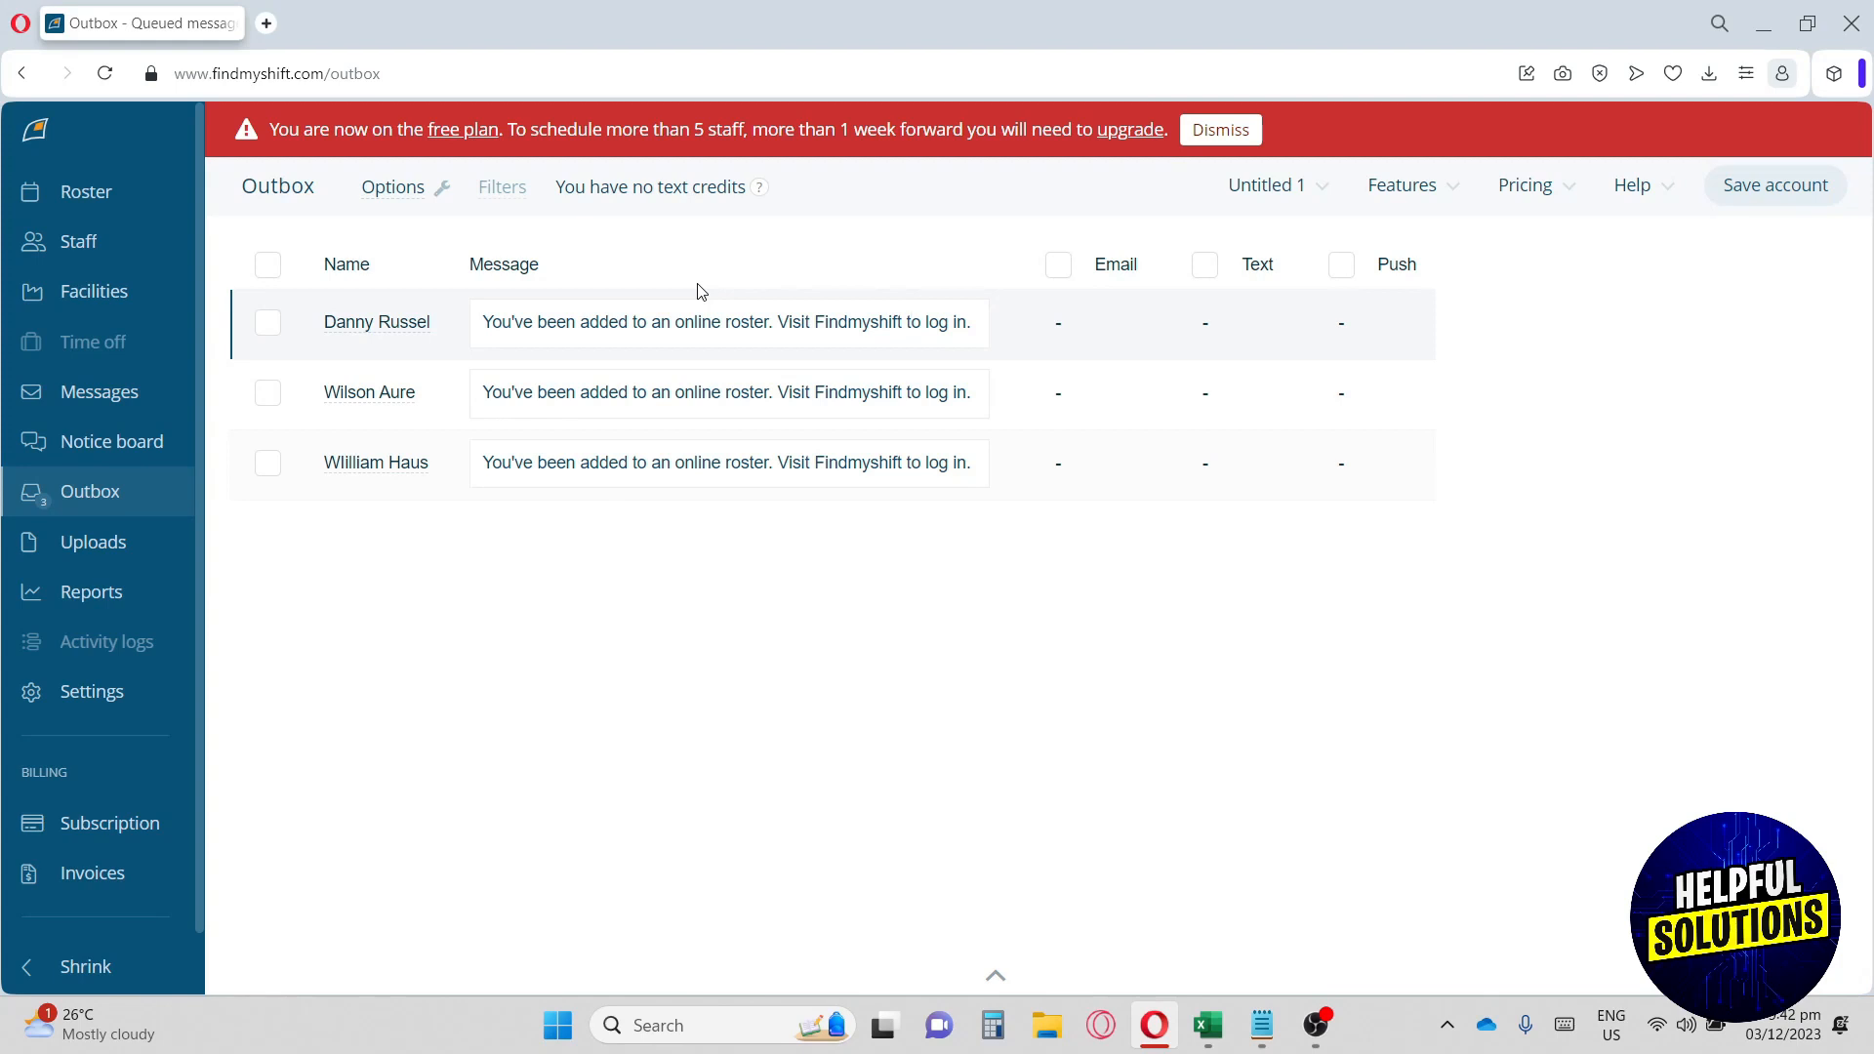
Go to the Uploads page for sharing documents, images or zip files with staff.
click(94, 542)
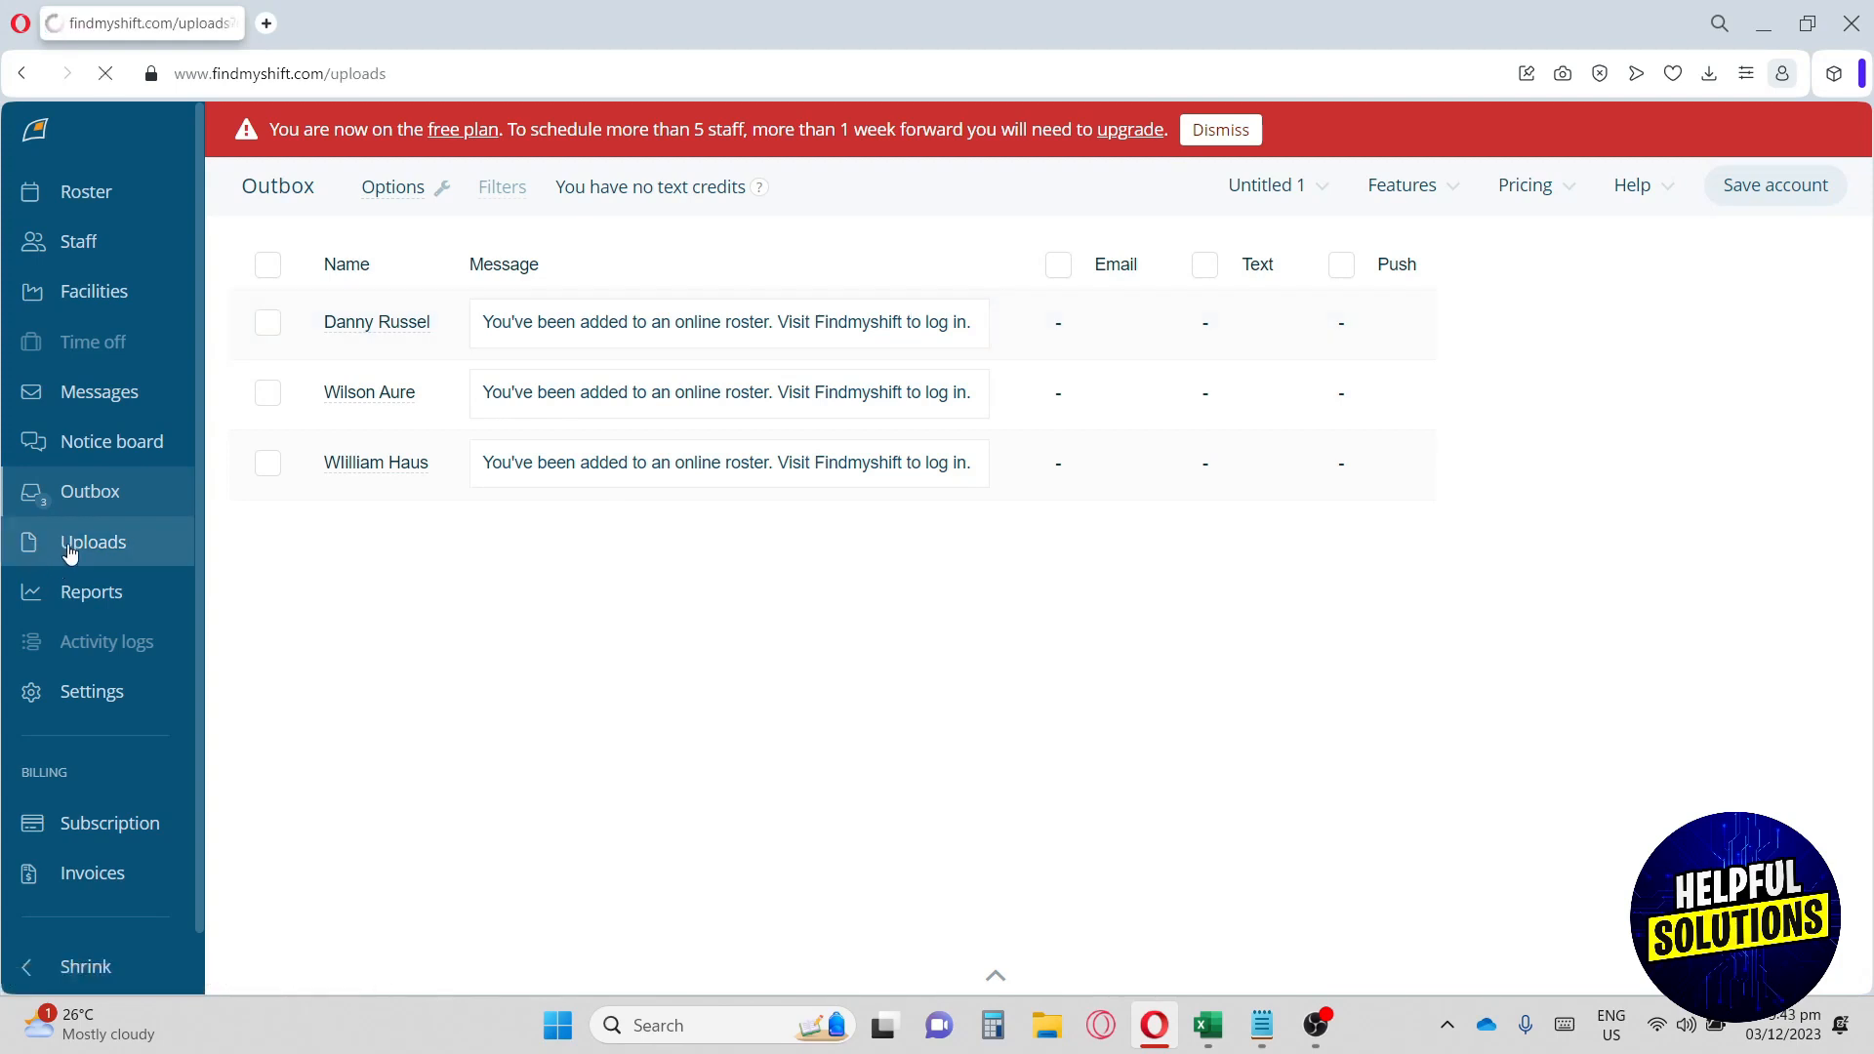
click(94, 542)
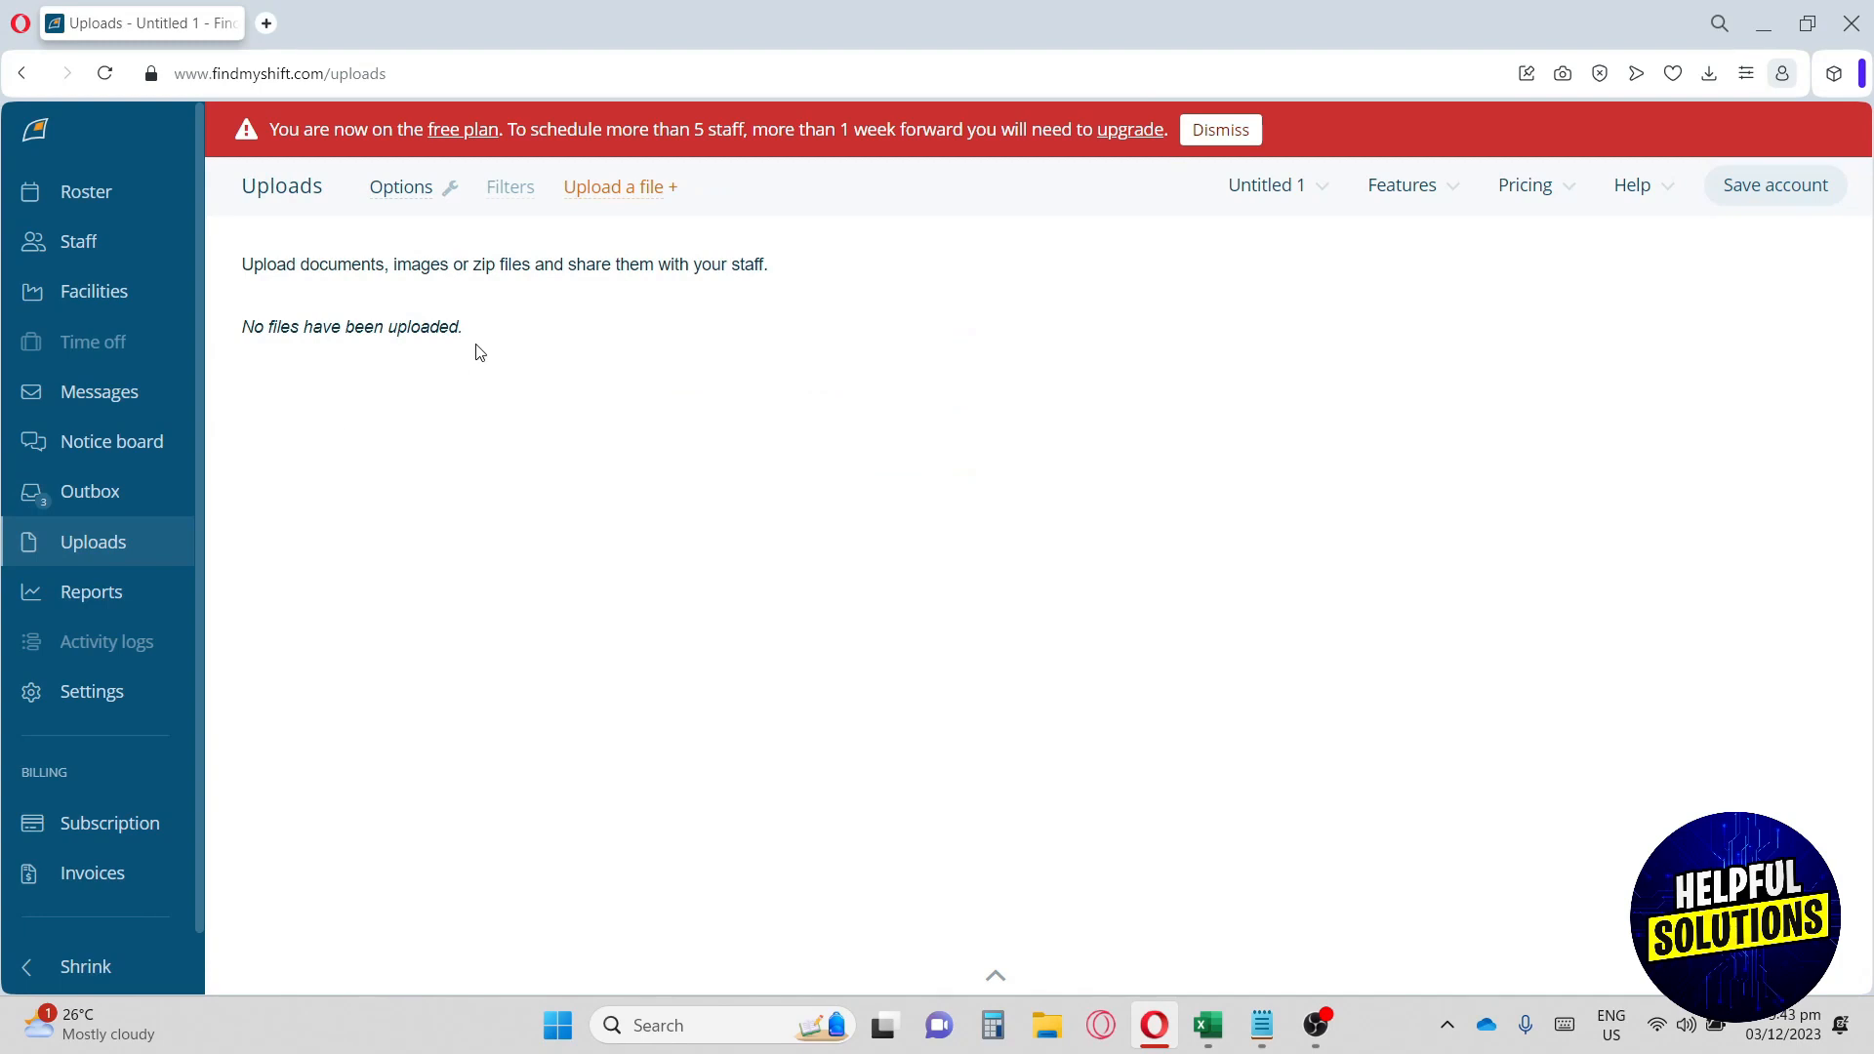
mouse_move(707, 666)
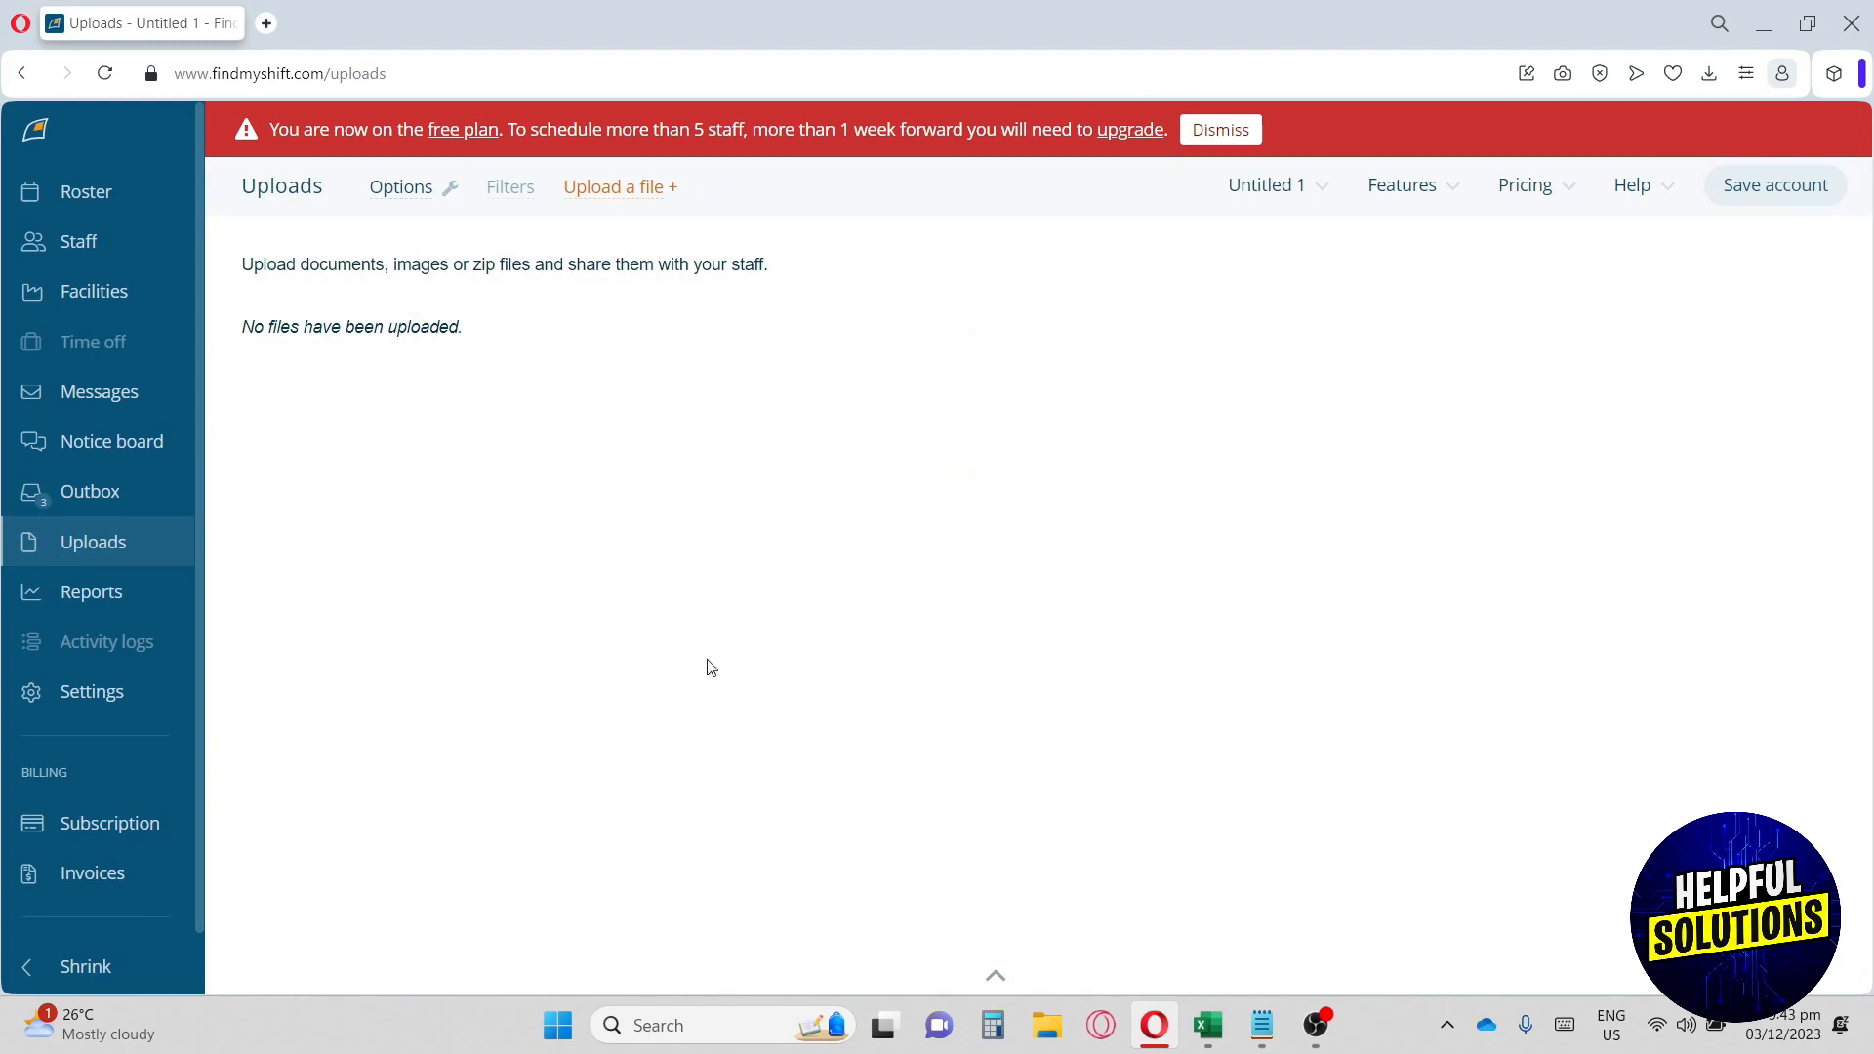
mouse_move(770, 507)
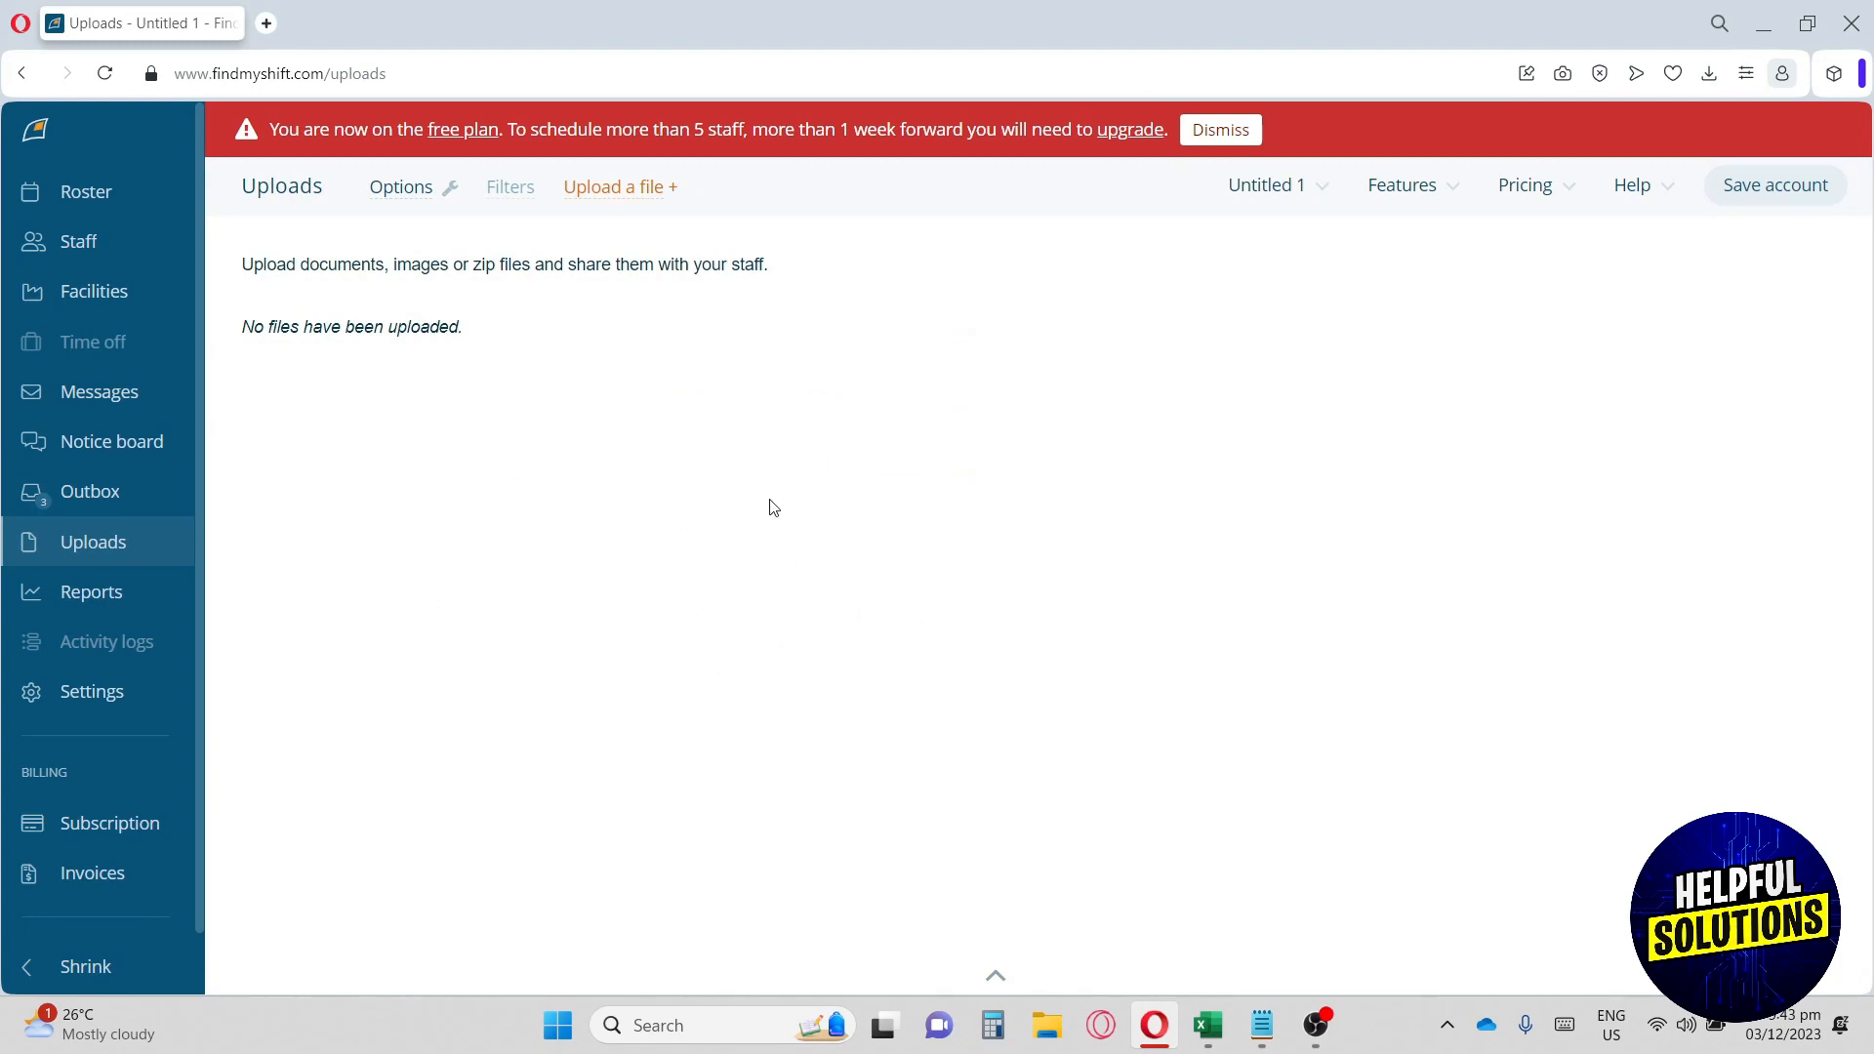
mouse_move(628, 511)
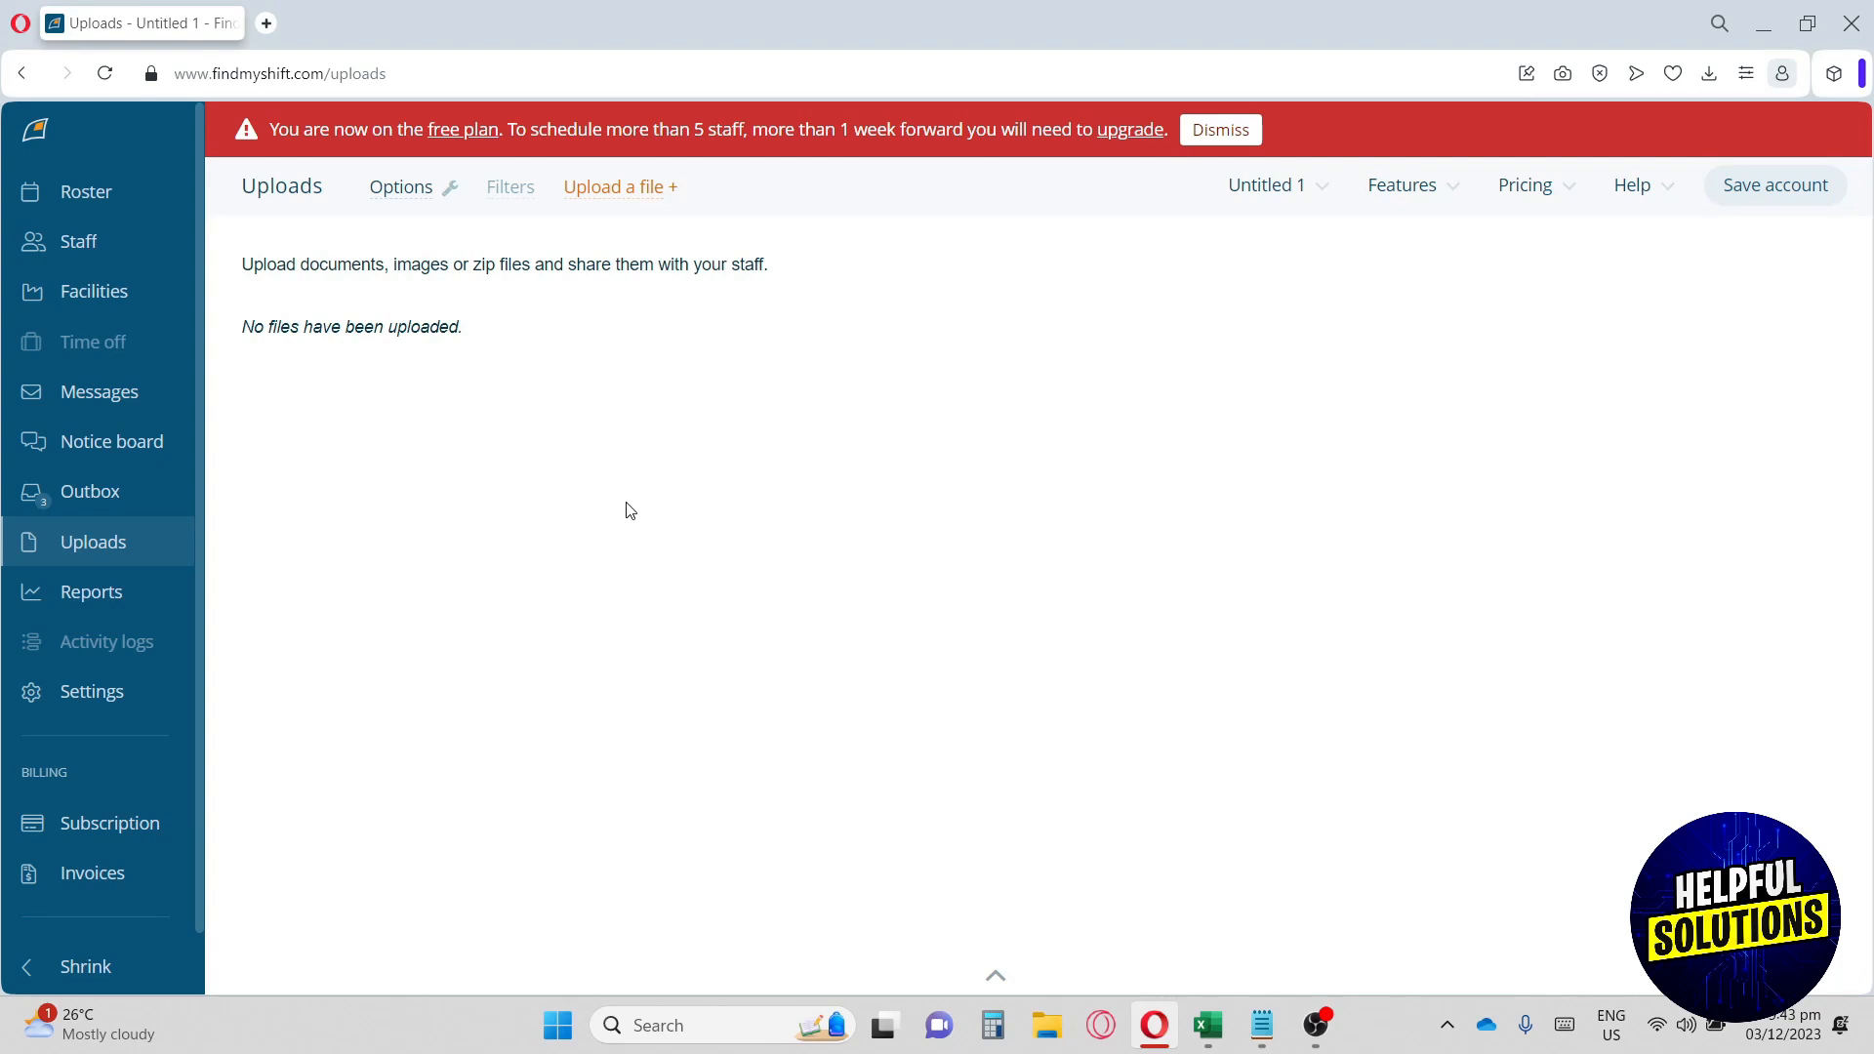
mouse_move(94, 542)
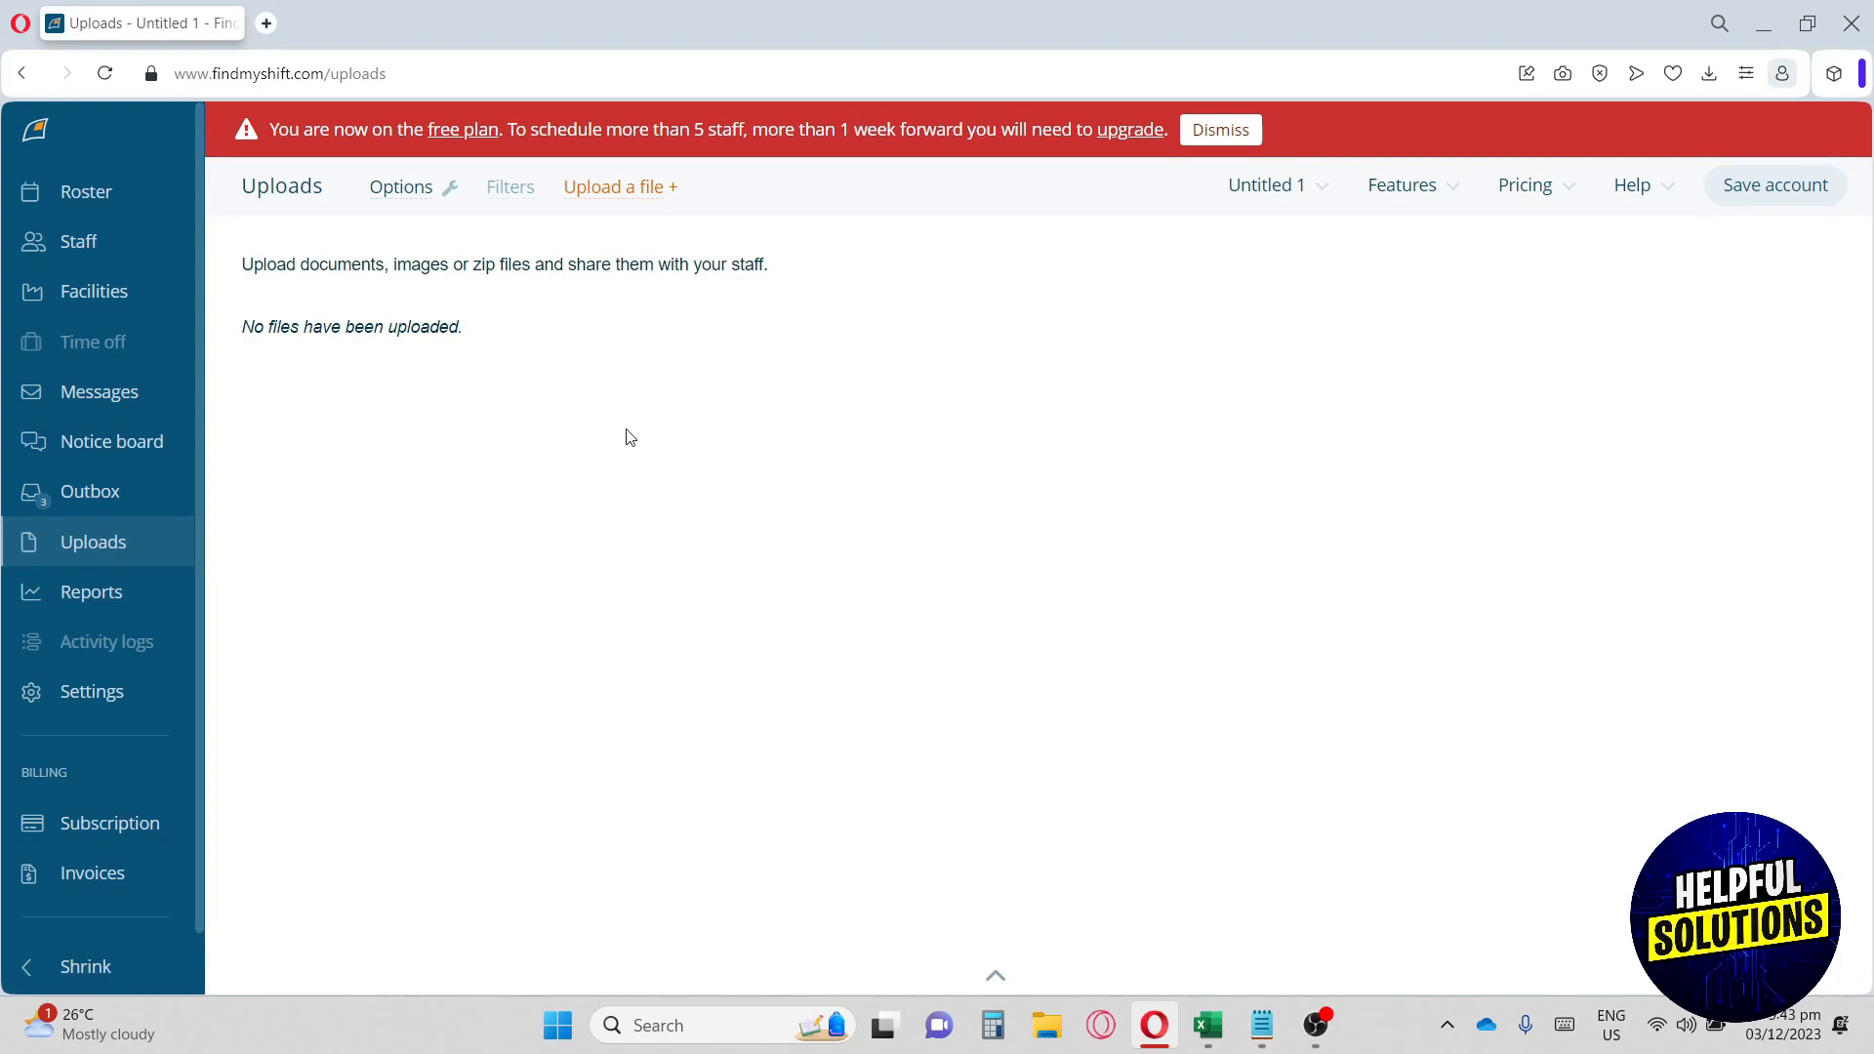
mouse_move(523, 490)
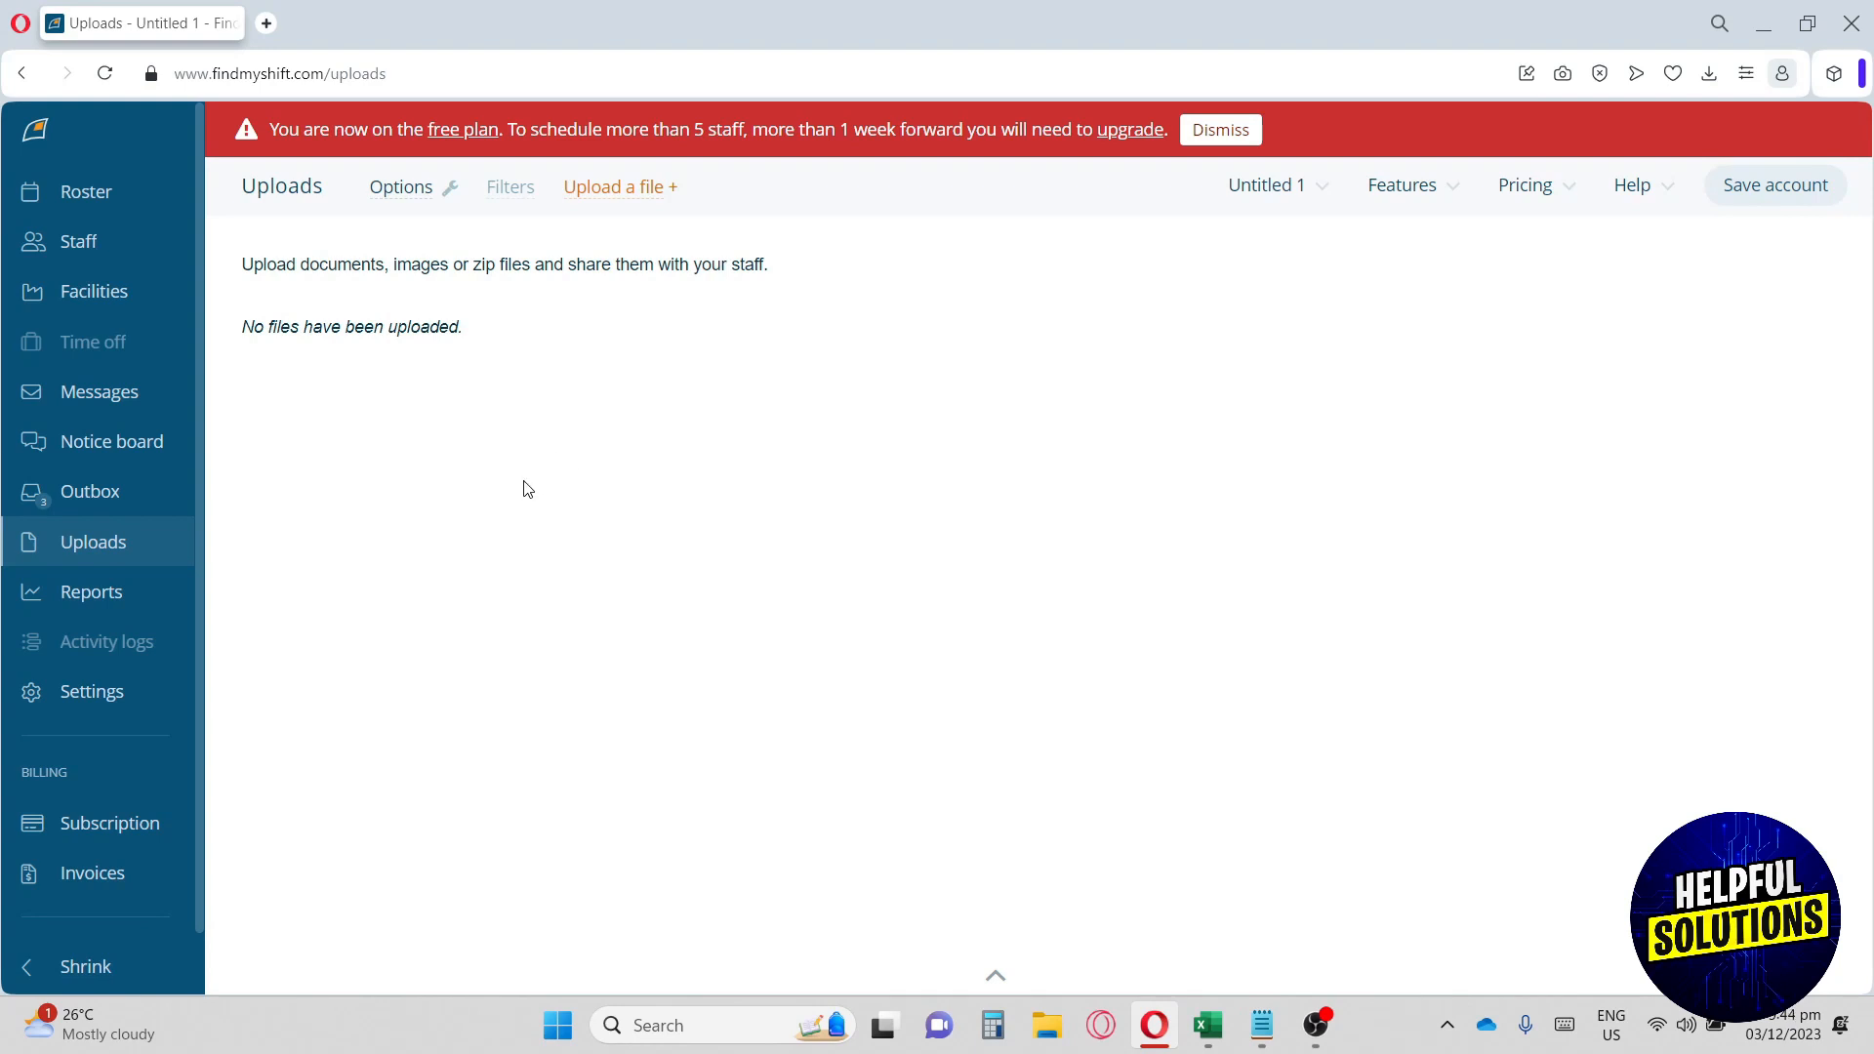
mouse_move(537, 504)
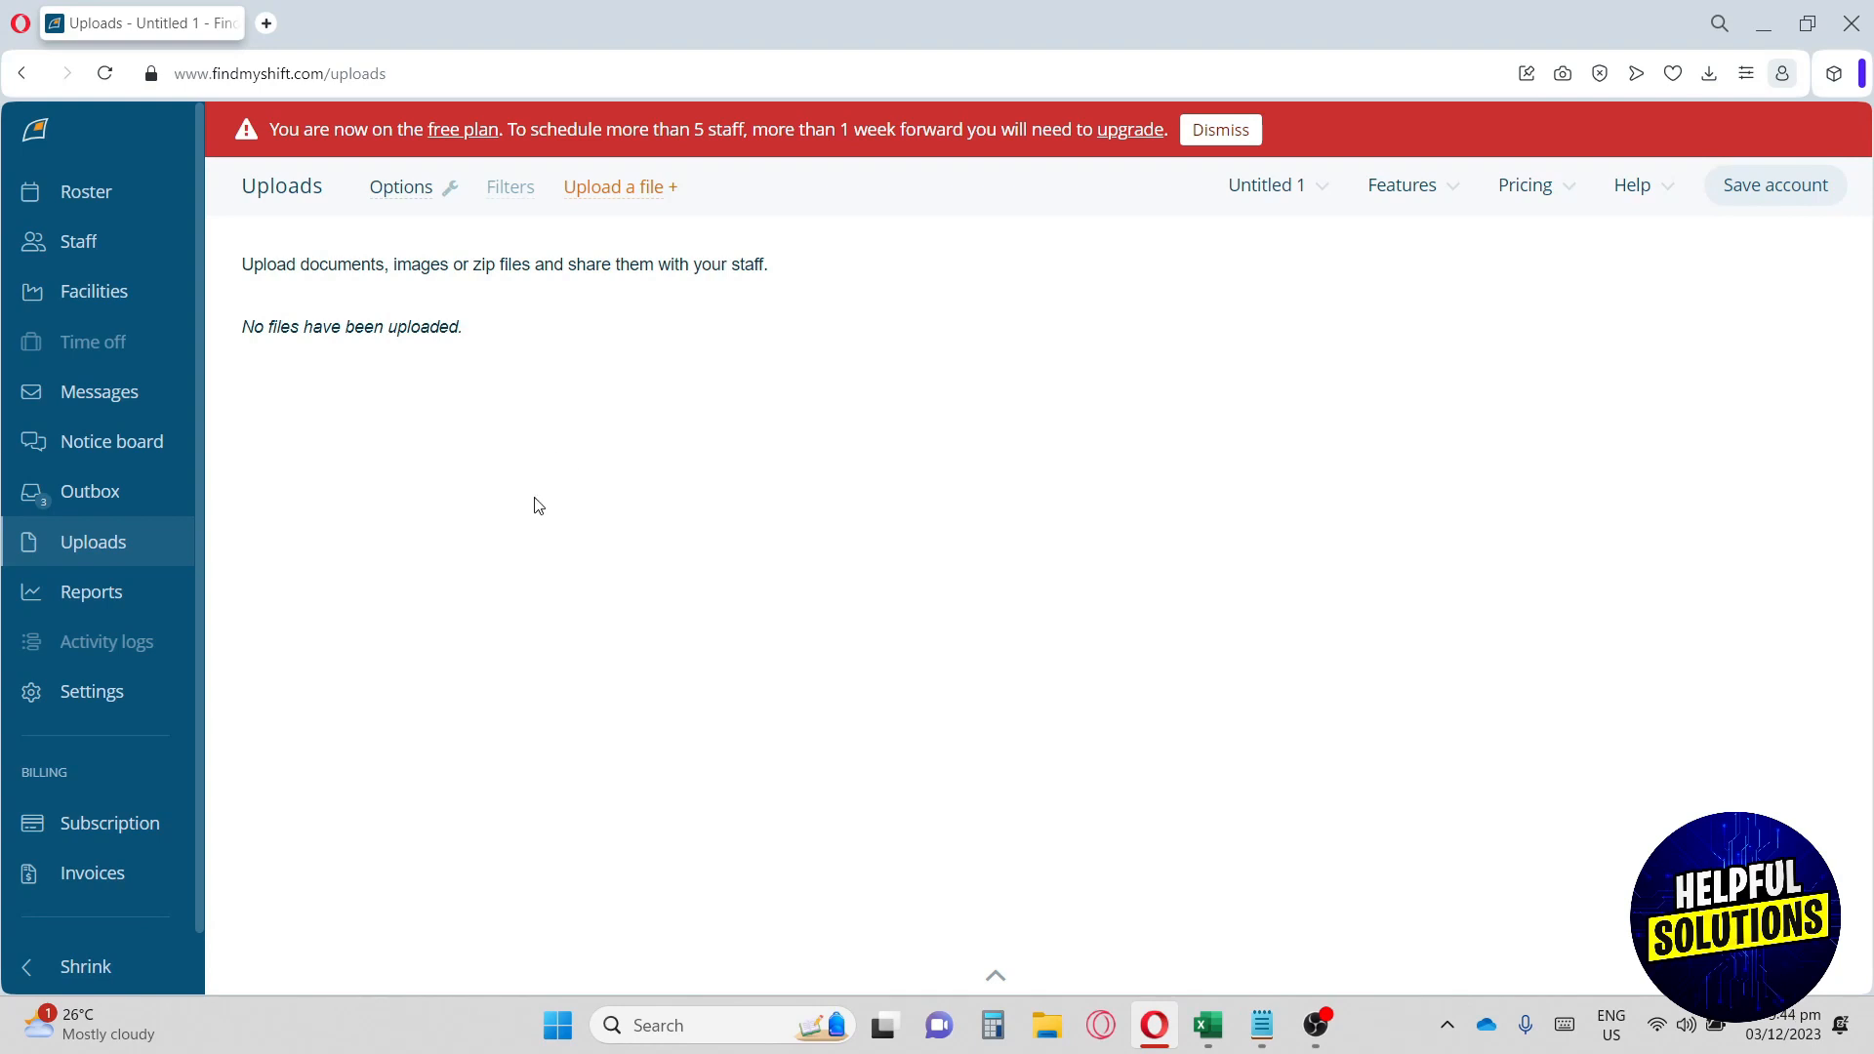
Open Reports and save consent to Google Charts and non-essential cookies to show charts.
click(90, 592)
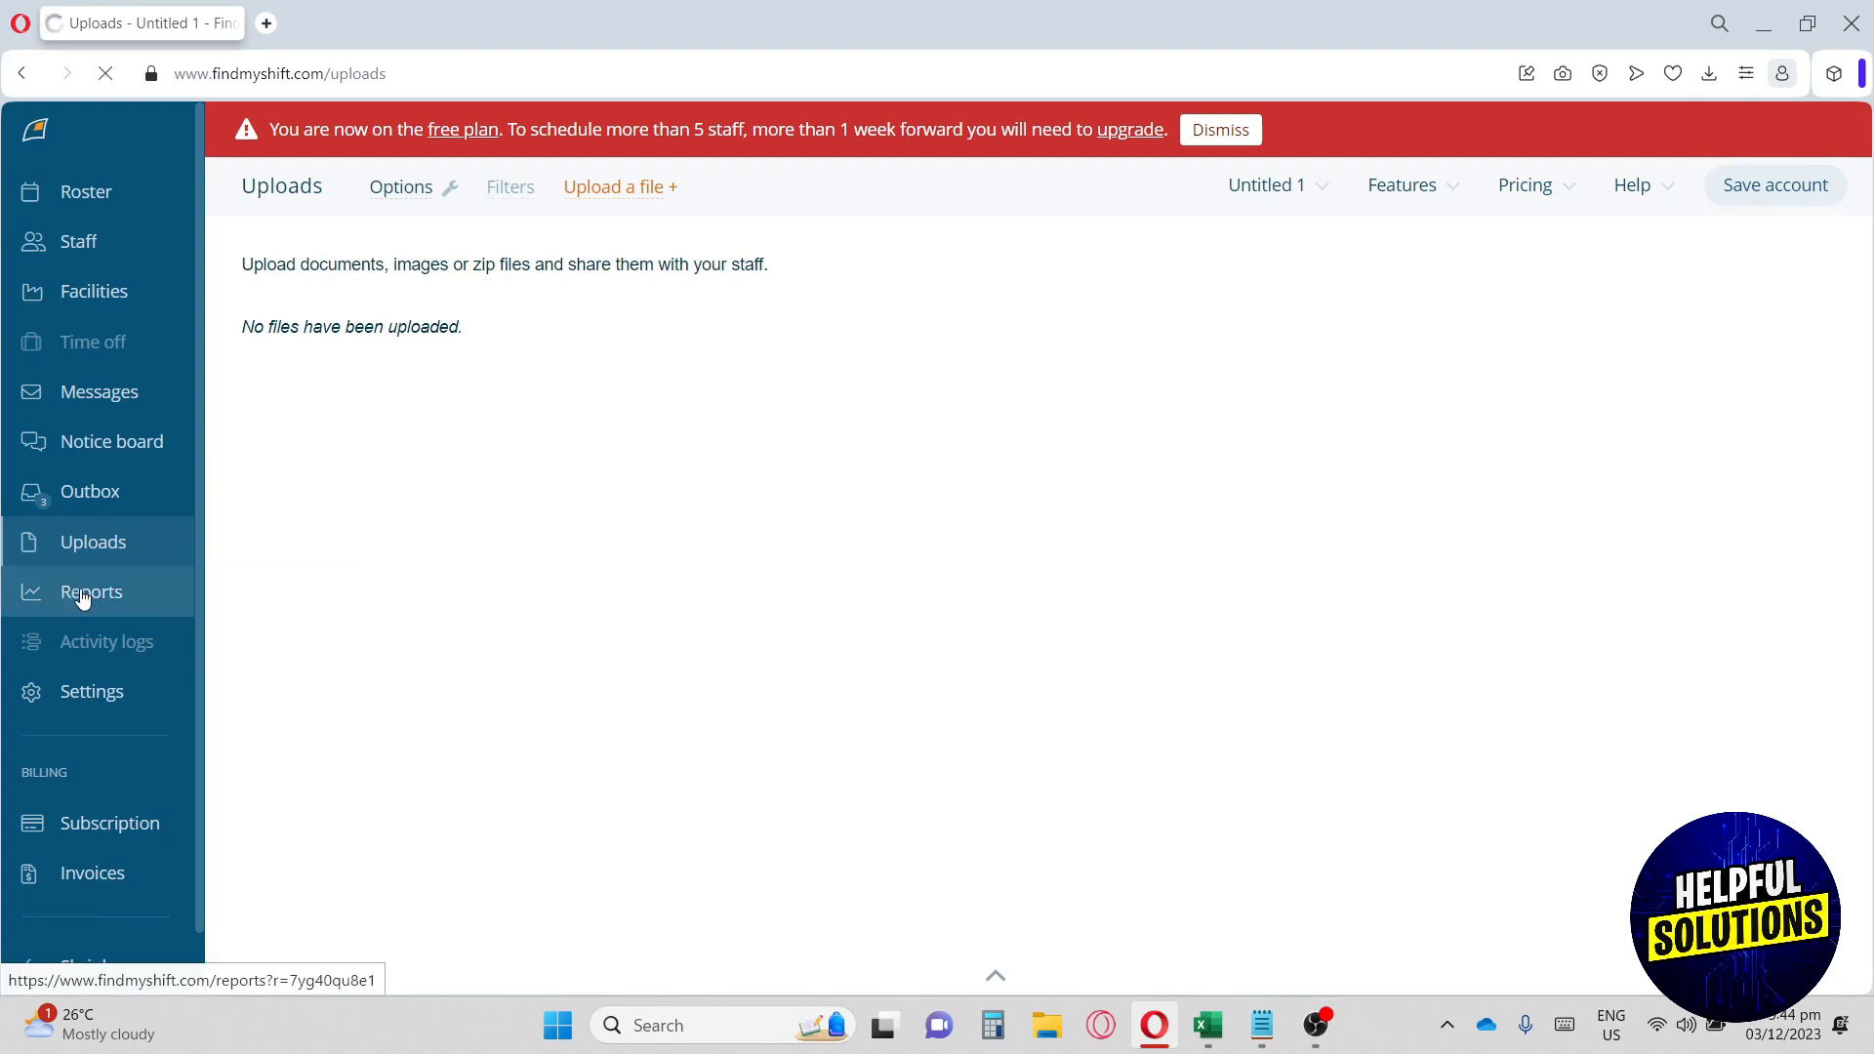
click(92, 591)
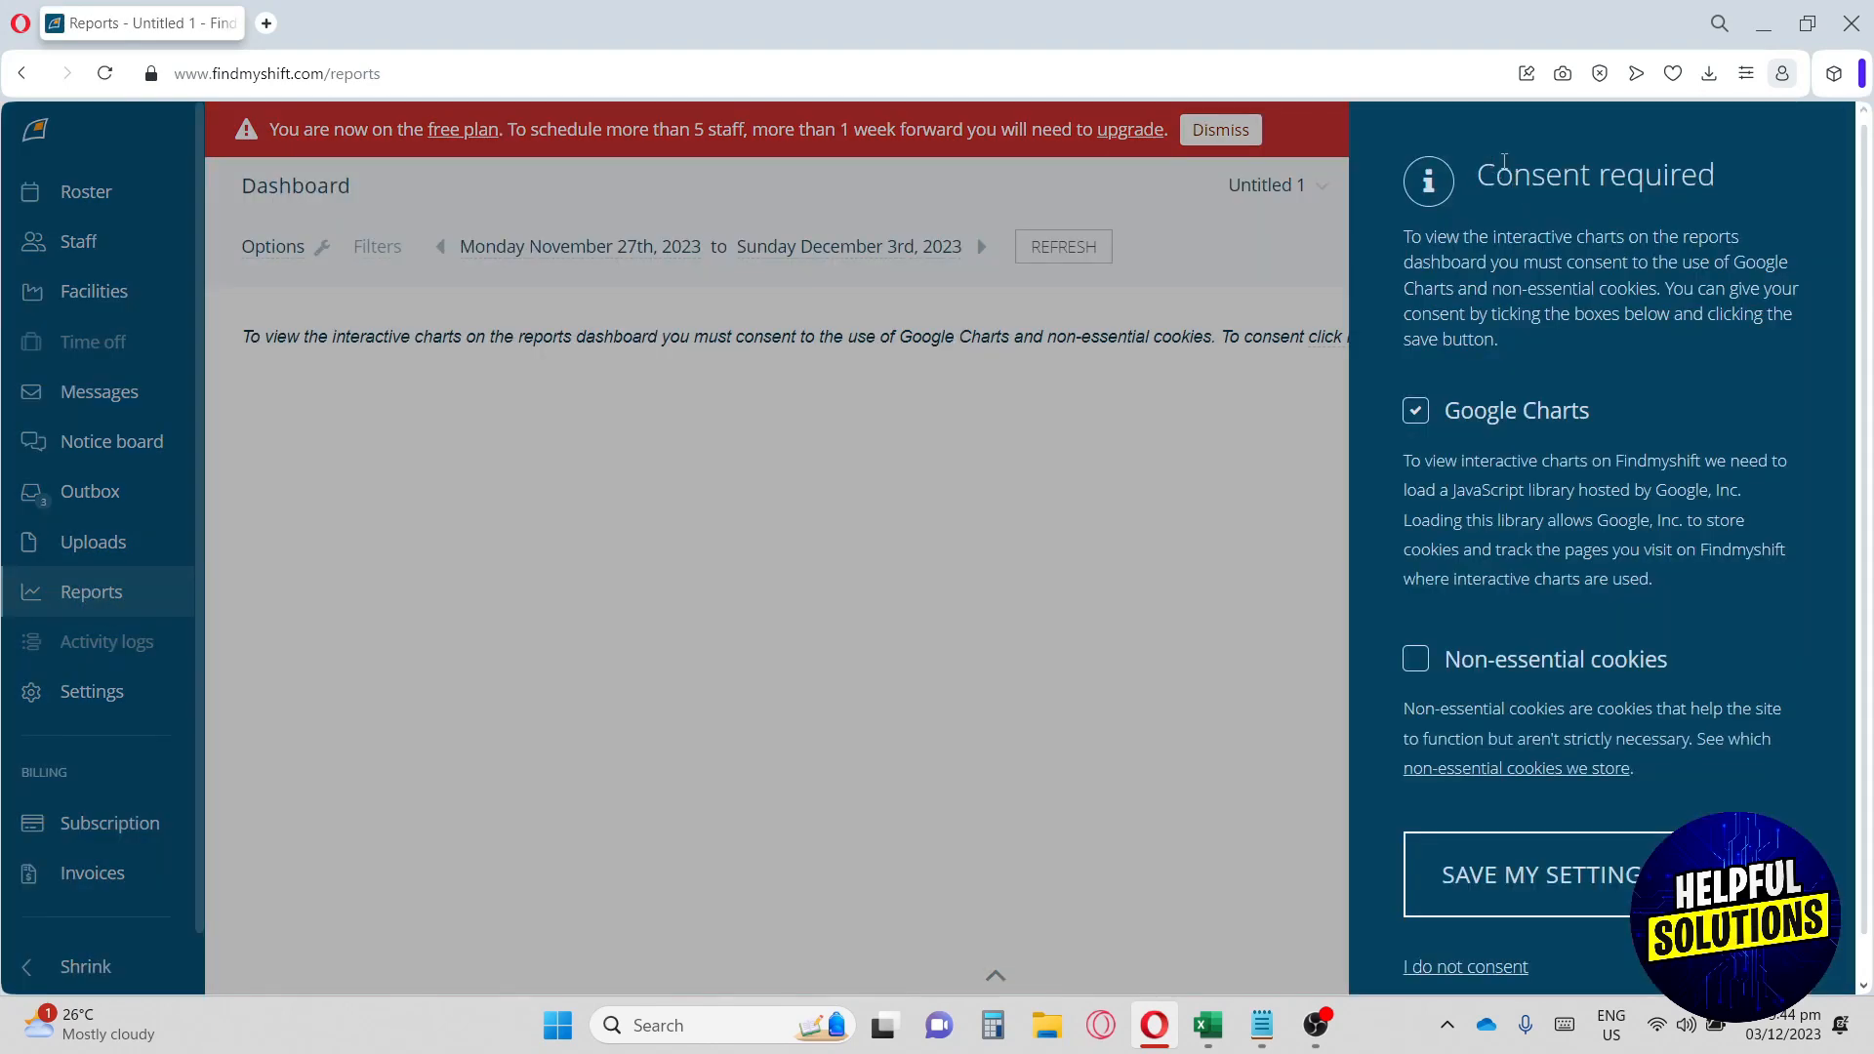
click(1416, 410)
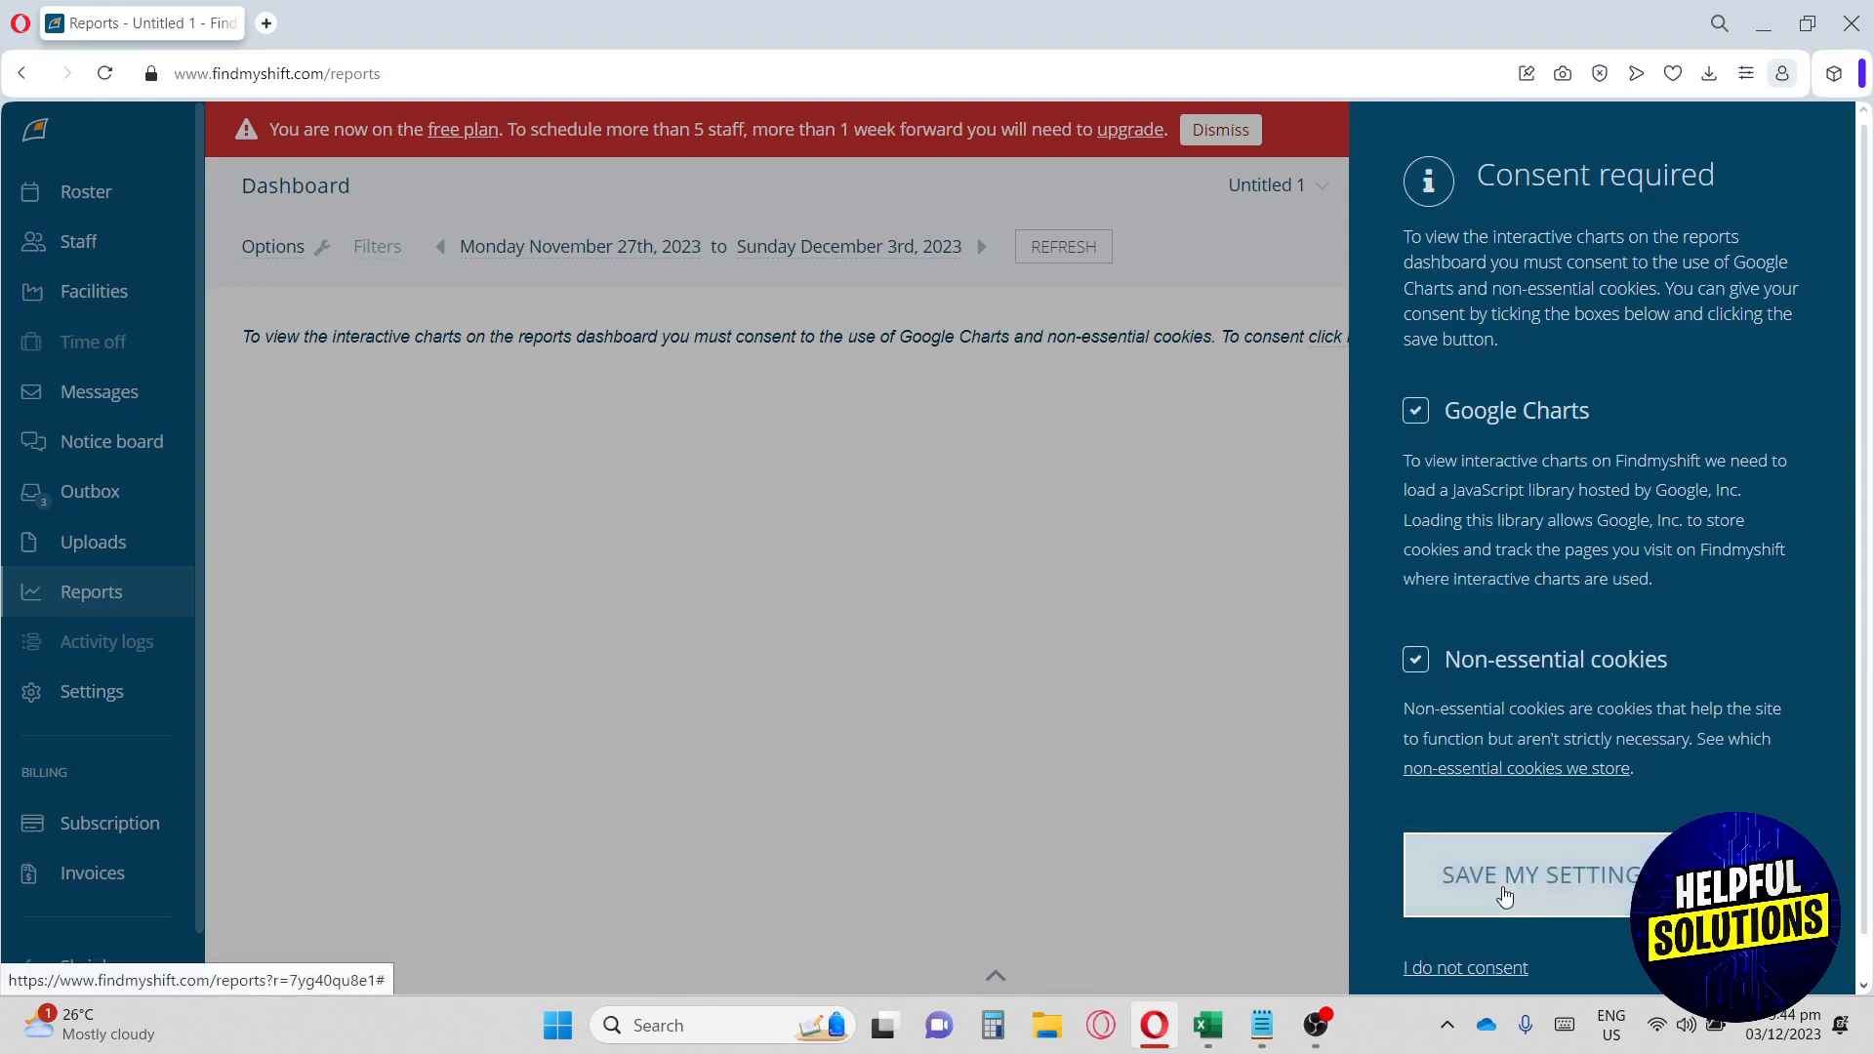
click(1539, 873)
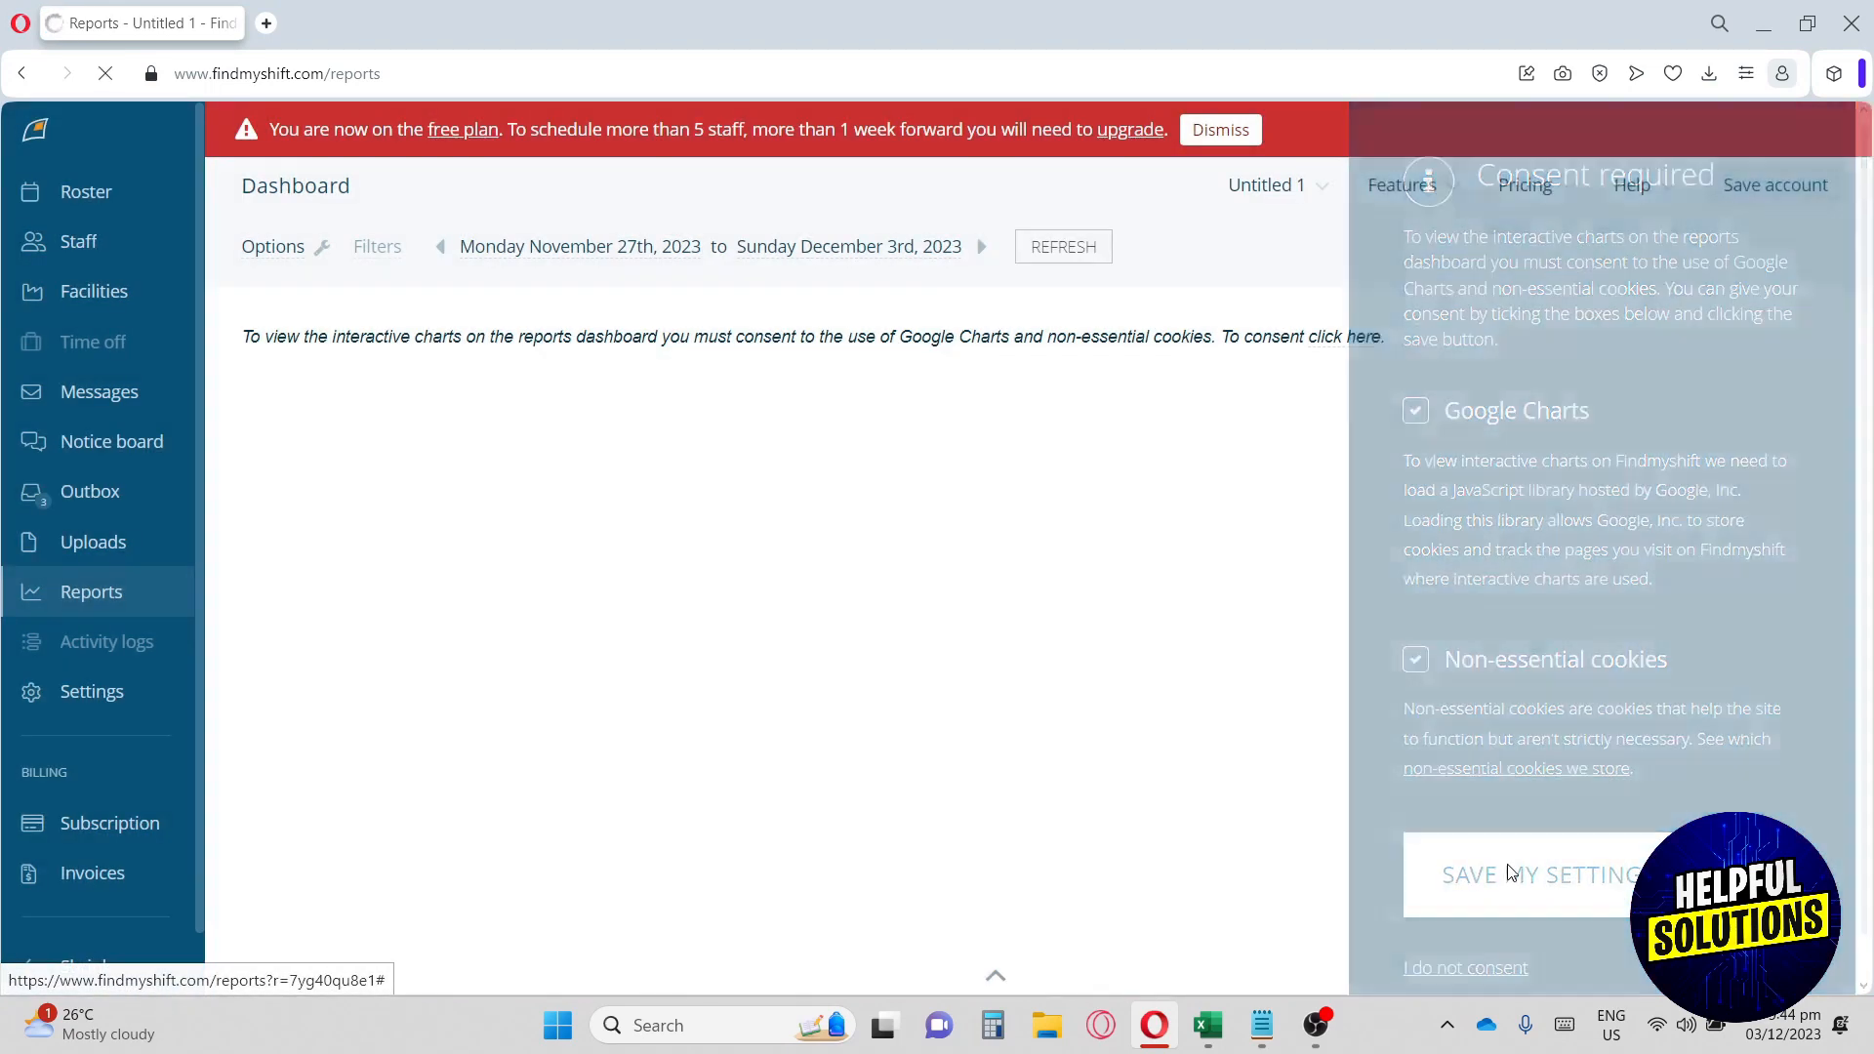
click(1538, 874)
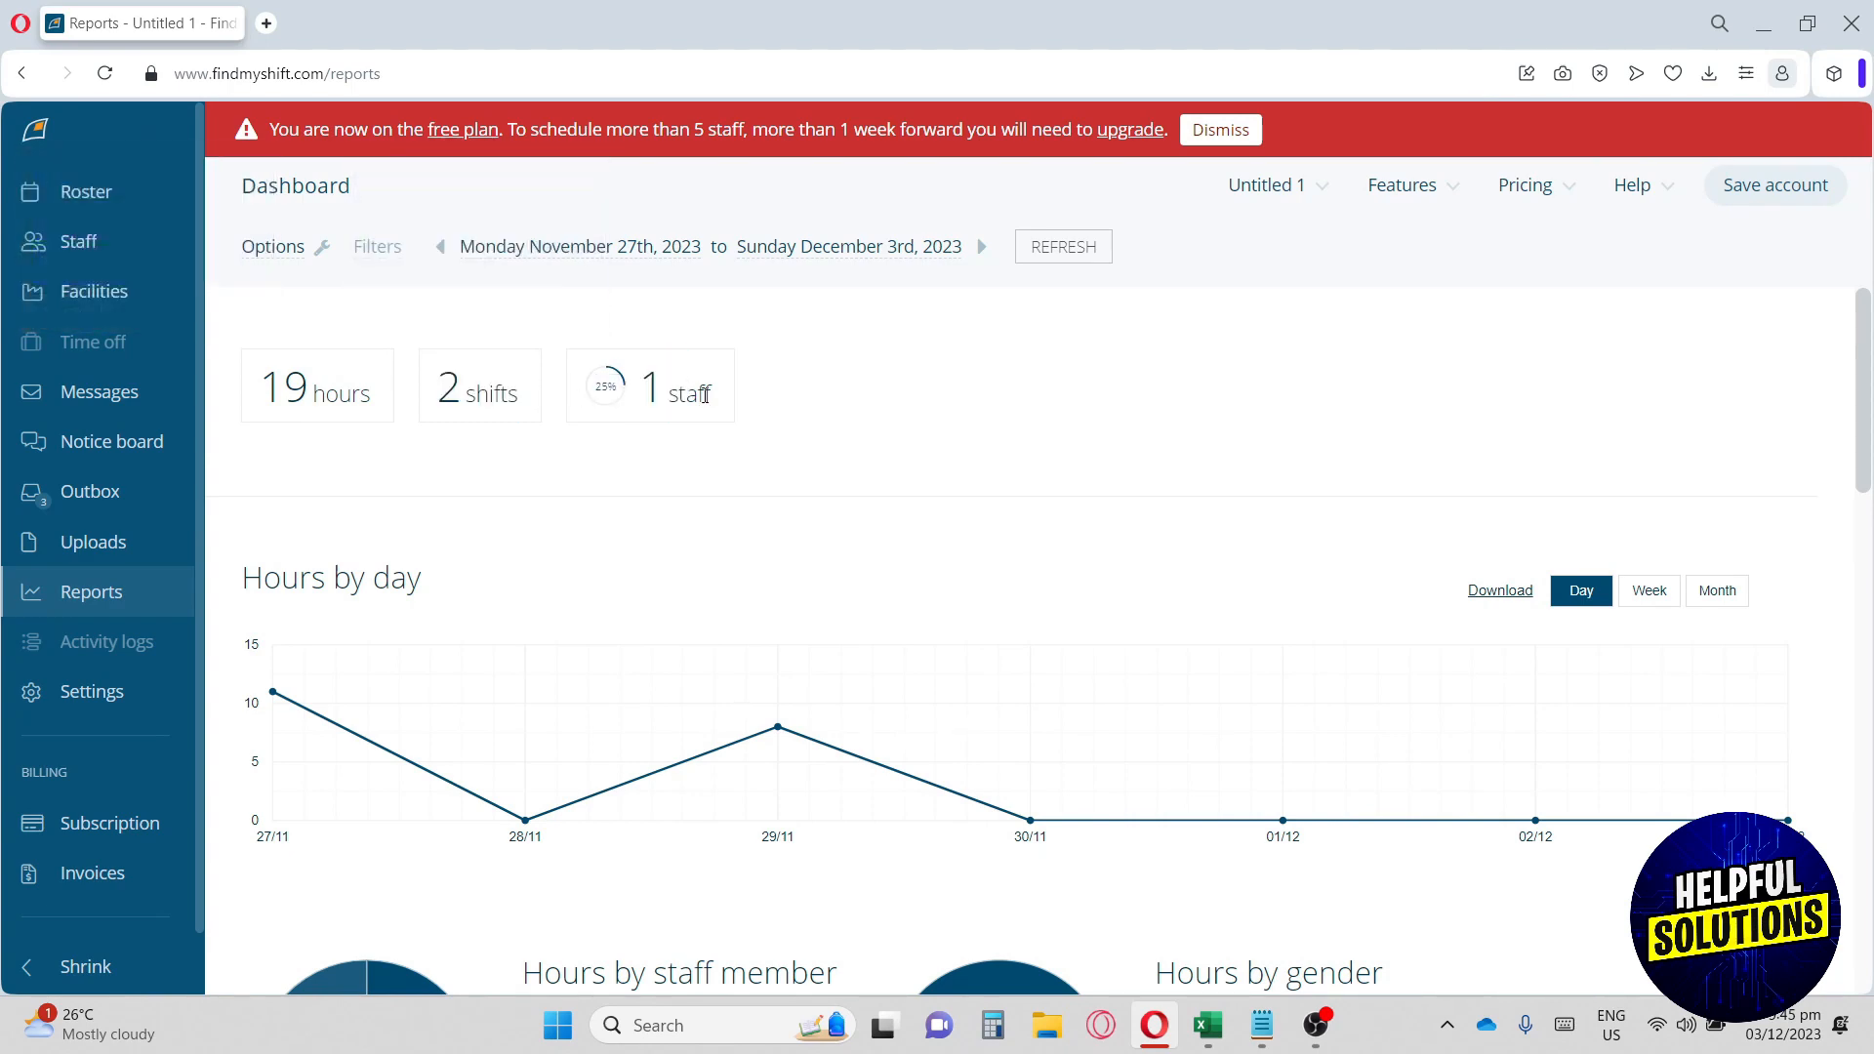
scroll(down, 3)
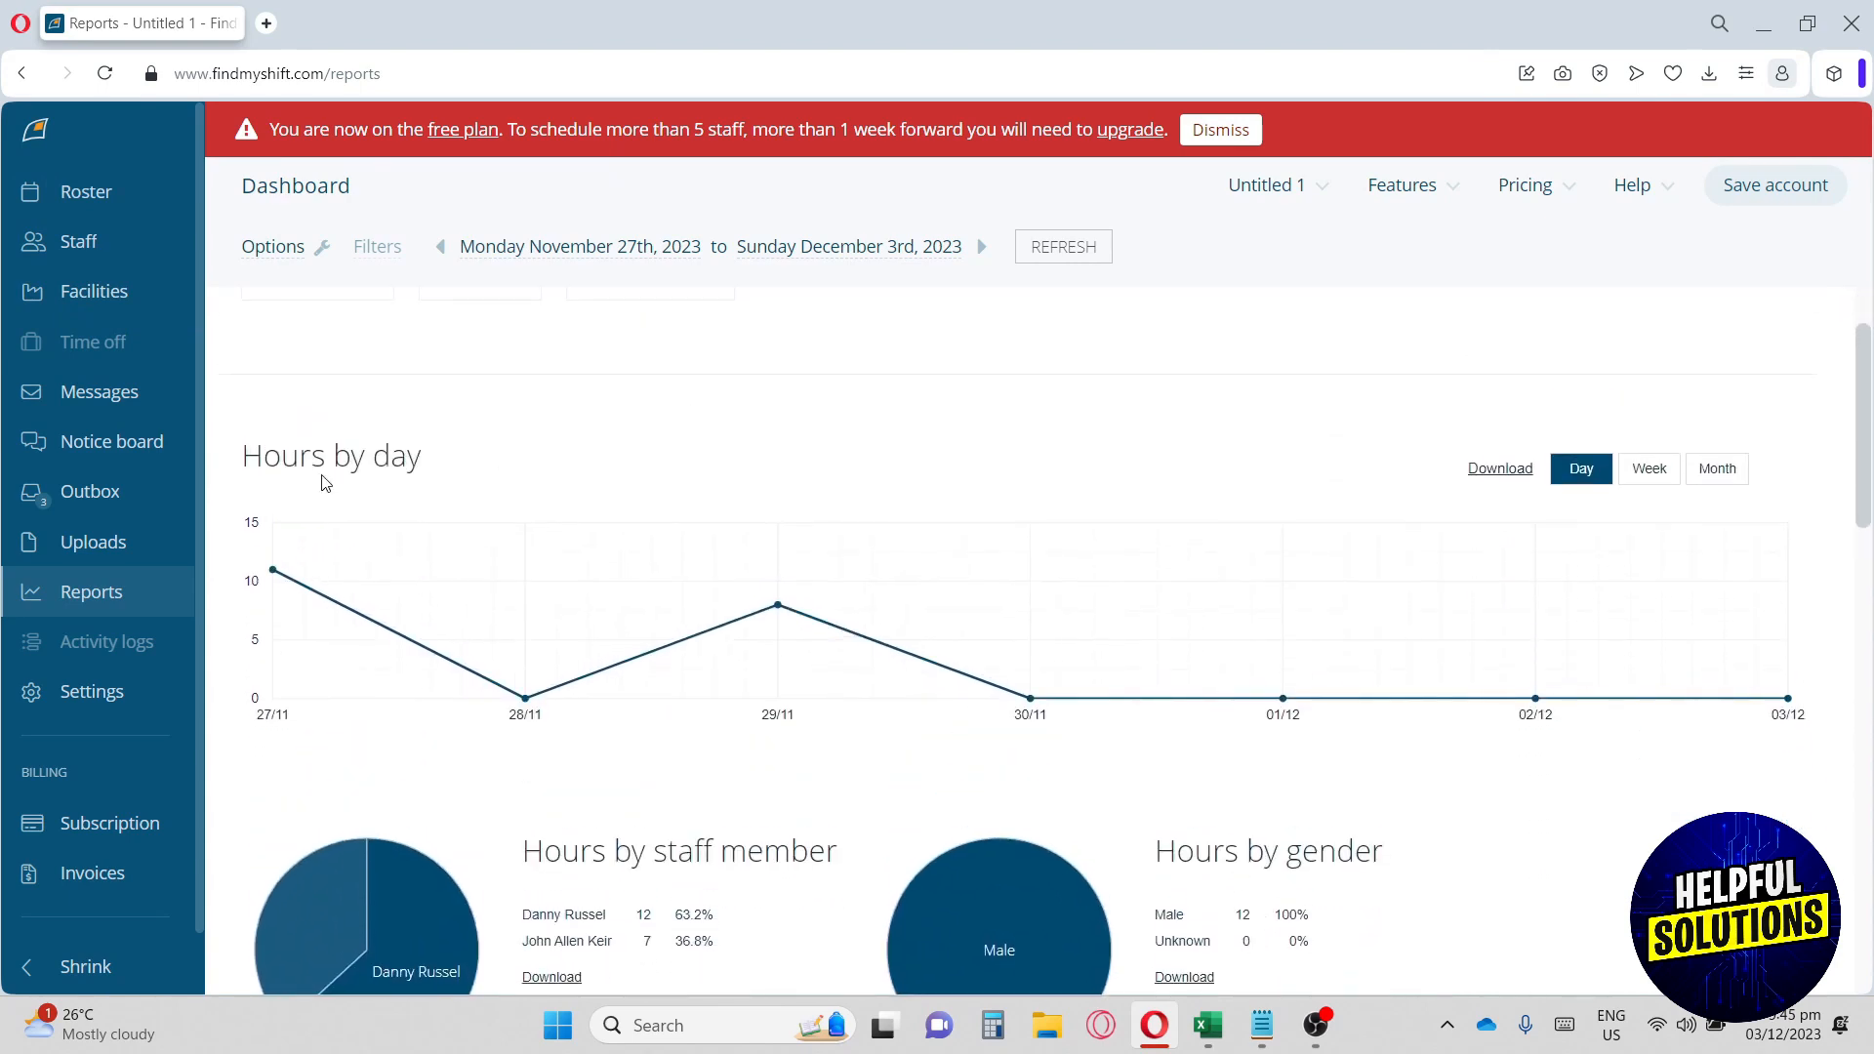
mouse_move(525, 697)
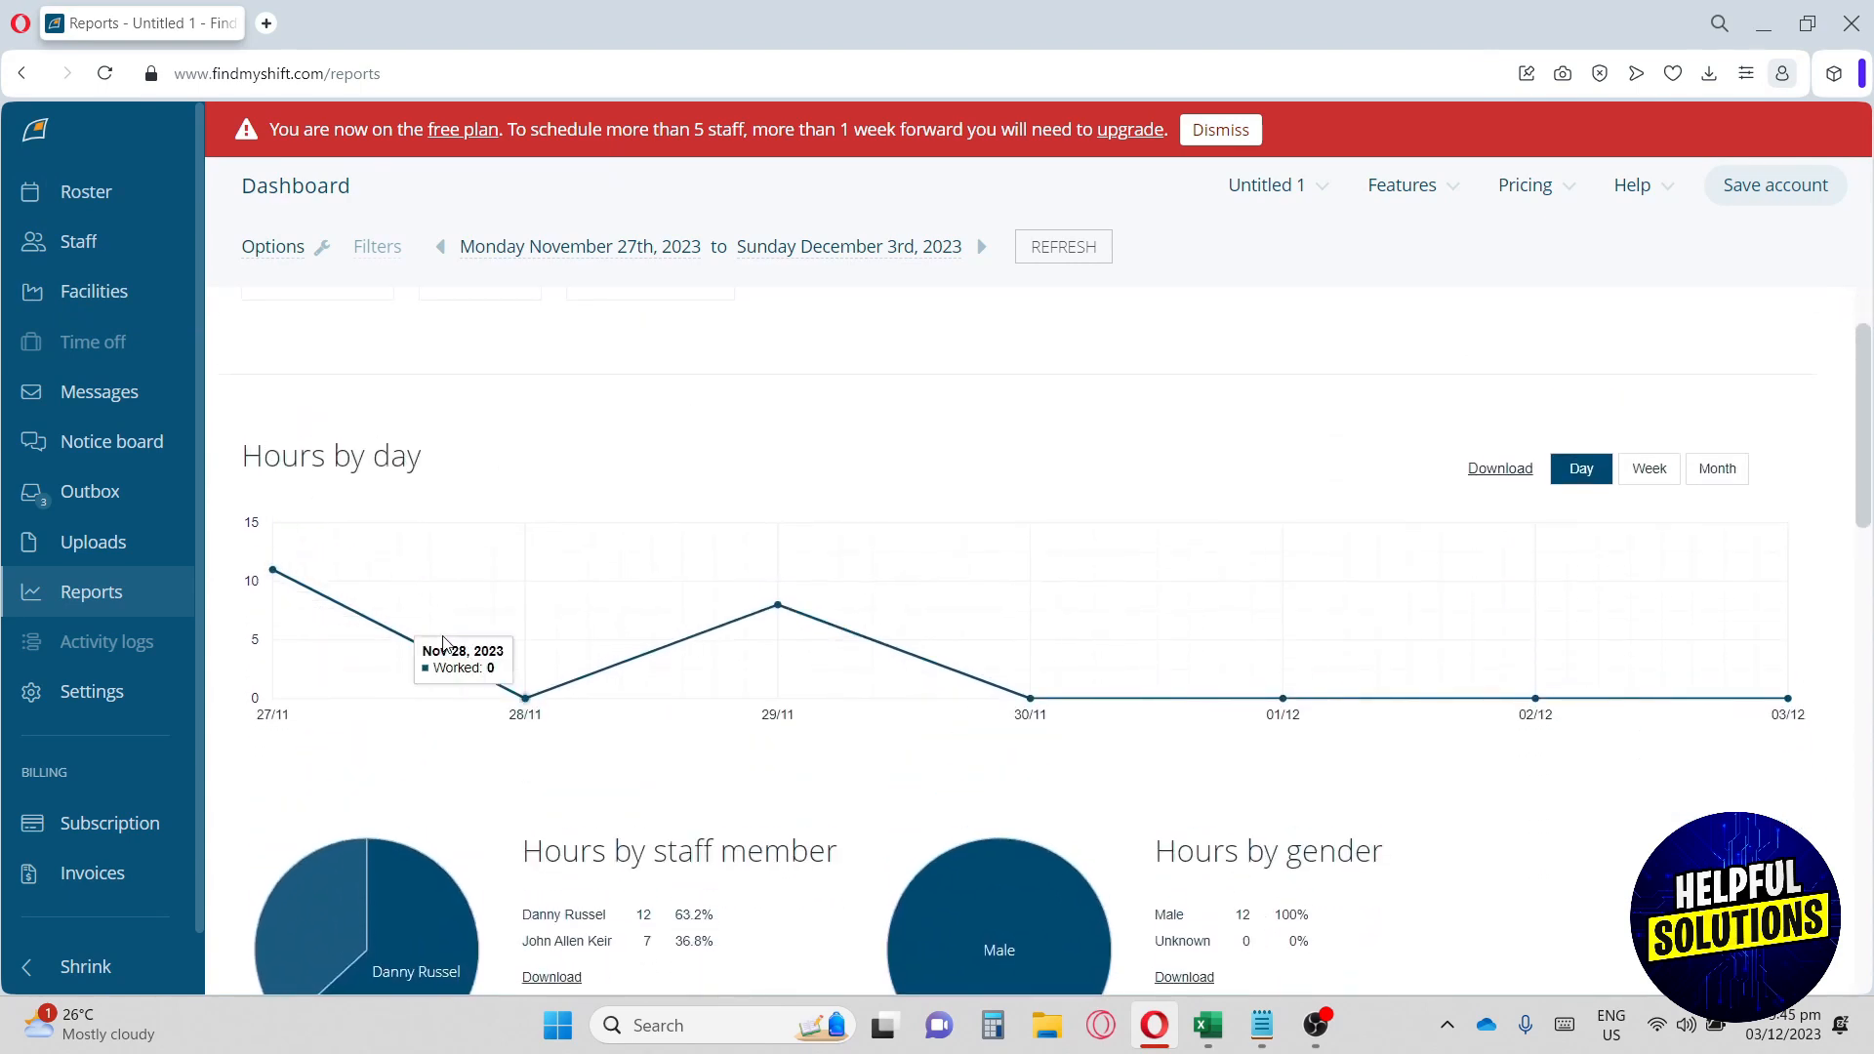
mouse_move(234, 562)
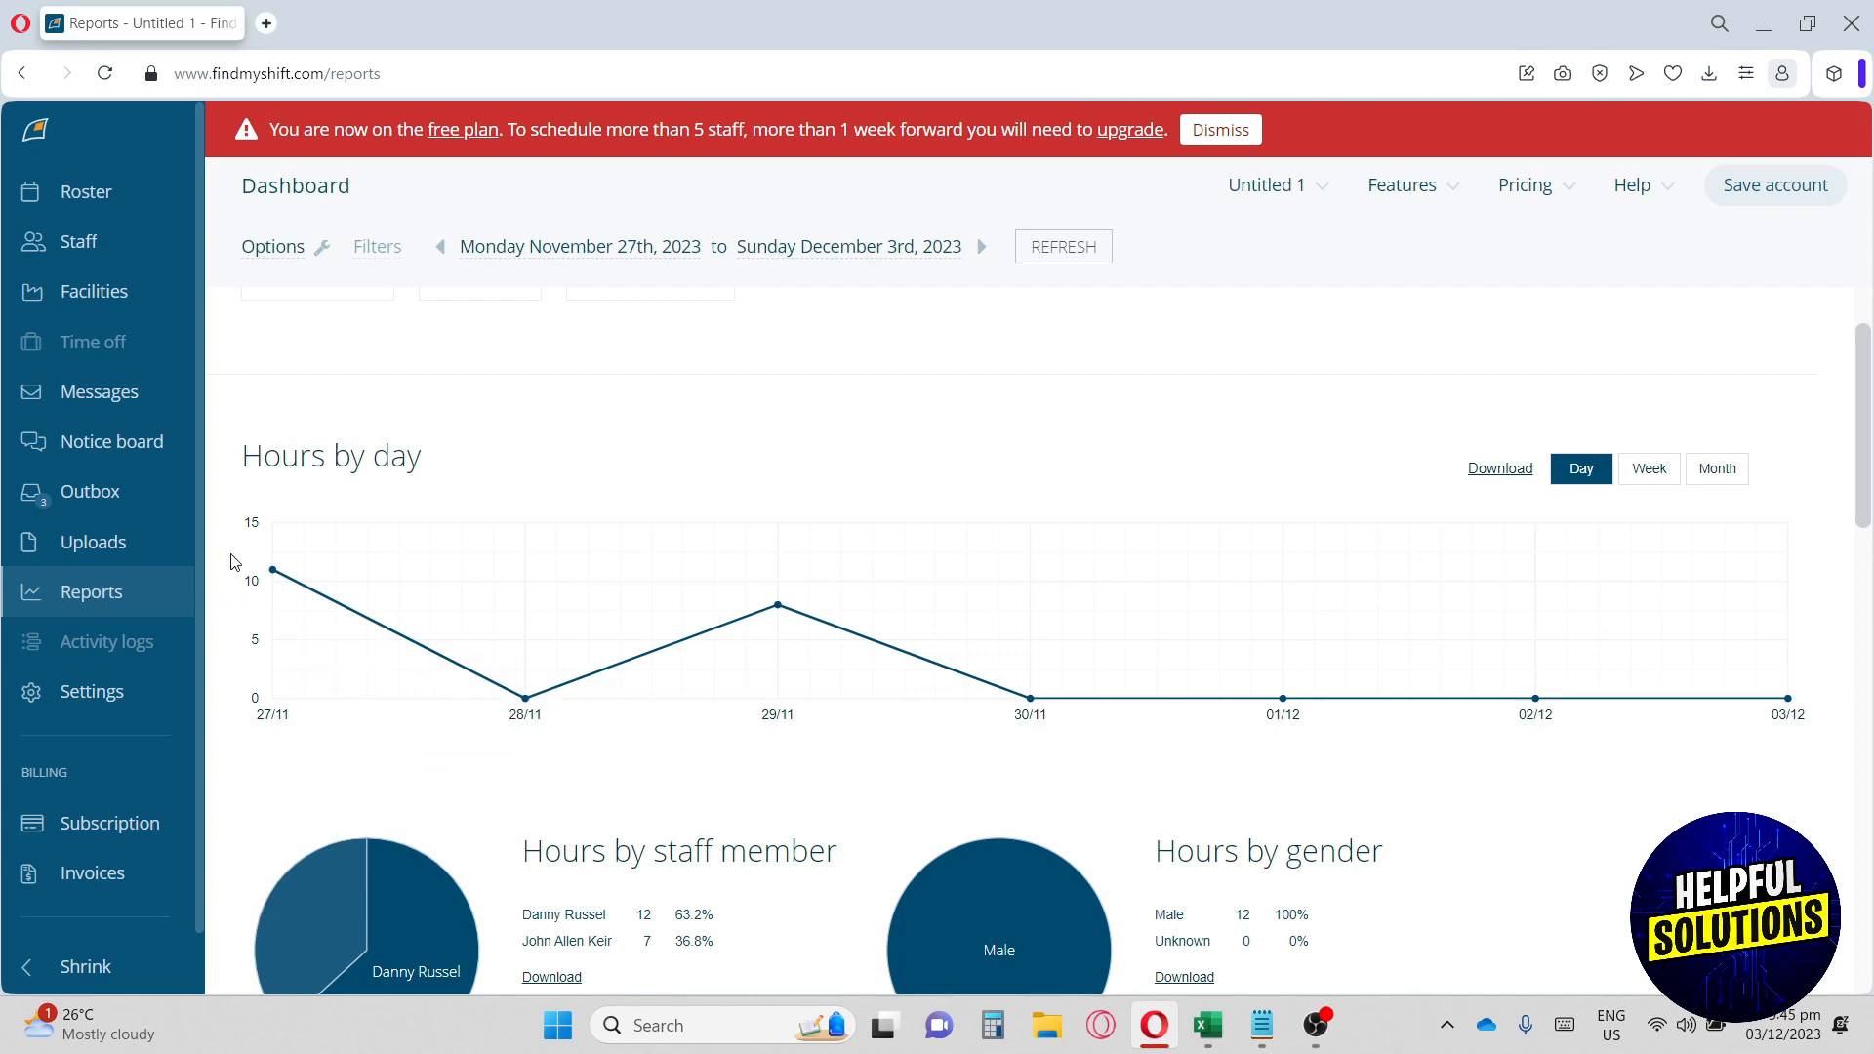
mouse_move(243, 562)
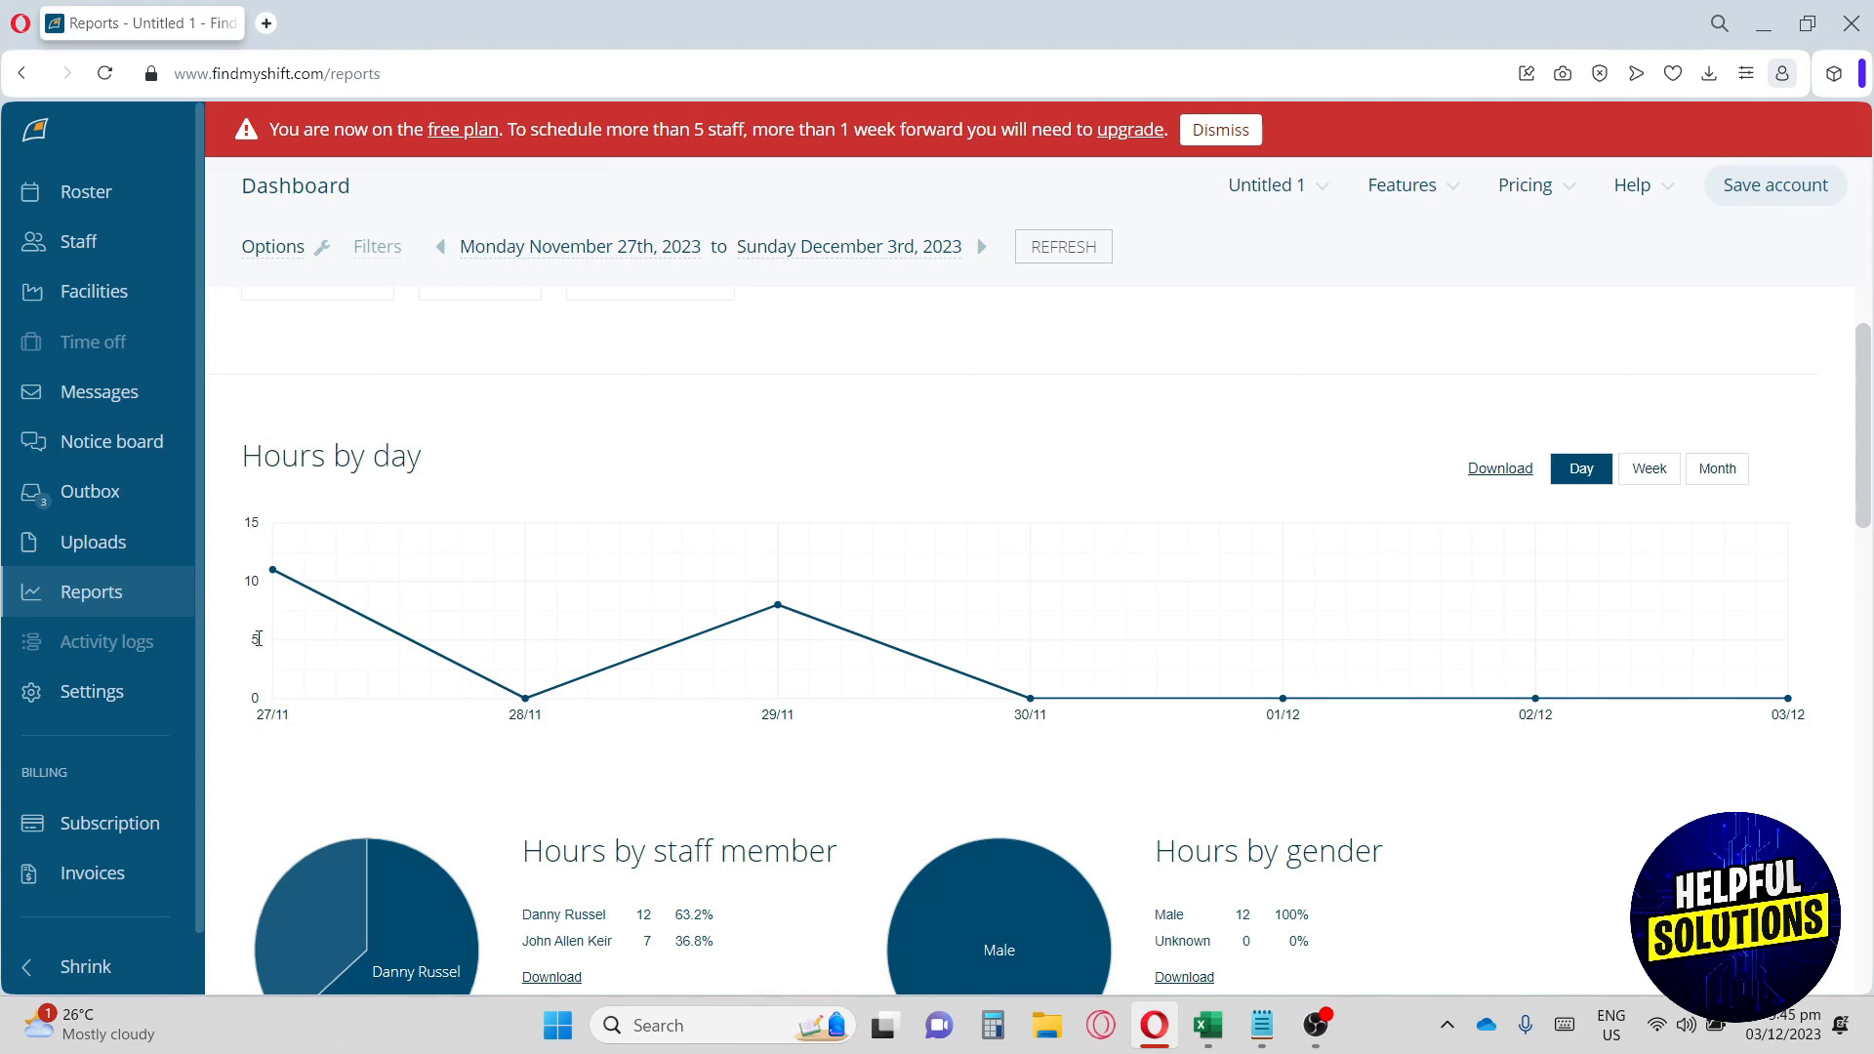
mouse_move(858, 736)
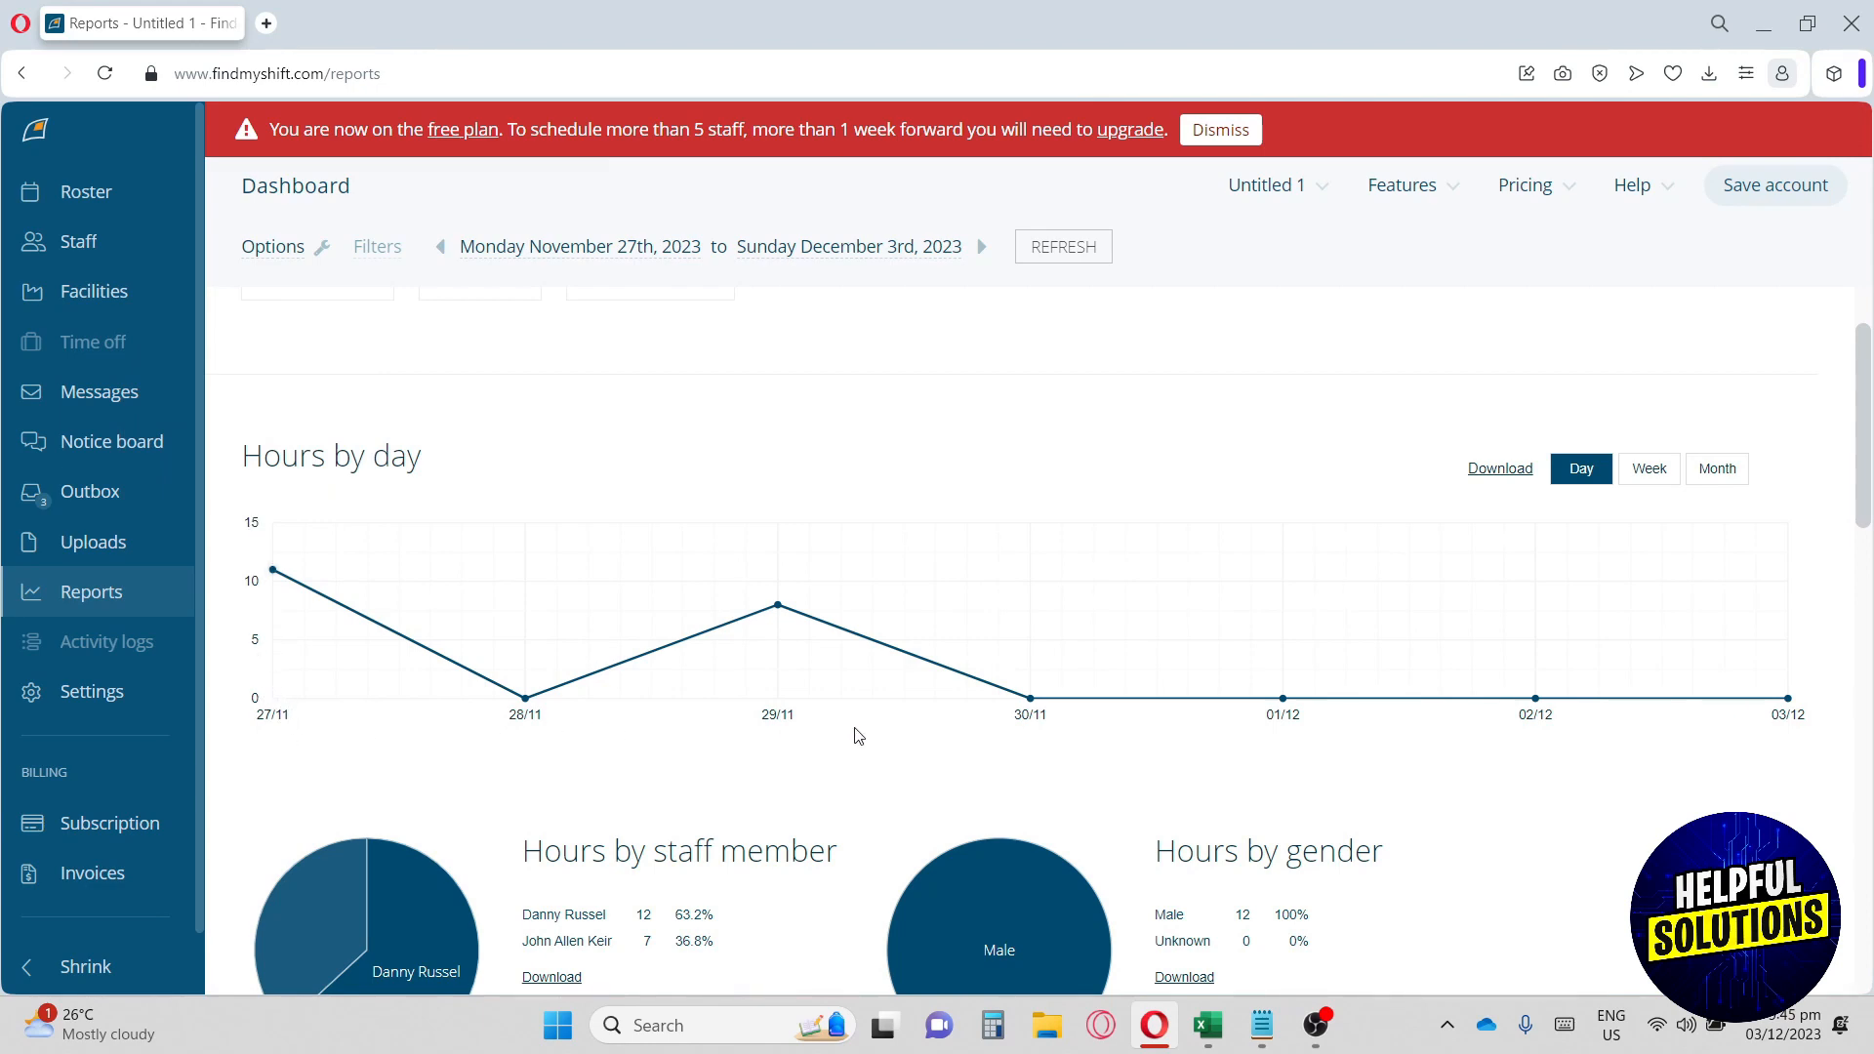
mouse_move(774, 606)
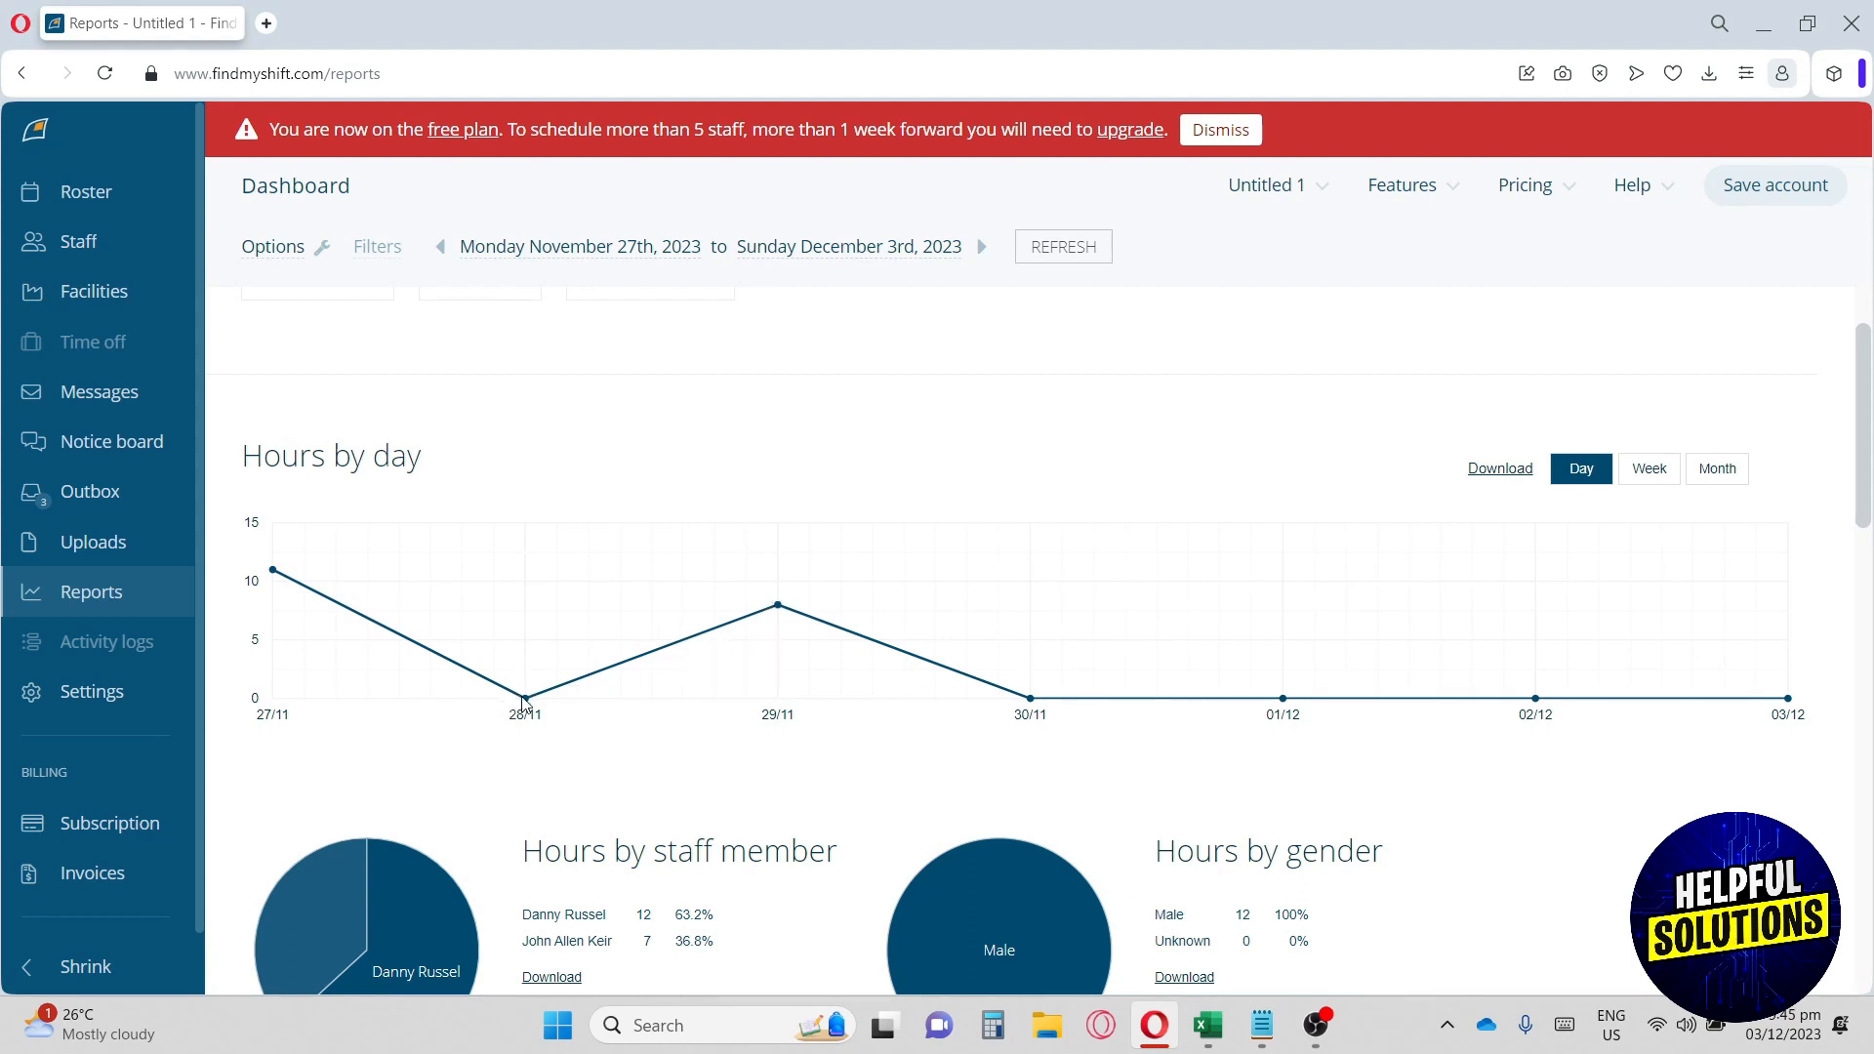
mouse_move(664, 763)
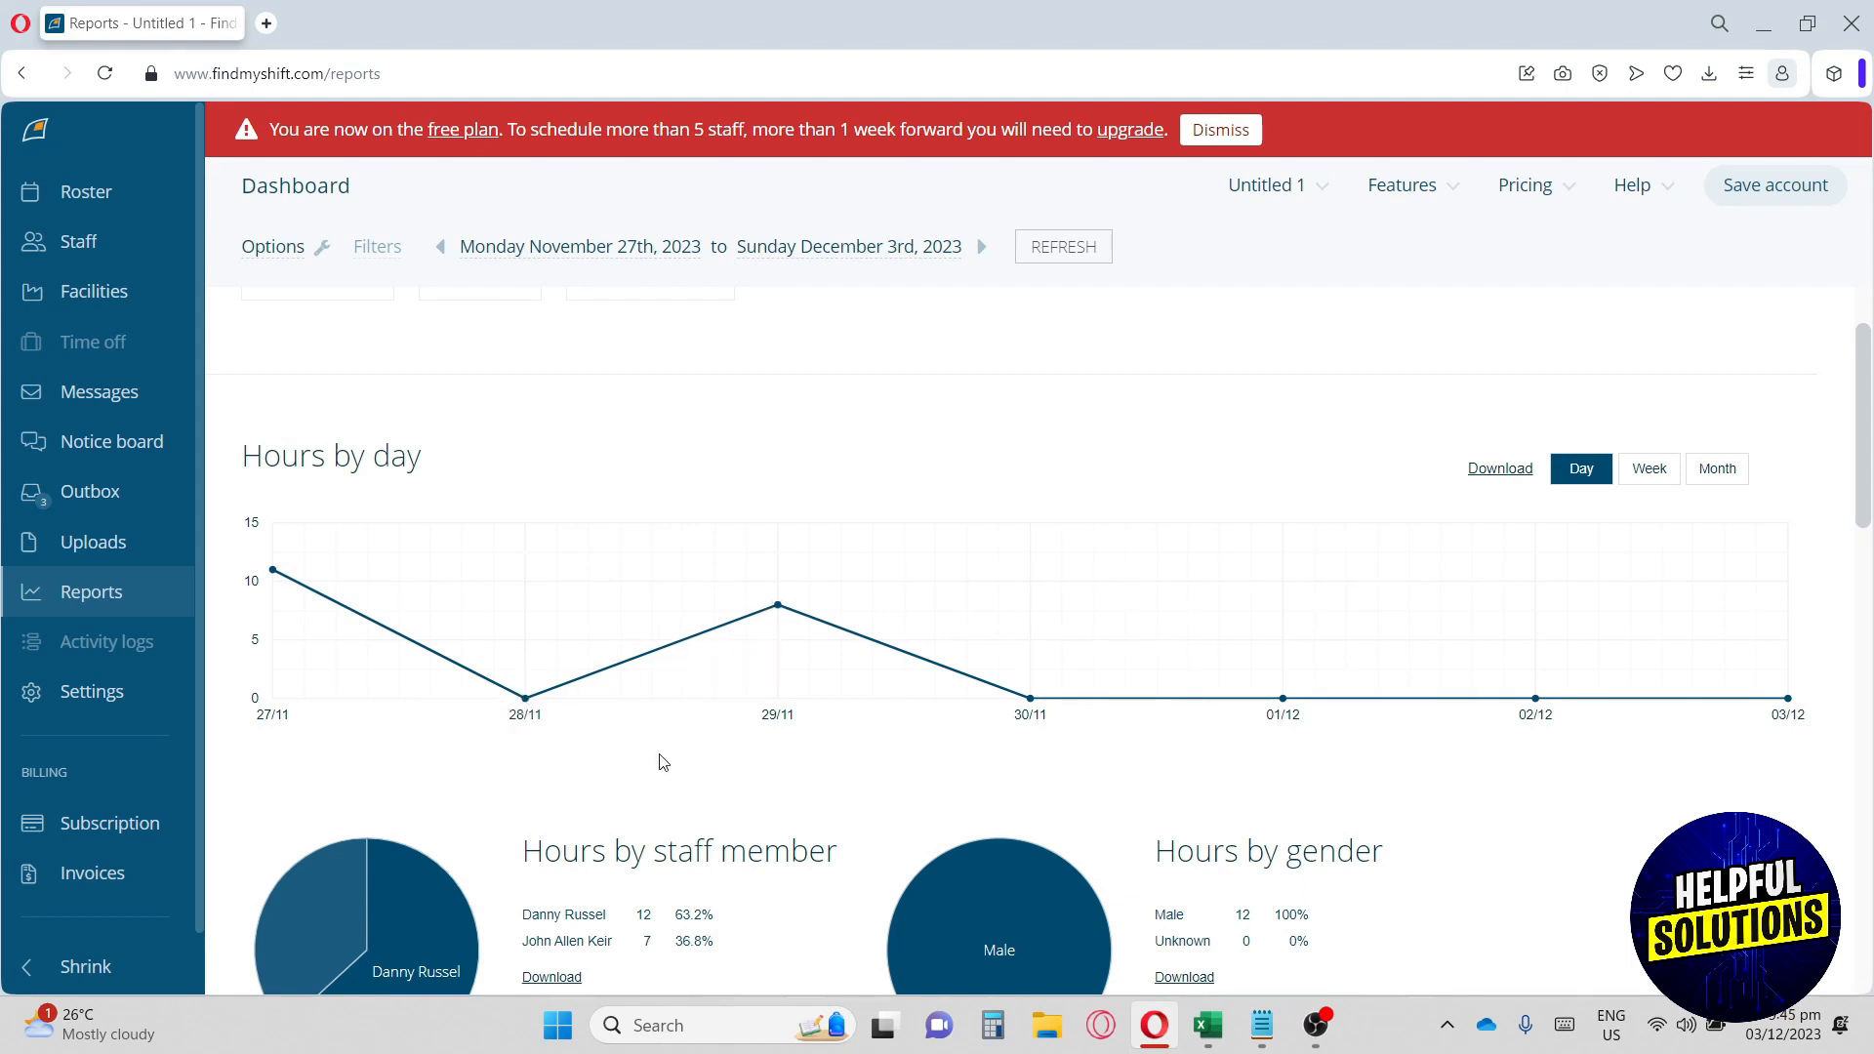
scroll(down, 3)
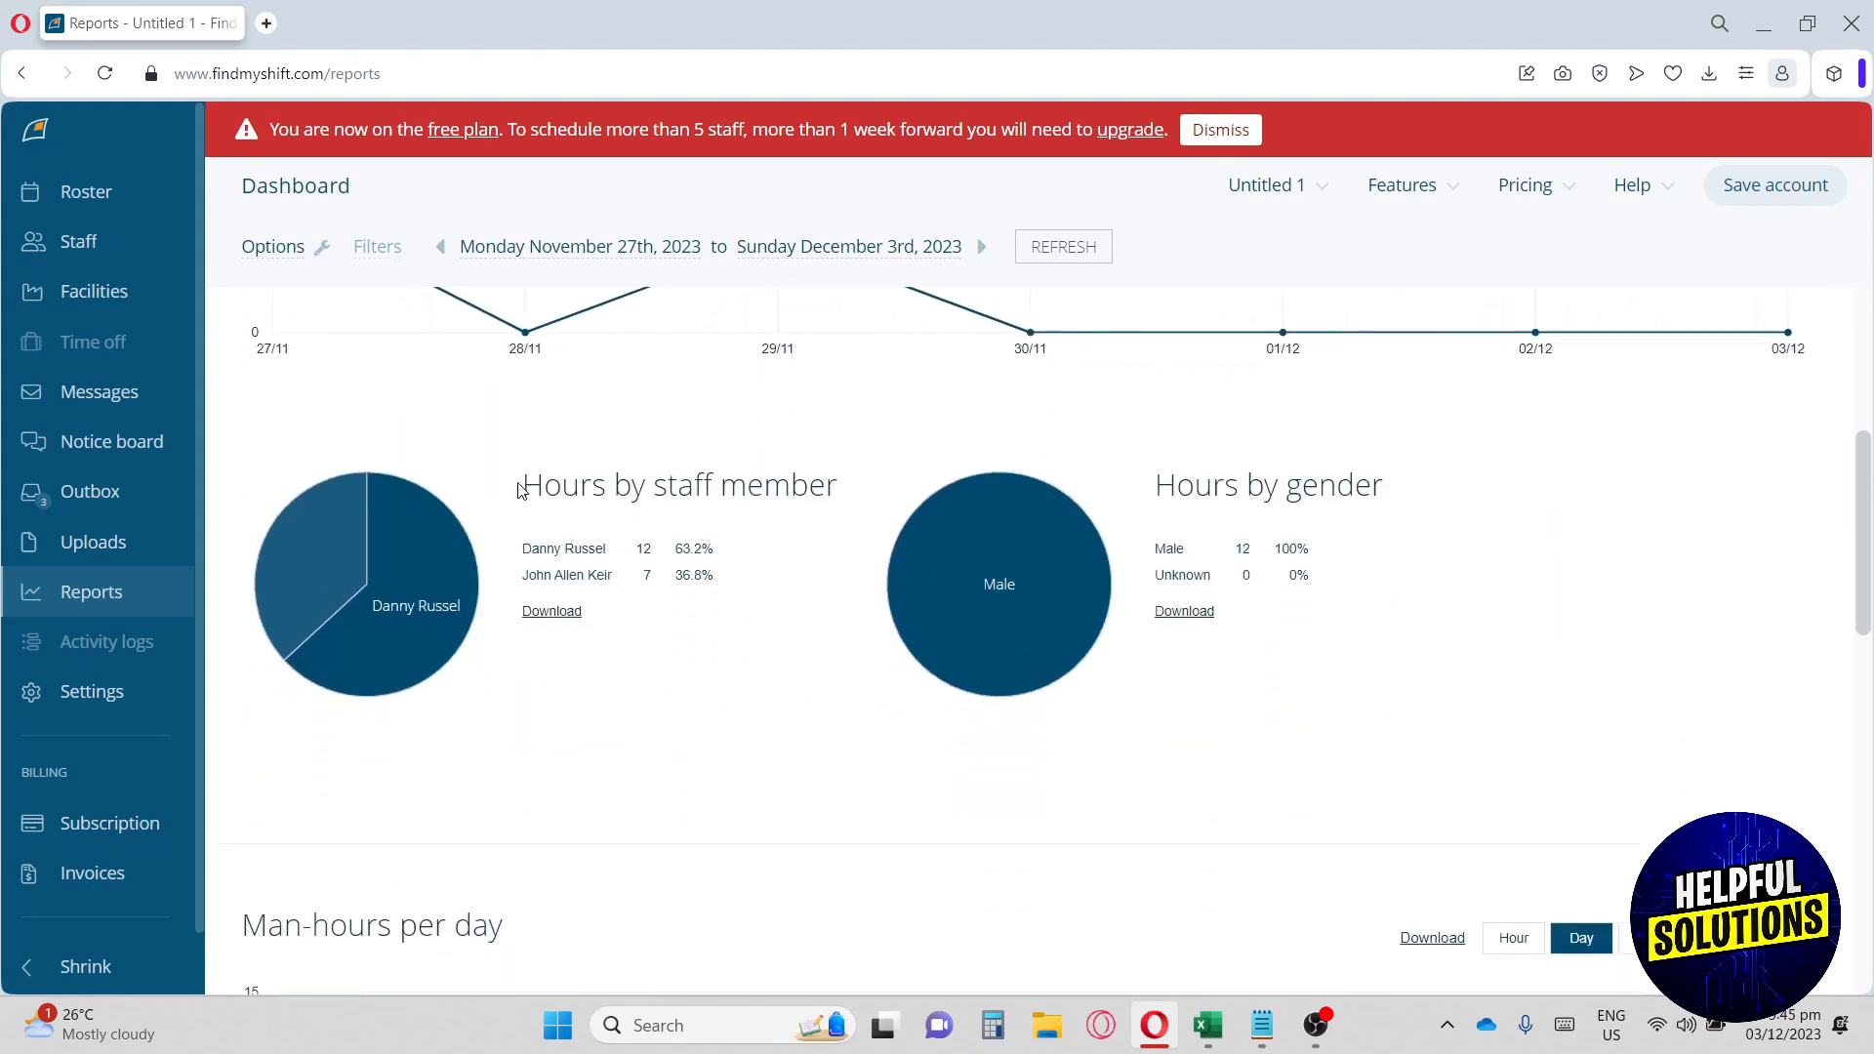
drag(518, 485, 794, 484)
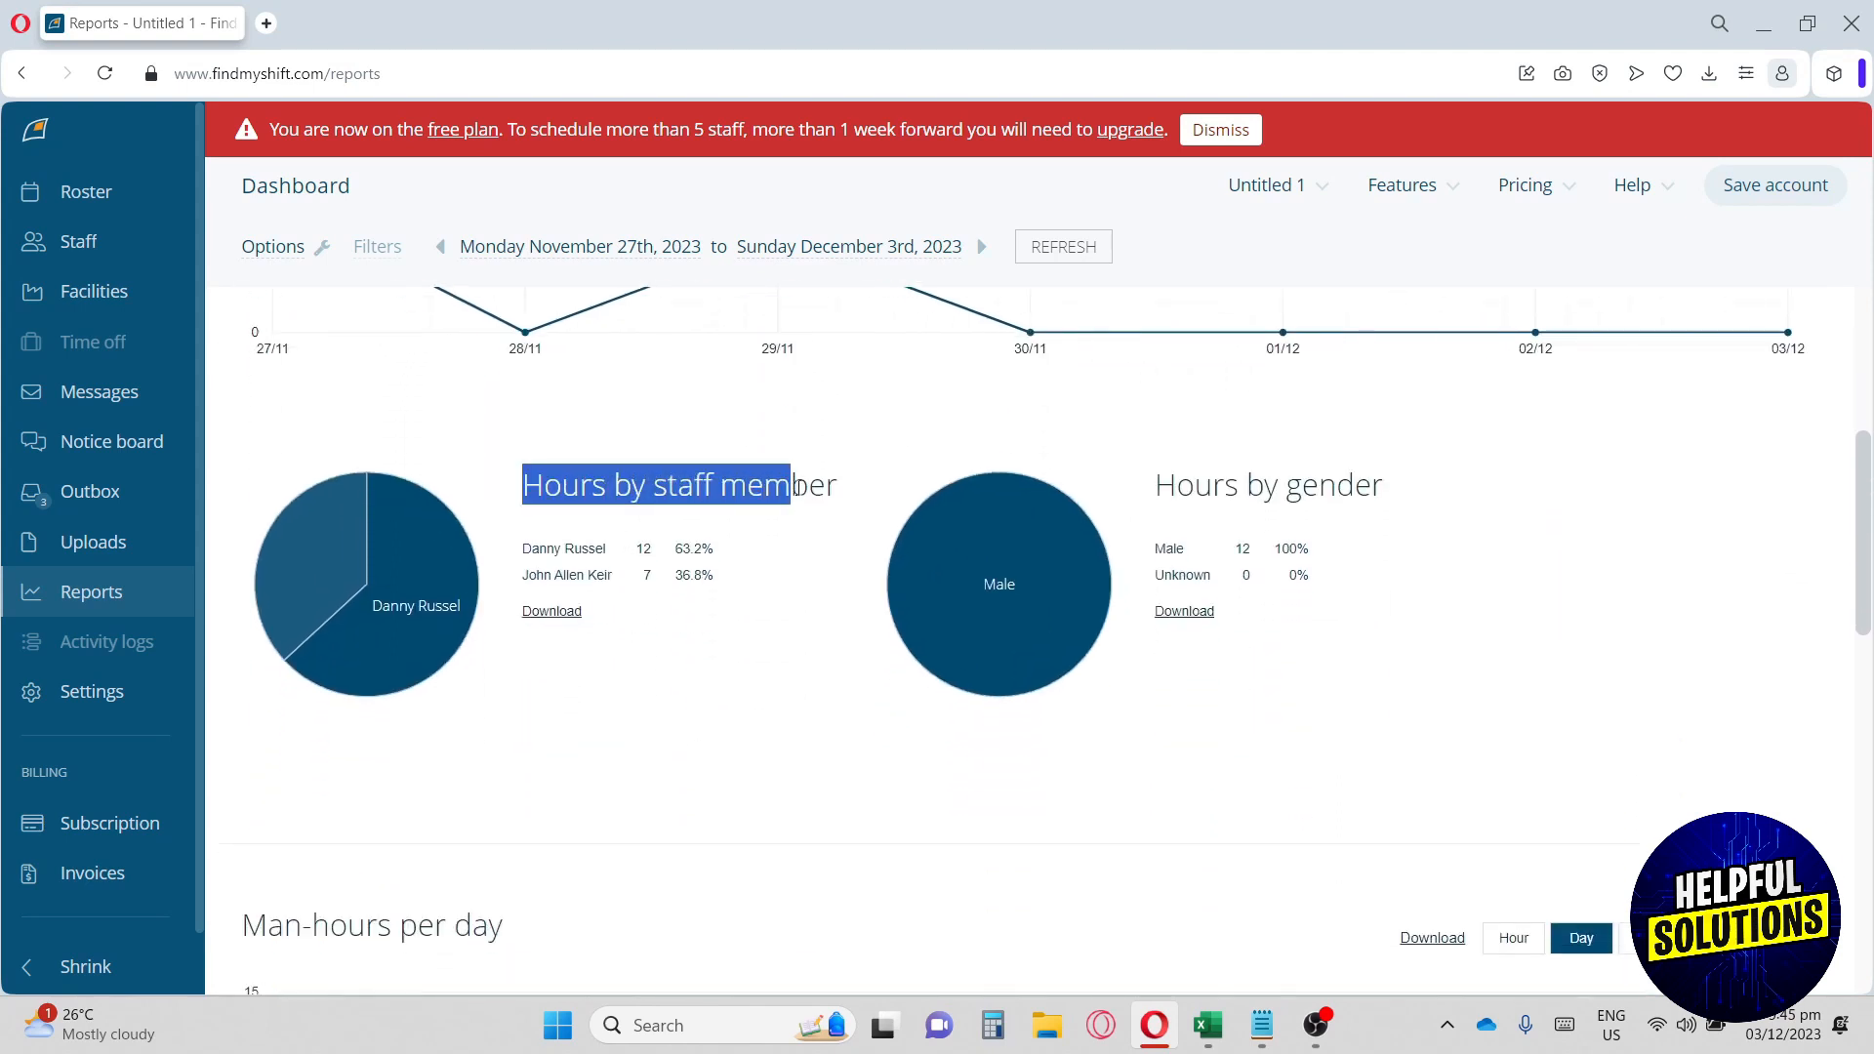
click(522, 554)
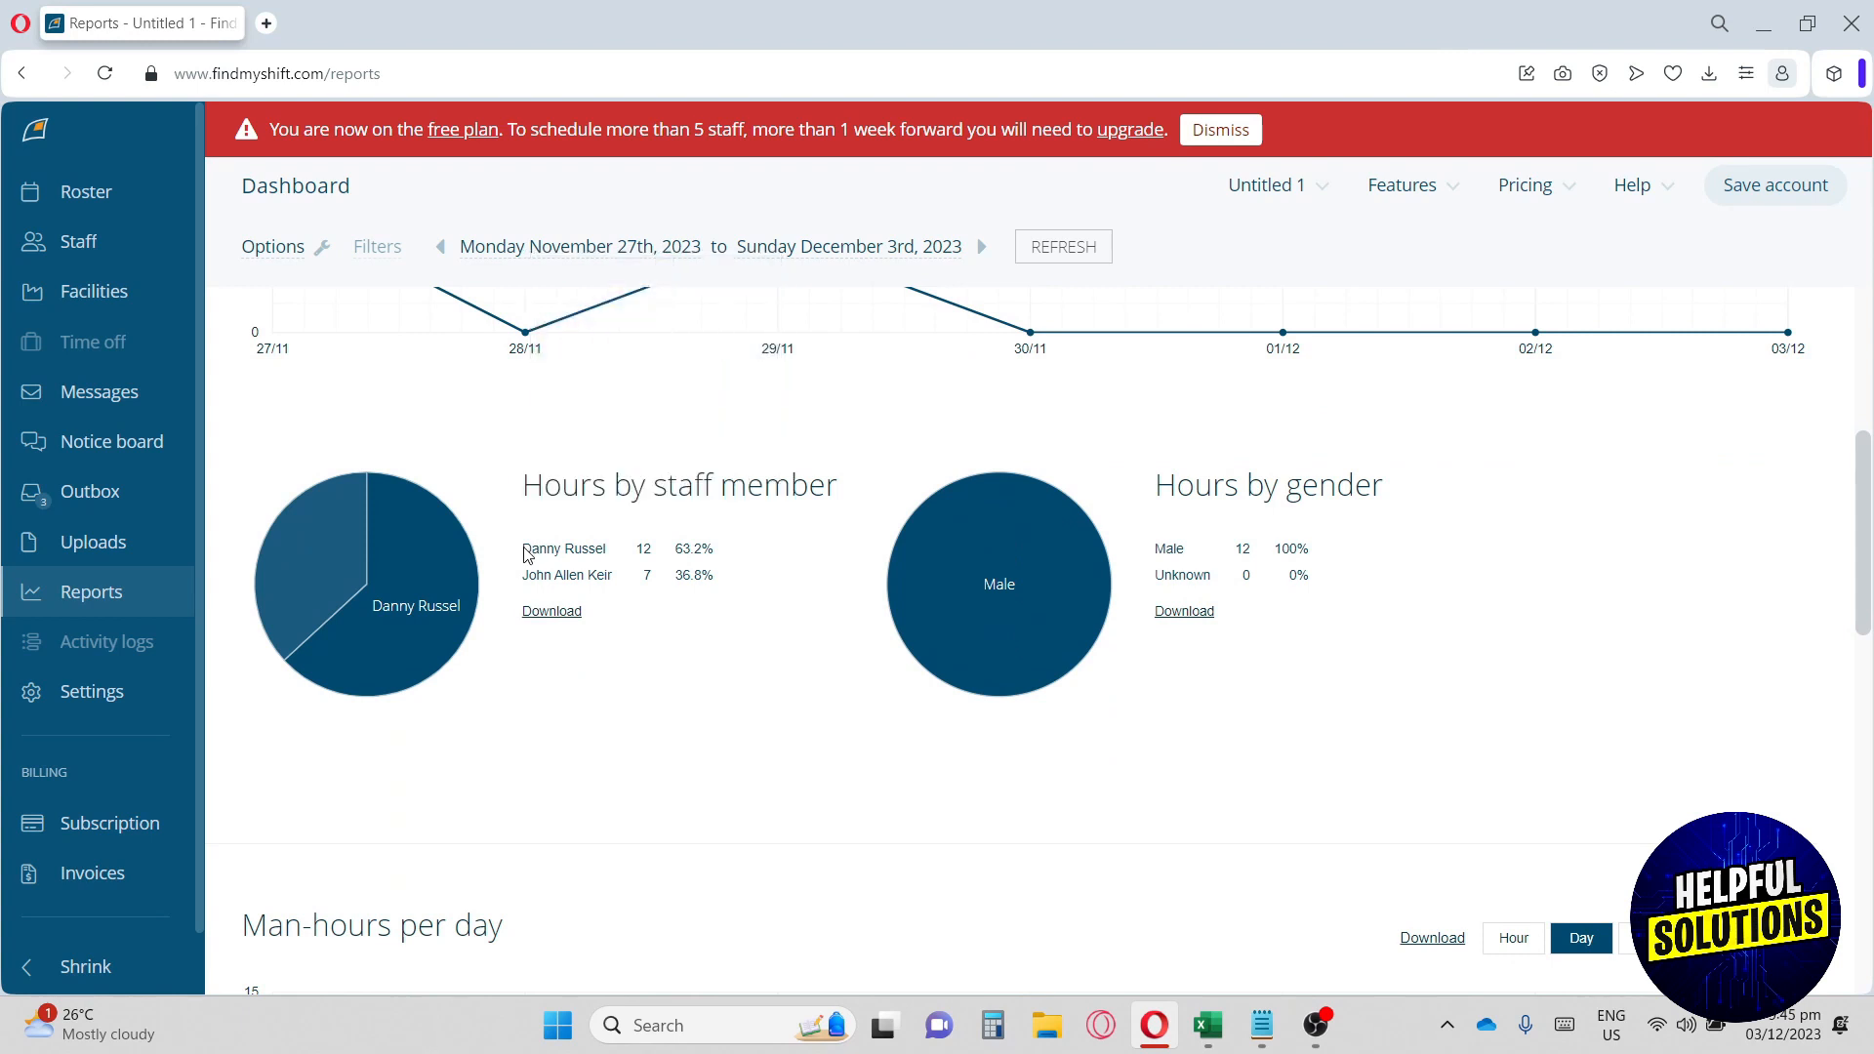
drag(523, 548, 651, 548)
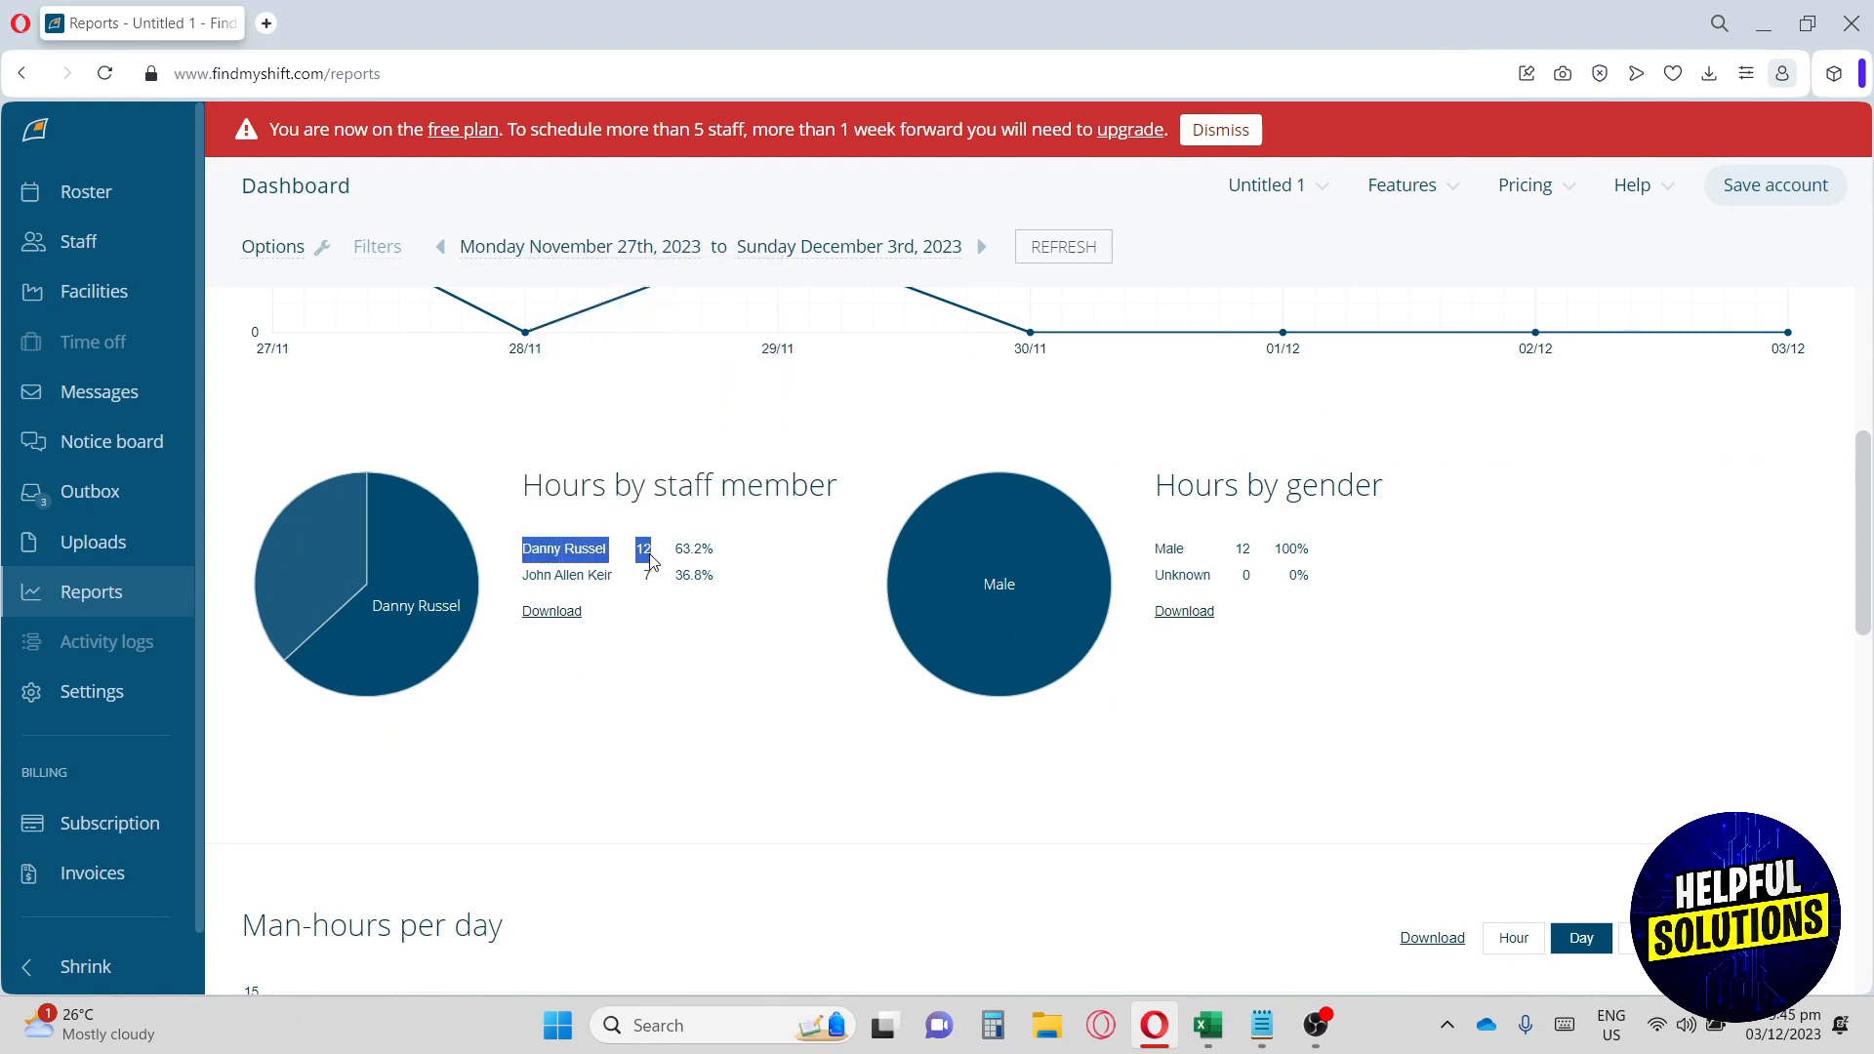
right_click(643, 548)
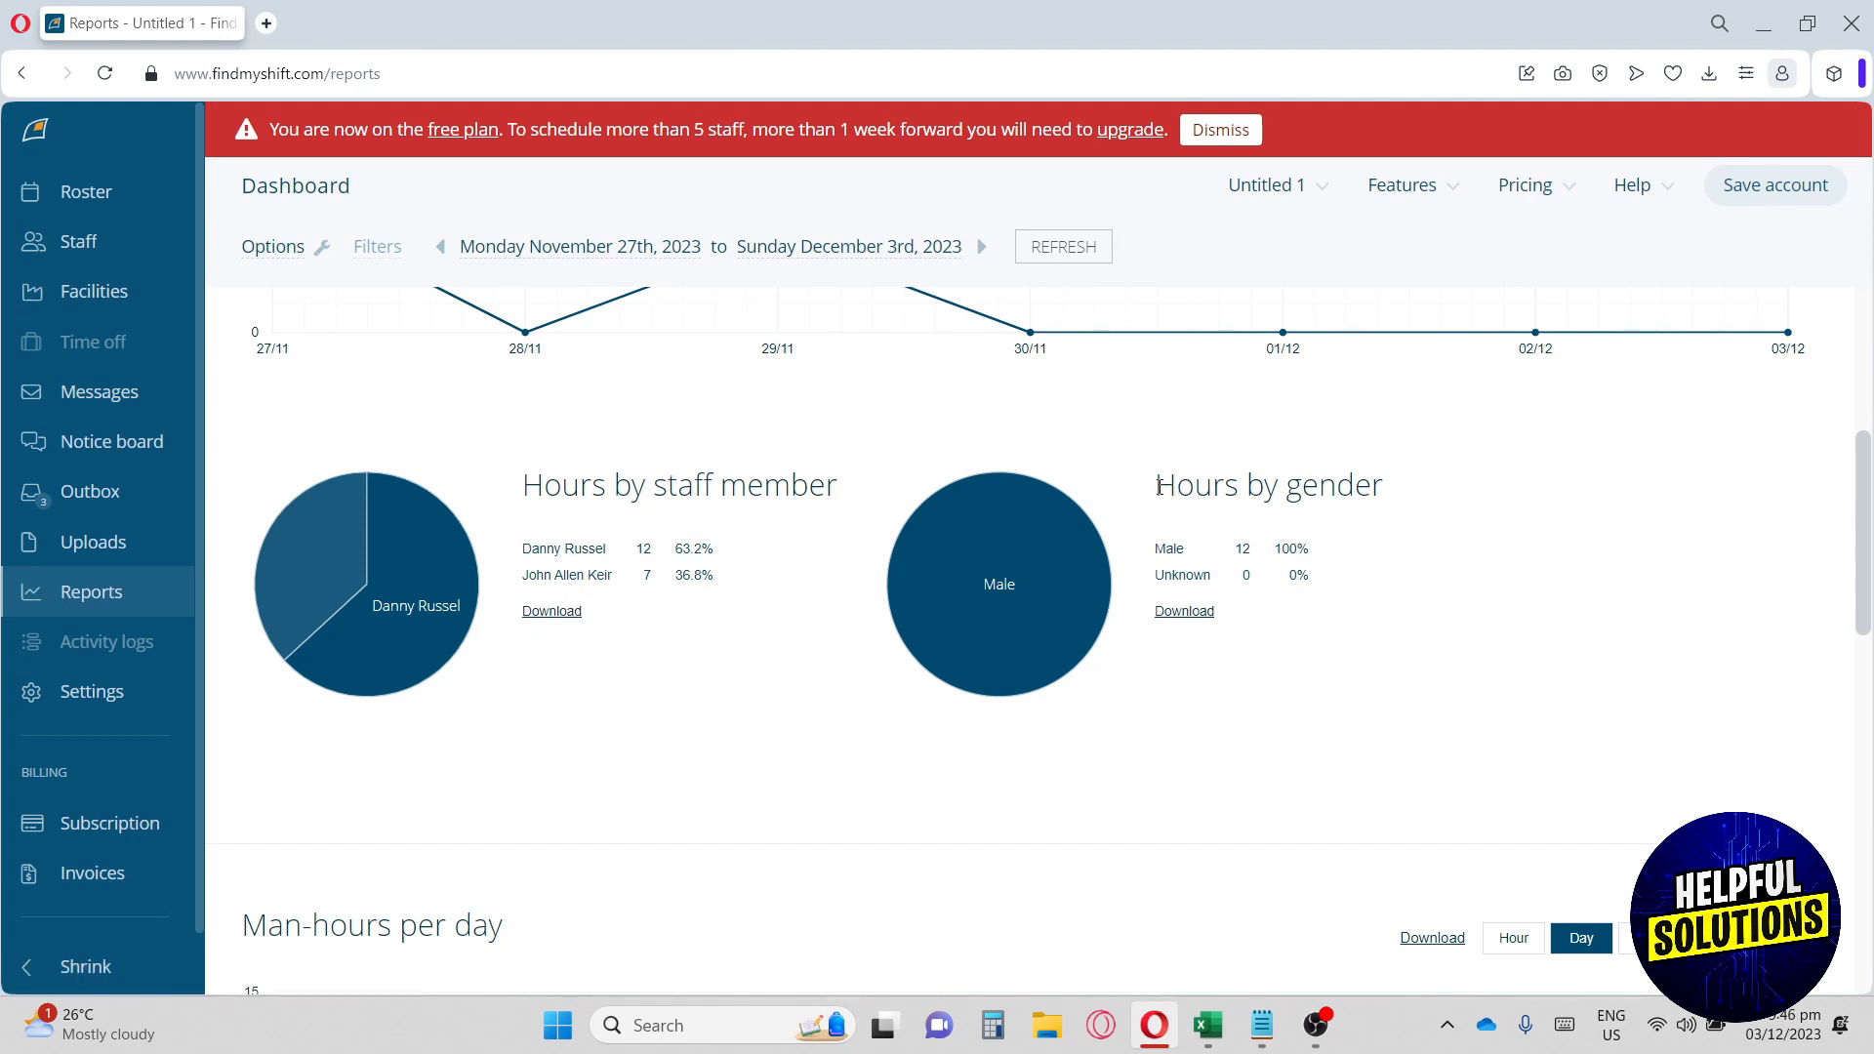
double_click(1268, 484)
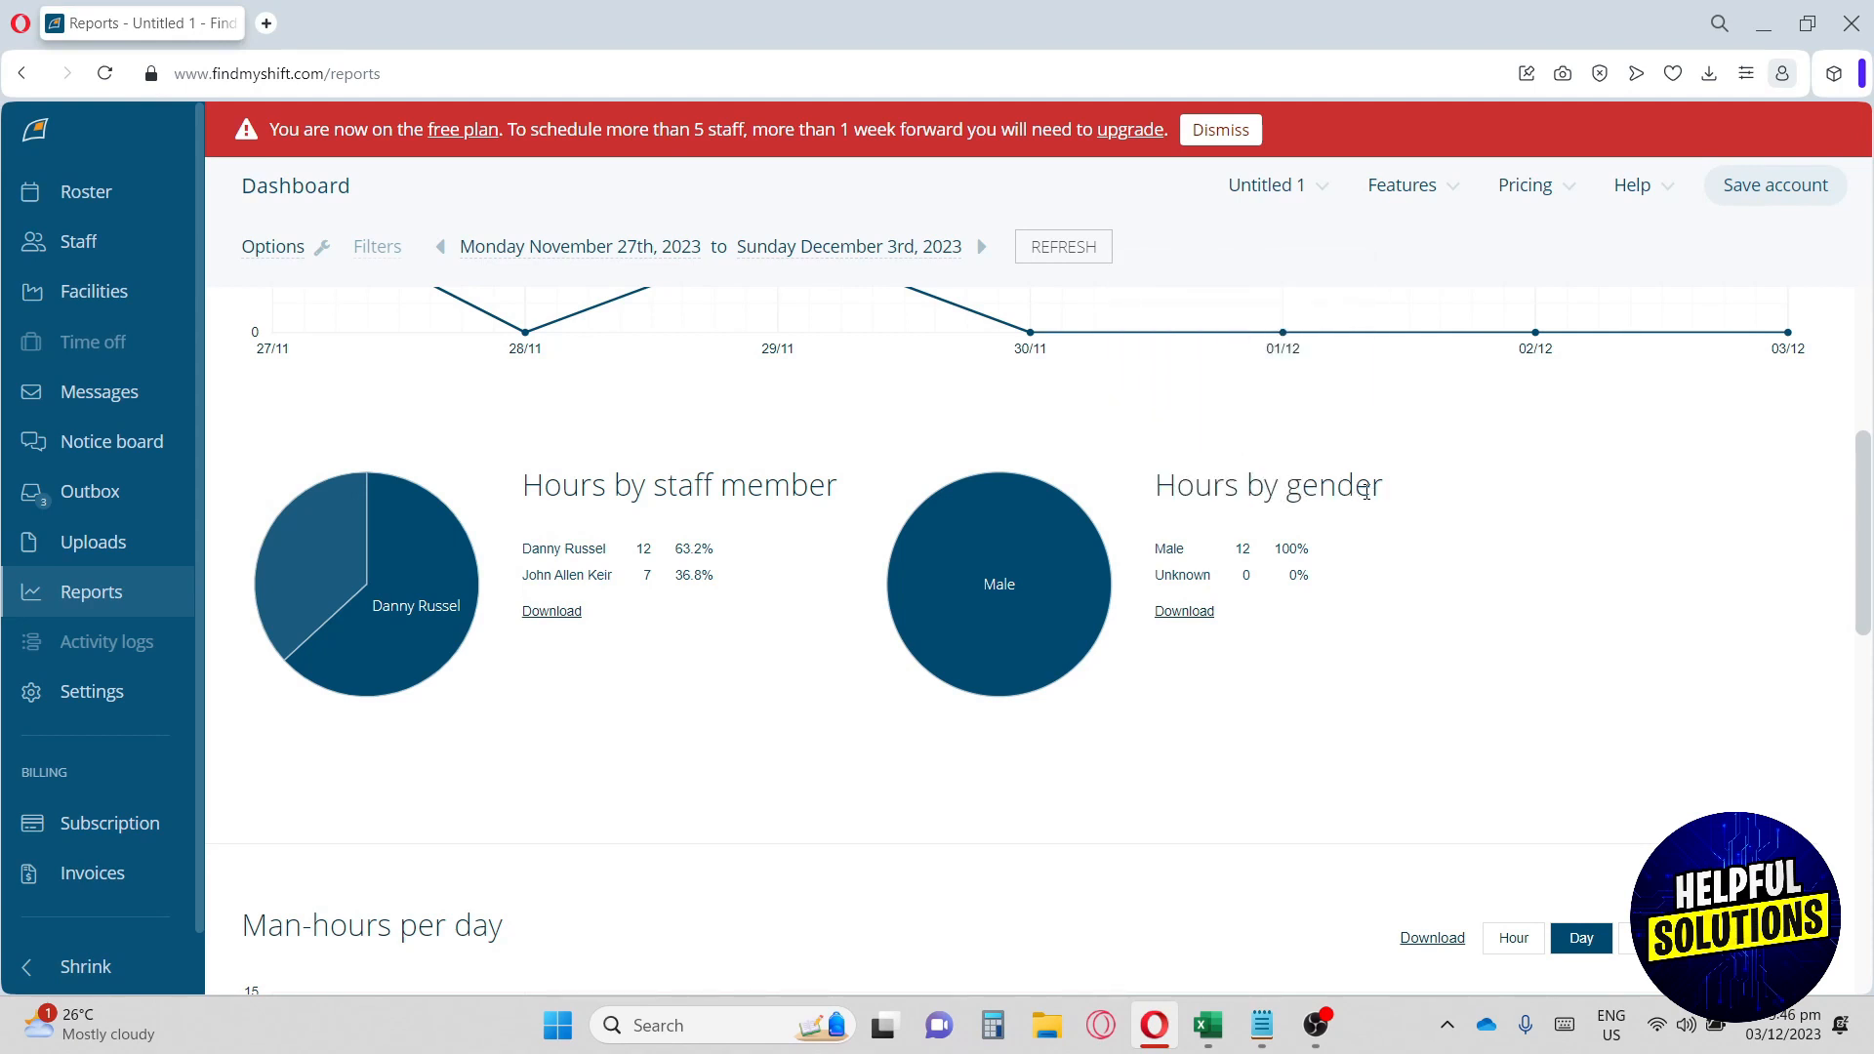
scroll(down, 3)
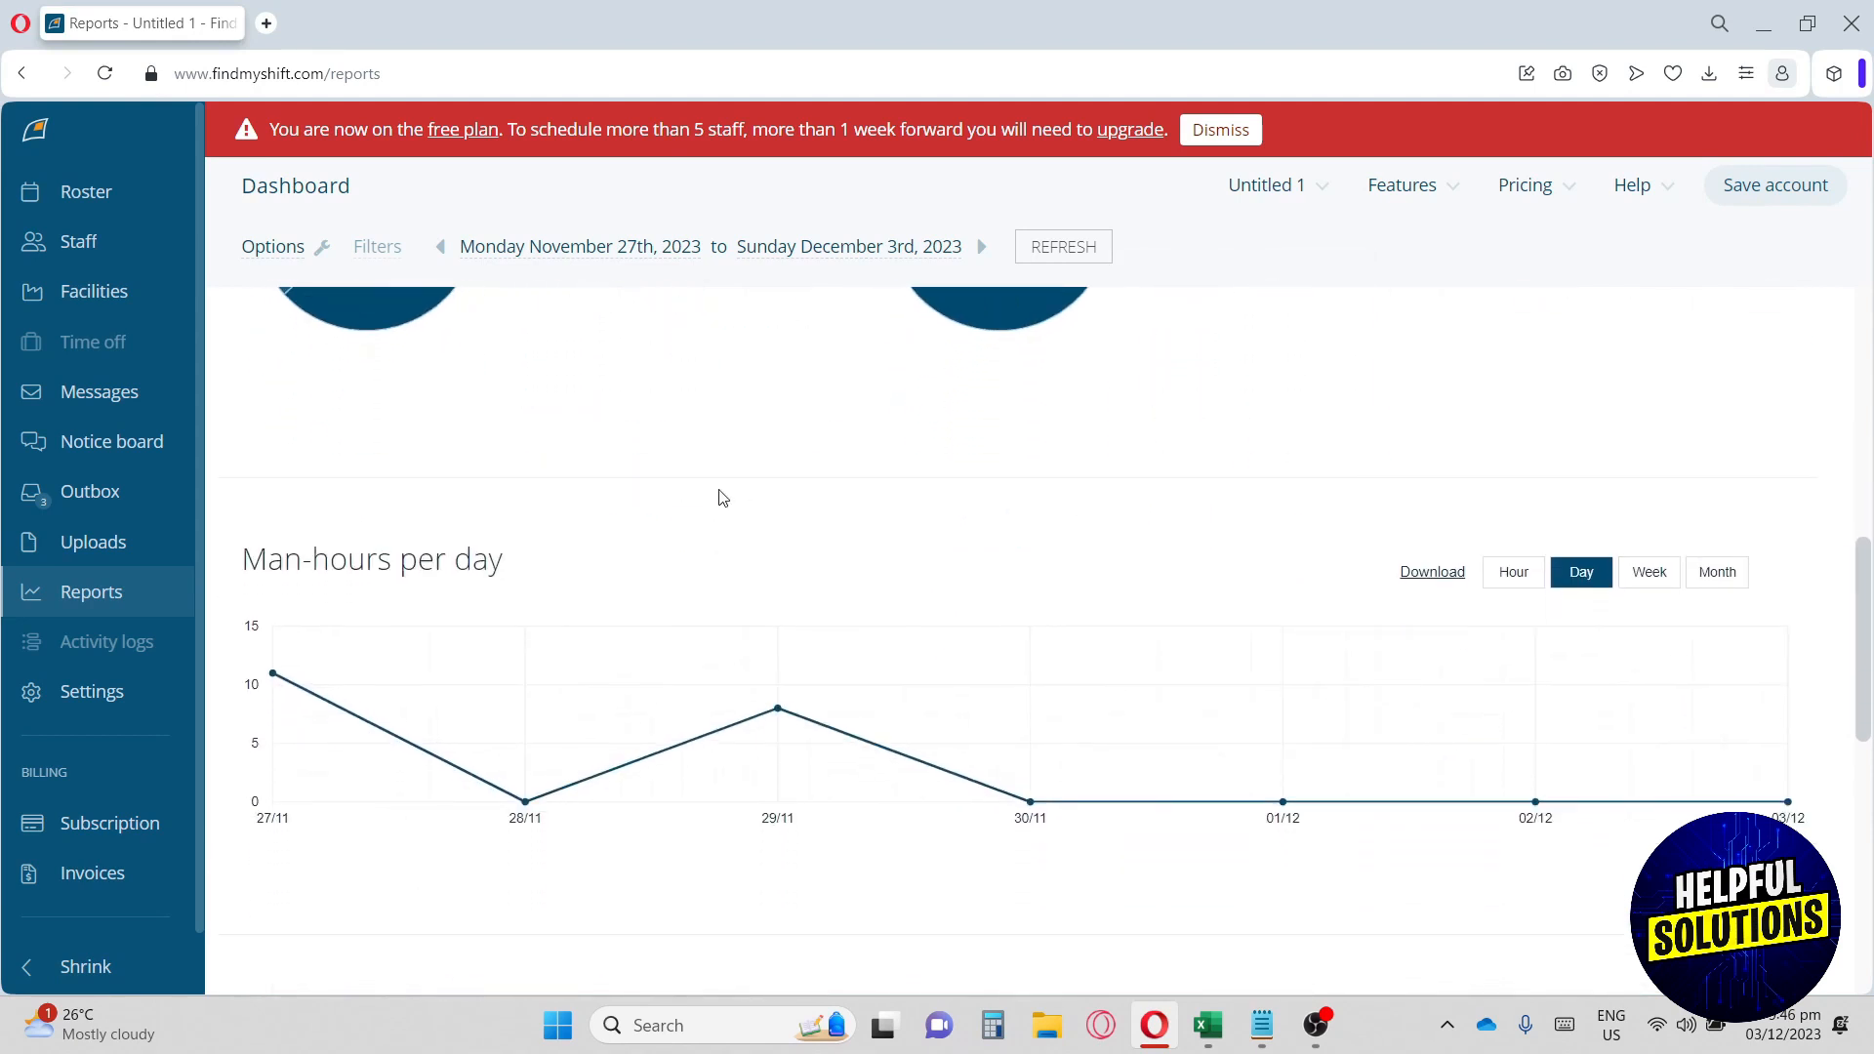
scroll(down, 3)
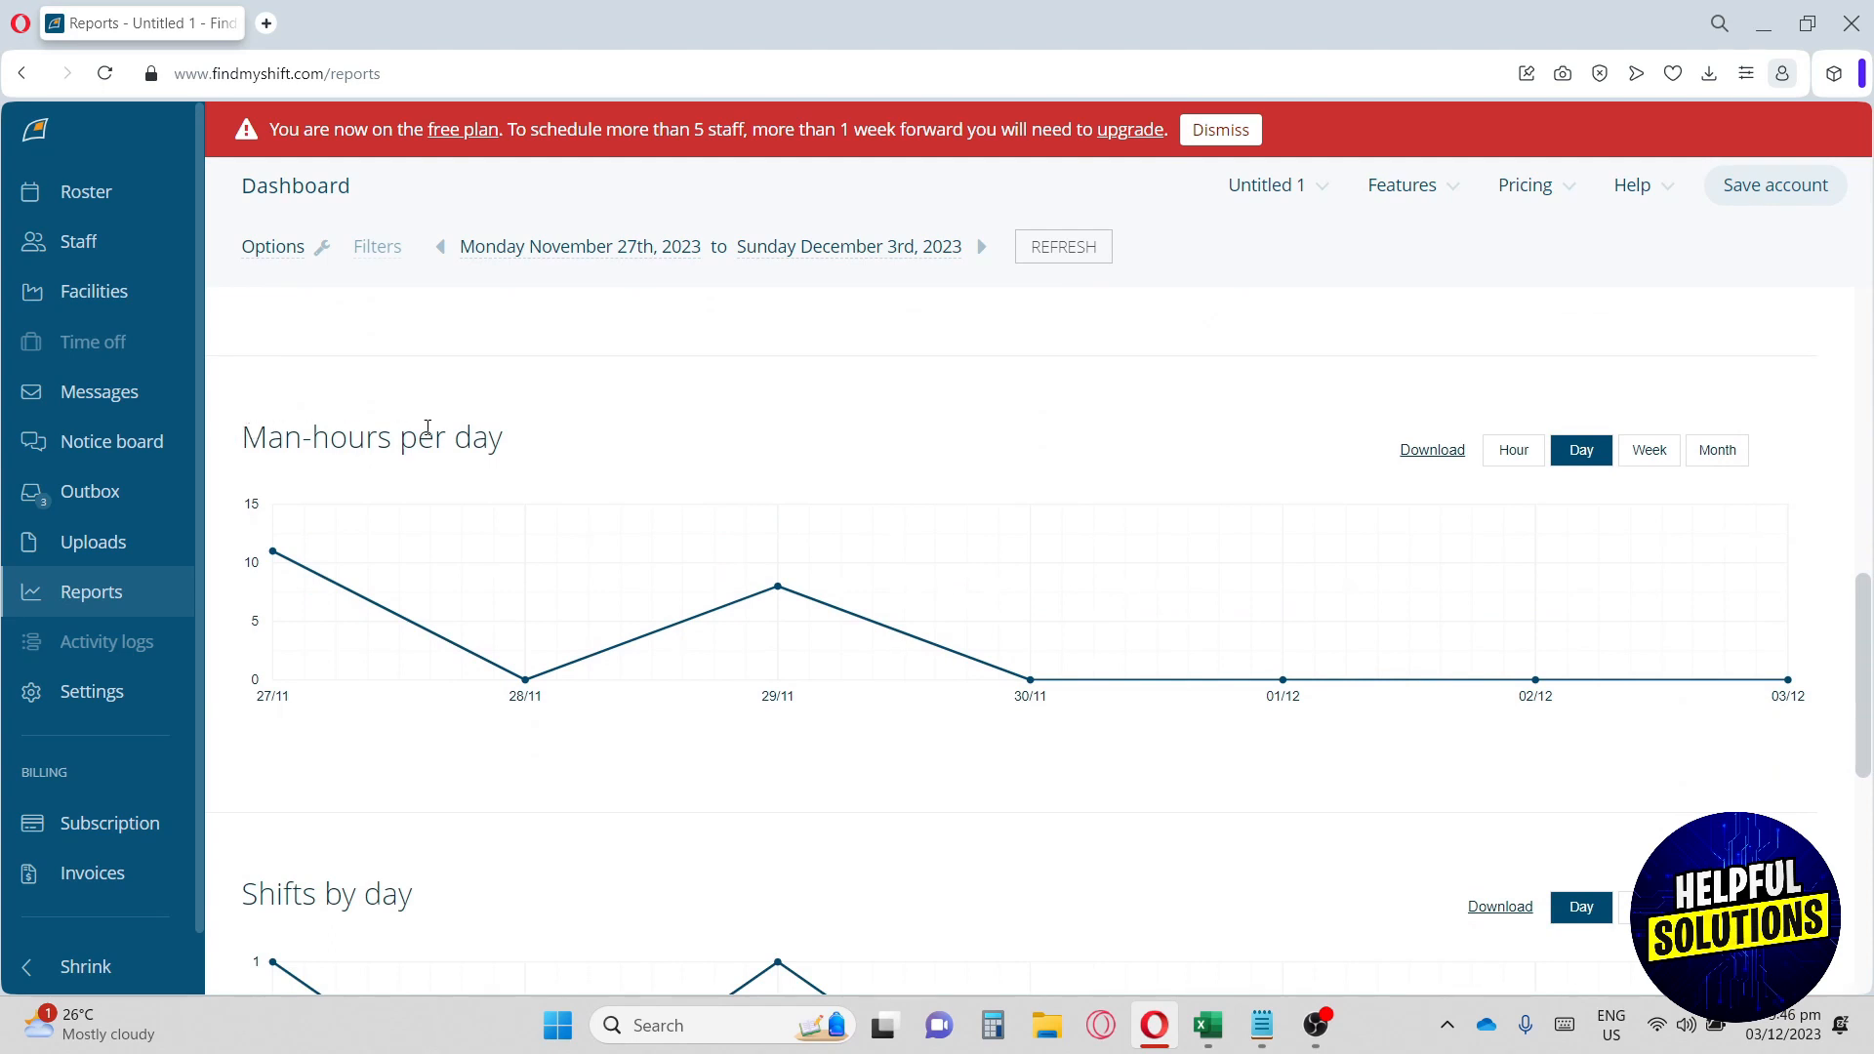
mouse_move(719, 374)
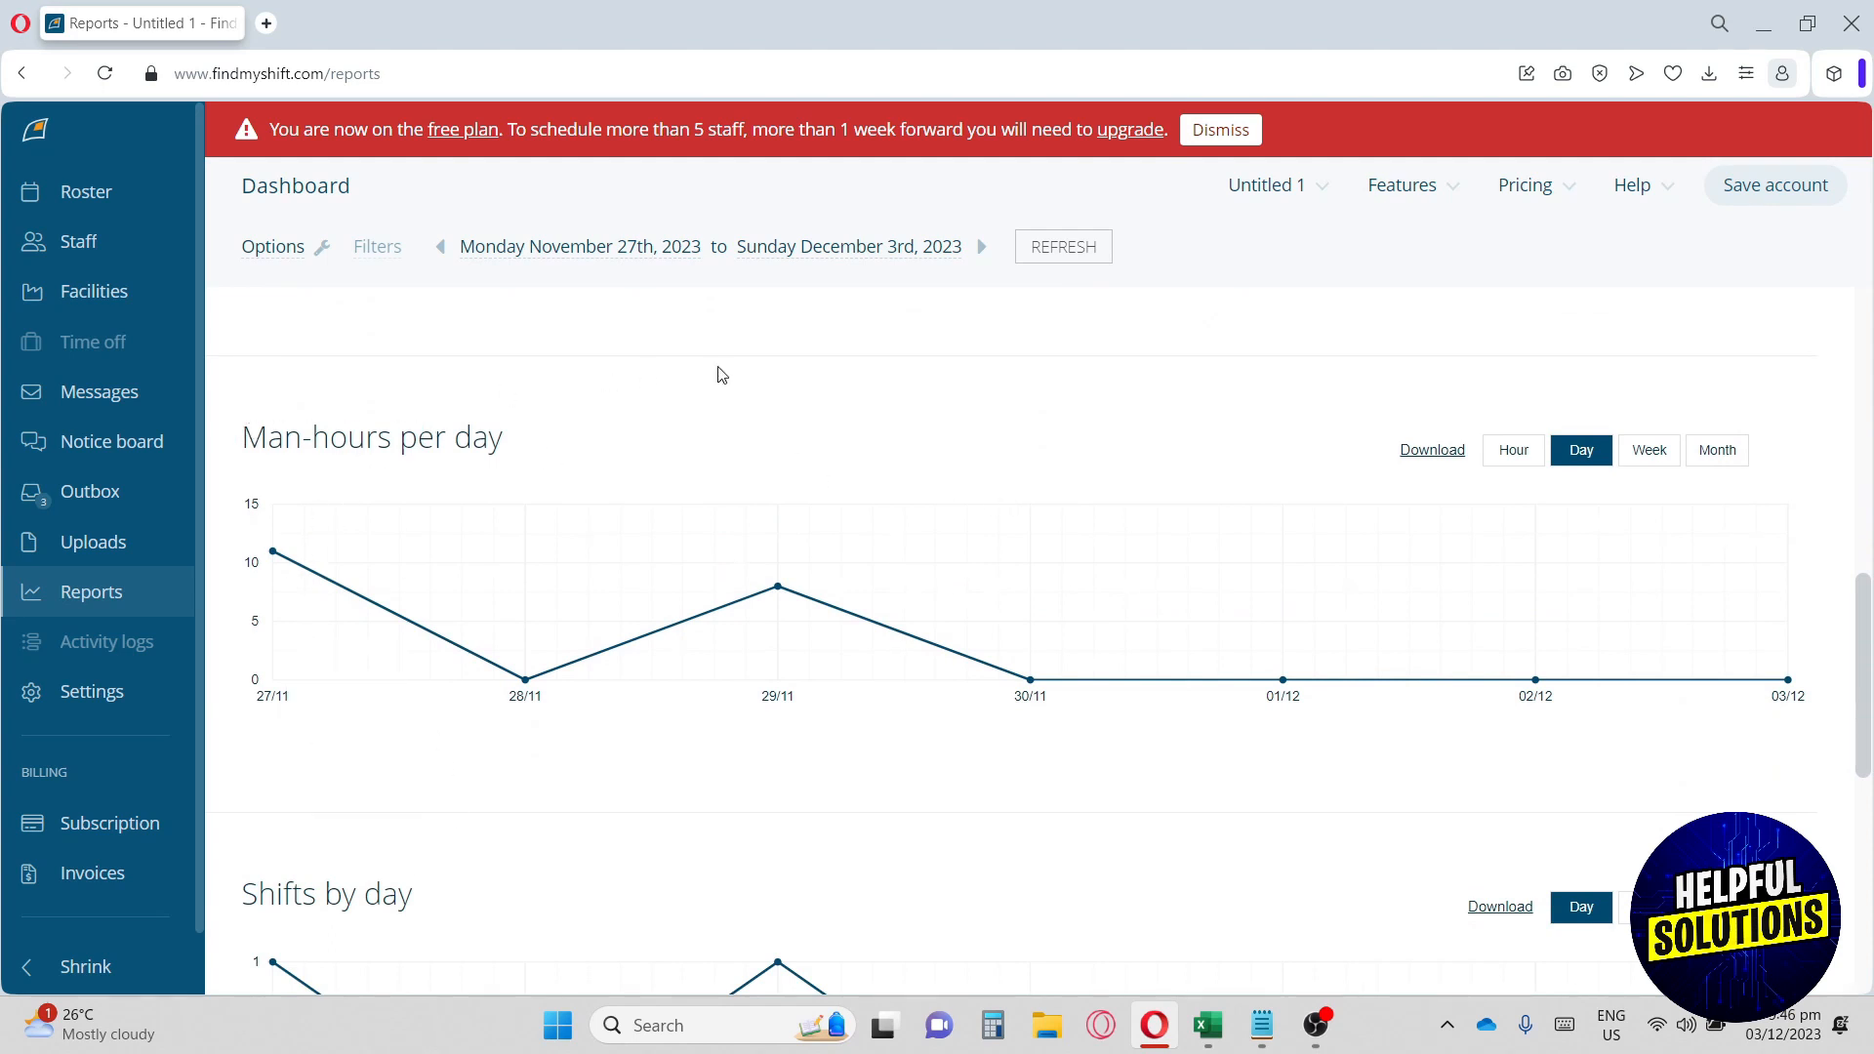
mouse_move(1732, 425)
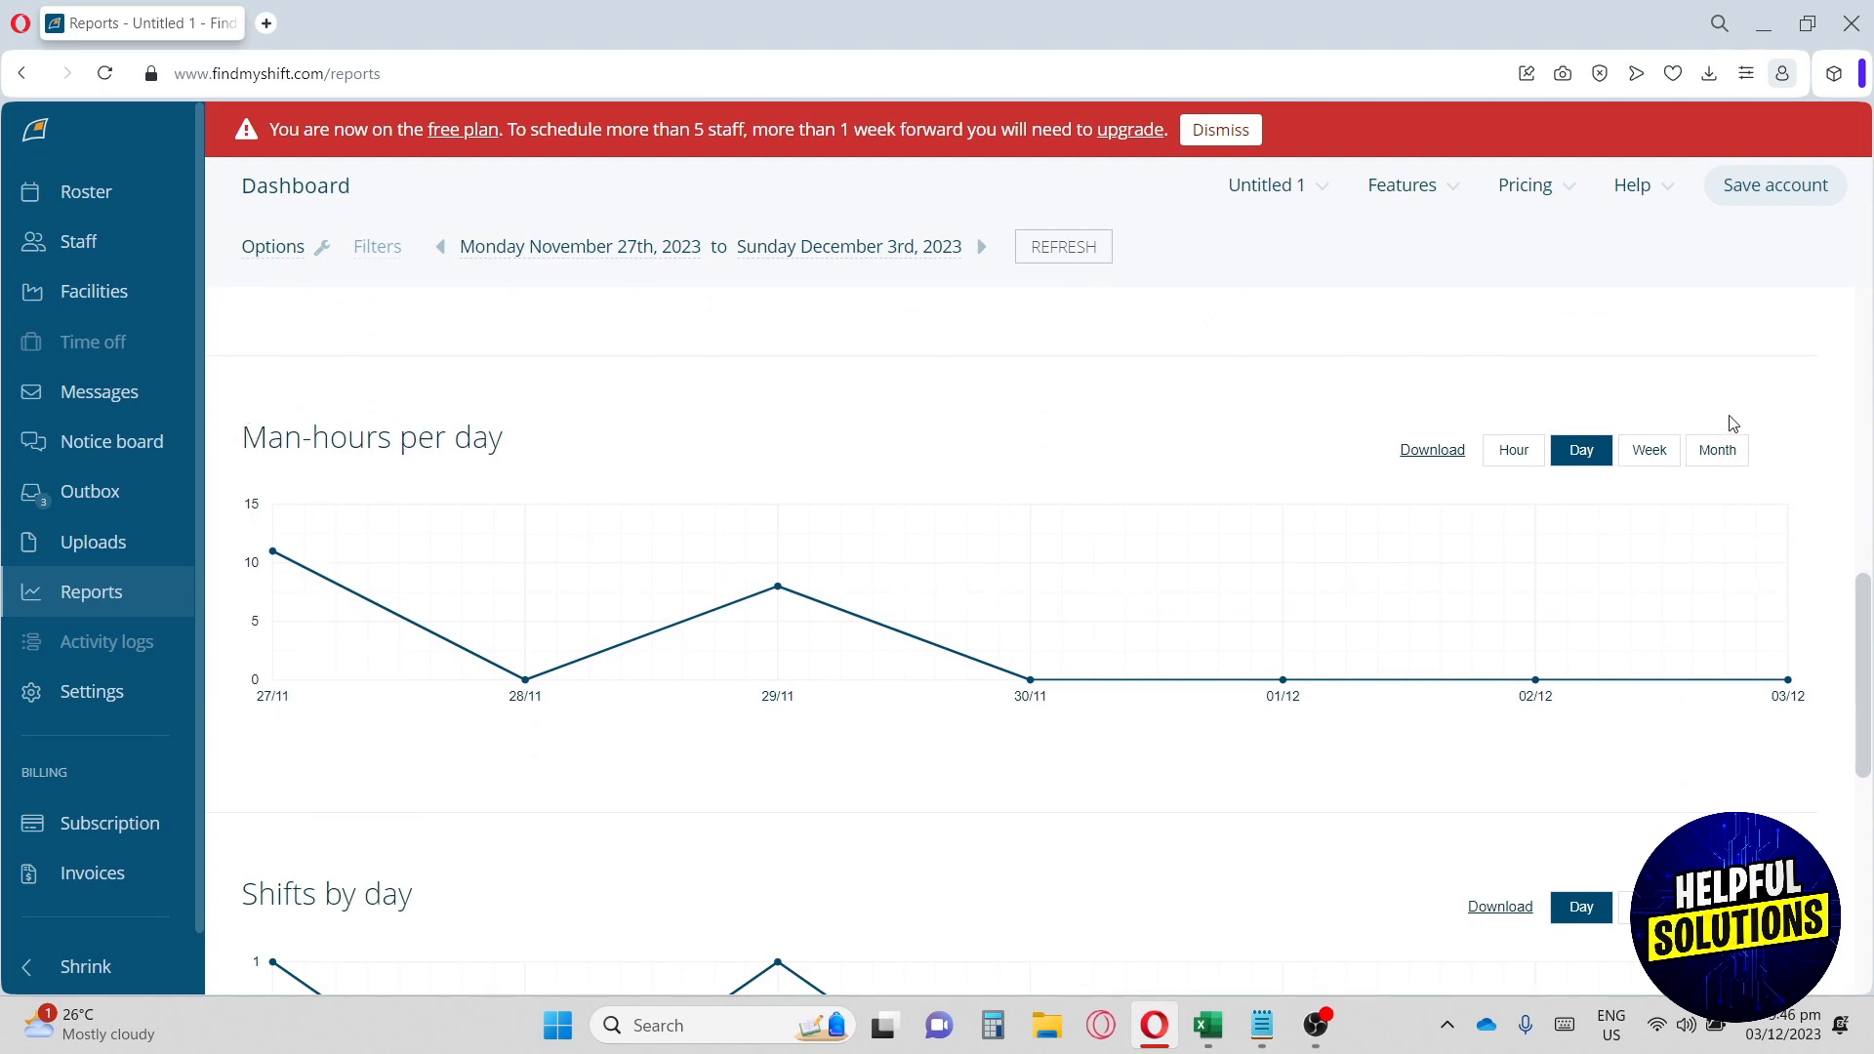
mouse_move(1792, 446)
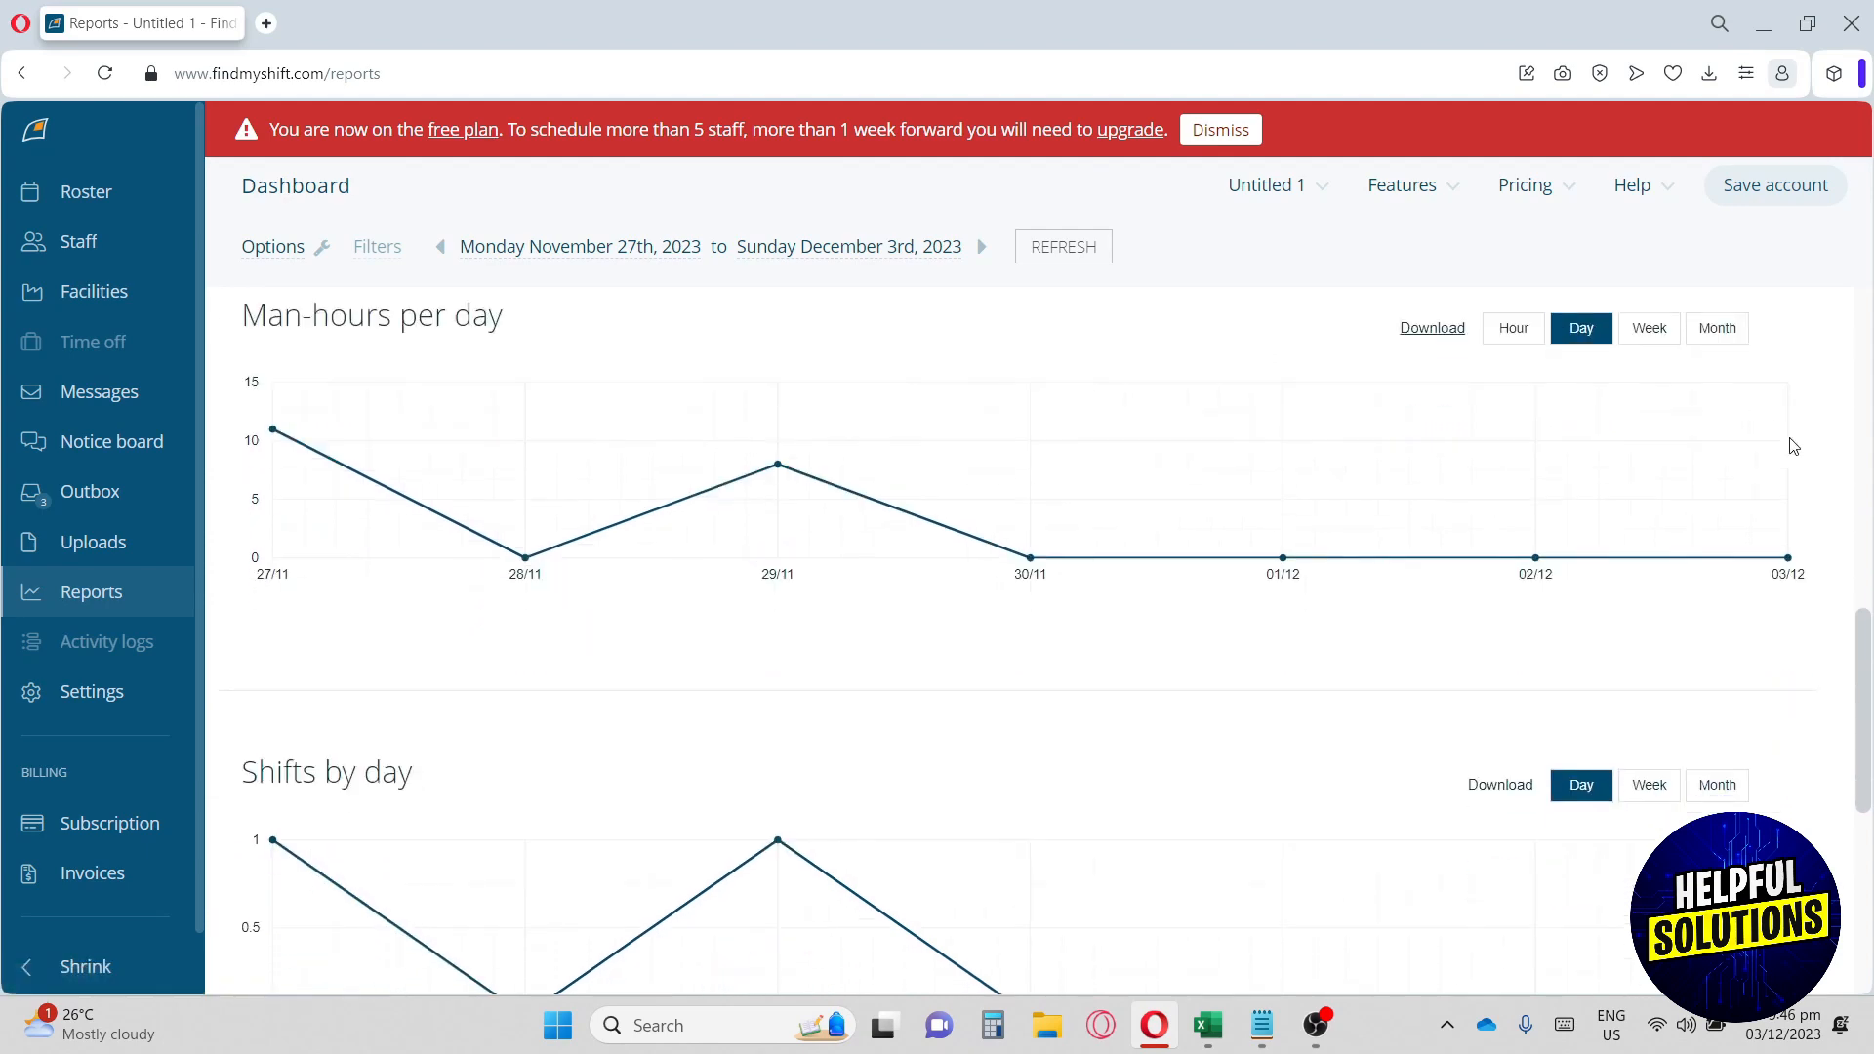
Review the shifts-by-day and 50/50 shift pie charts, then expand the Settings menu.
scroll(down, 3)
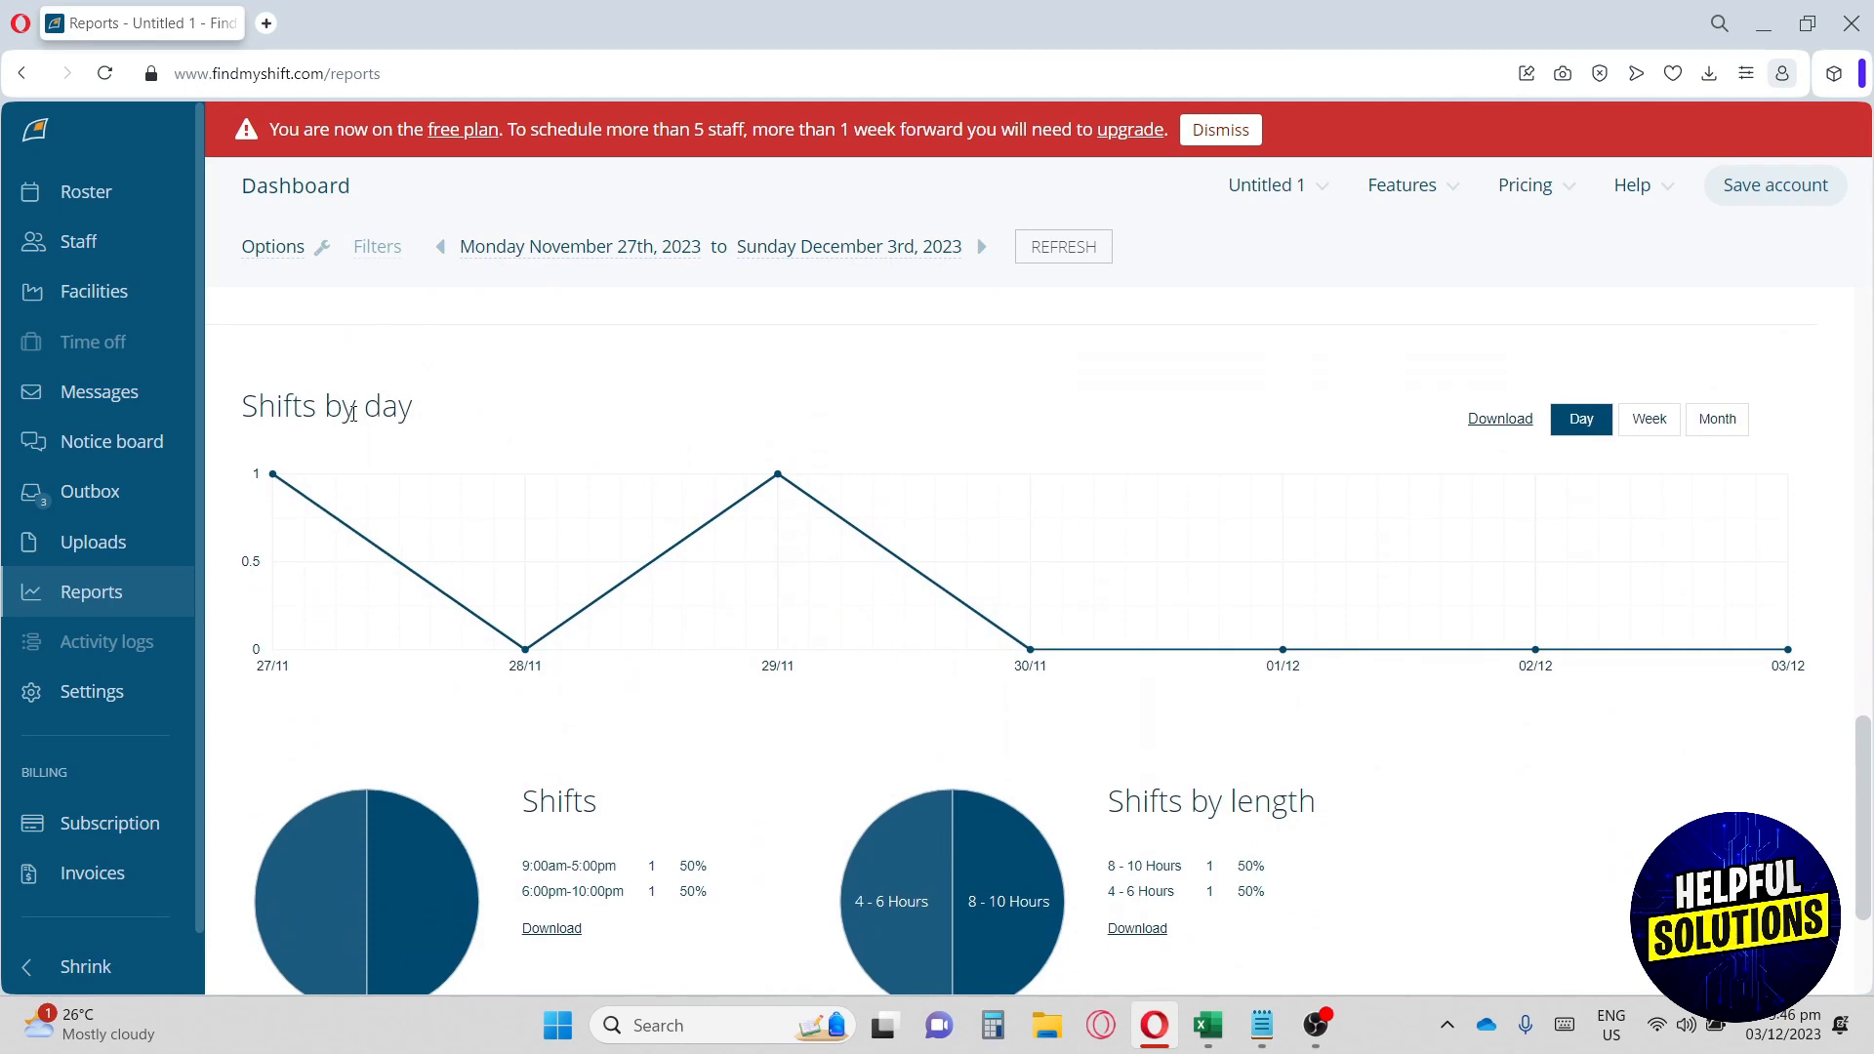
double_click(368, 405)
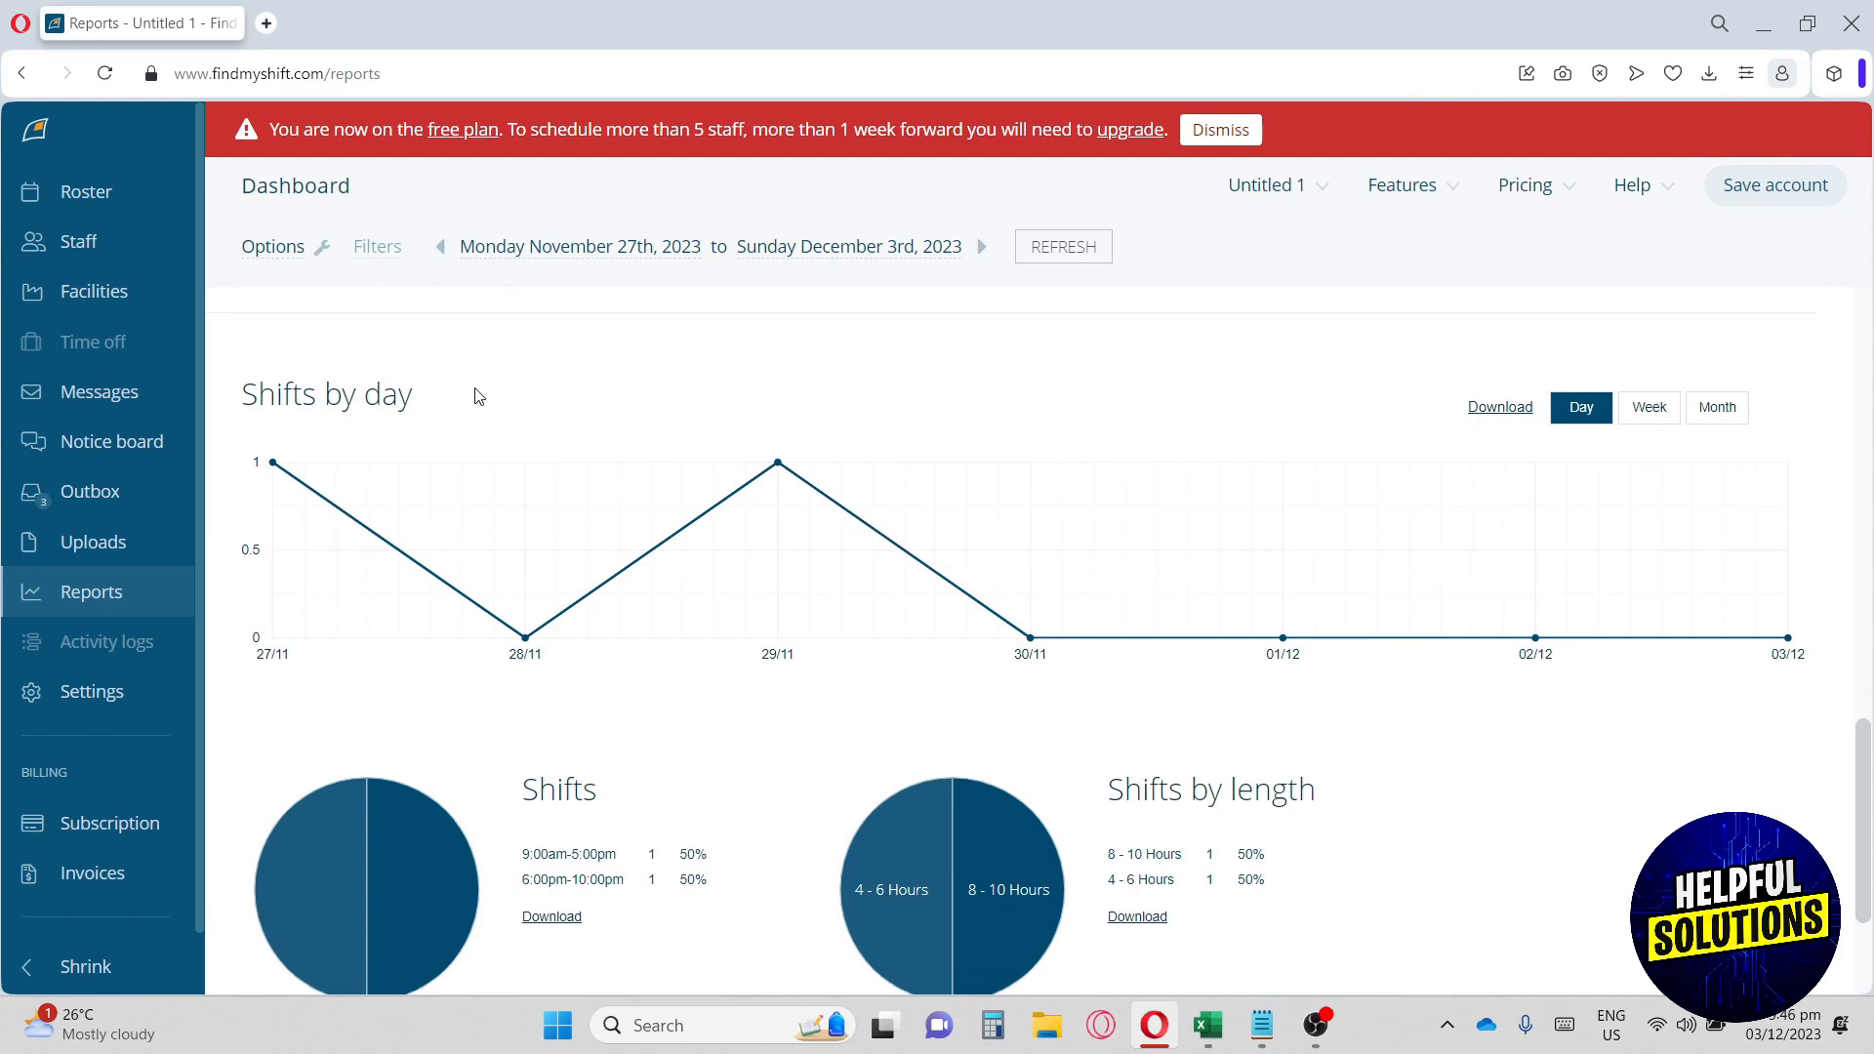
scroll(down, 3)
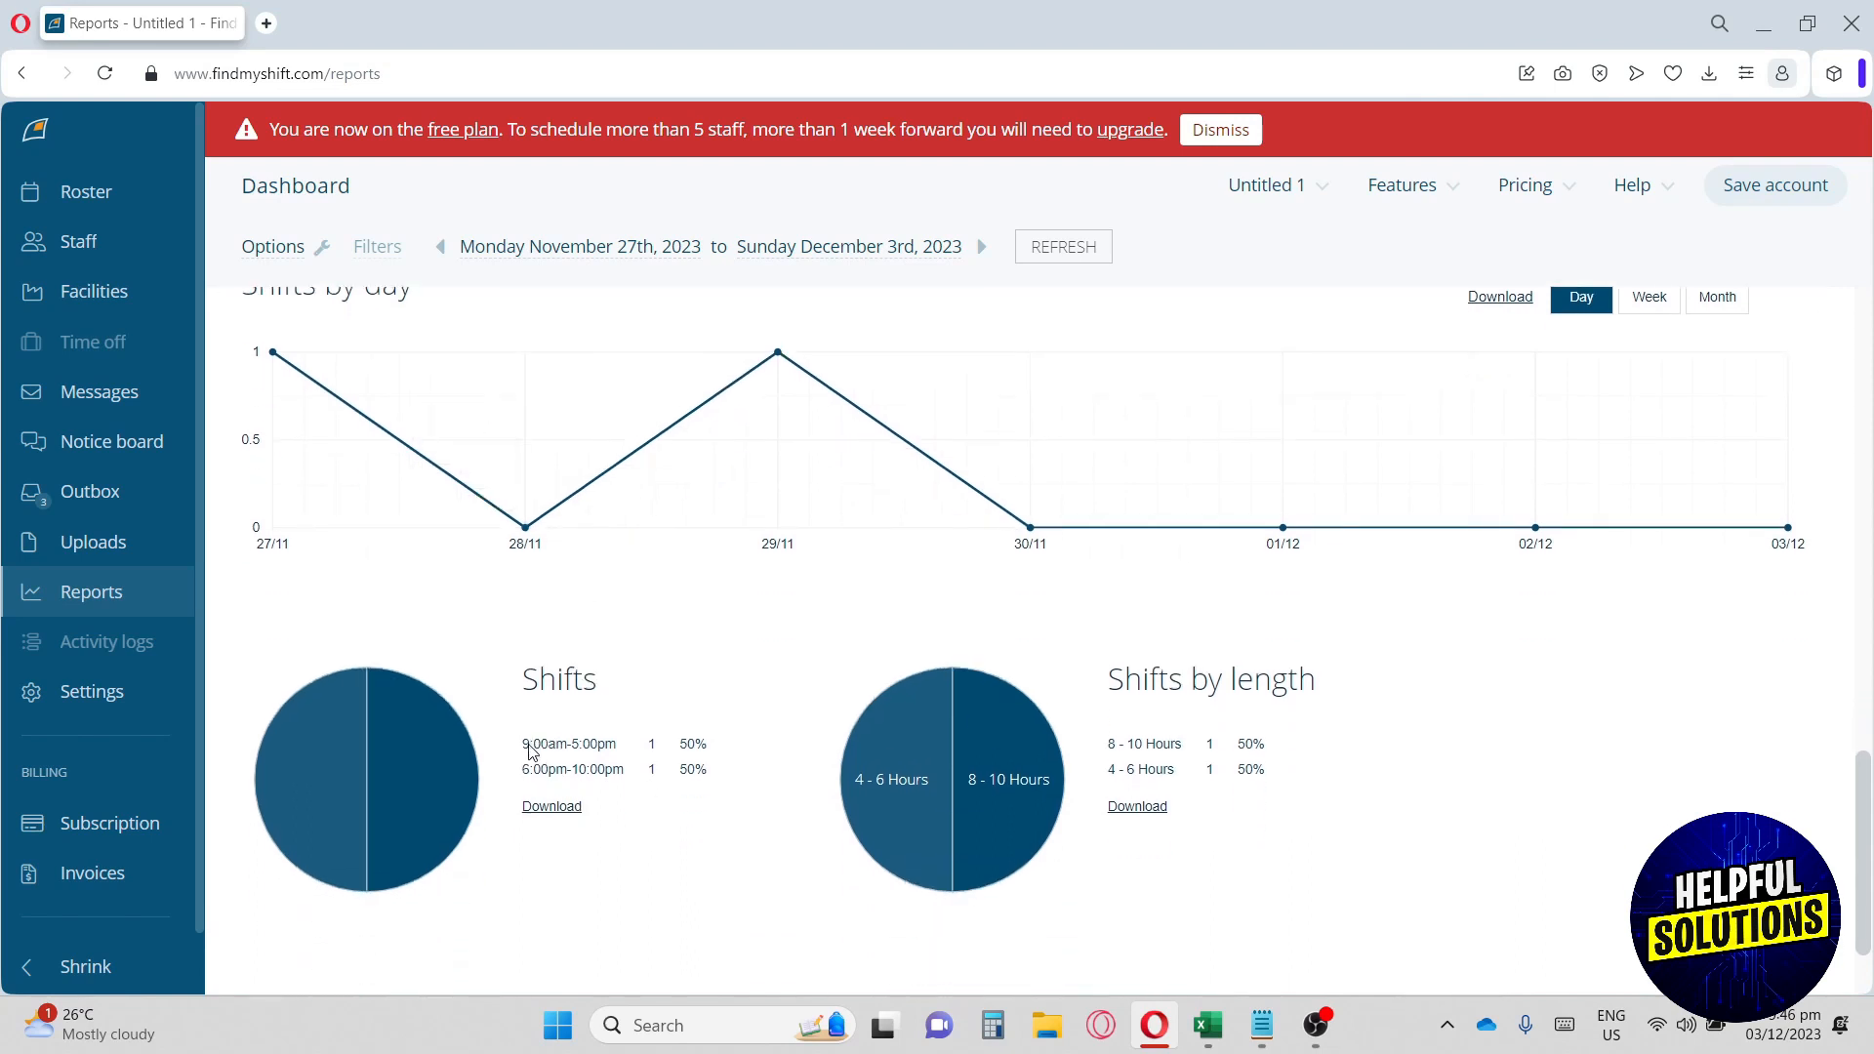
double_click(569, 744)
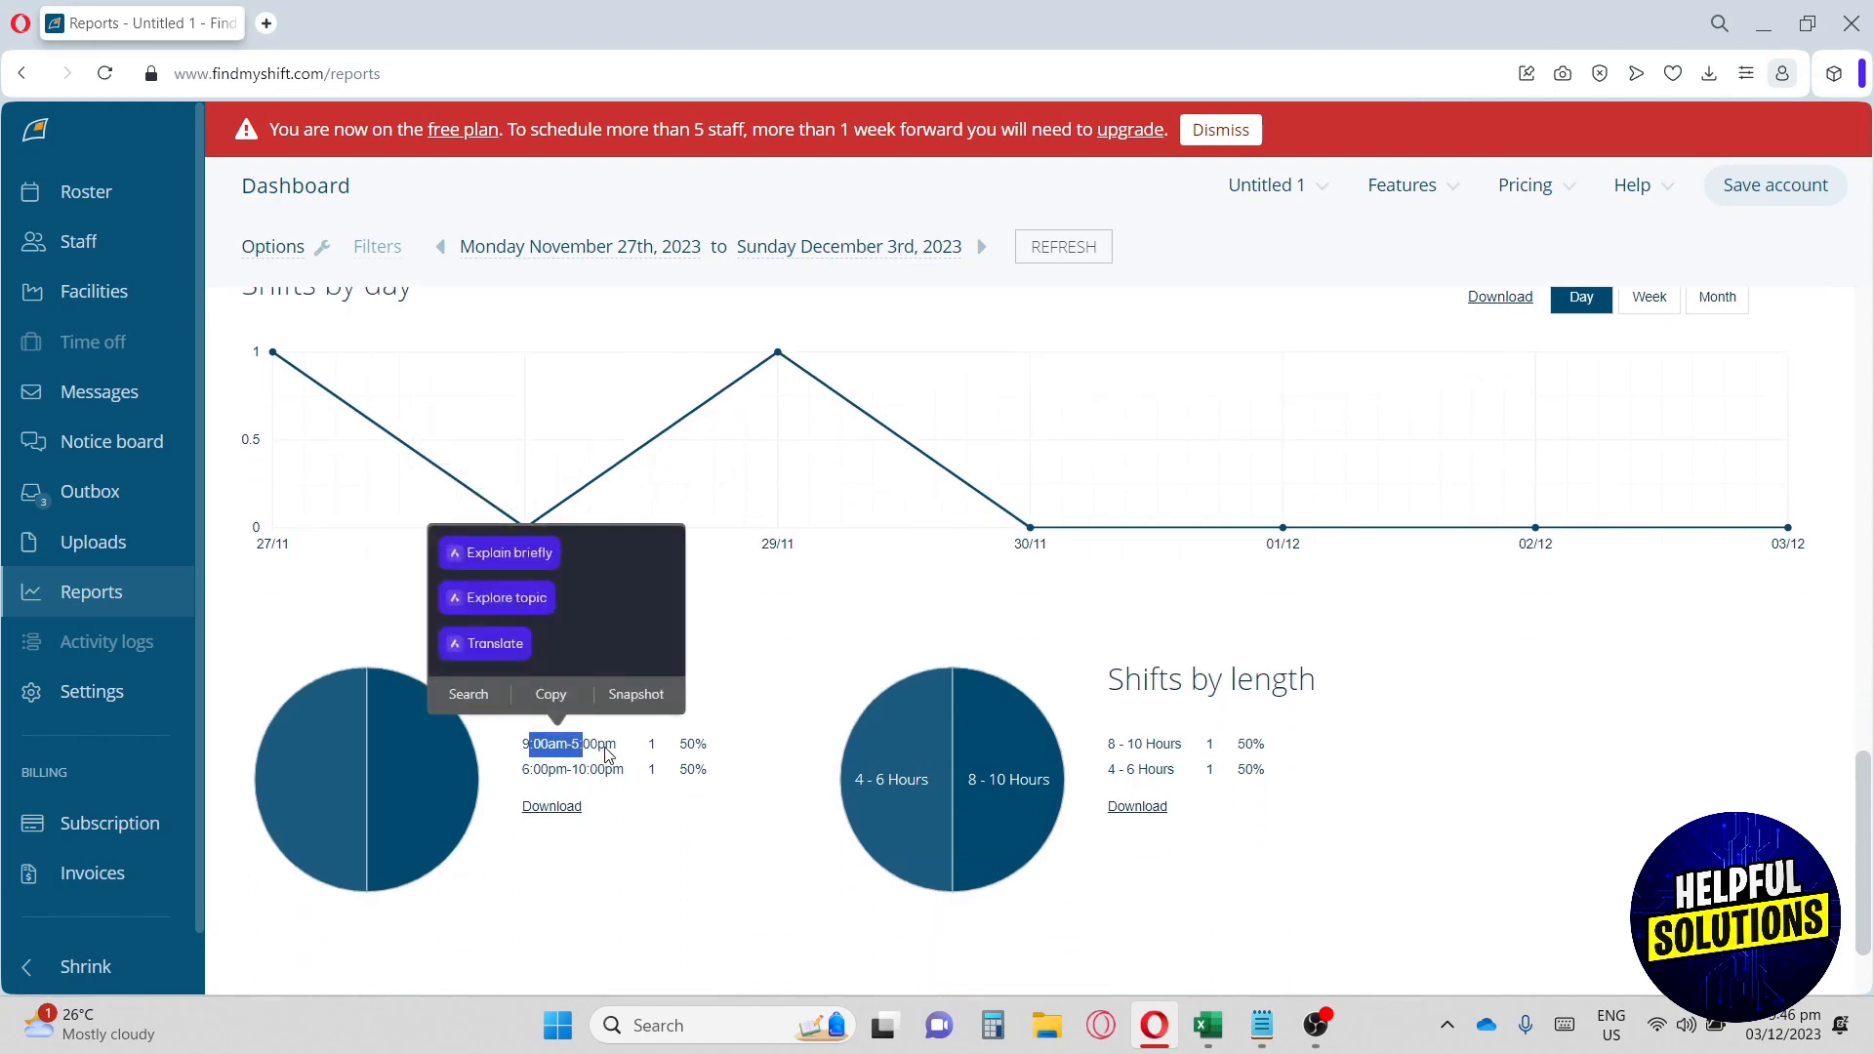
click(531, 753)
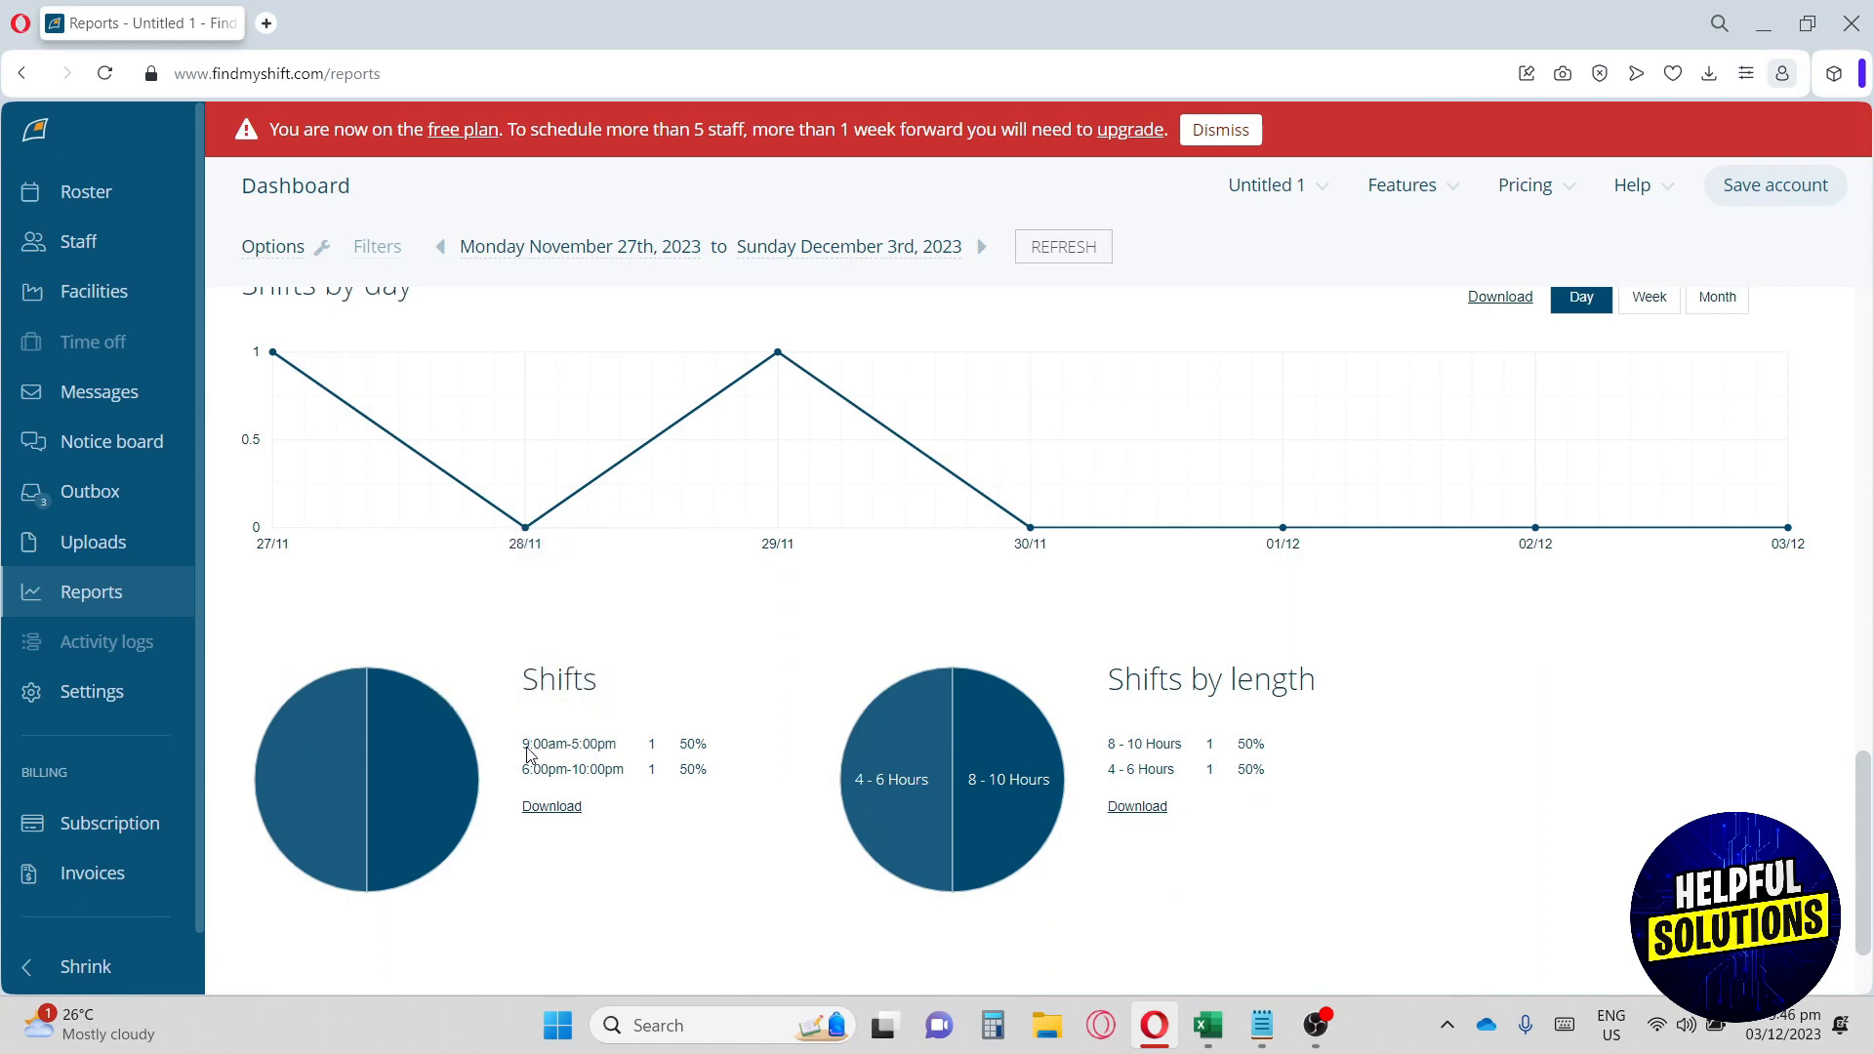
mouse_move(527, 778)
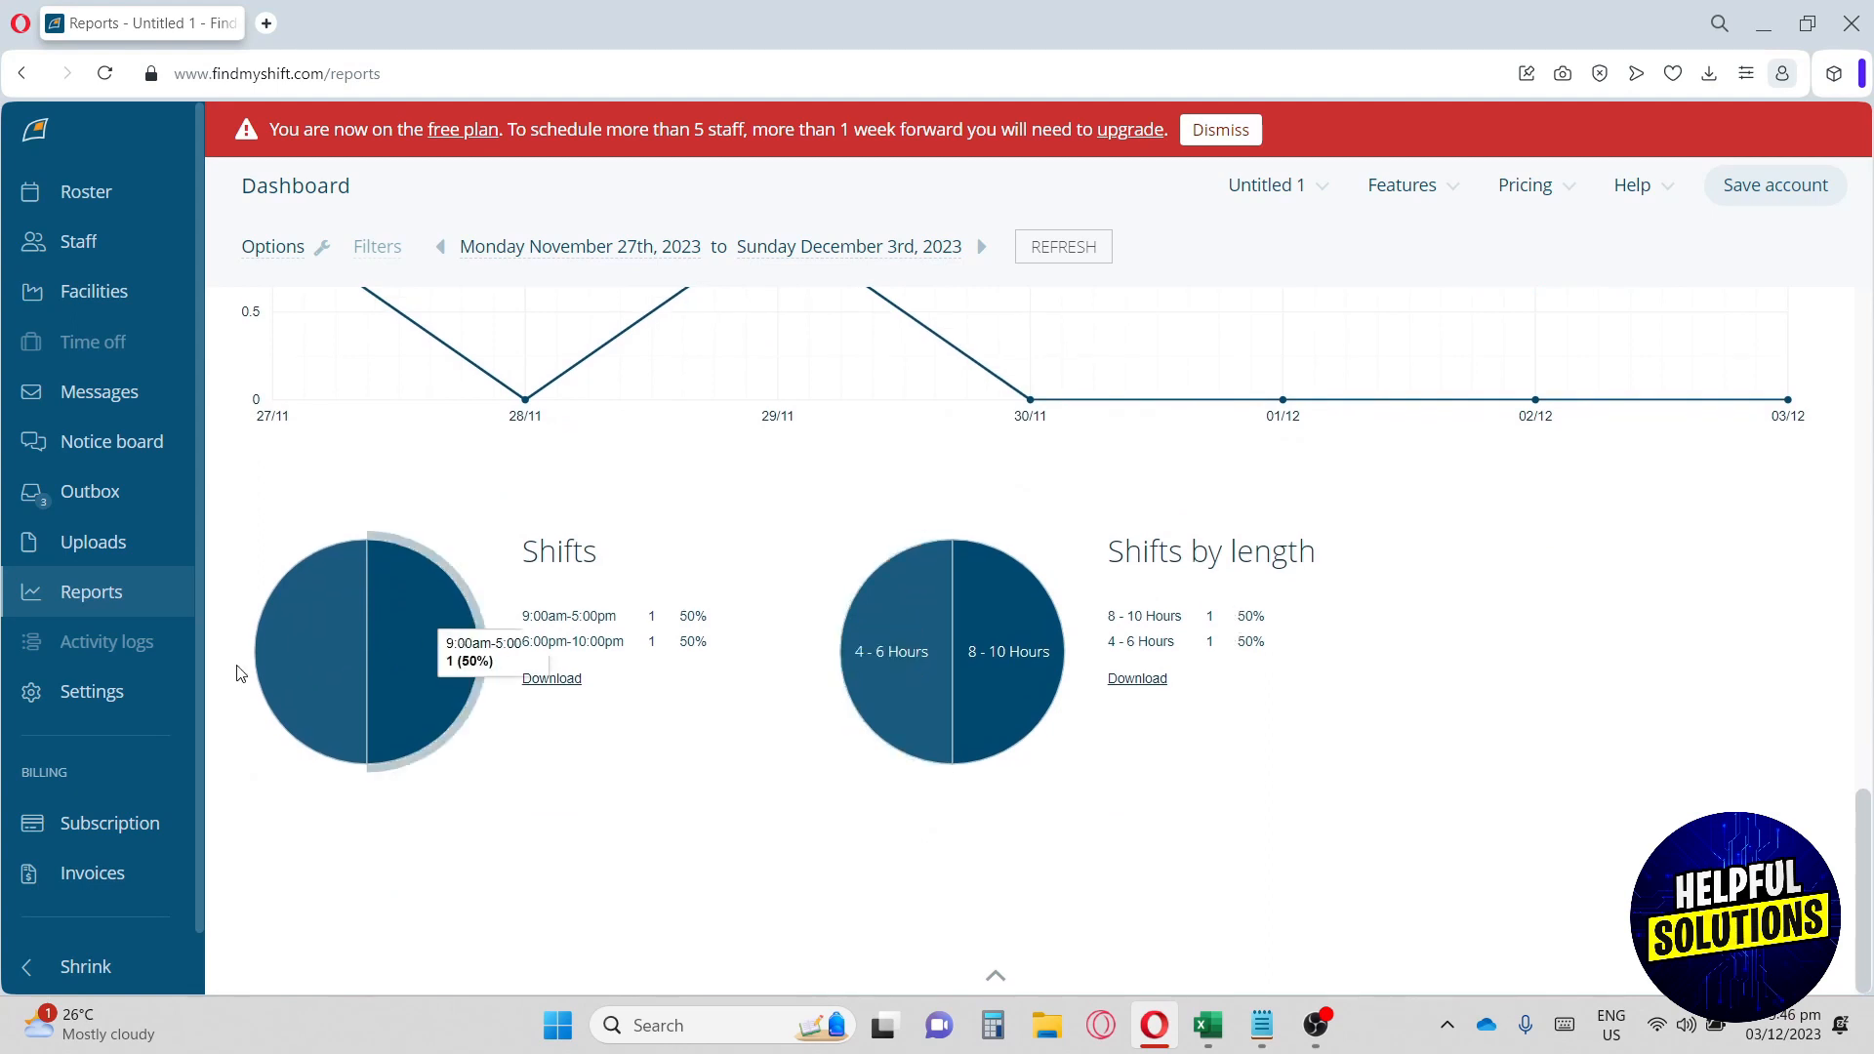
click(92, 692)
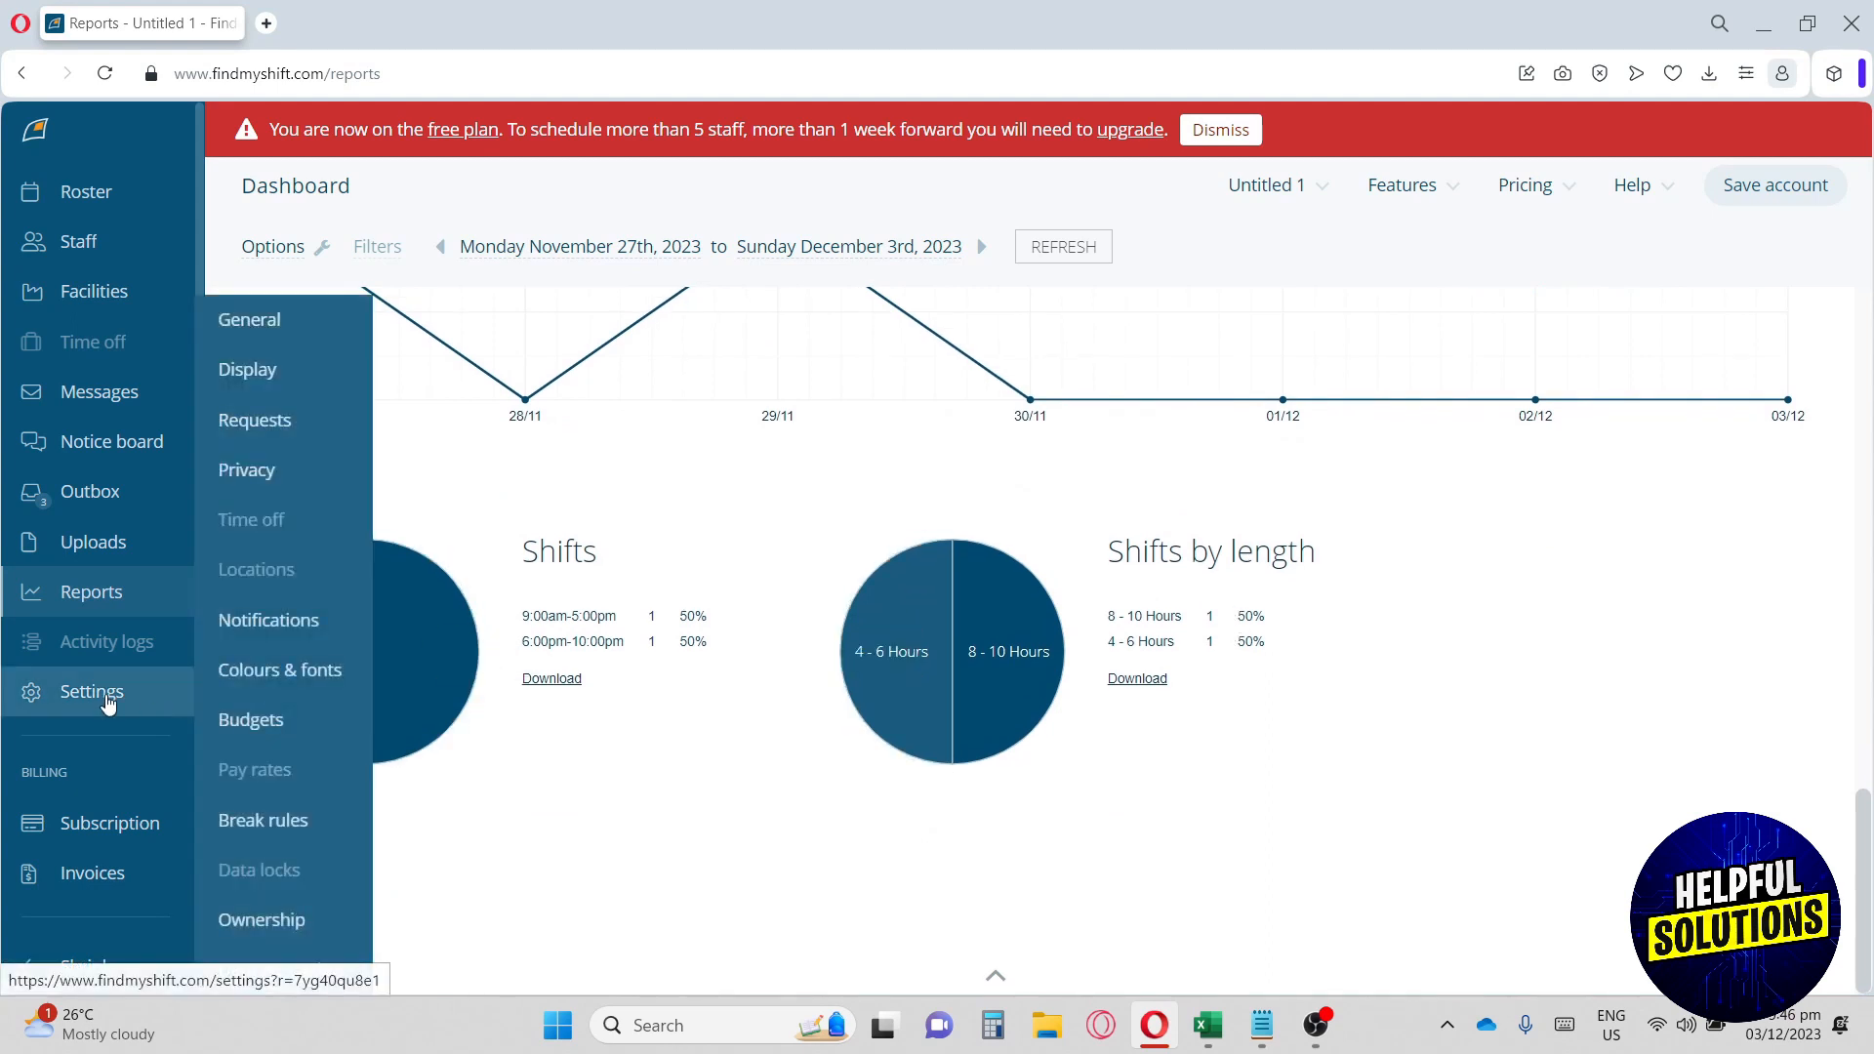
mouse_move(261, 819)
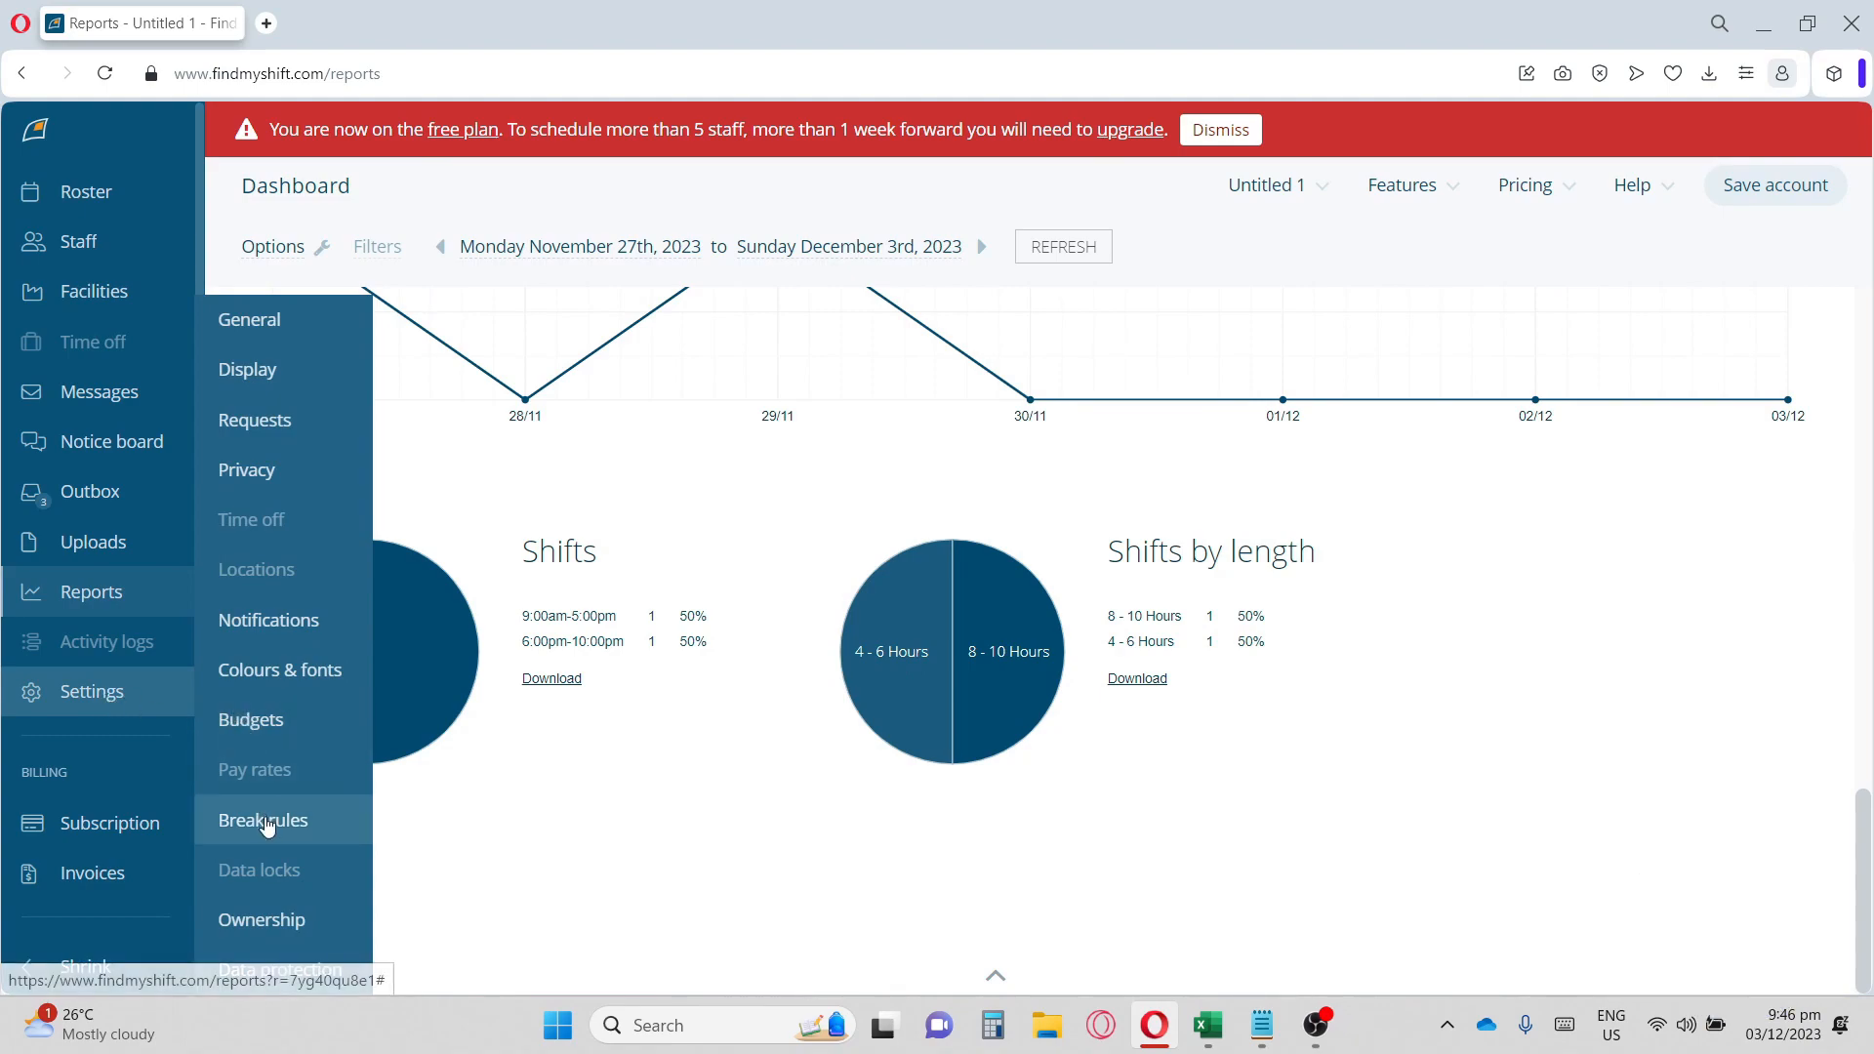